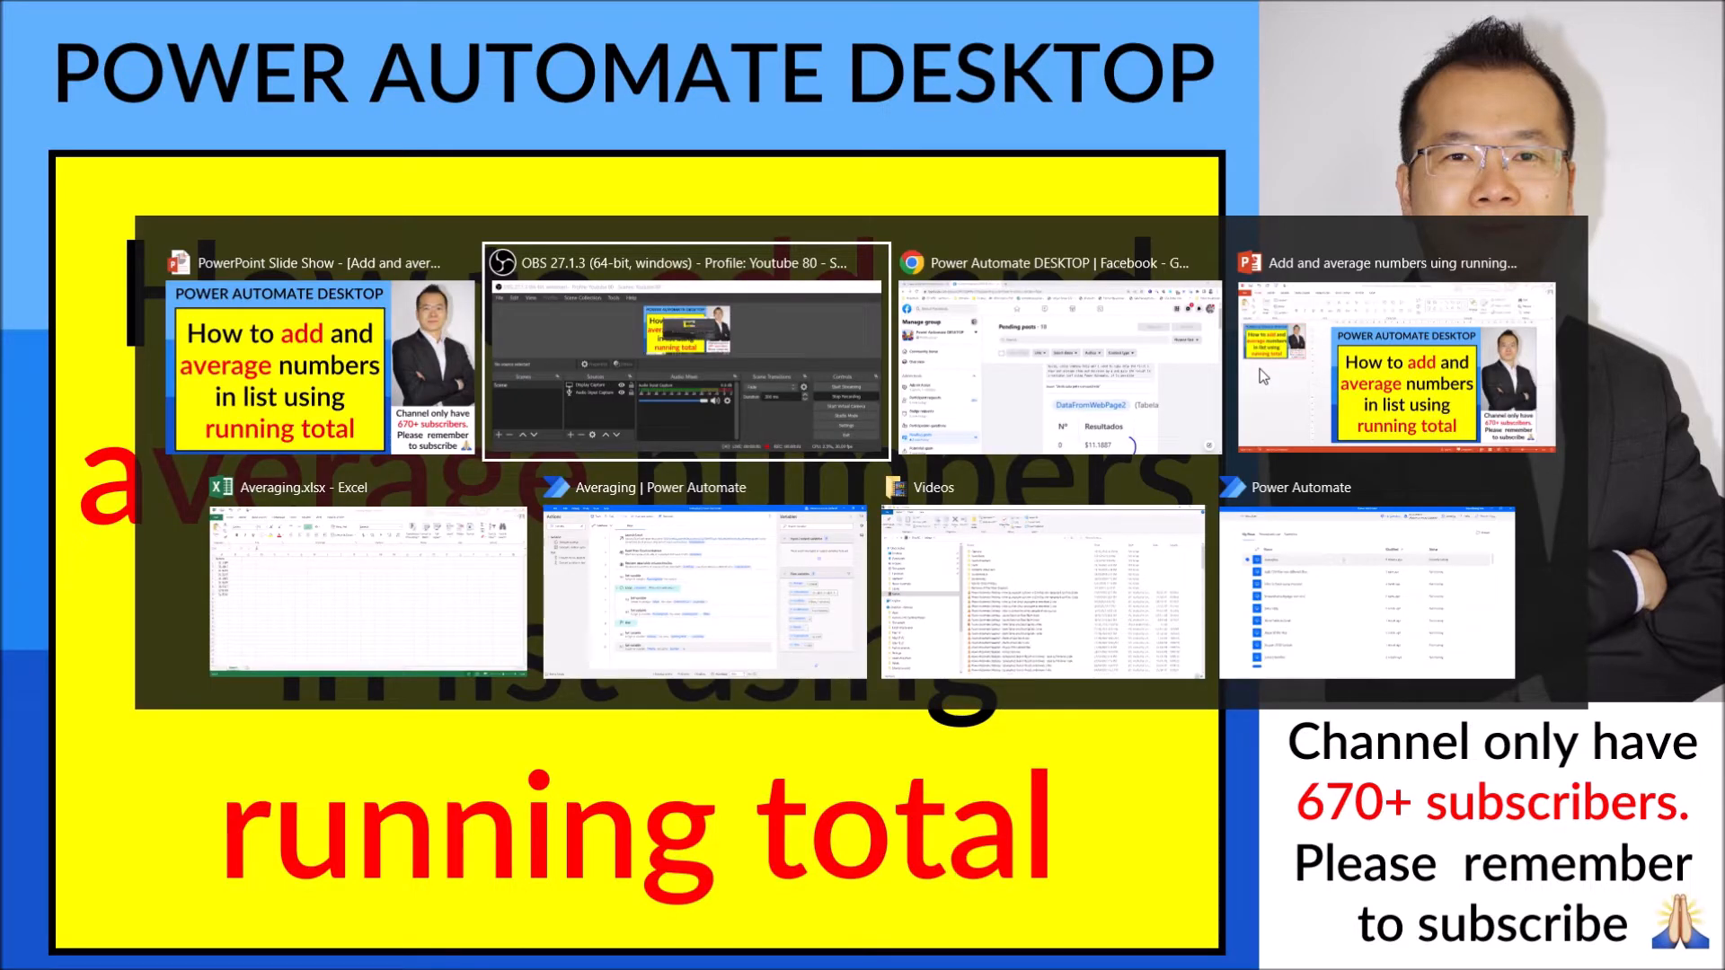
Bring the Chrome Facebook group window to the front to see the pending posts
left_click(1060, 363)
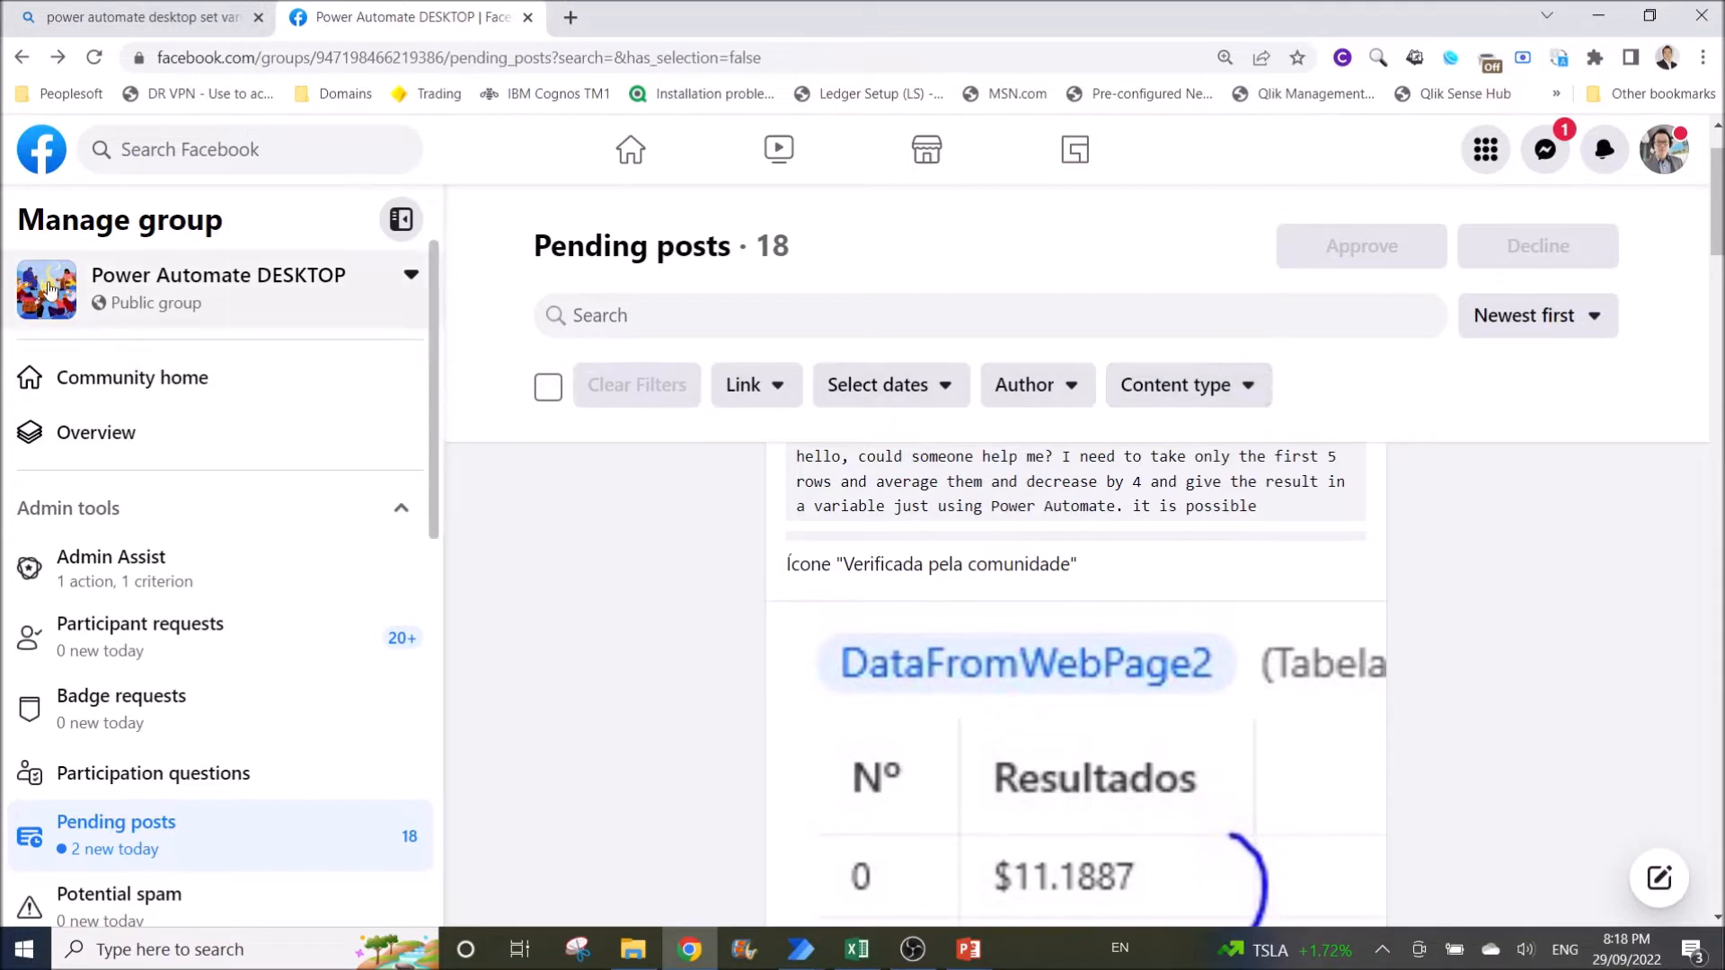
mouse_move(140, 261)
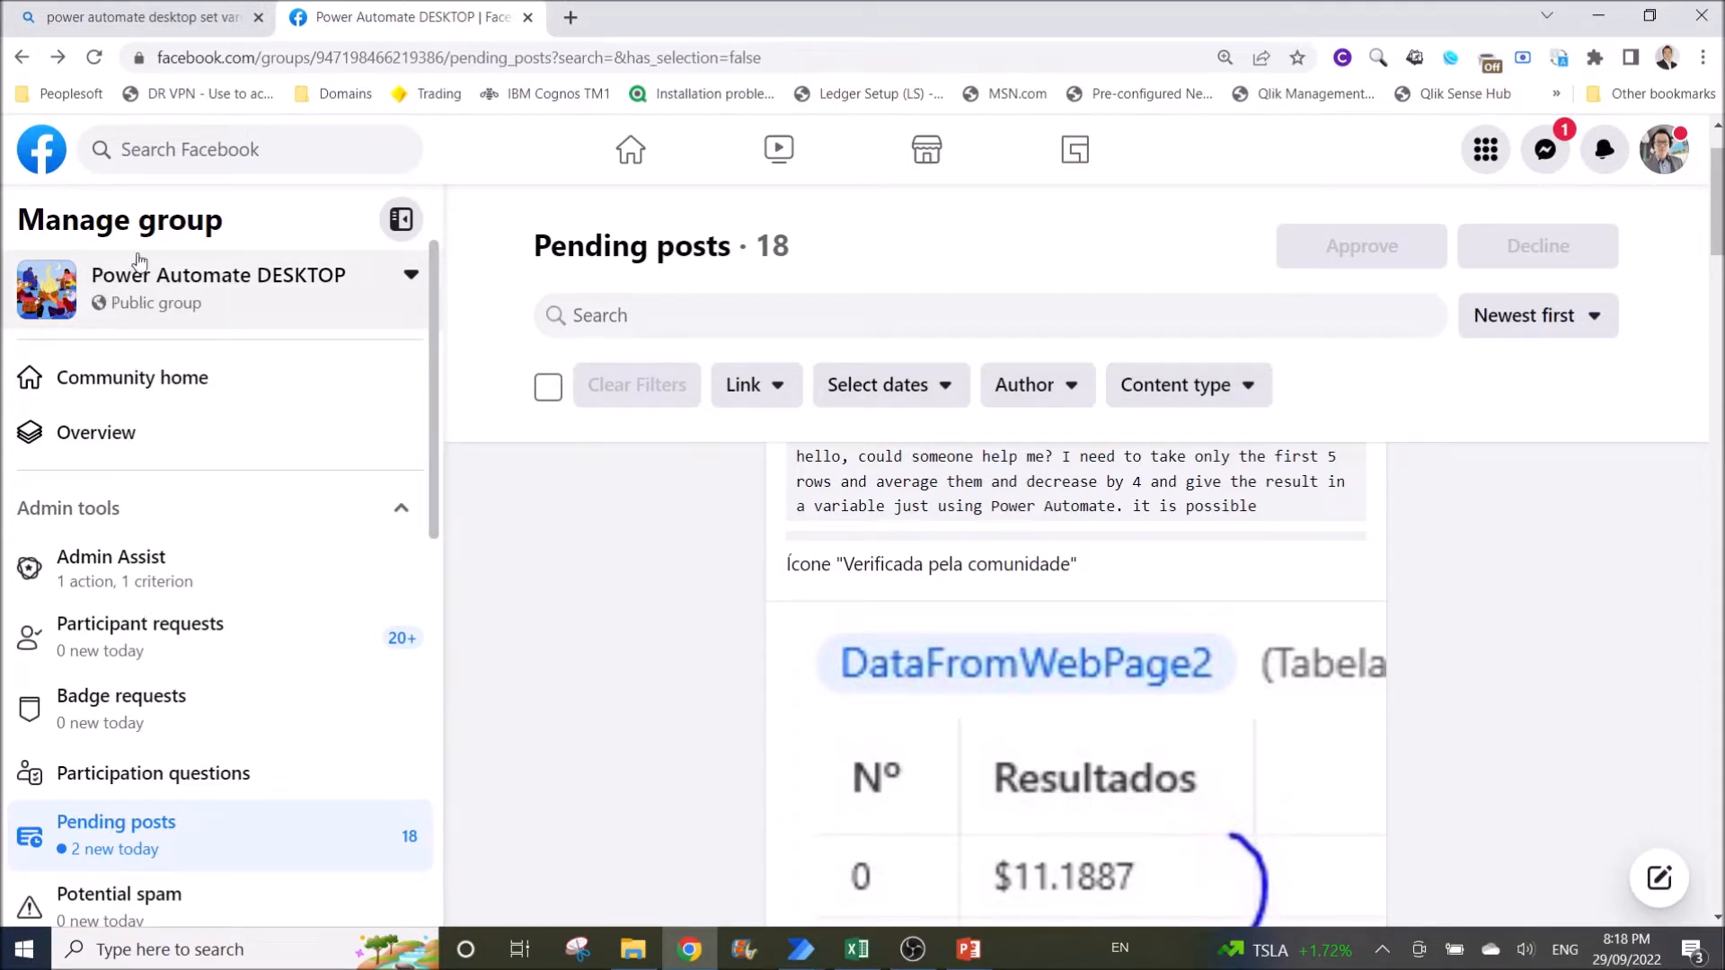
mouse_move(92, 277)
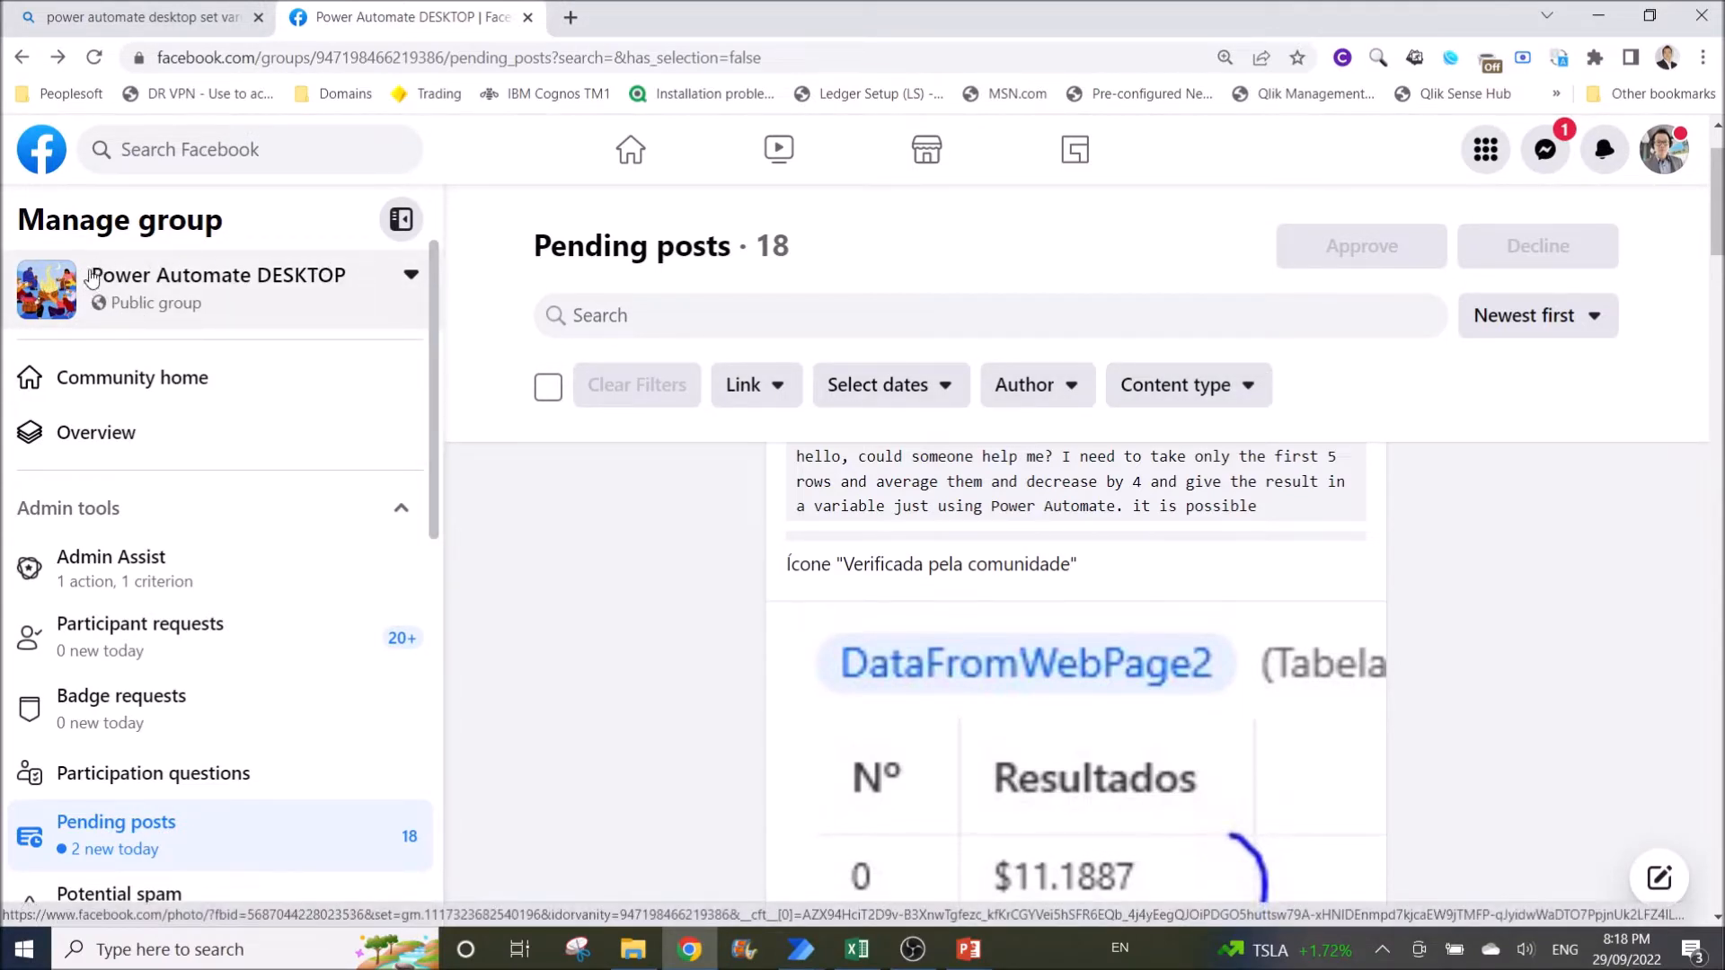
mouse_move(365, 302)
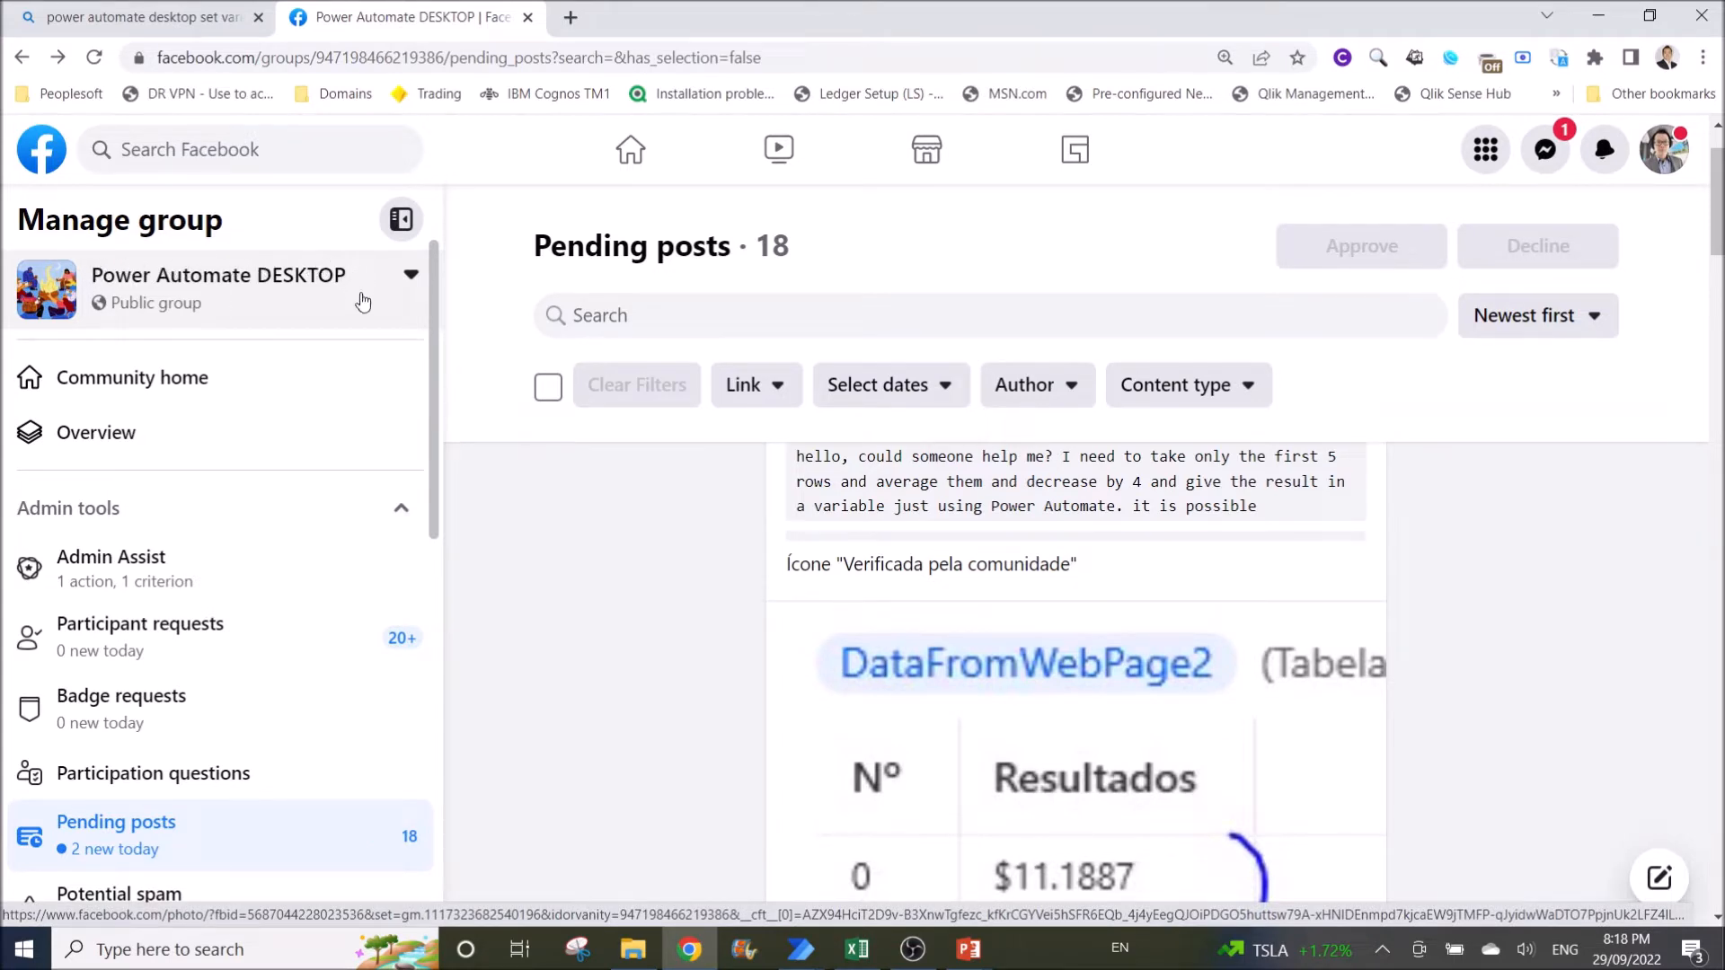
mouse_move(129, 308)
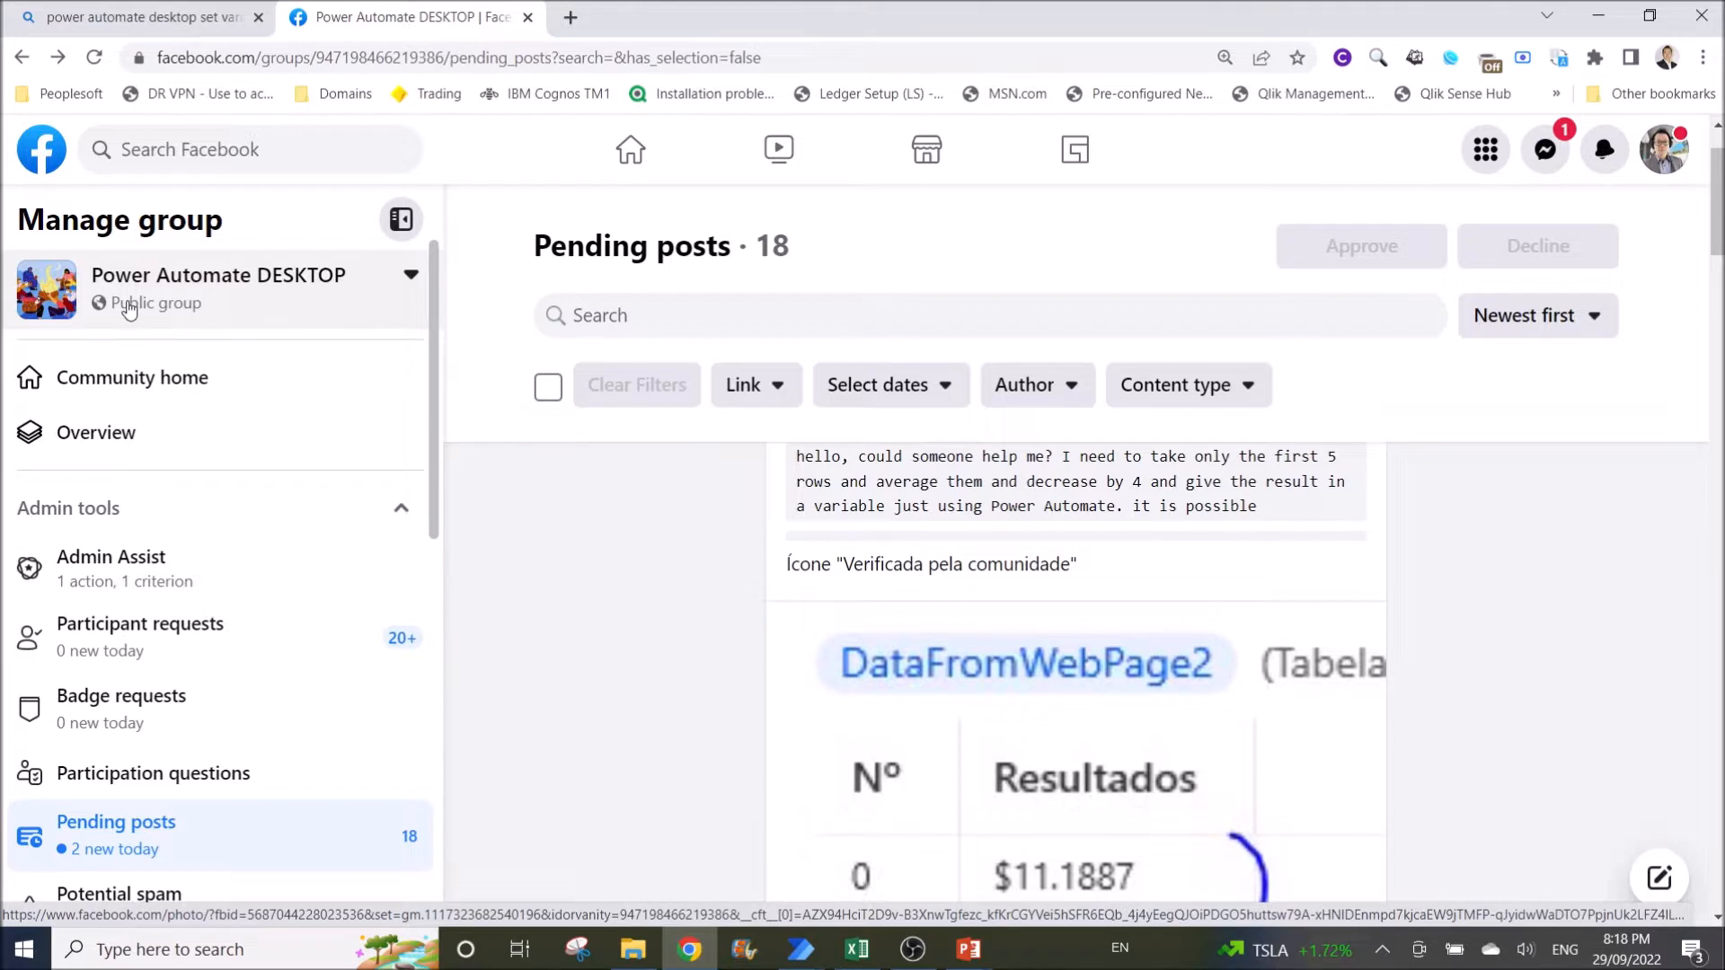
mouse_move(124, 305)
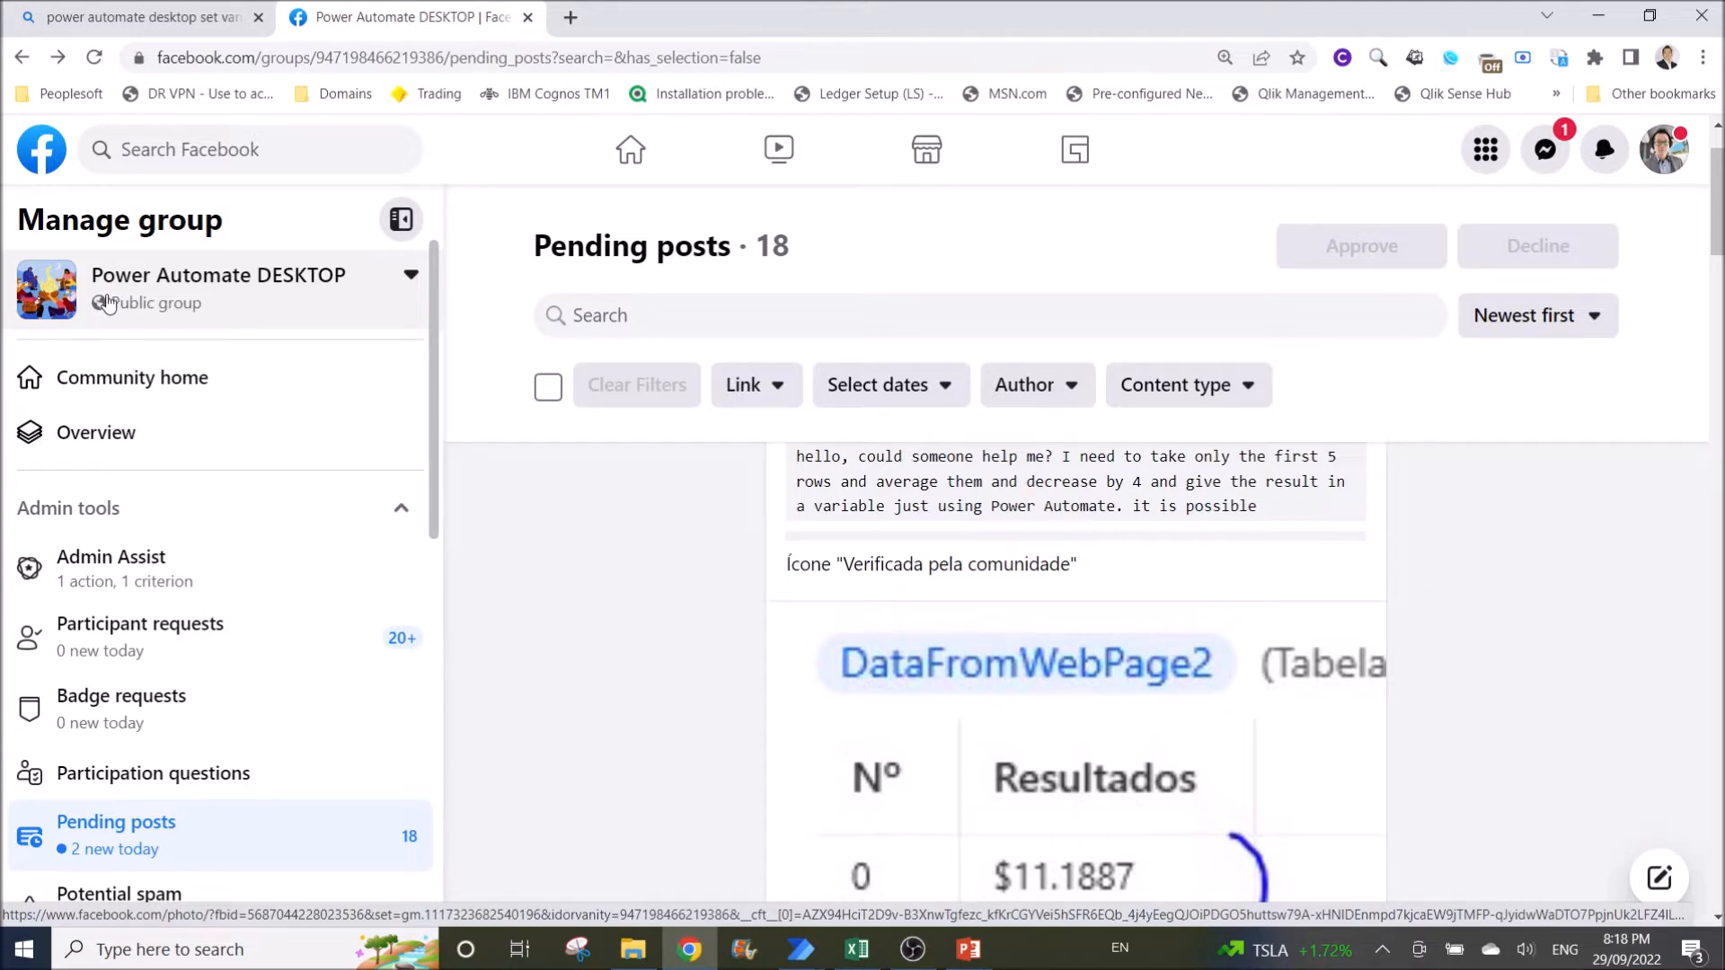
mouse_move(192, 291)
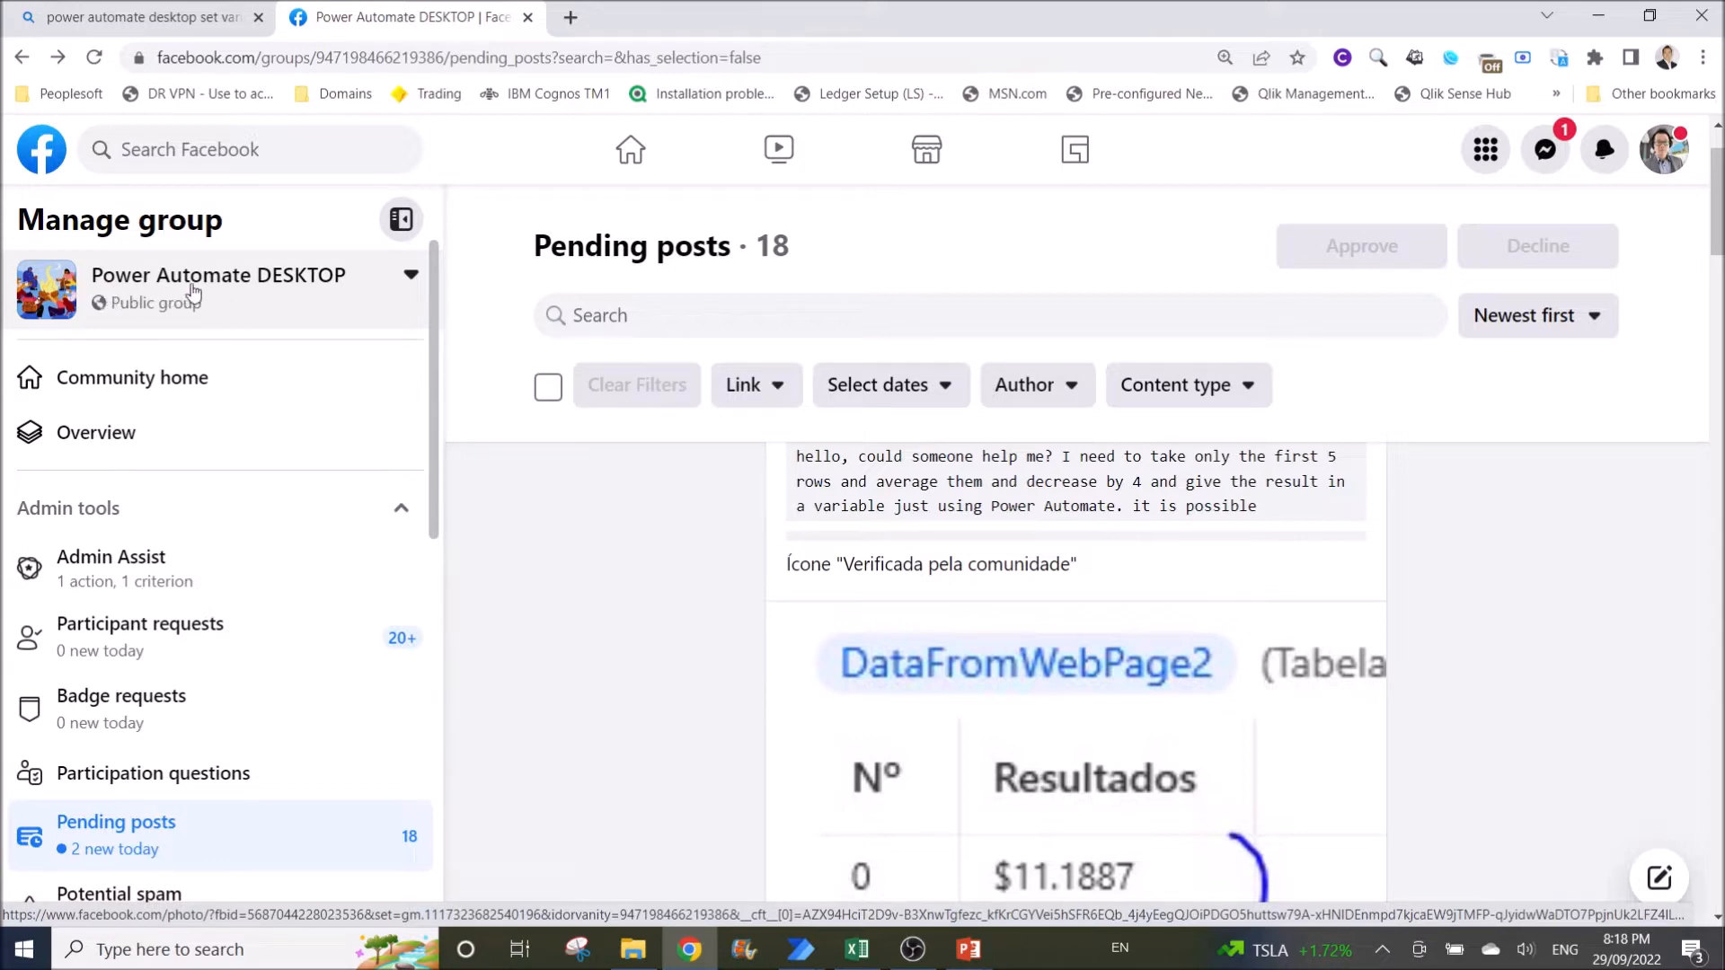
mouse_move(360, 287)
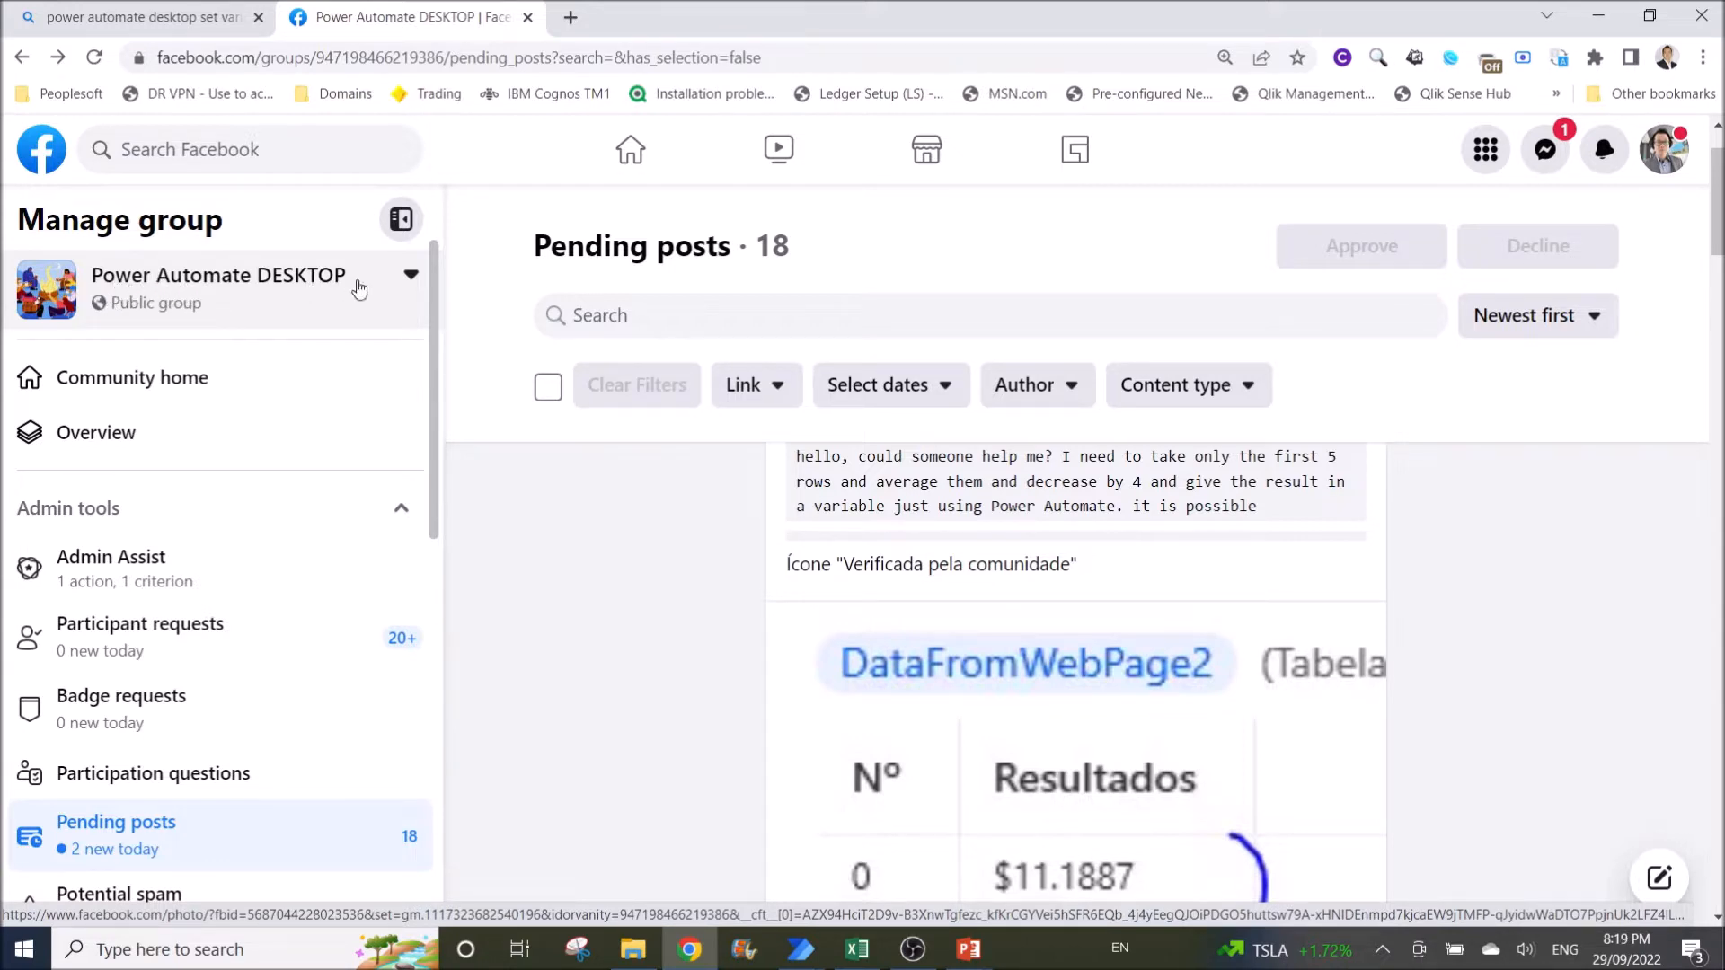
mouse_move(300, 302)
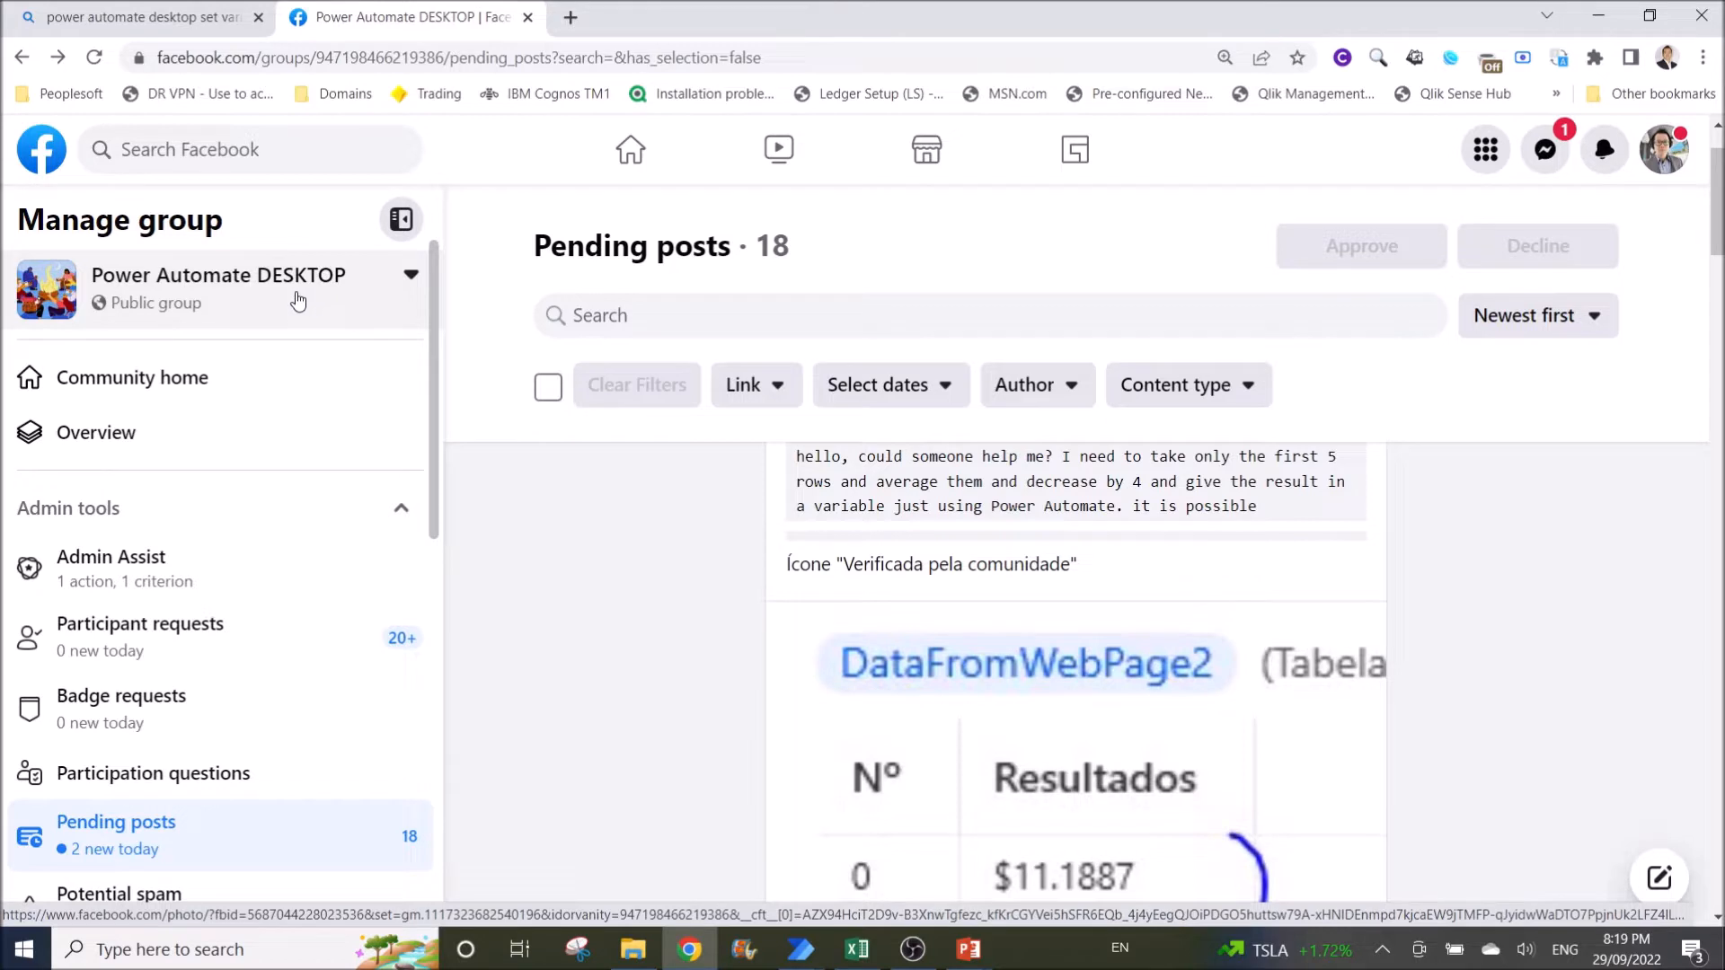
mouse_move(327, 359)
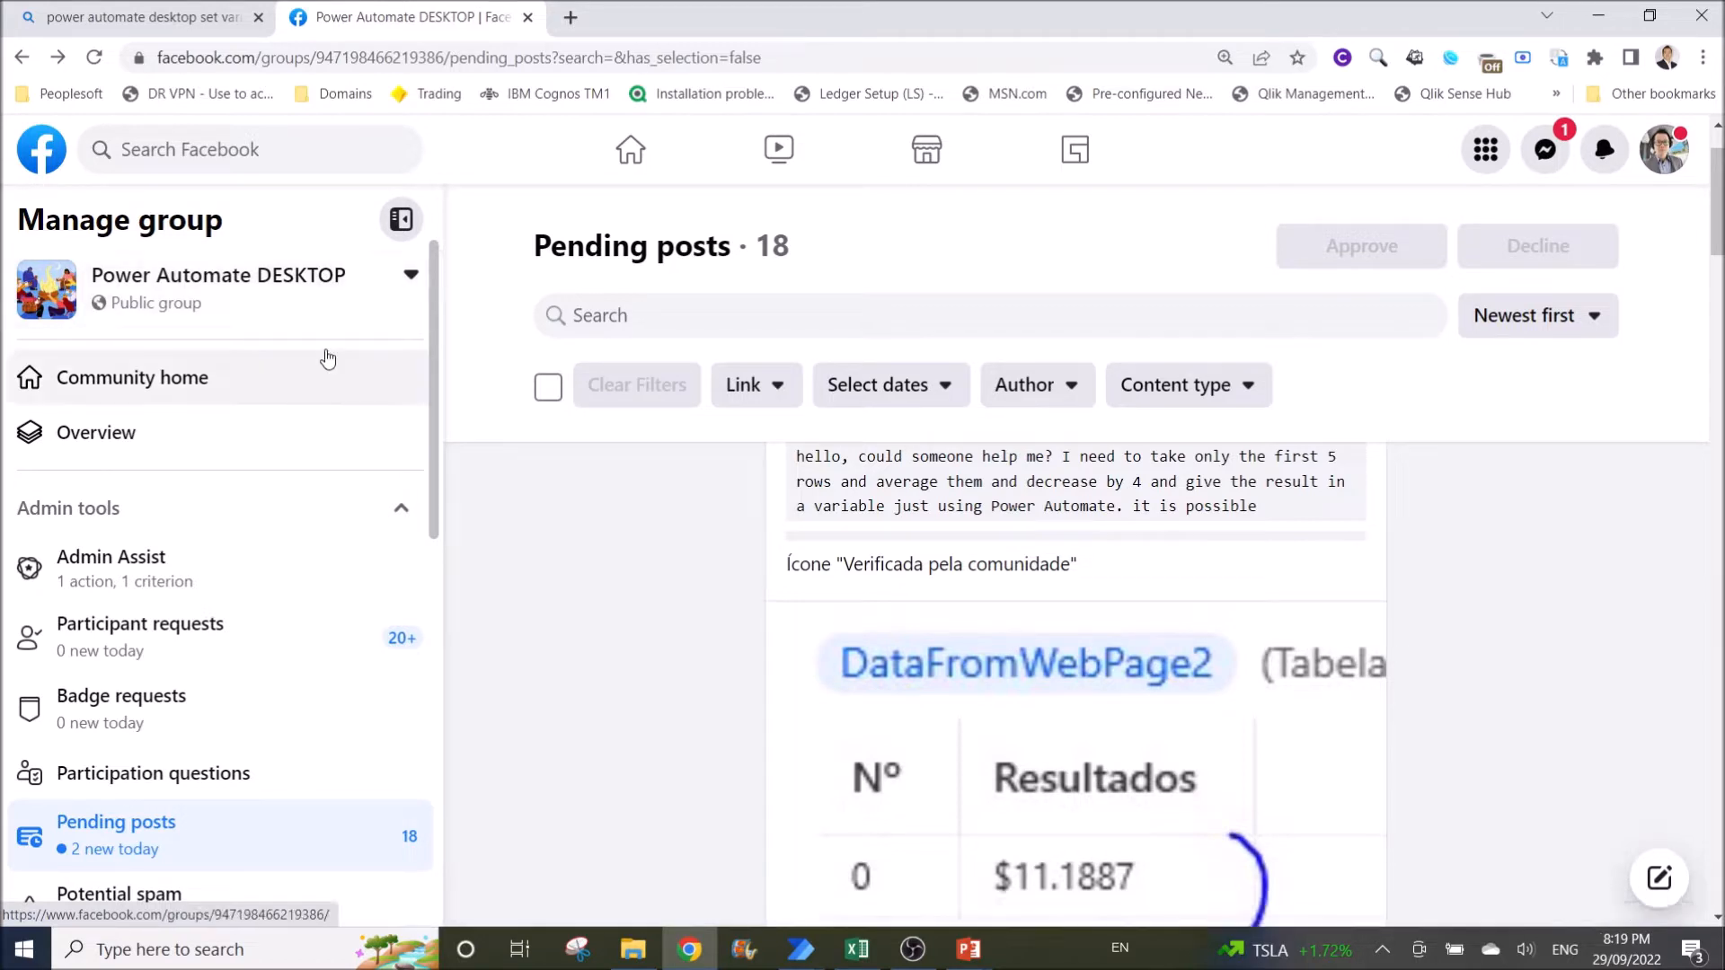
mouse_move(973, 596)
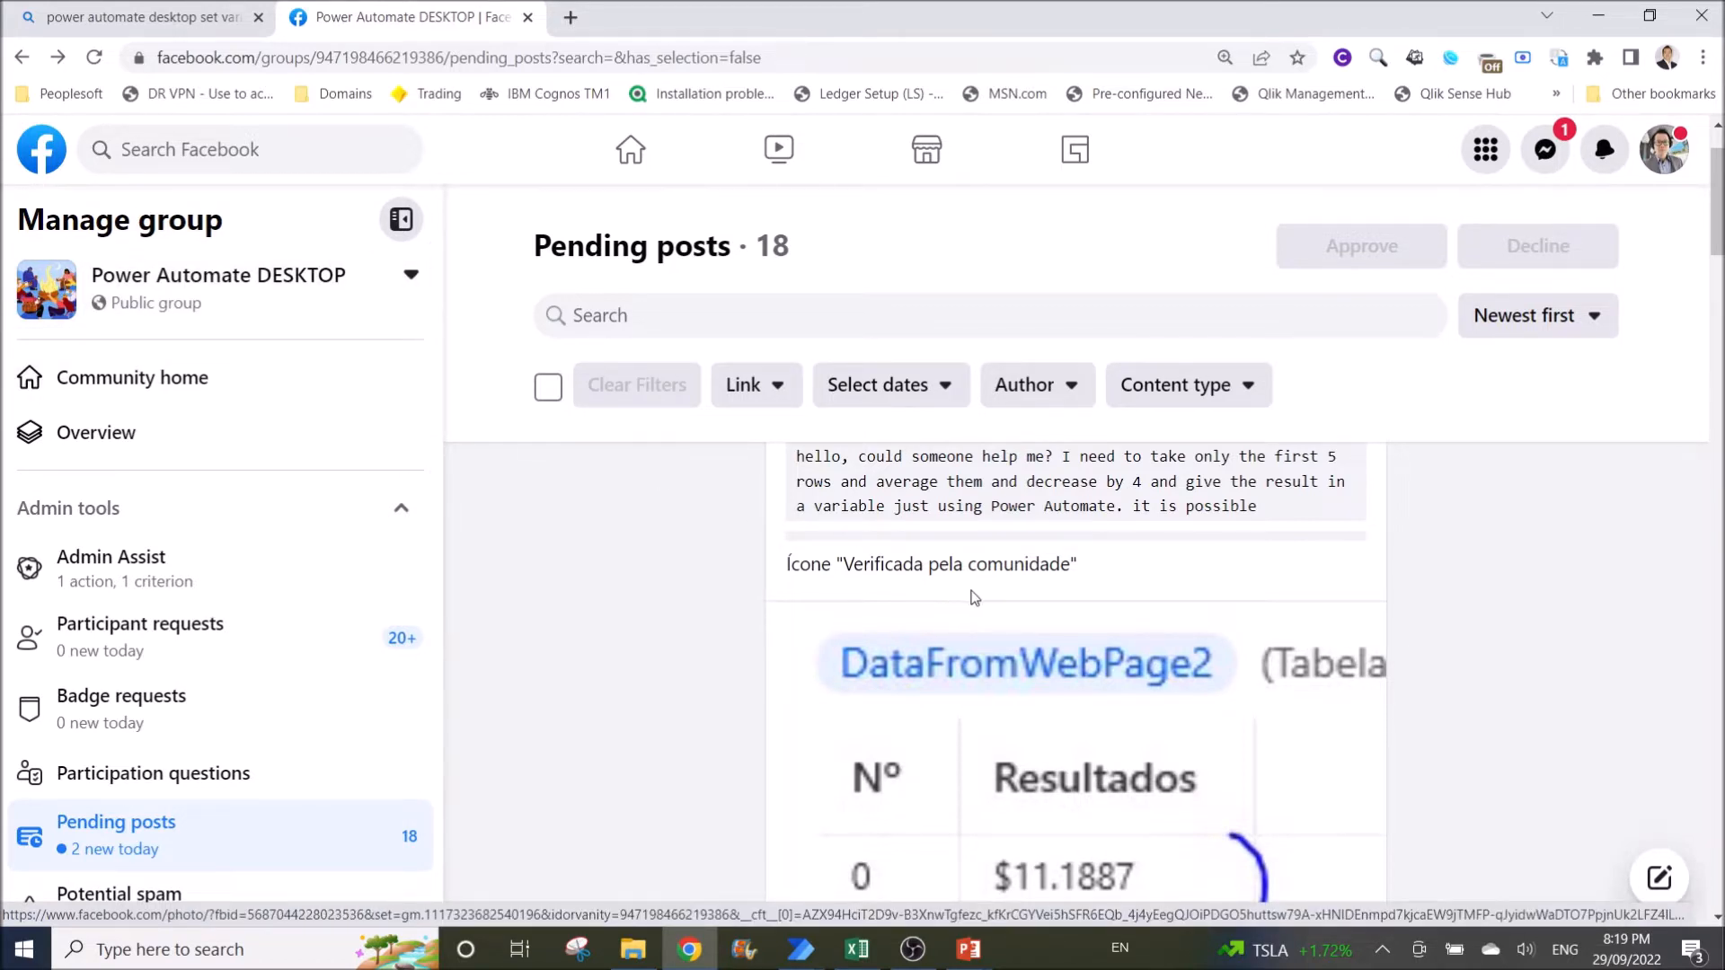
mouse_move(1106, 618)
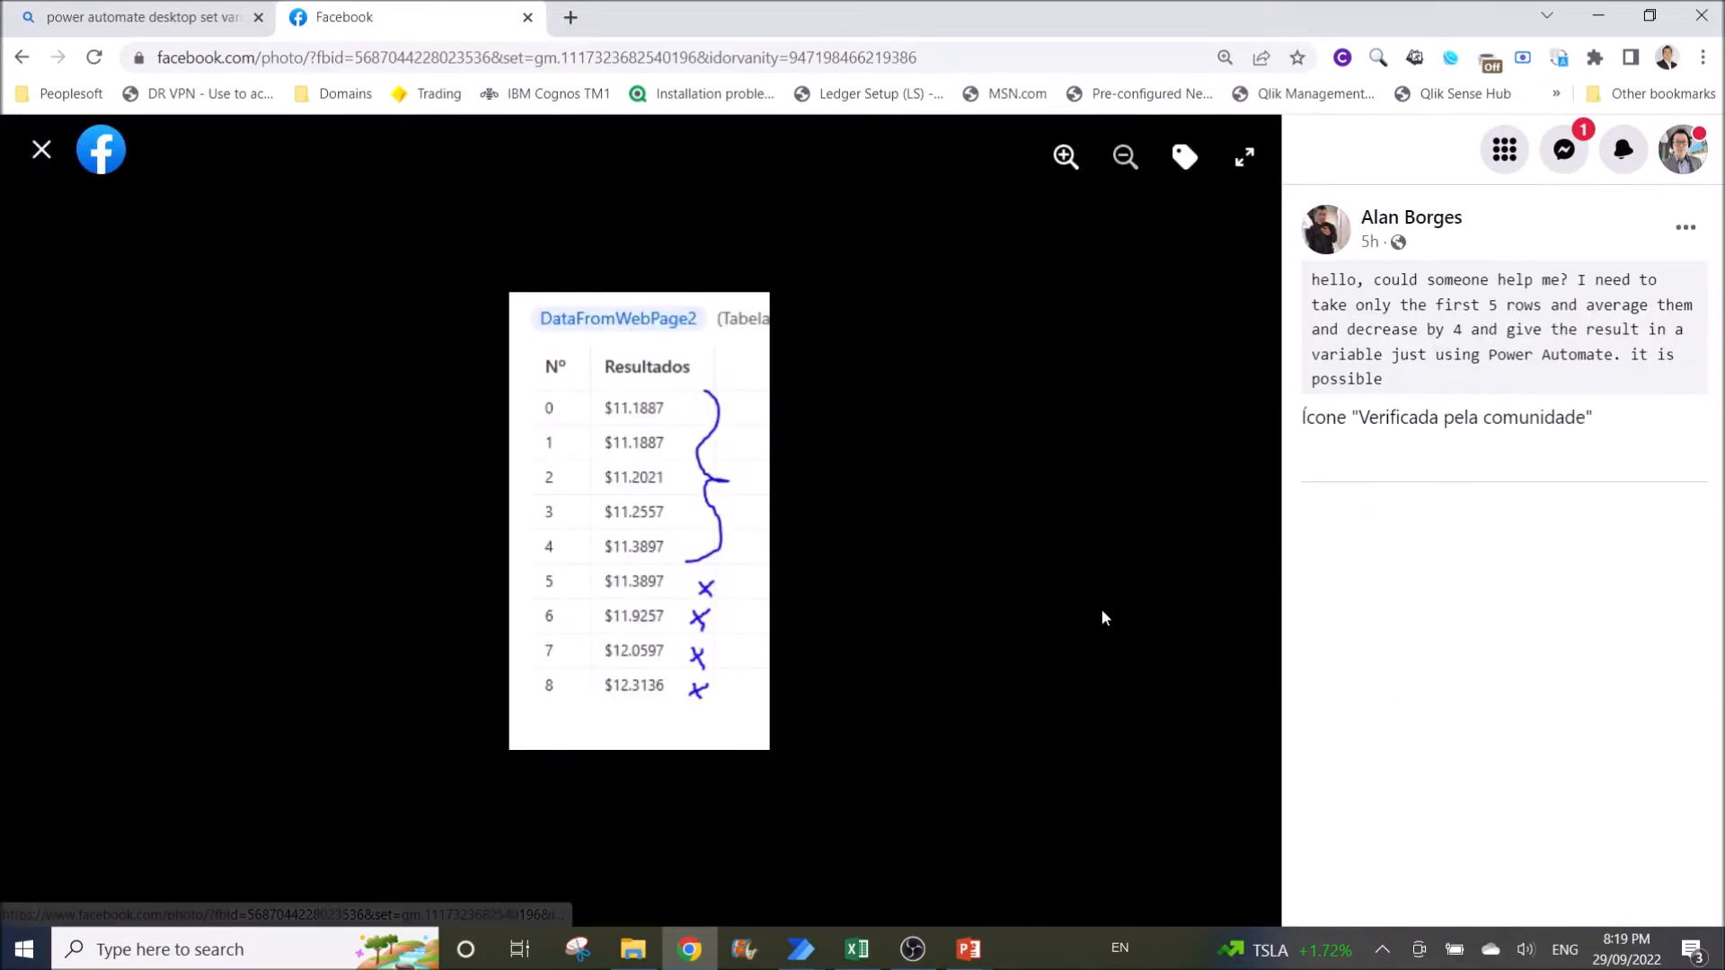
mouse_move(1446, 285)
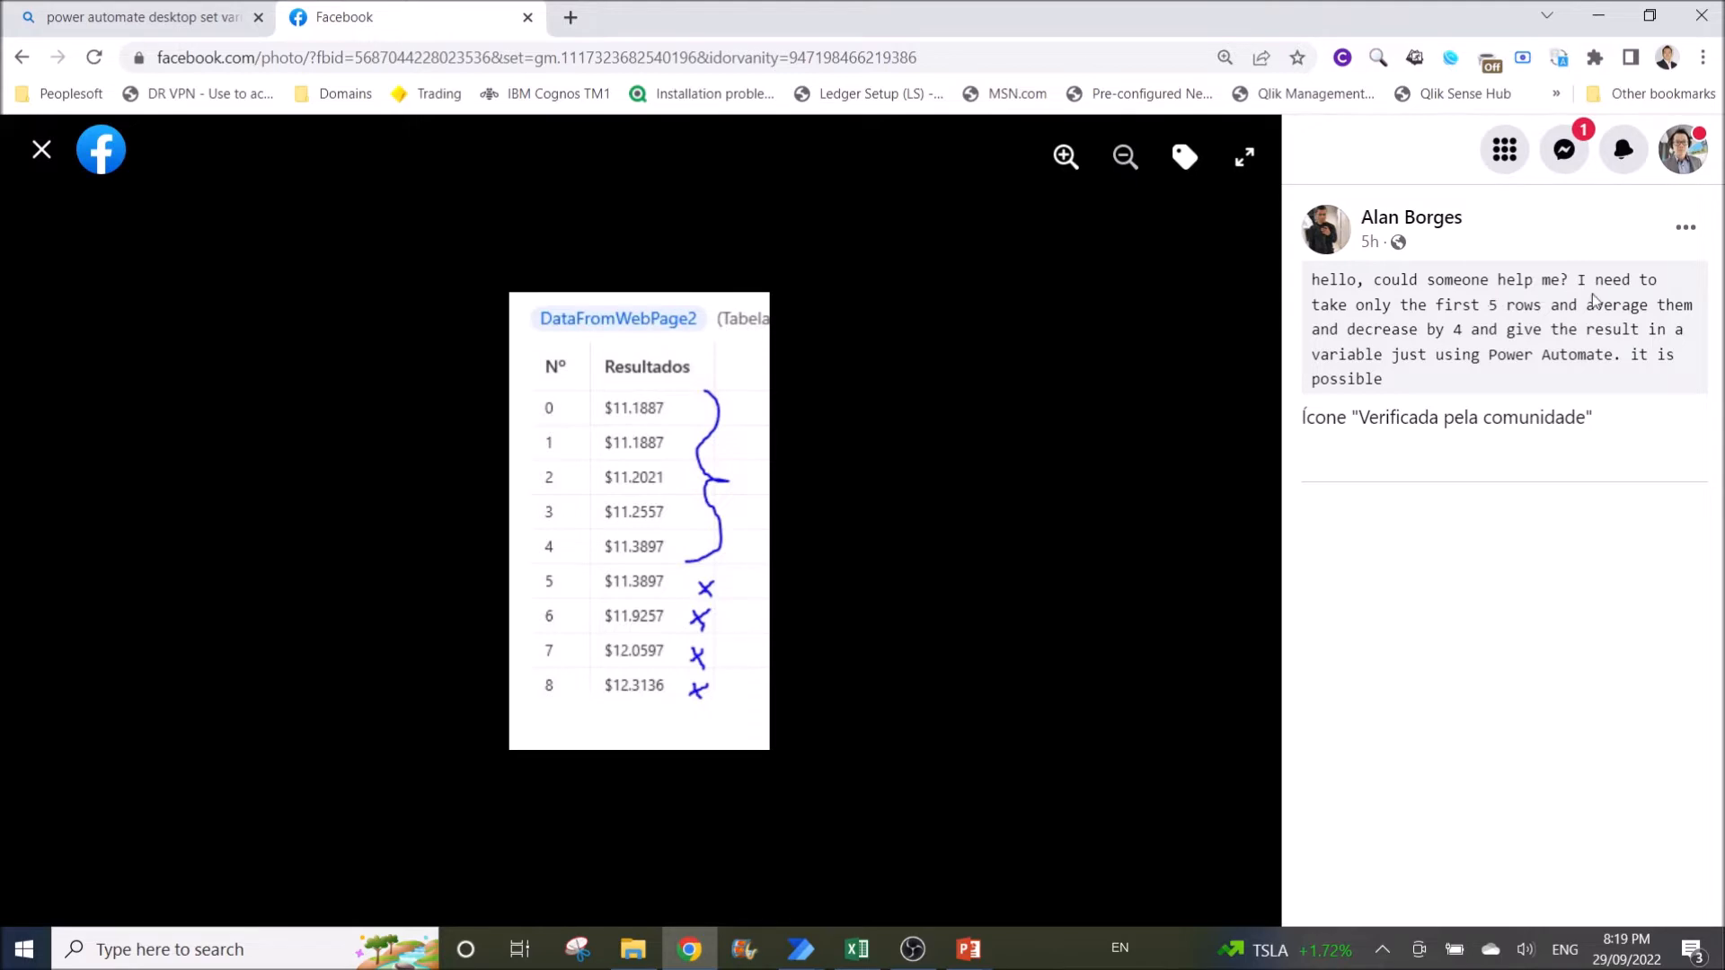
mouse_move(1414, 320)
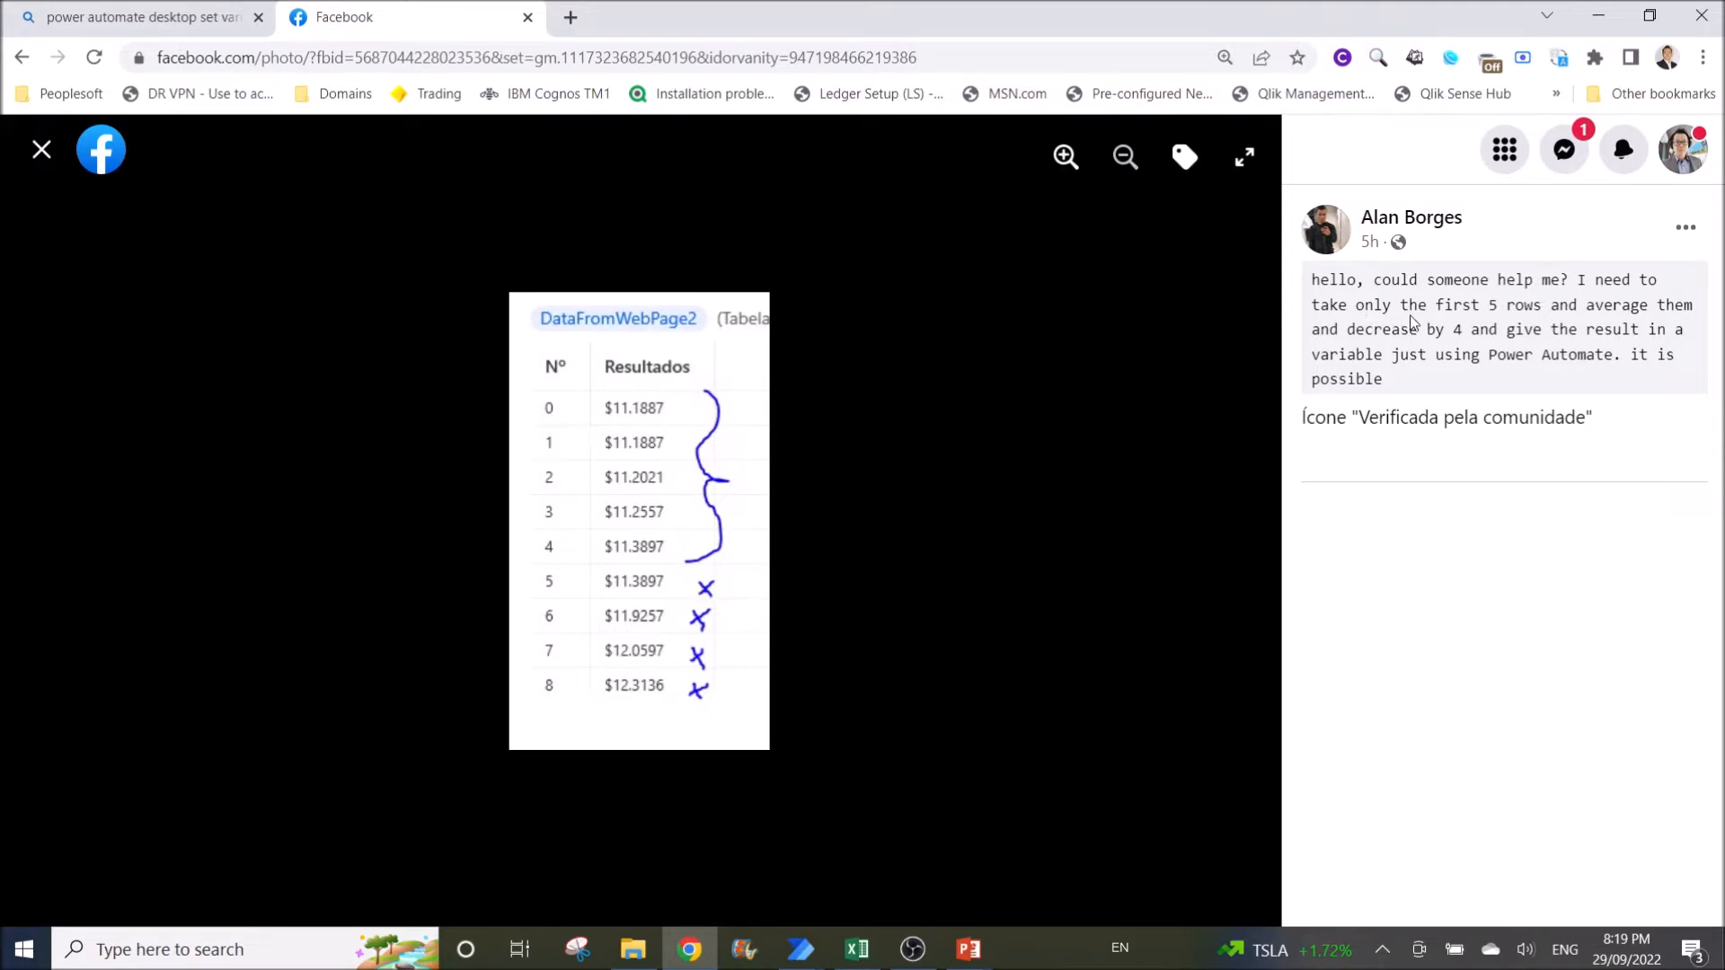
mouse_move(625, 496)
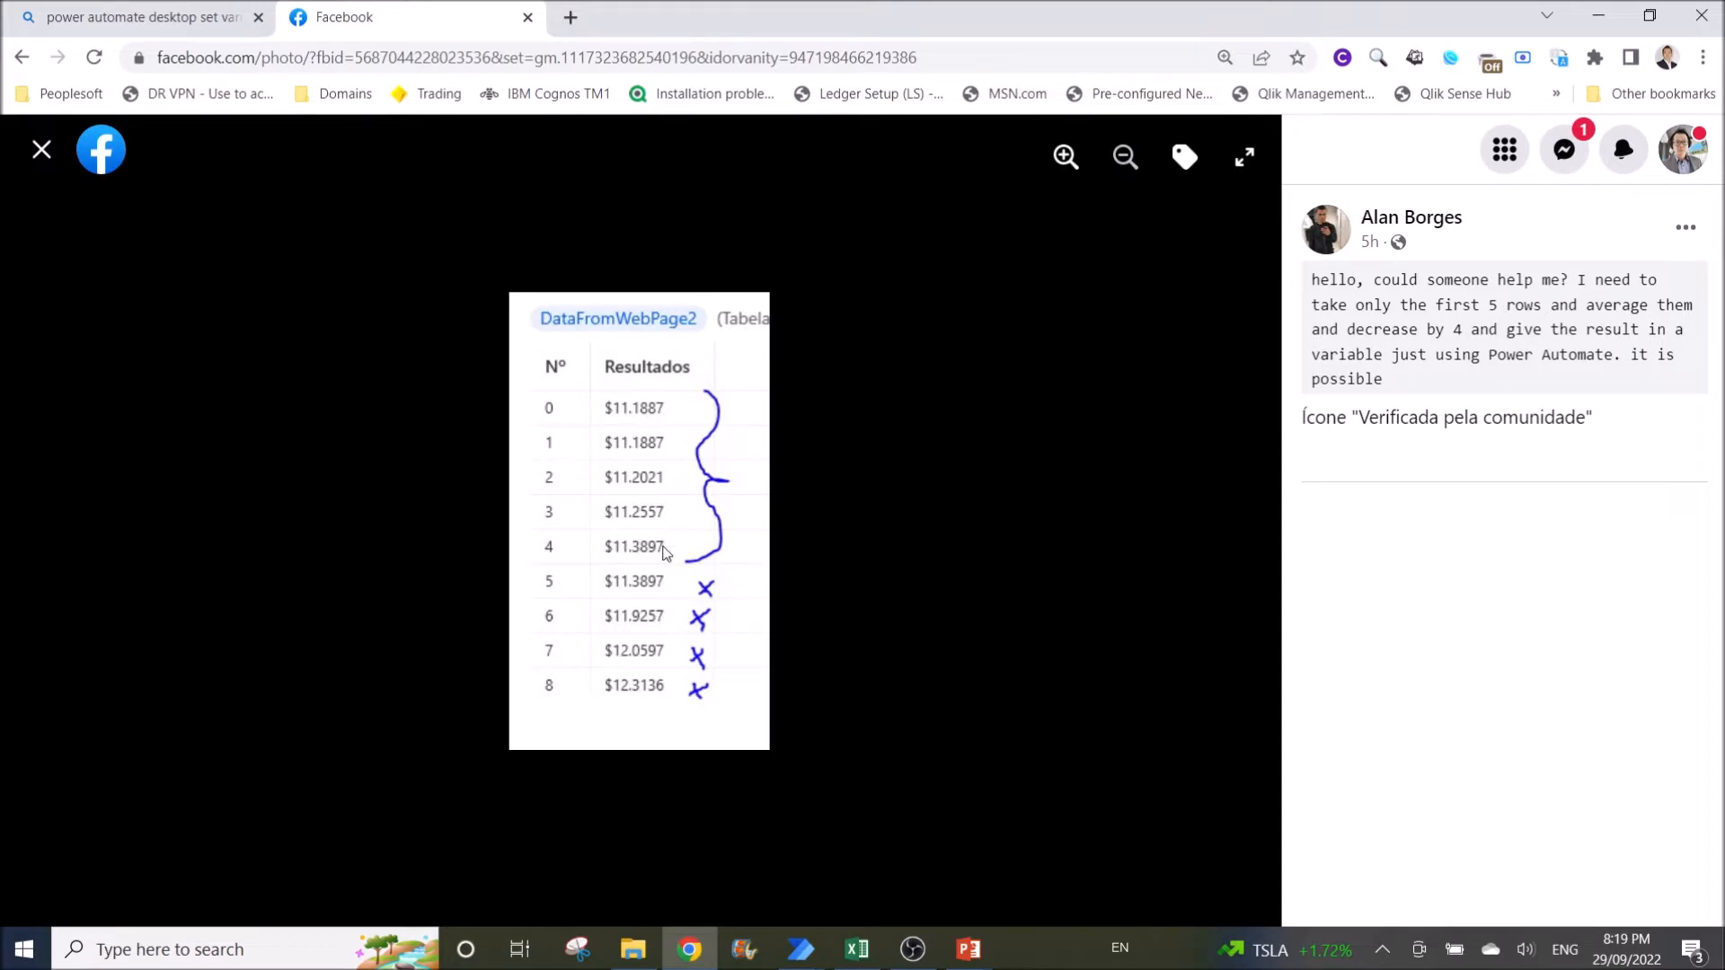
mouse_move(1576, 311)
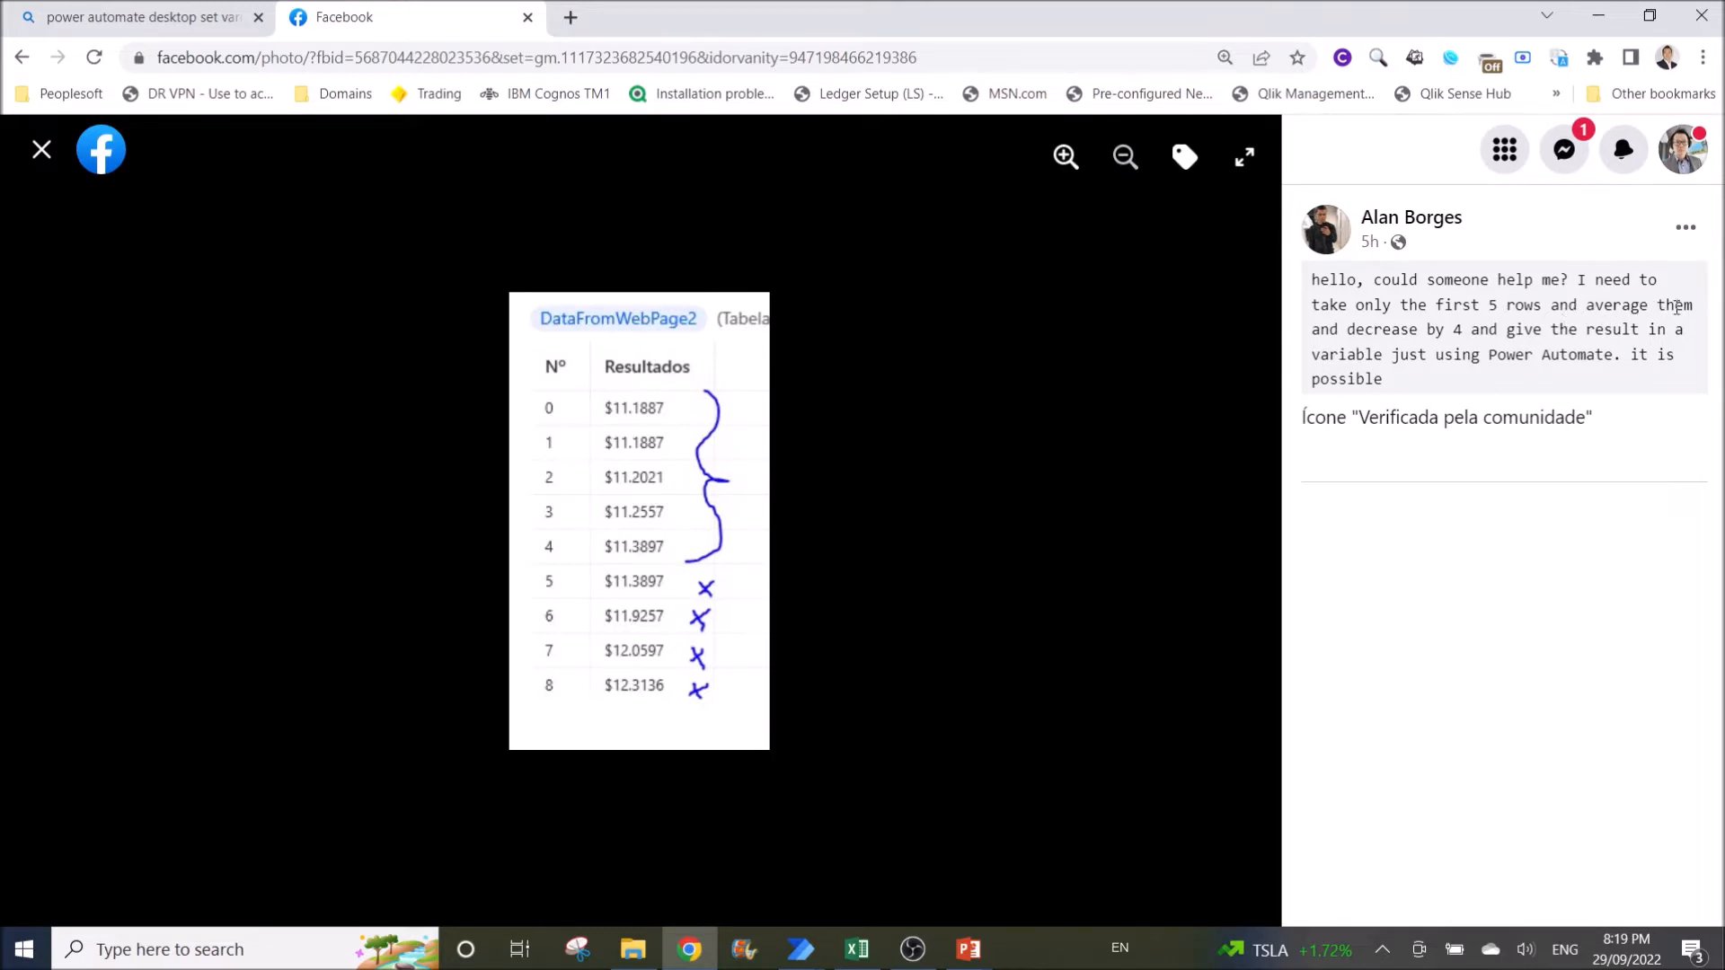
mouse_move(1370, 346)
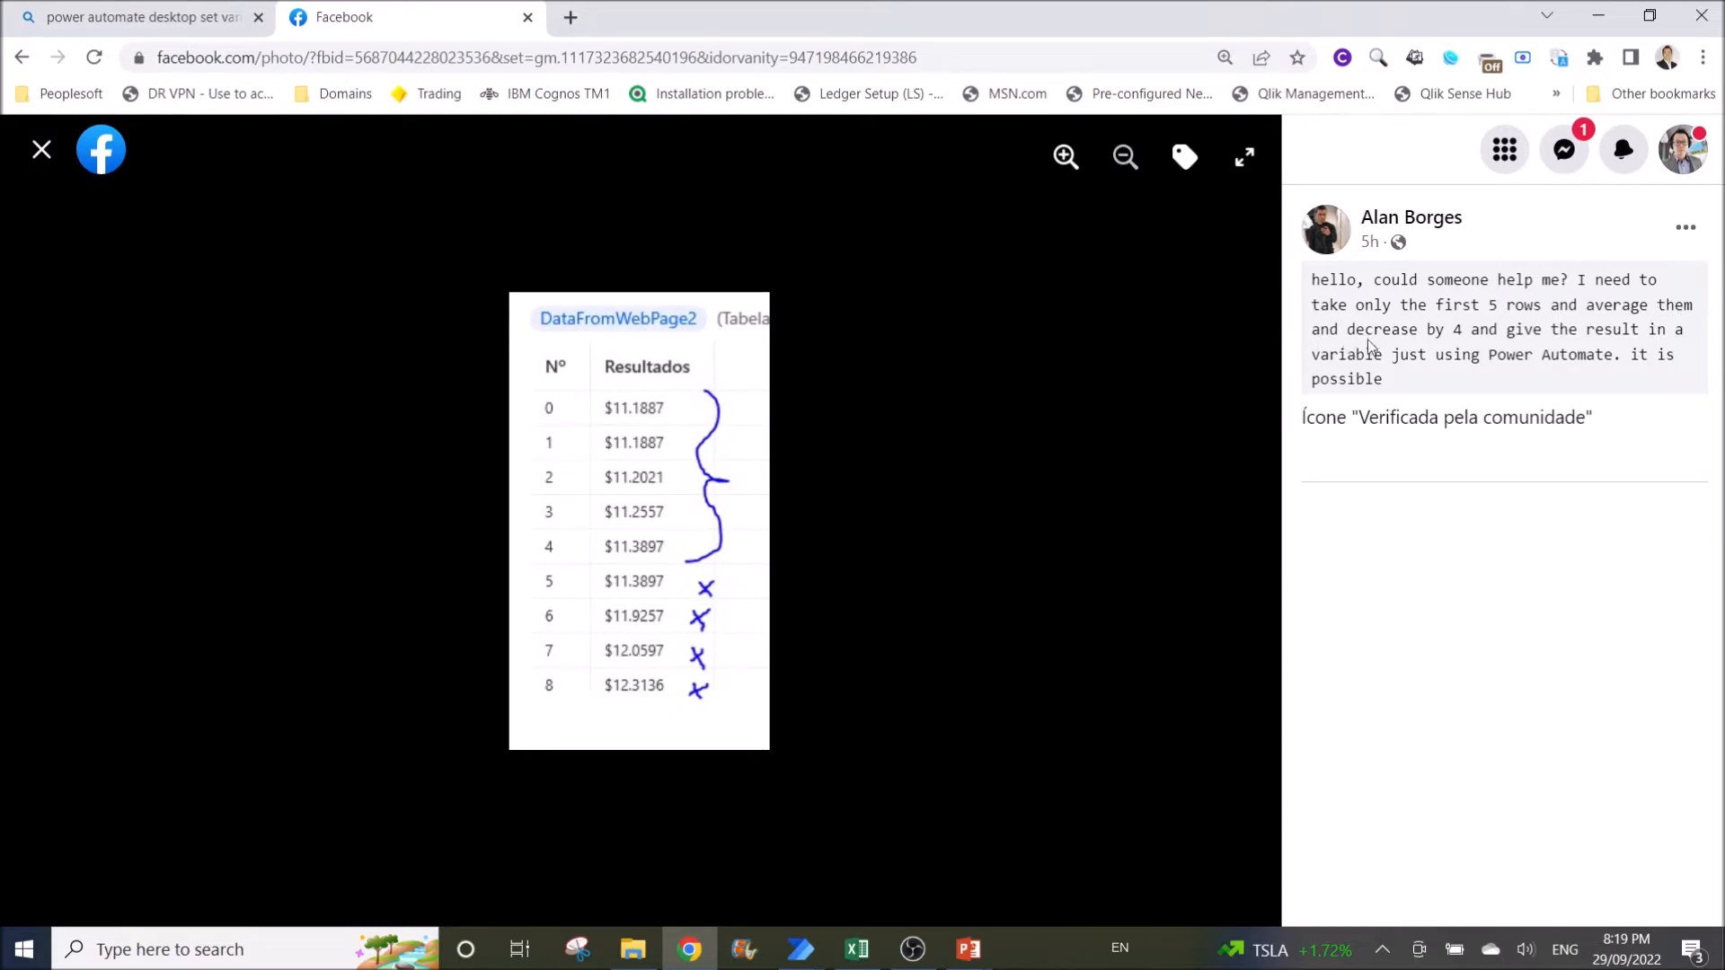
mouse_move(1472, 331)
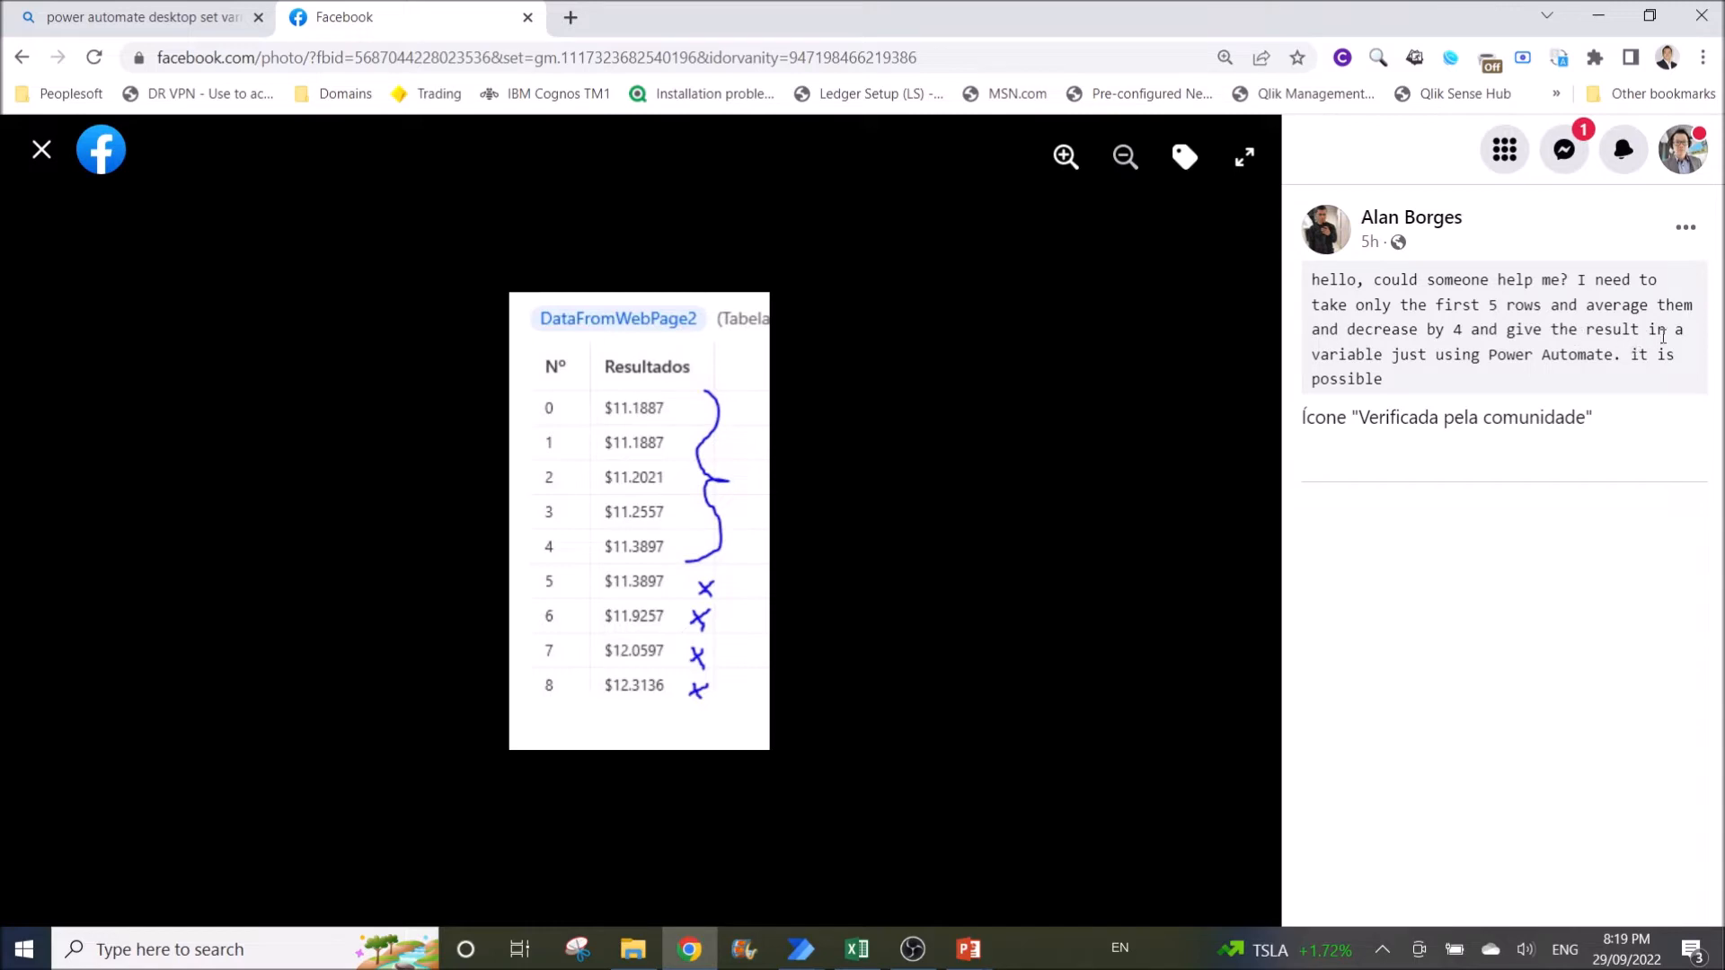
mouse_move(1517, 372)
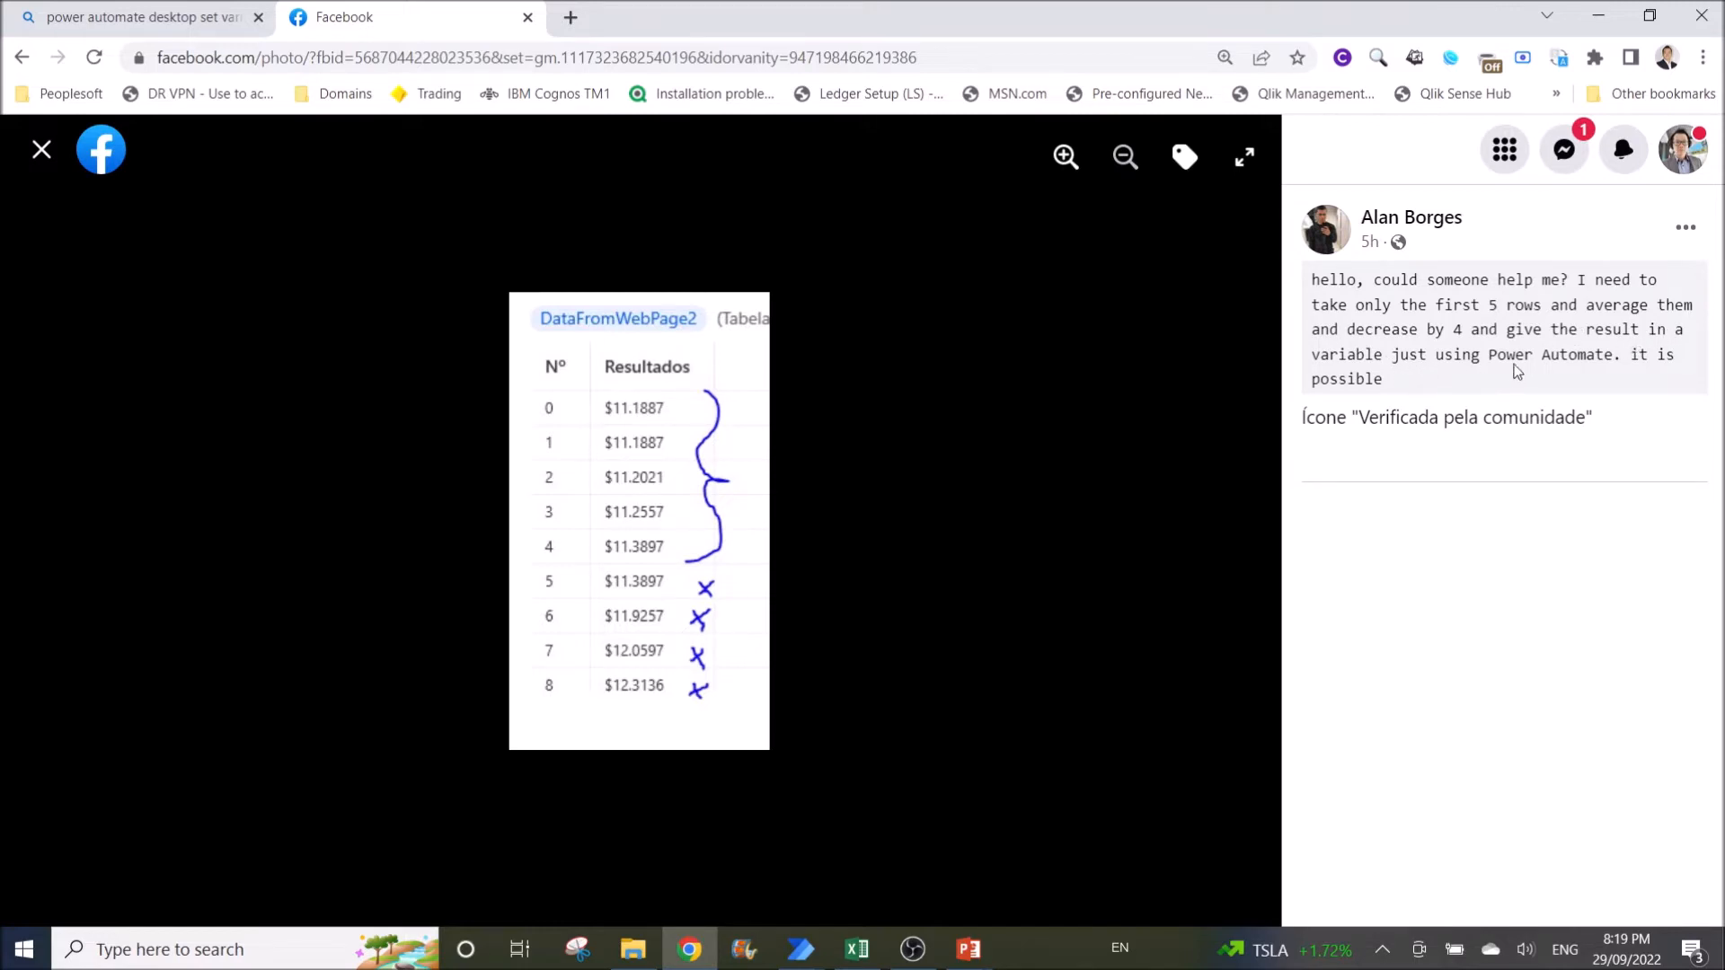
mouse_move(1624, 372)
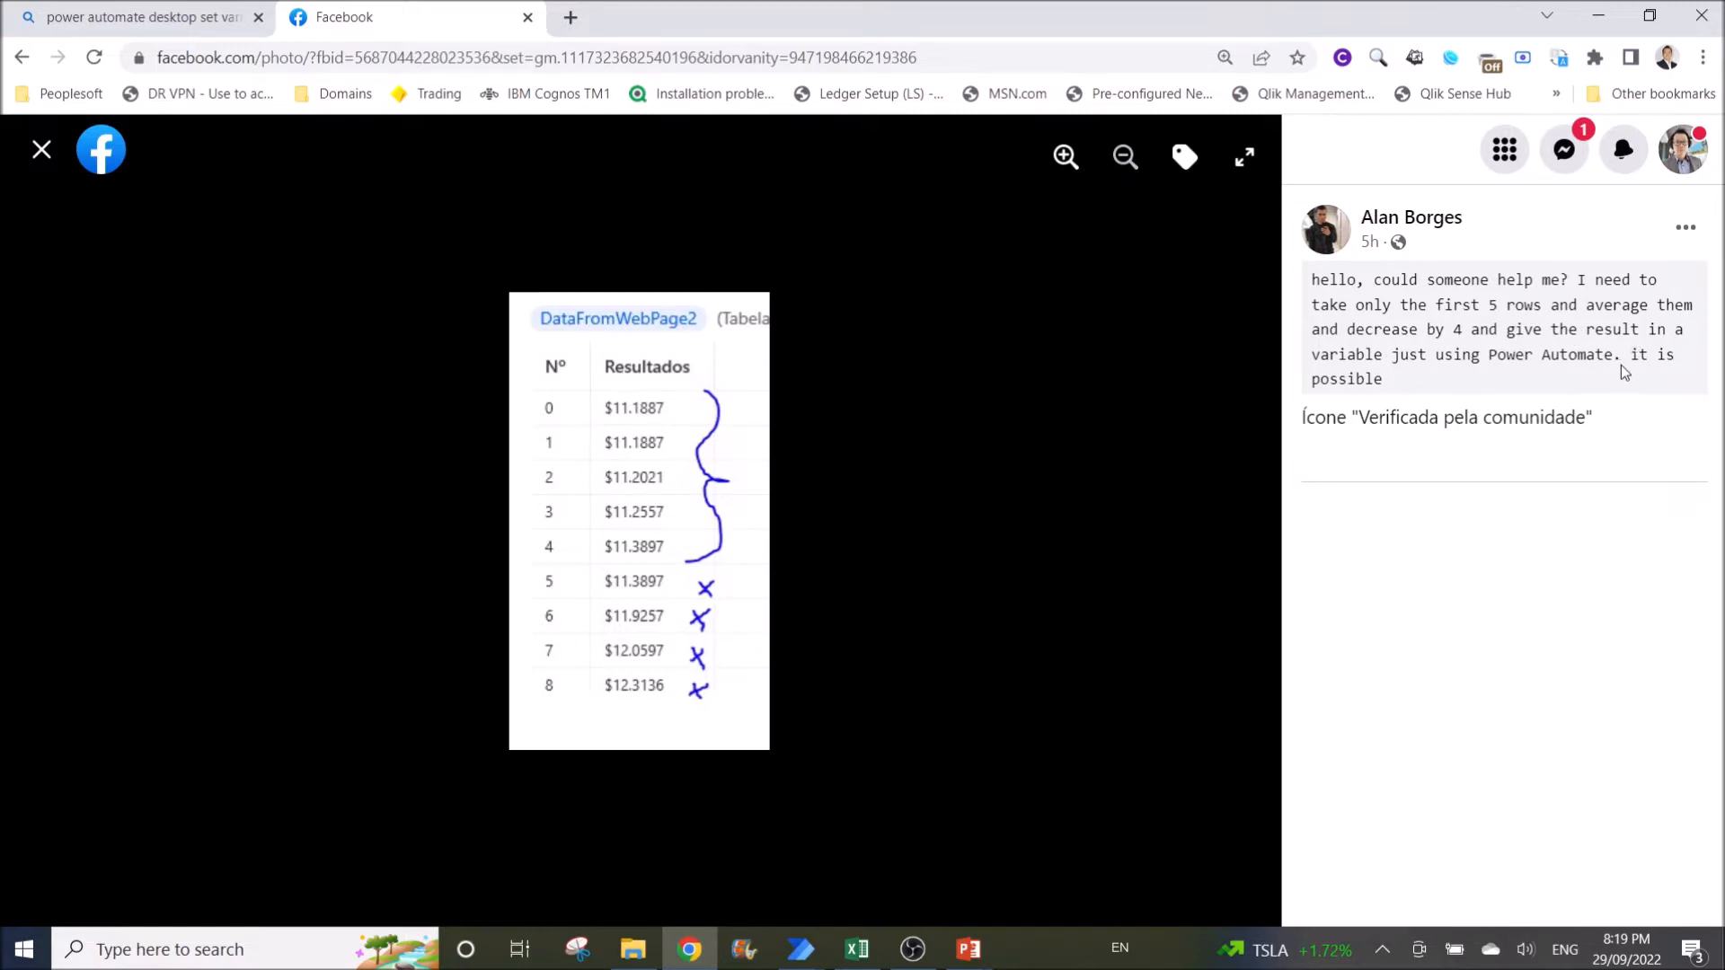
mouse_move(1606, 374)
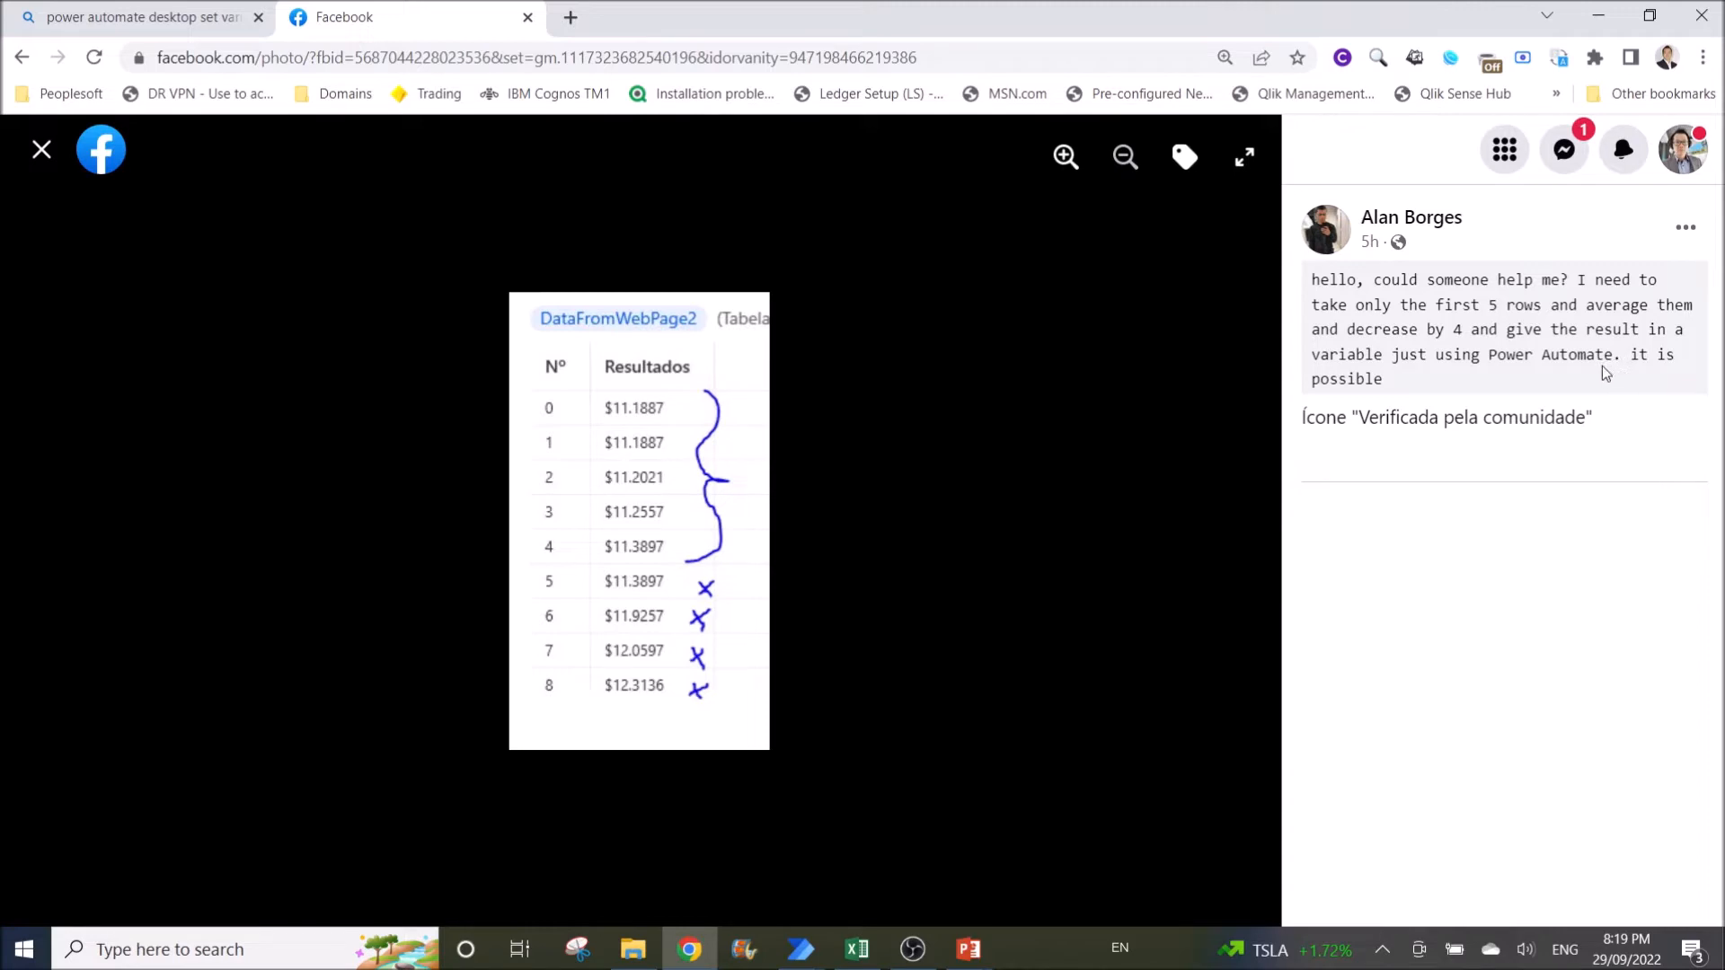
mouse_move(1528, 390)
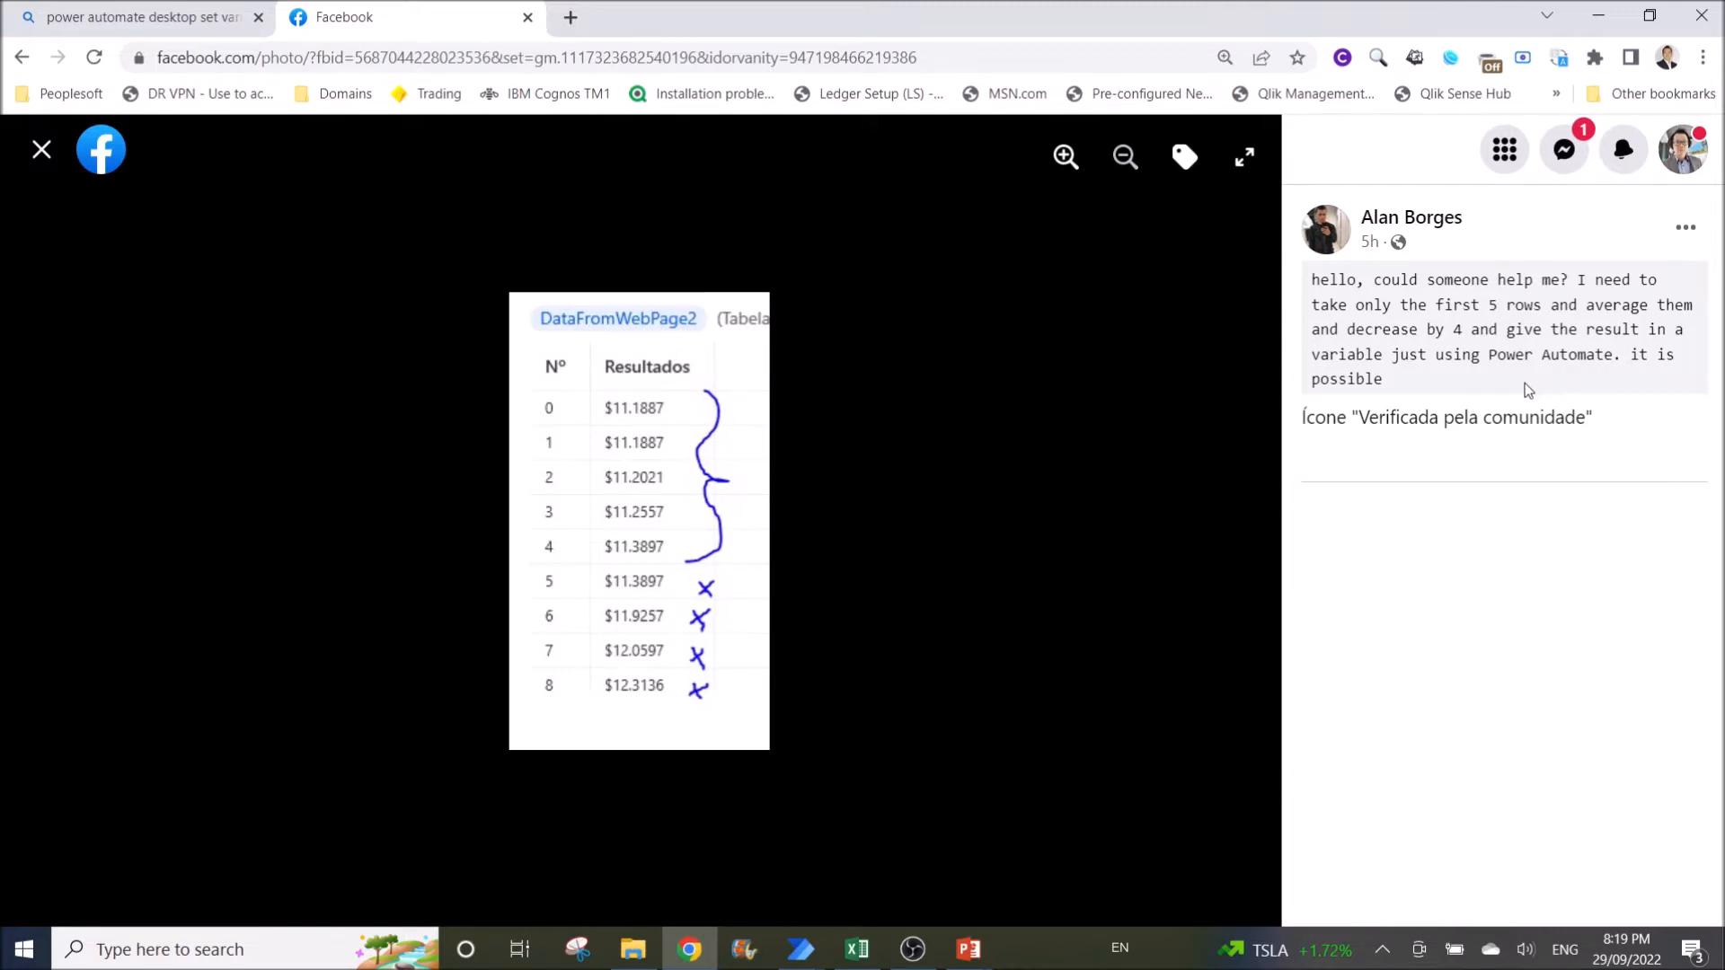
mouse_move(1524, 390)
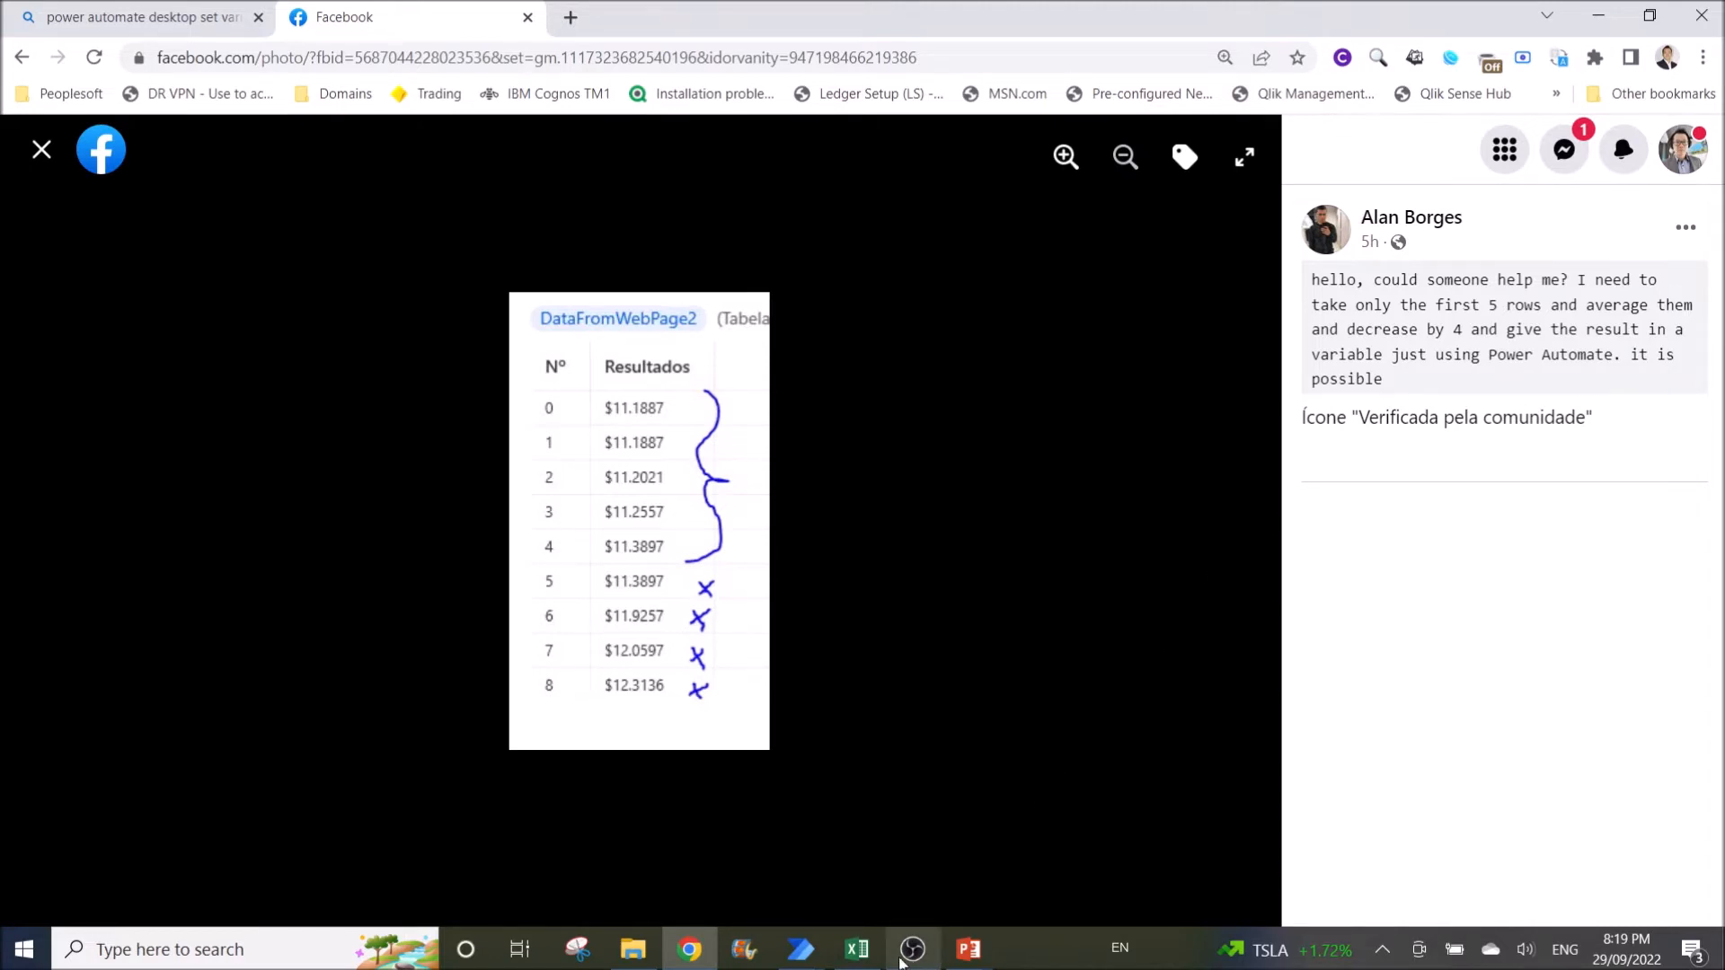
left_click(857, 949)
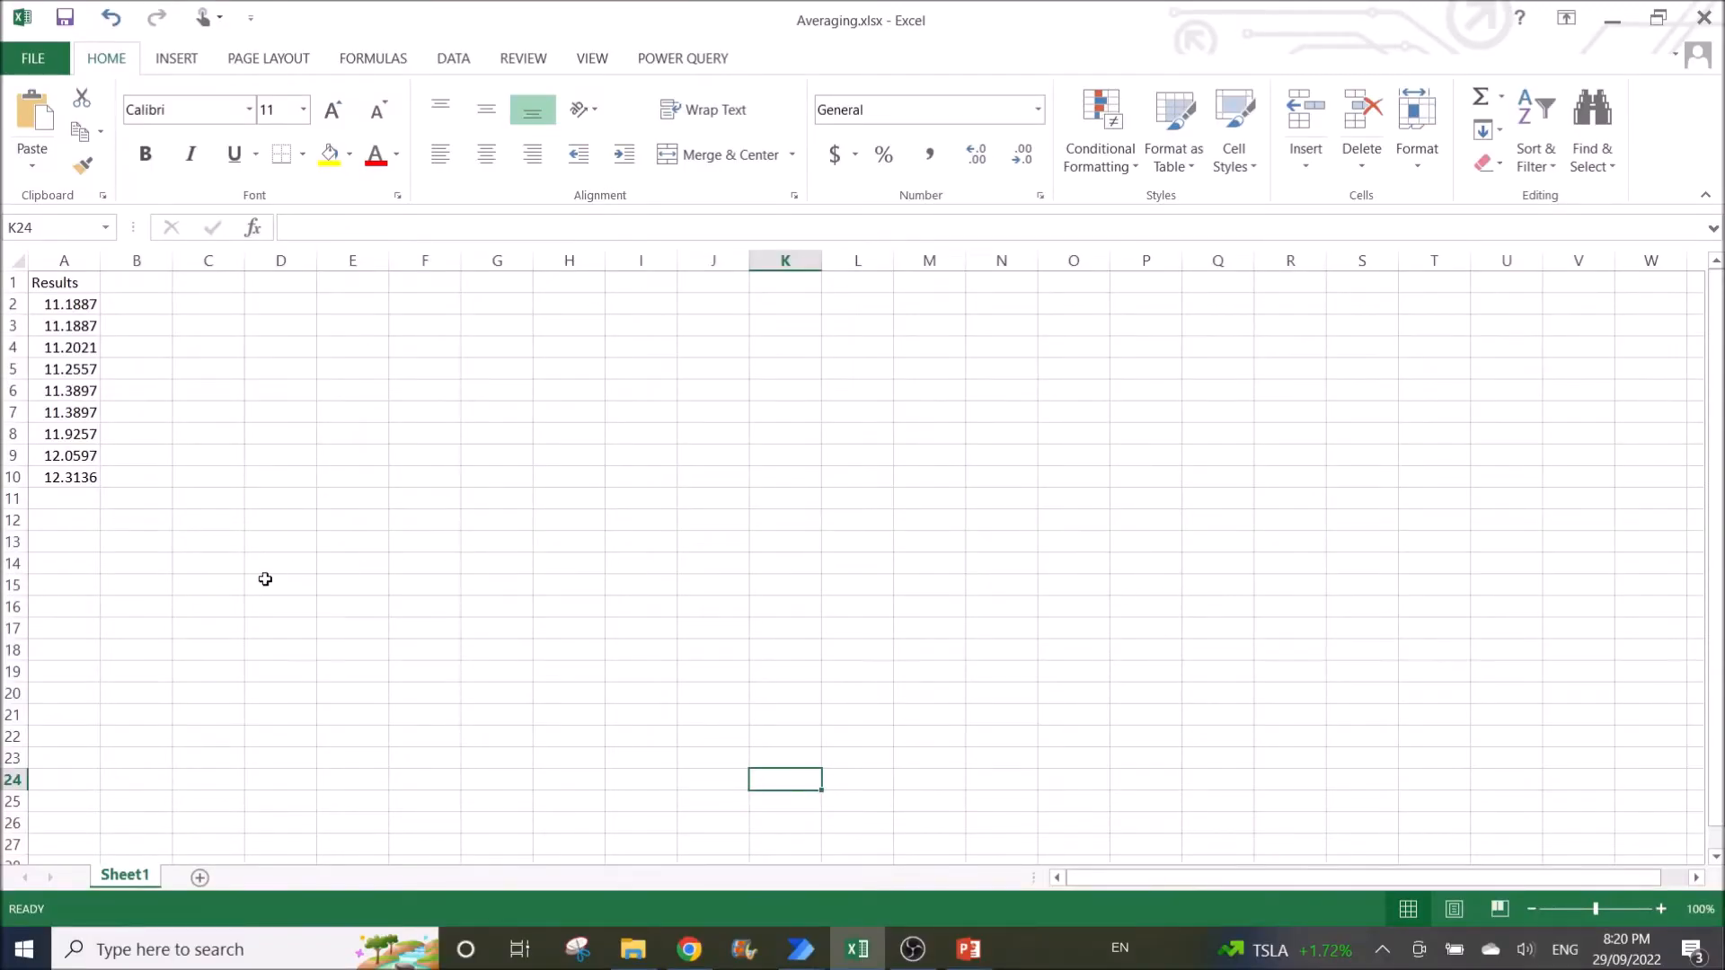
mouse_move(83, 304)
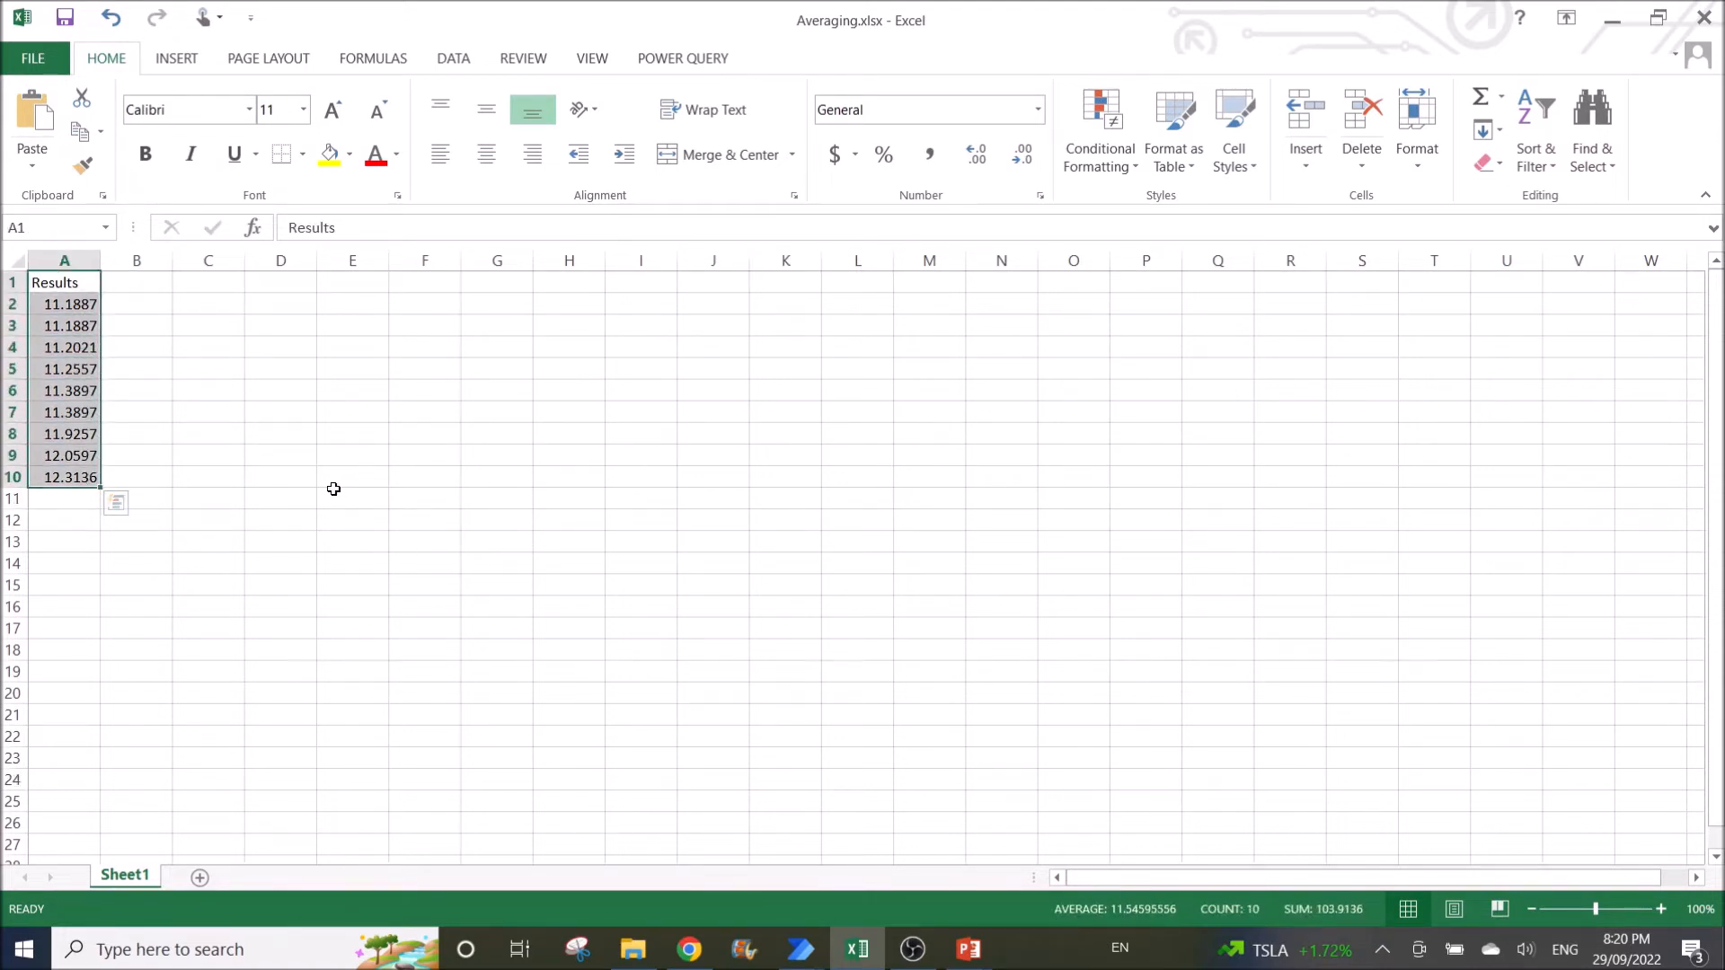
Select Results cells A2:A6 so the status bar shows sum 56.2249 and average 11.24498
left_click(352, 497)
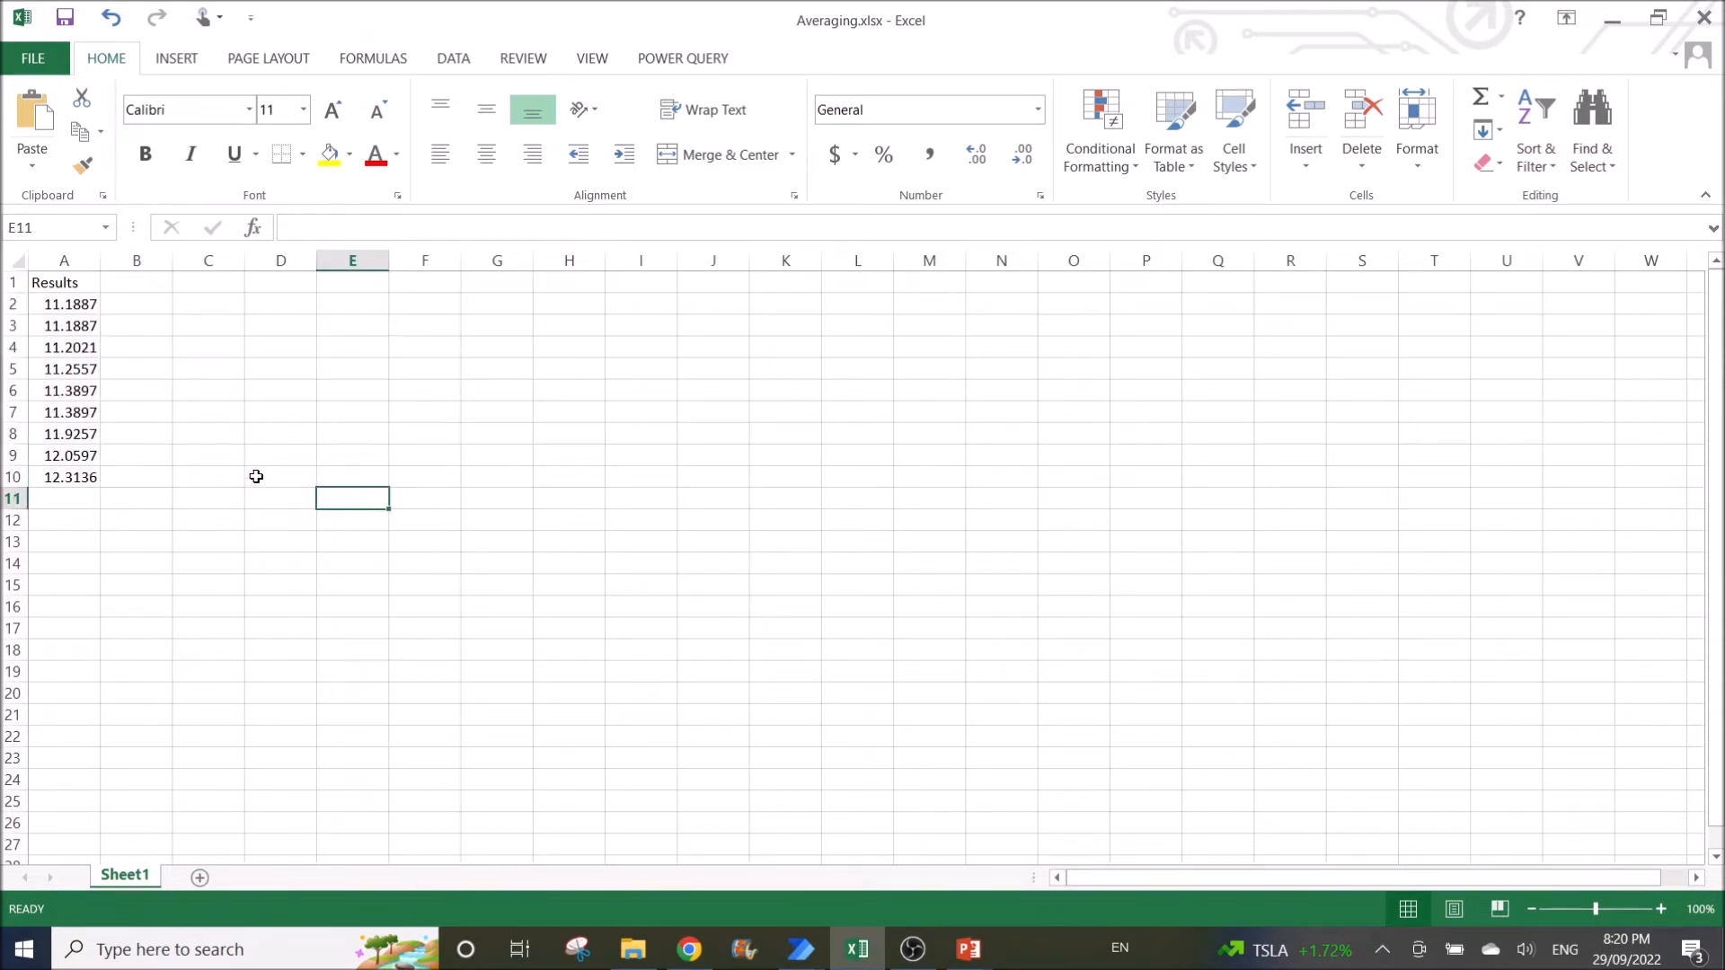
left_click_drag(65, 304, 65, 347)
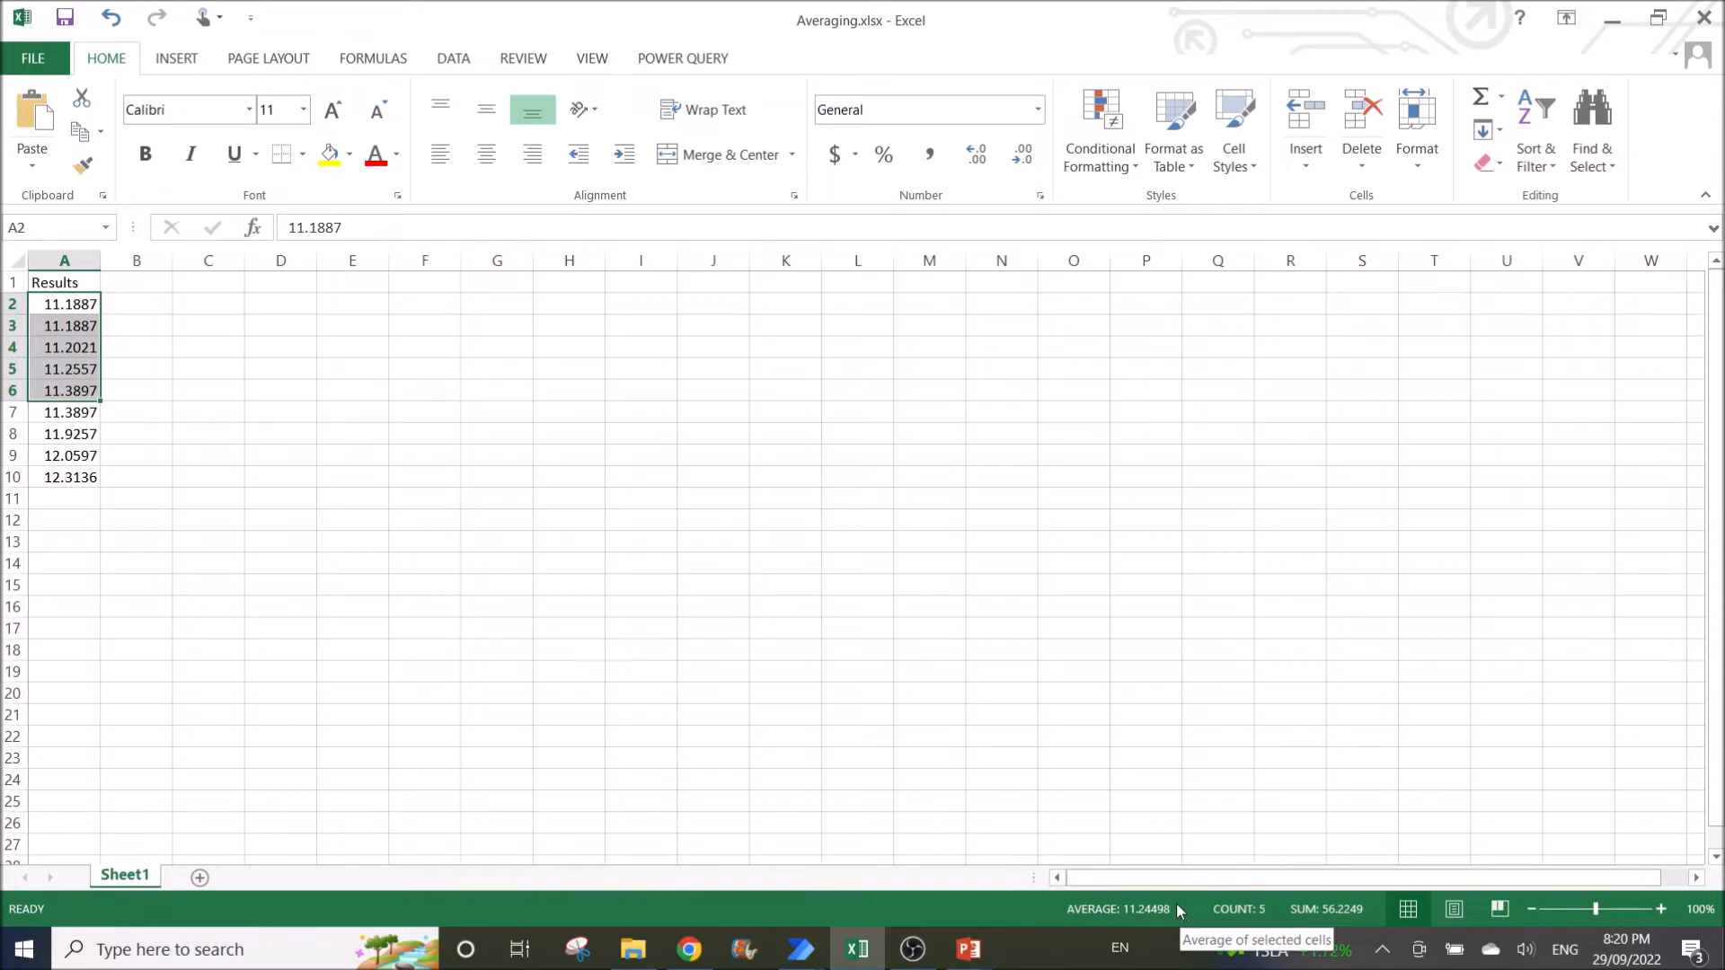
mouse_move(1082, 901)
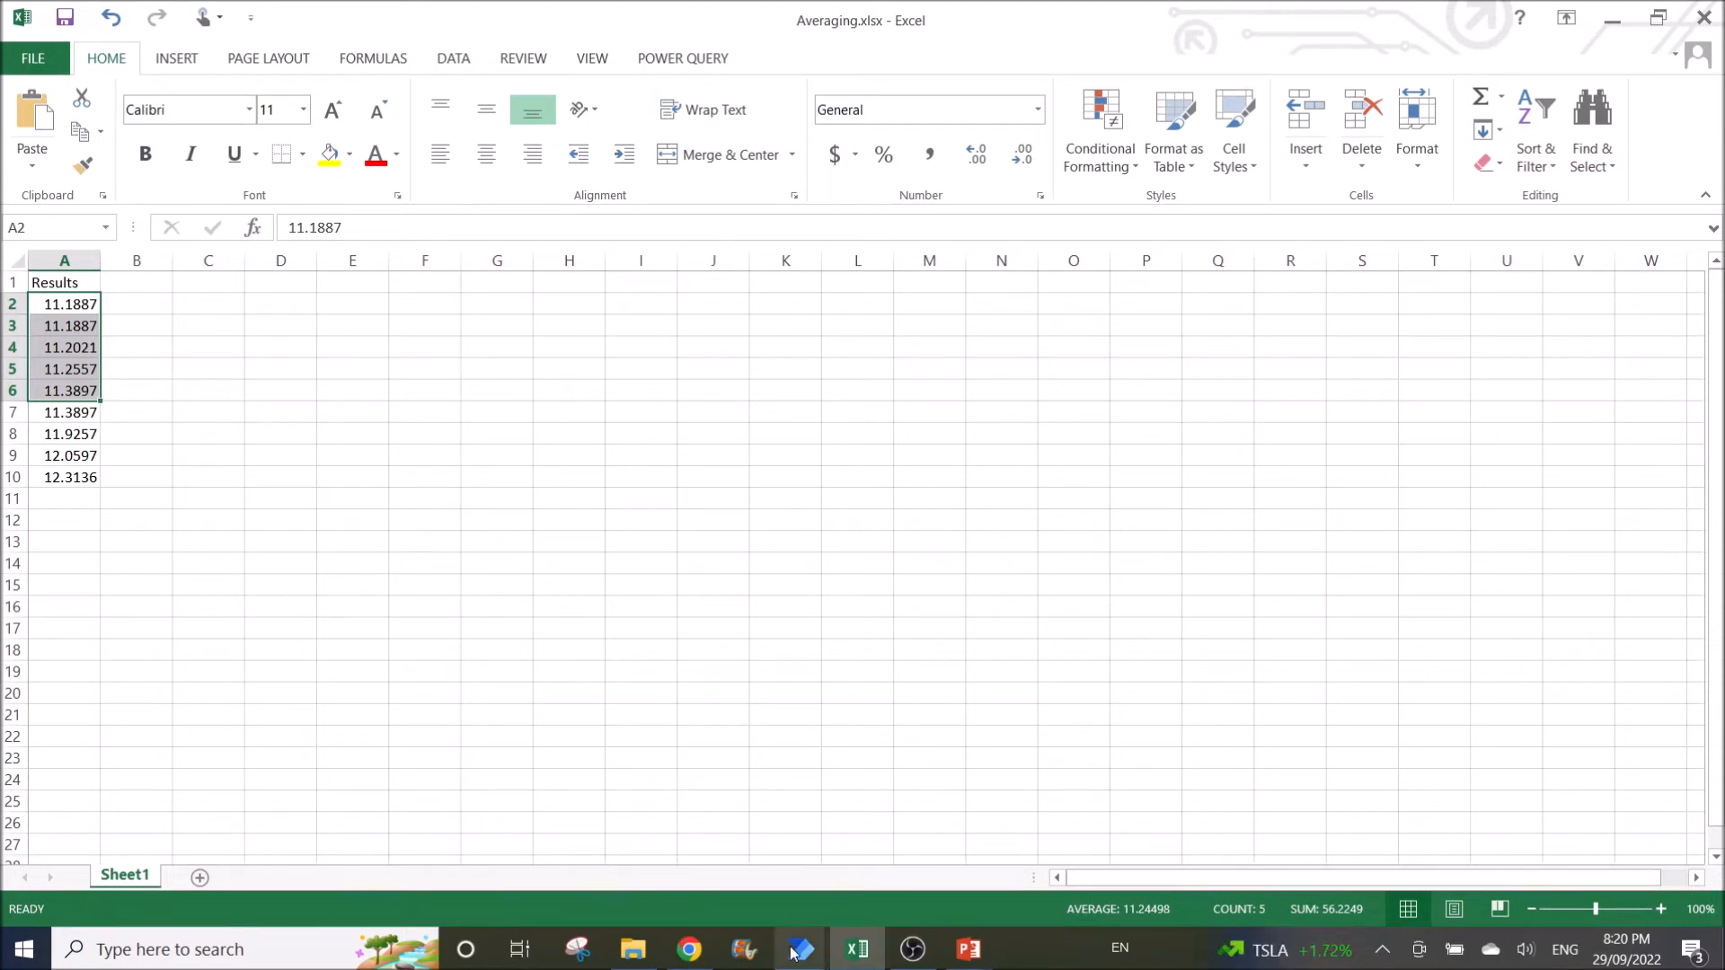
left_click(801, 949)
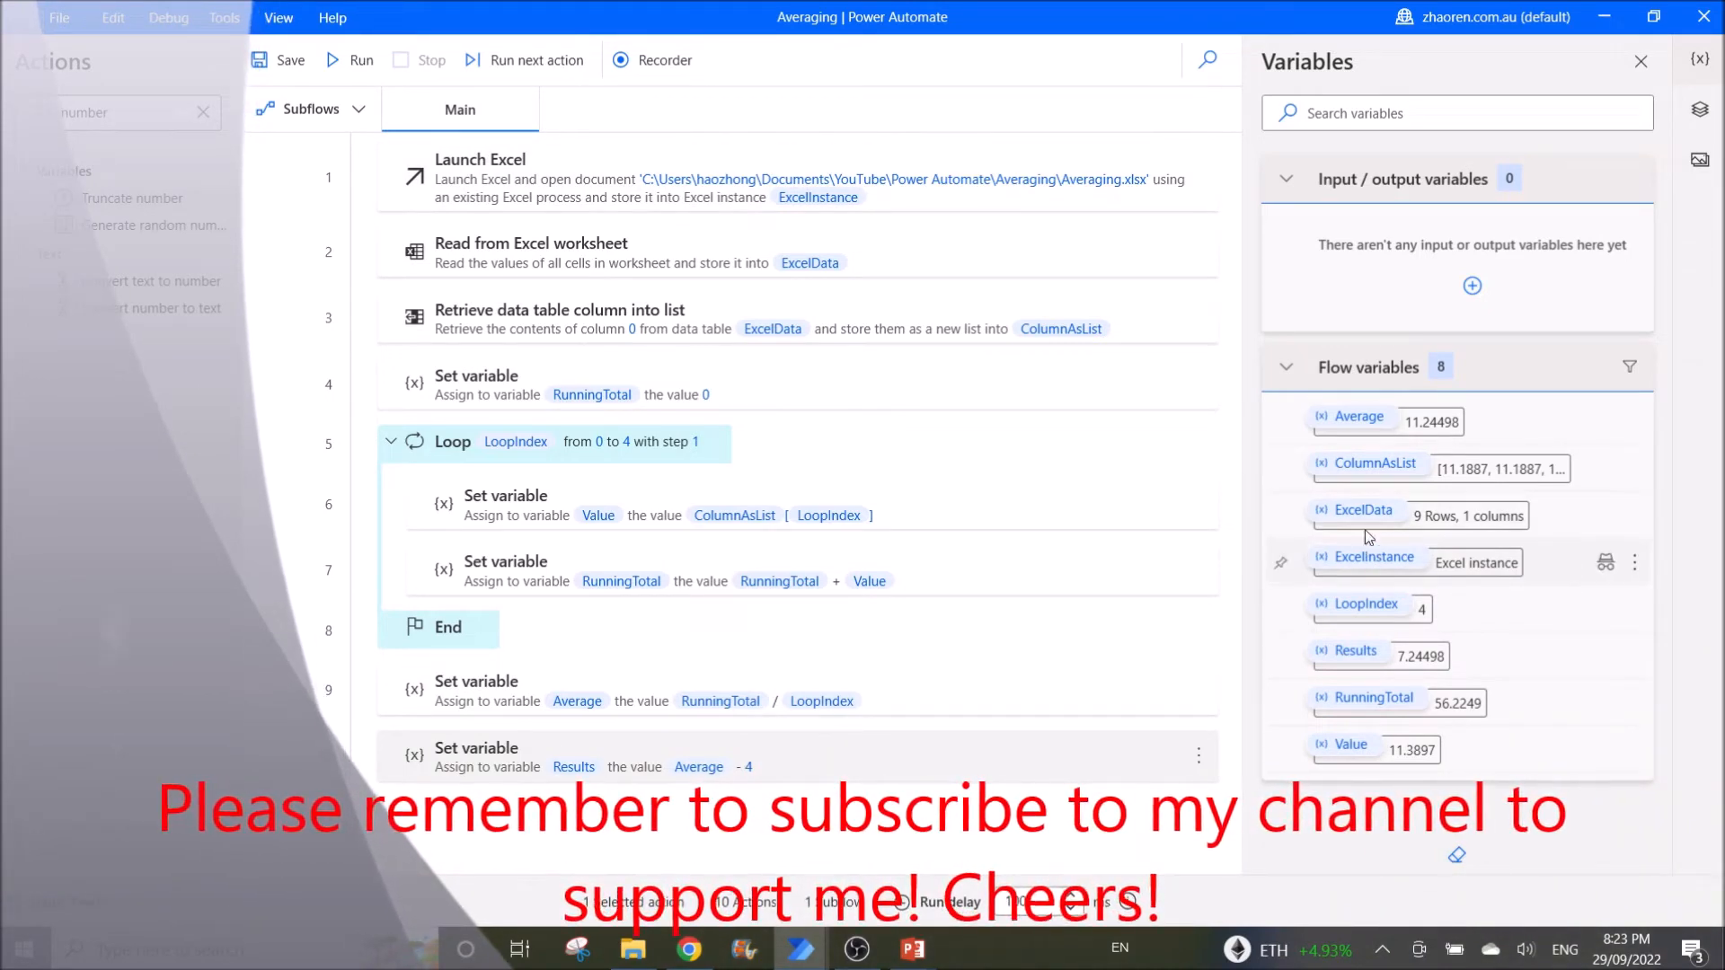
mouse_move(1428, 434)
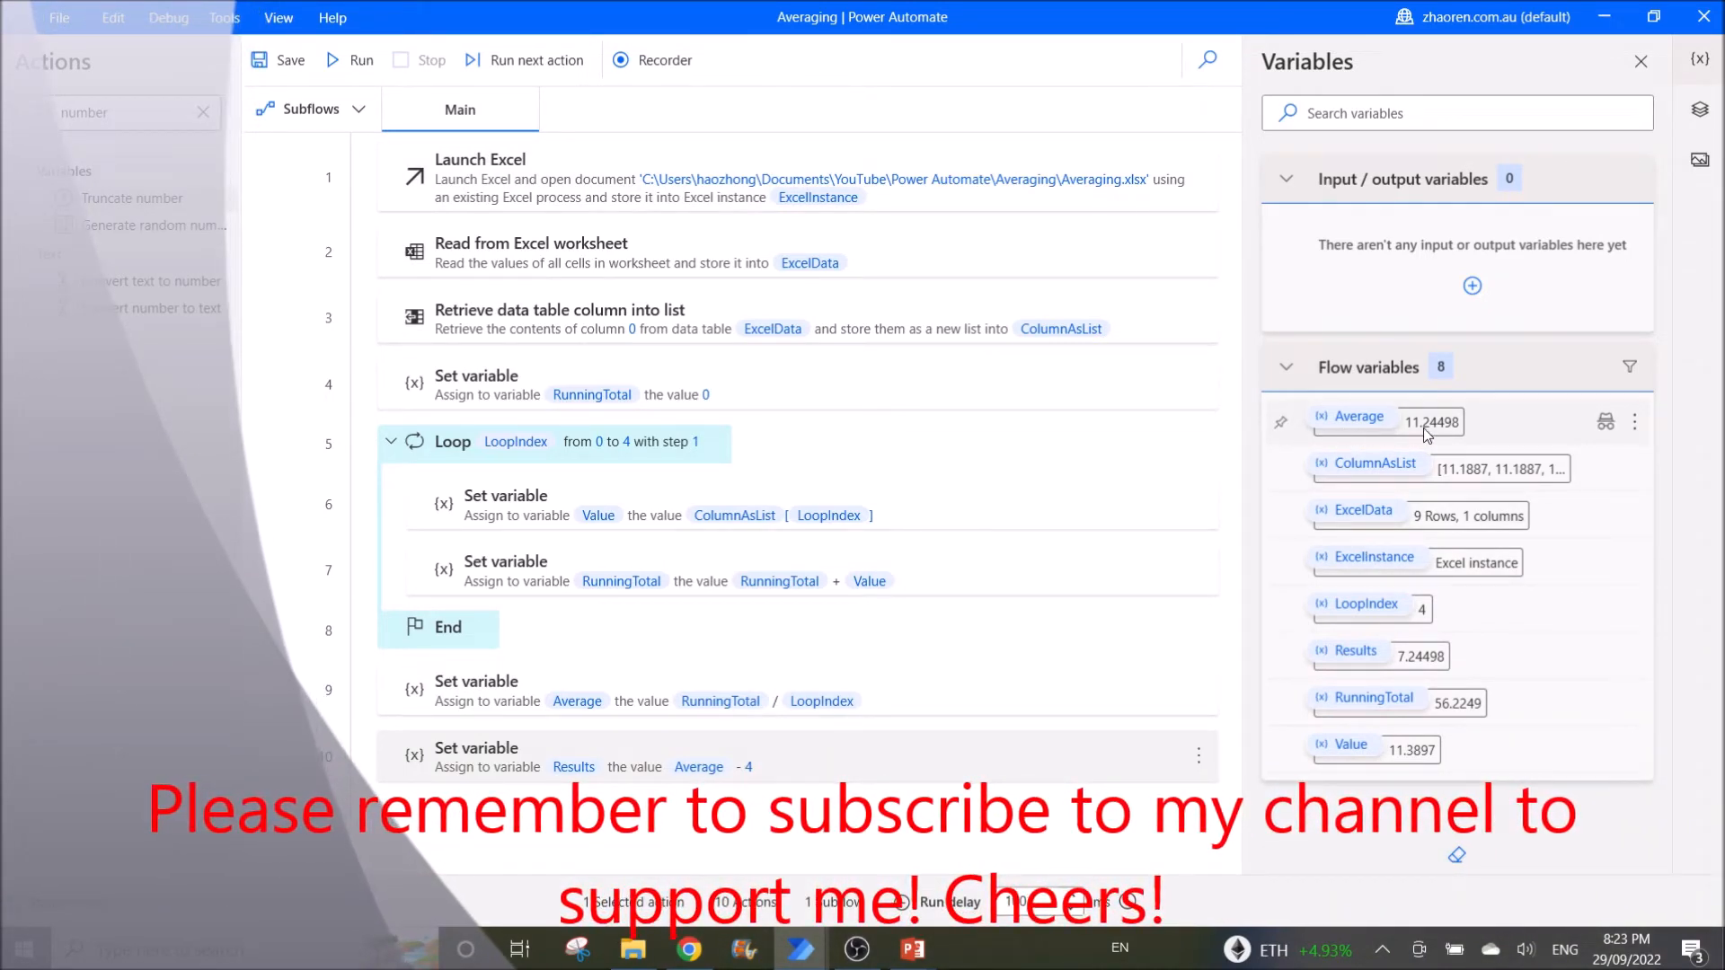
mouse_move(1432, 420)
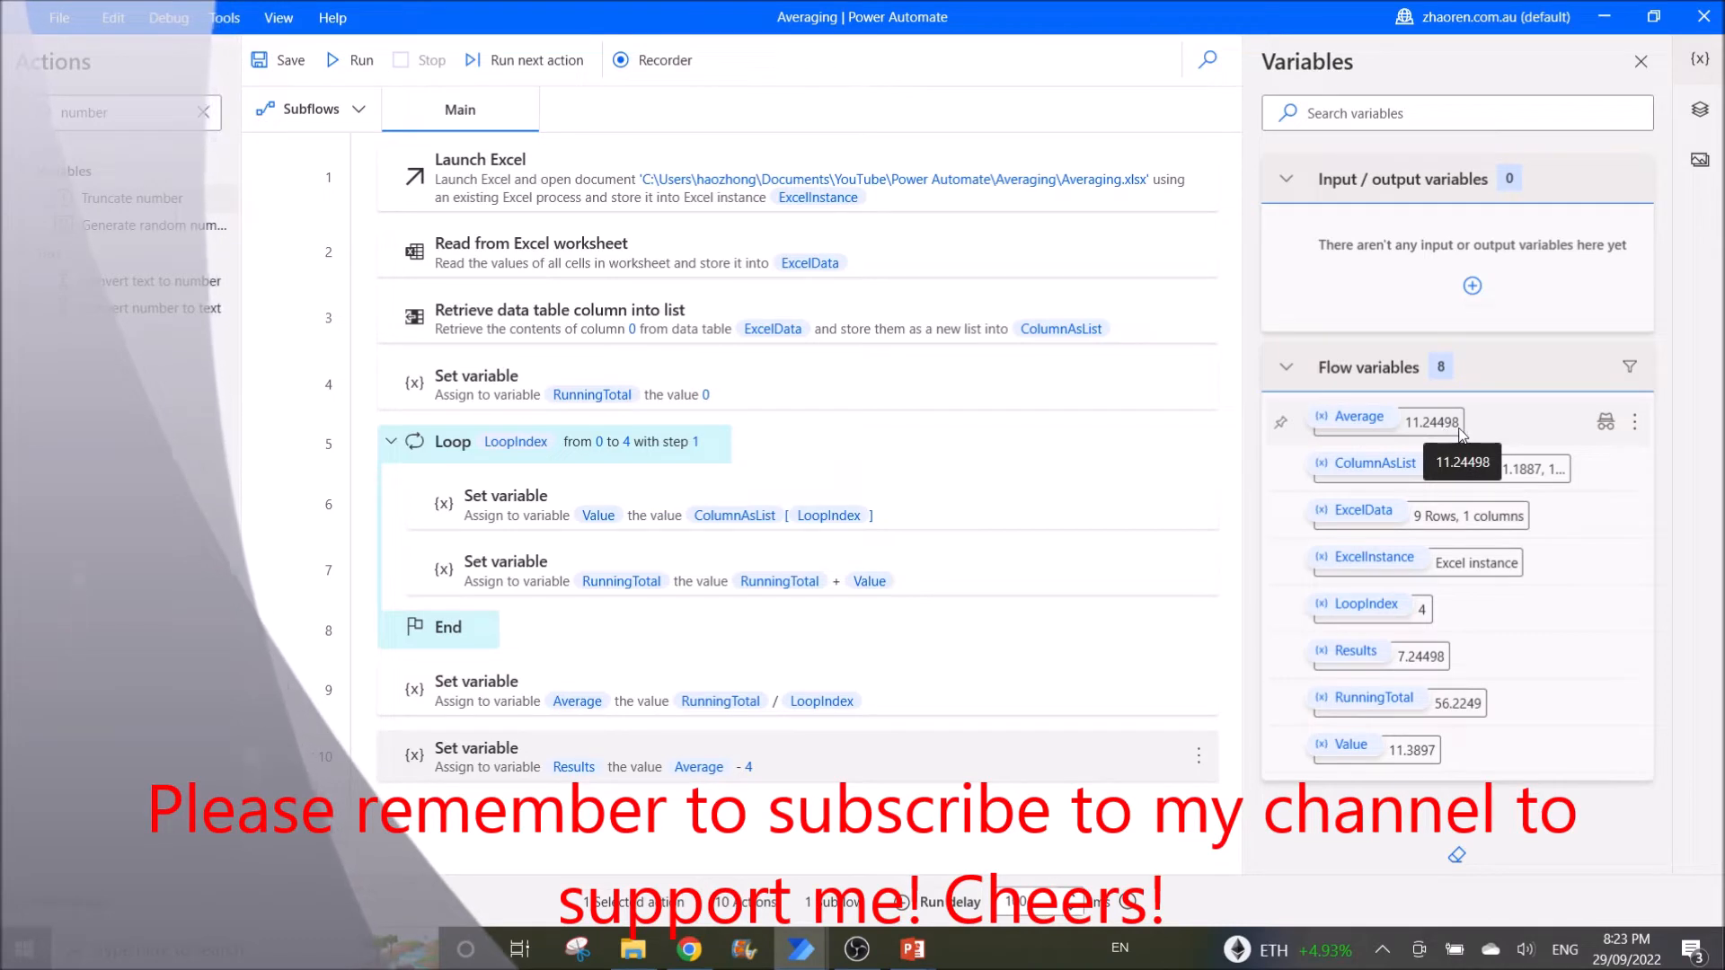
mouse_move(1379, 665)
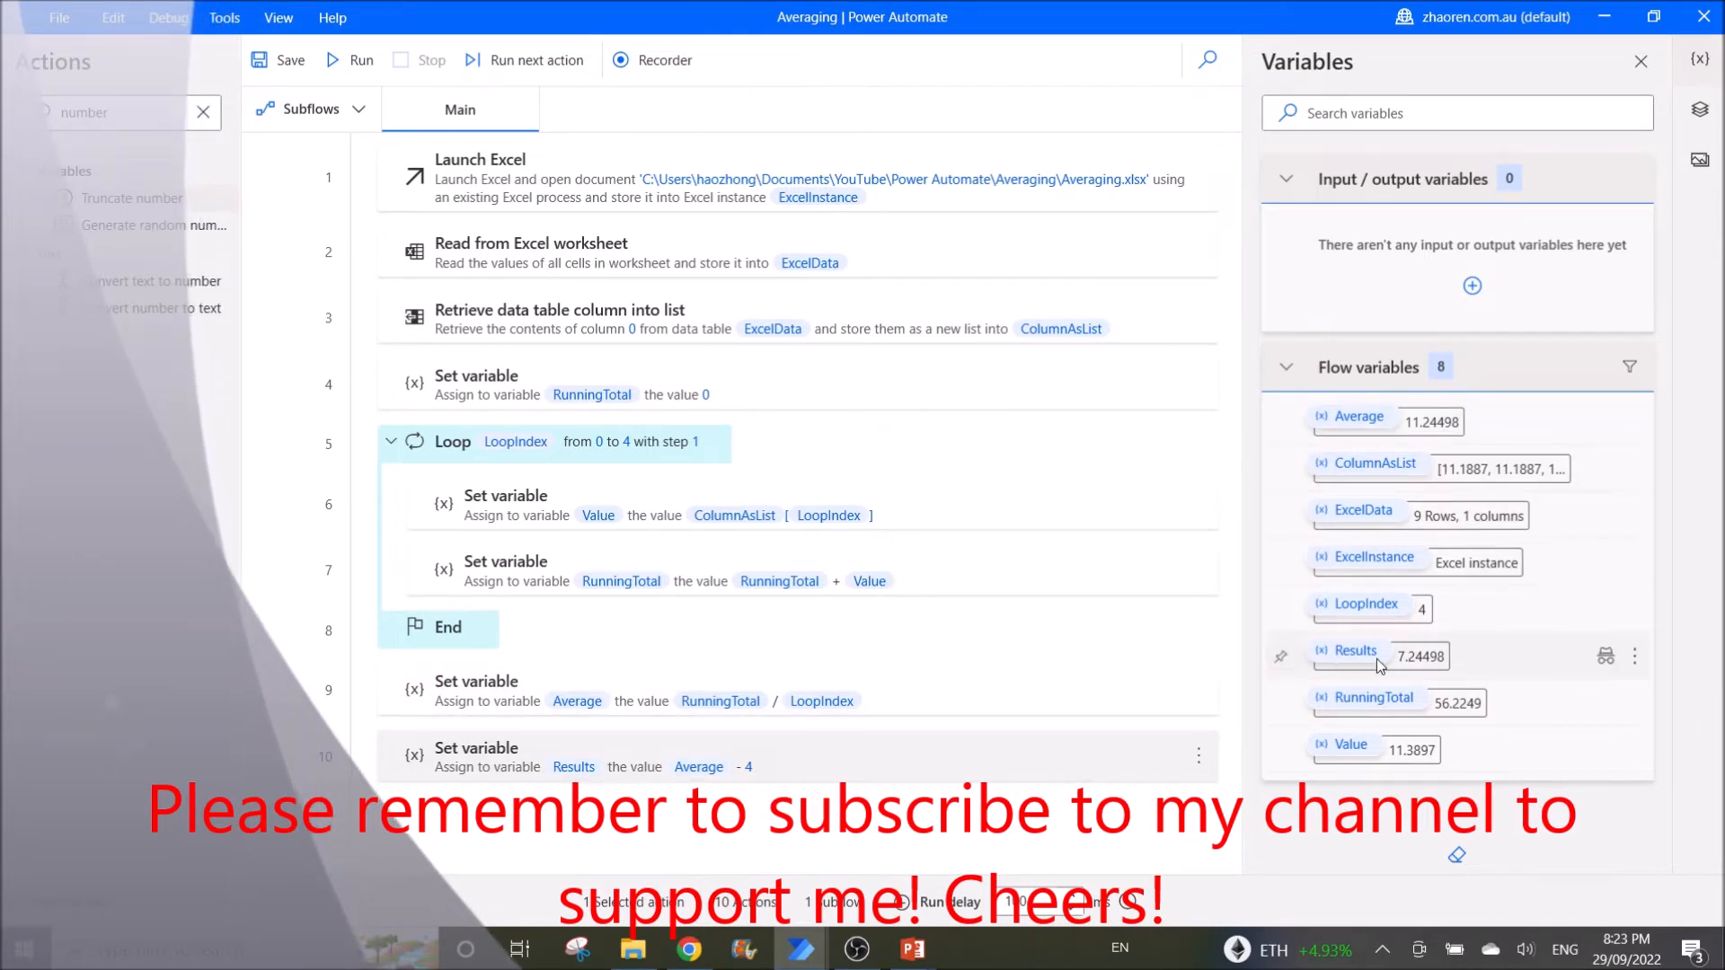
mouse_move(1398, 637)
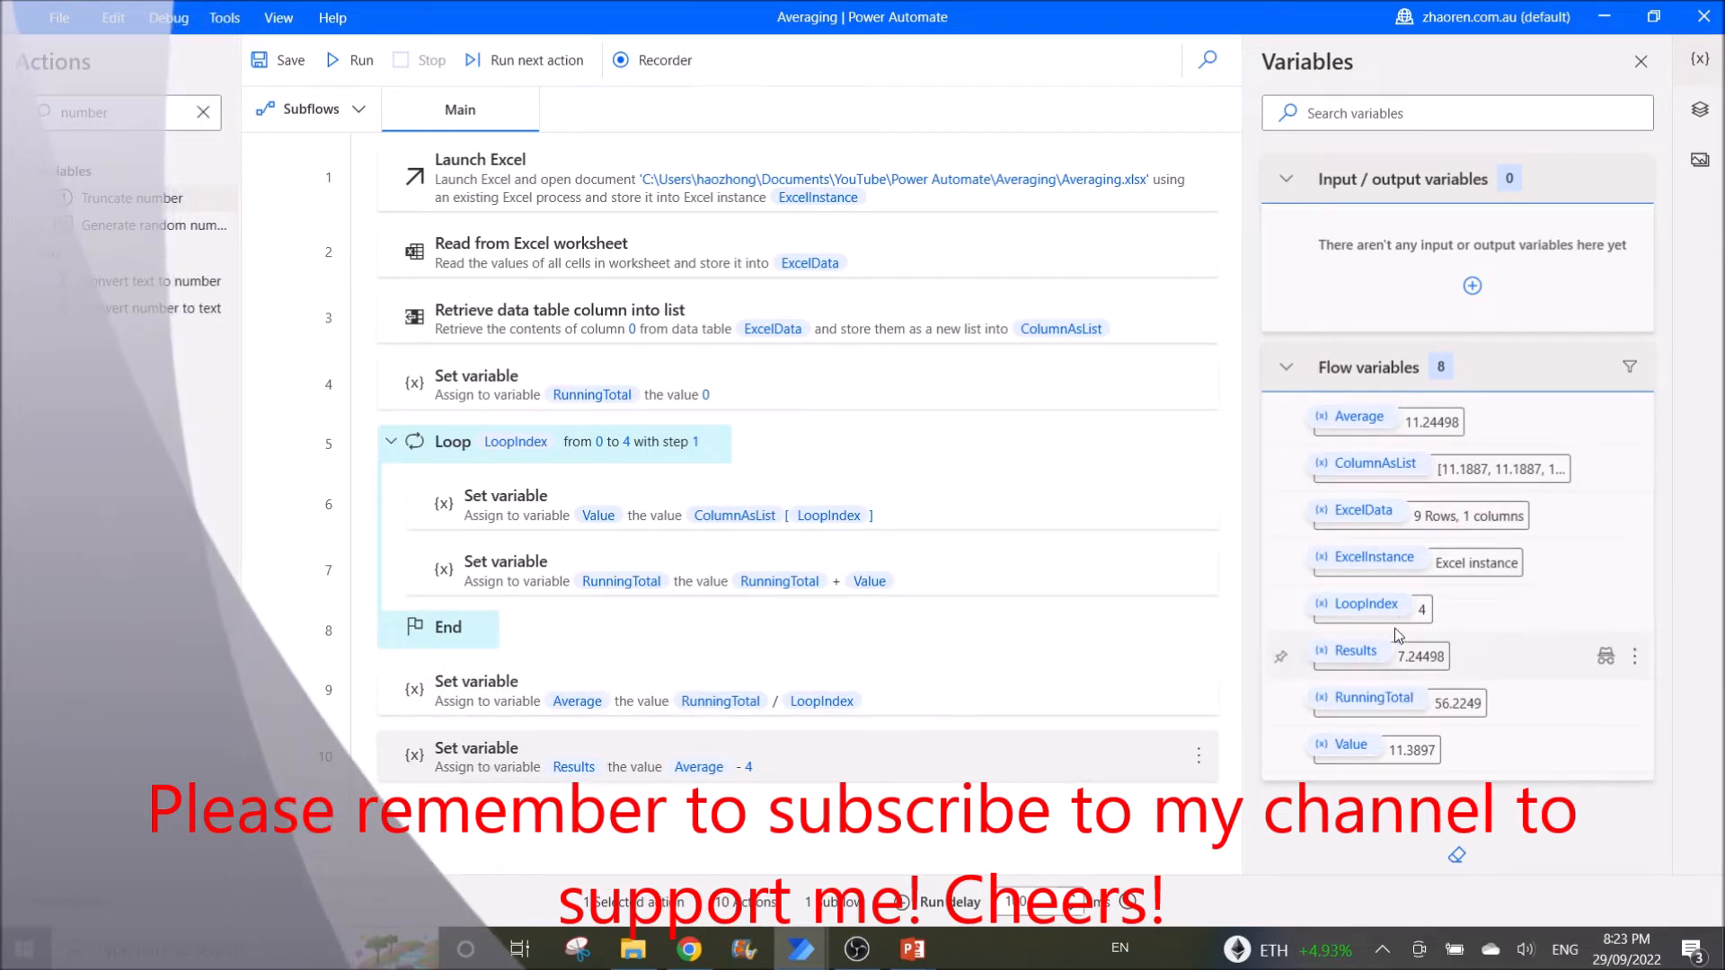
mouse_move(1445, 677)
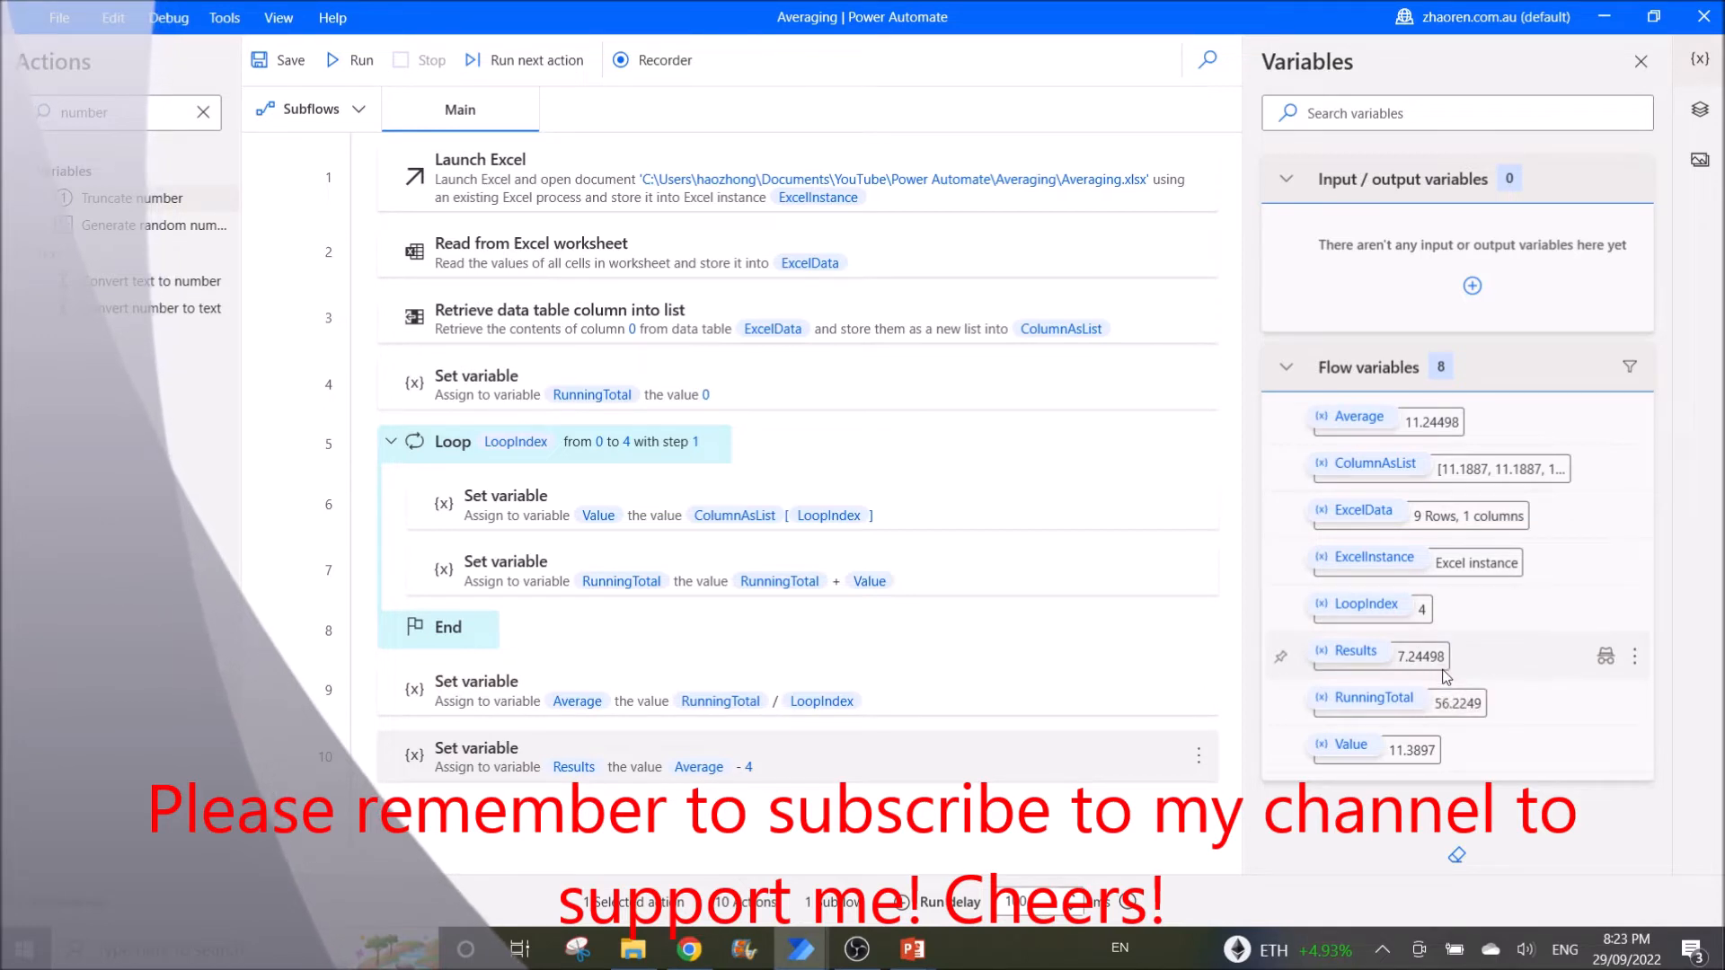
mouse_move(714, 796)
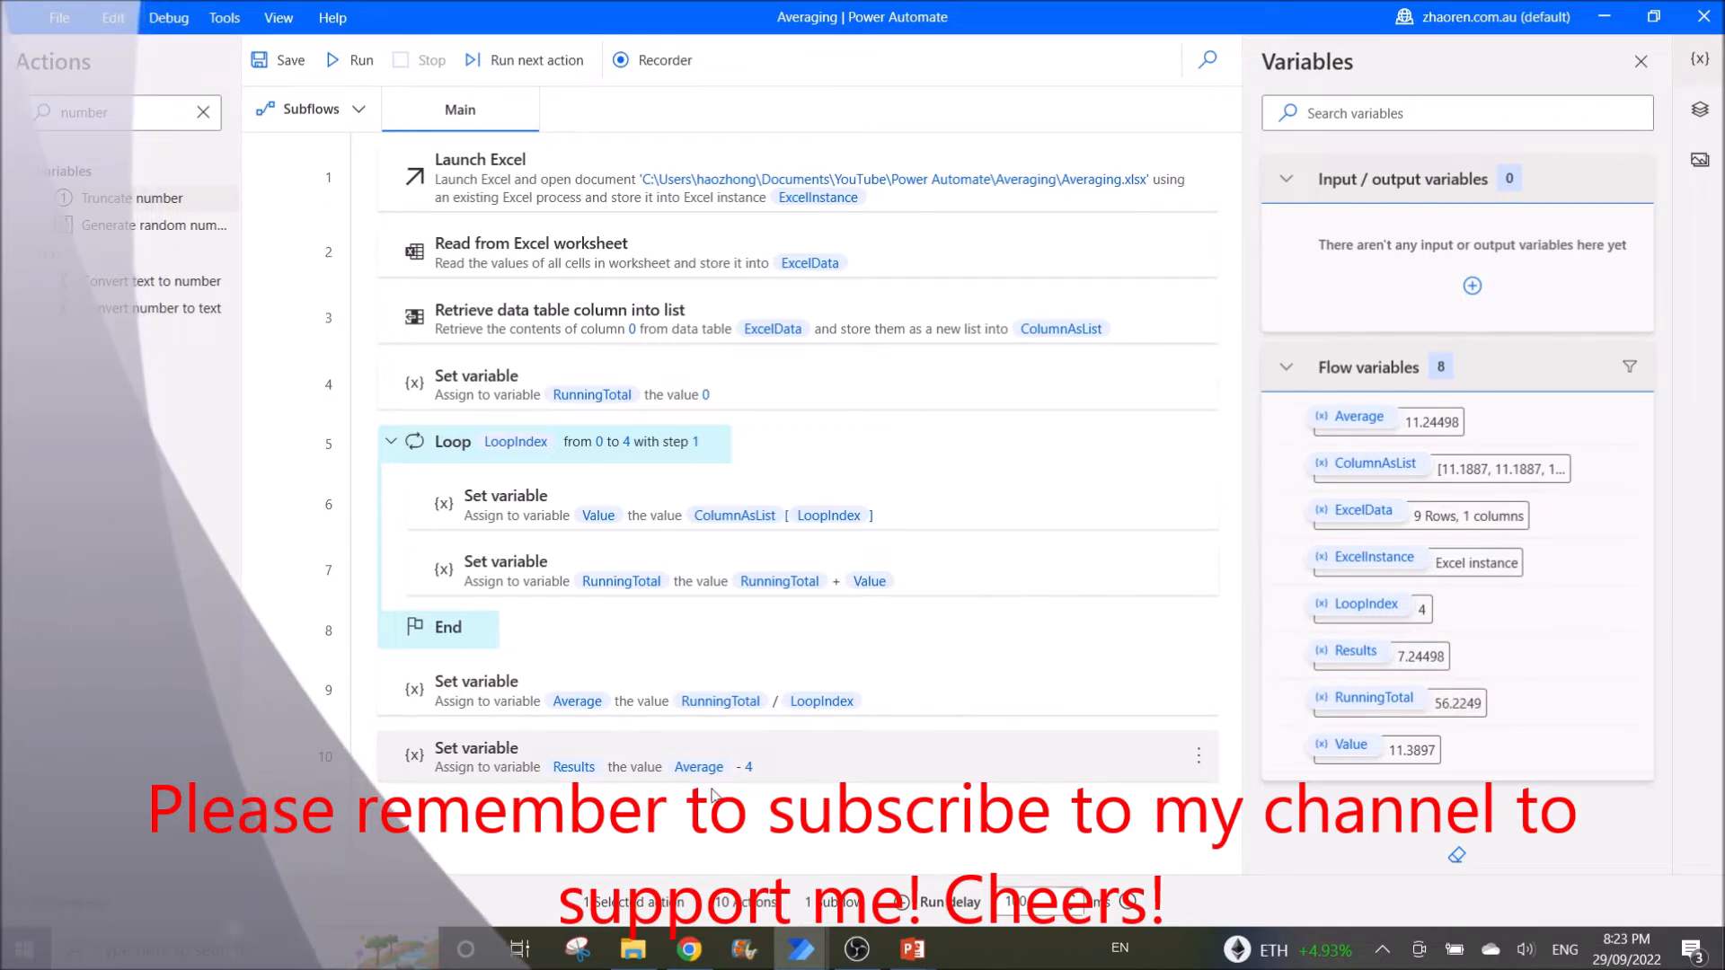
mouse_move(771, 765)
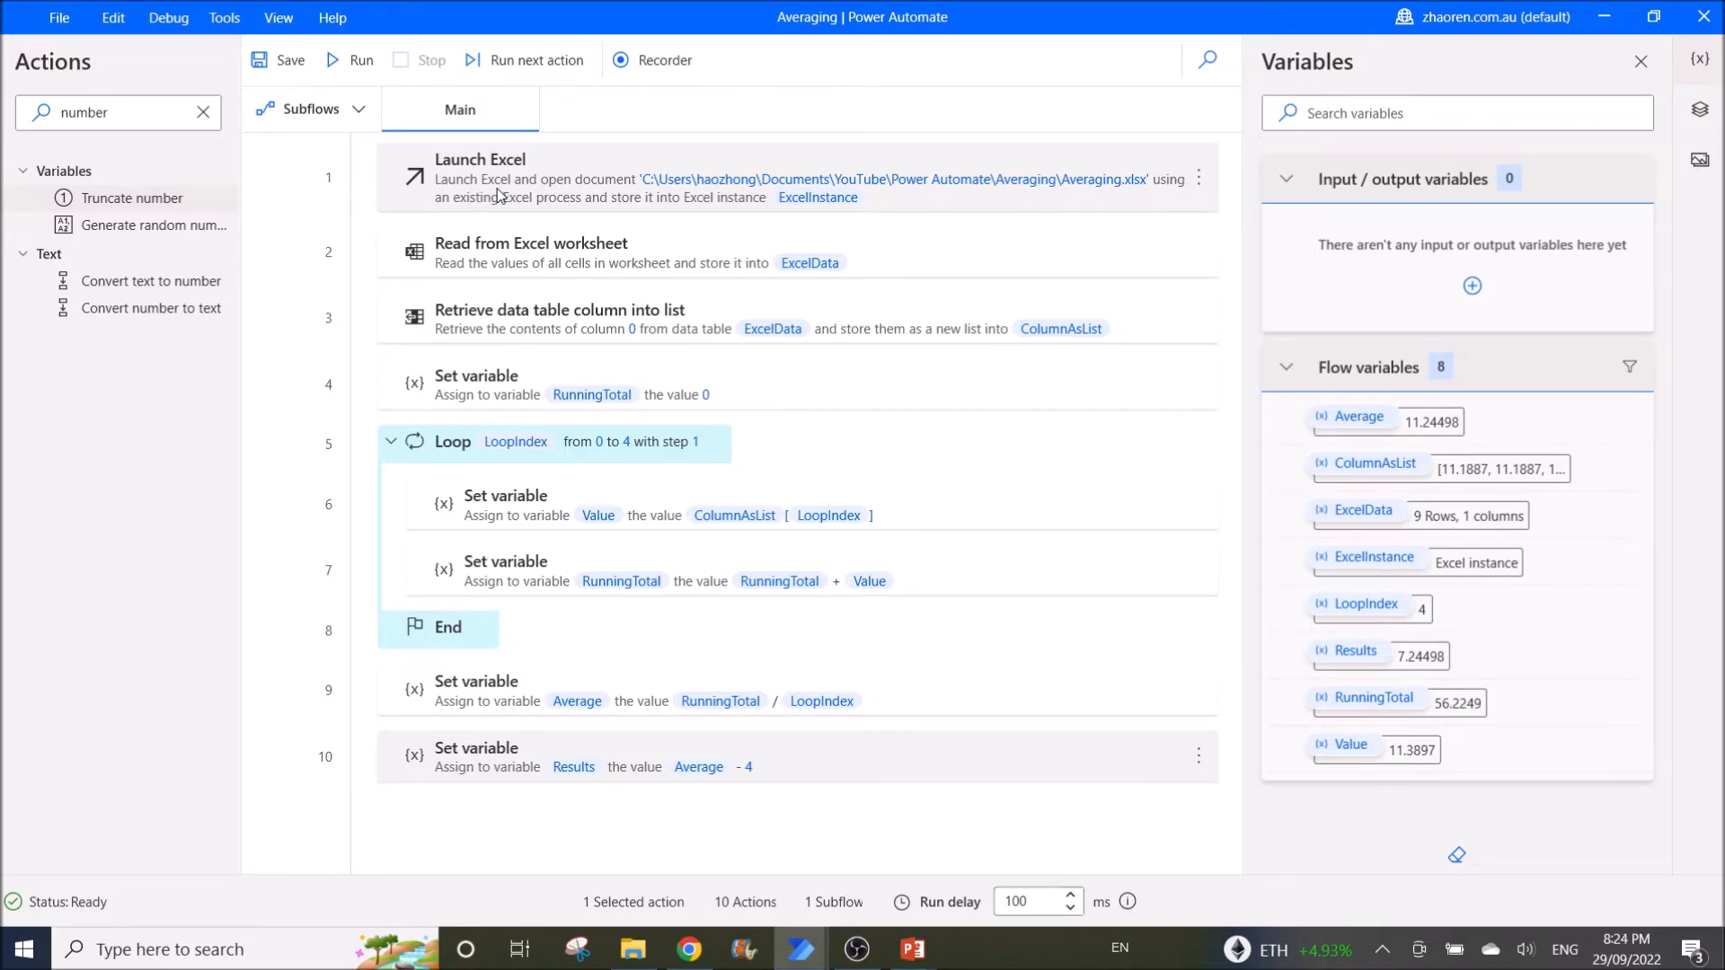
Review the Launch Excel action opening Averaging.xlsx into ExcelInstance, with Advanced expanded
double_click(480, 176)
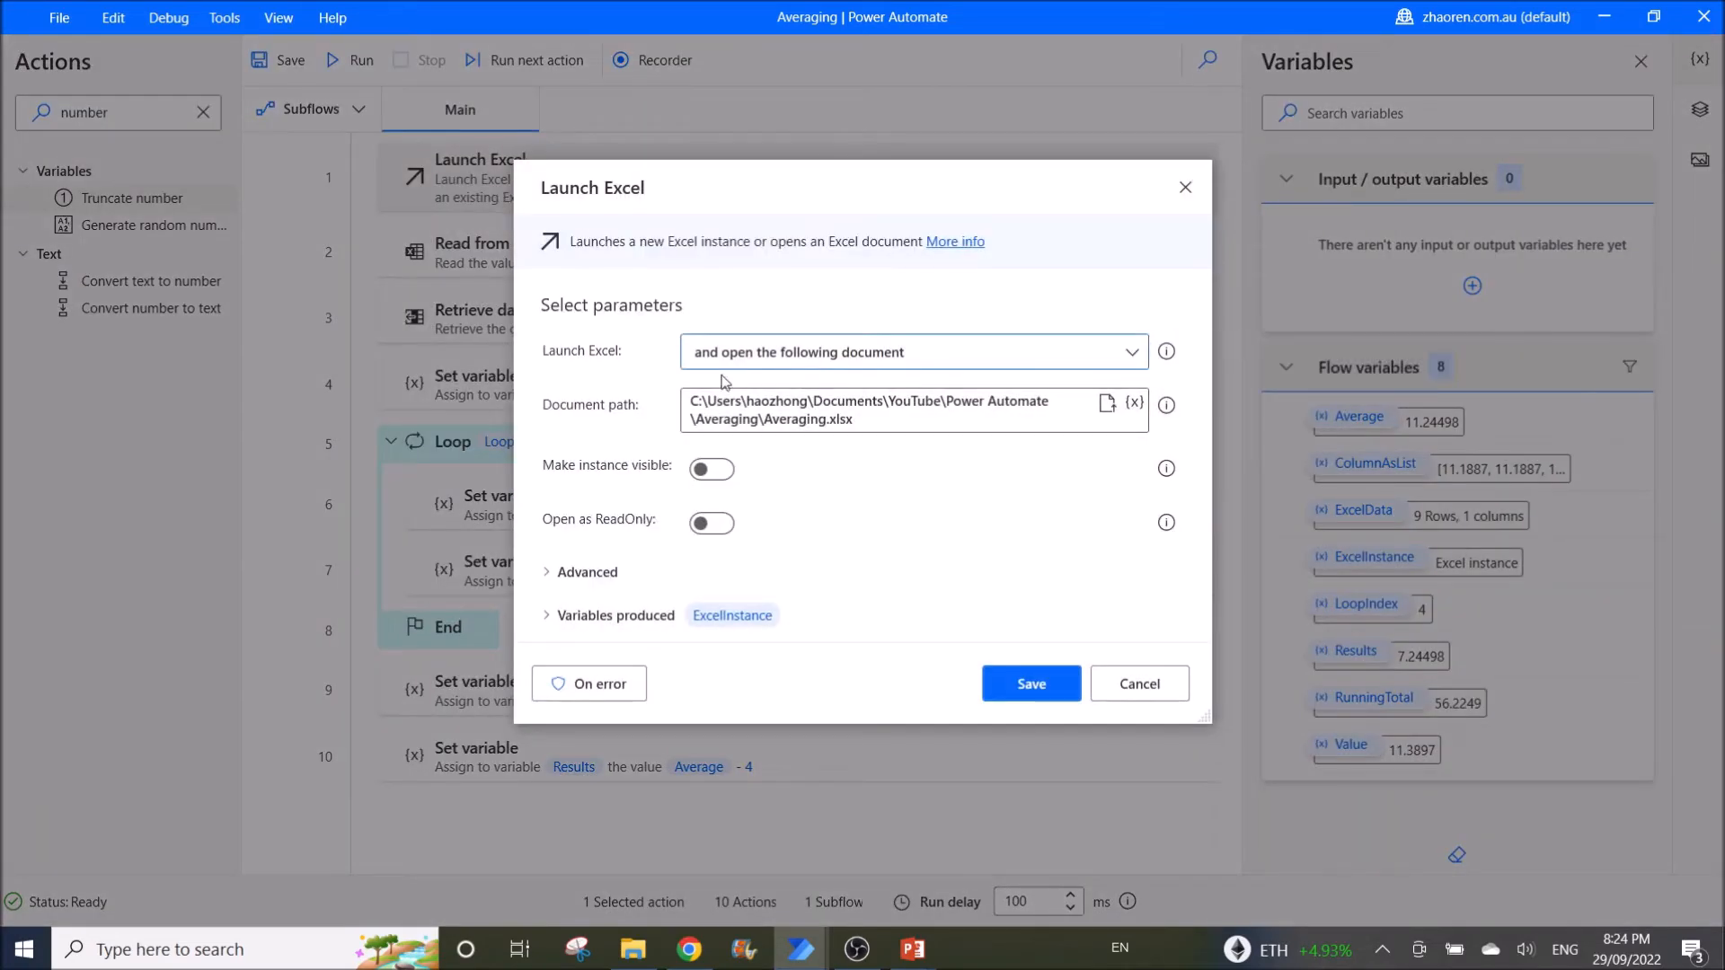
mouse_move(1164, 404)
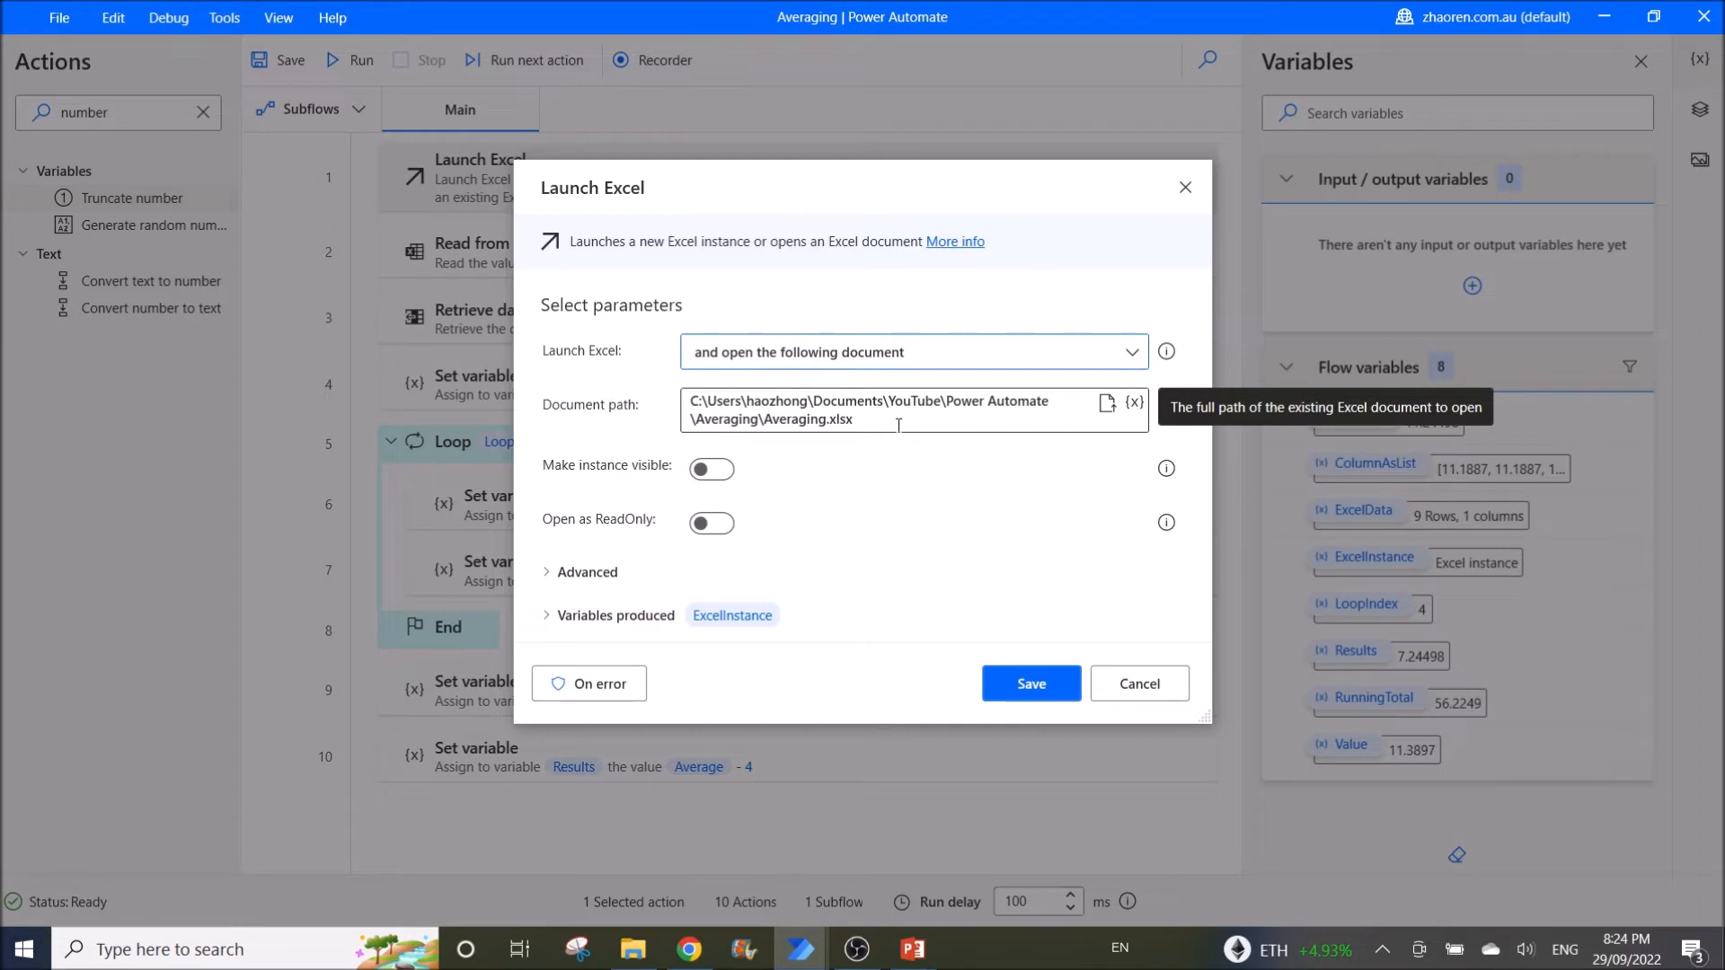
mouse_move(528, 611)
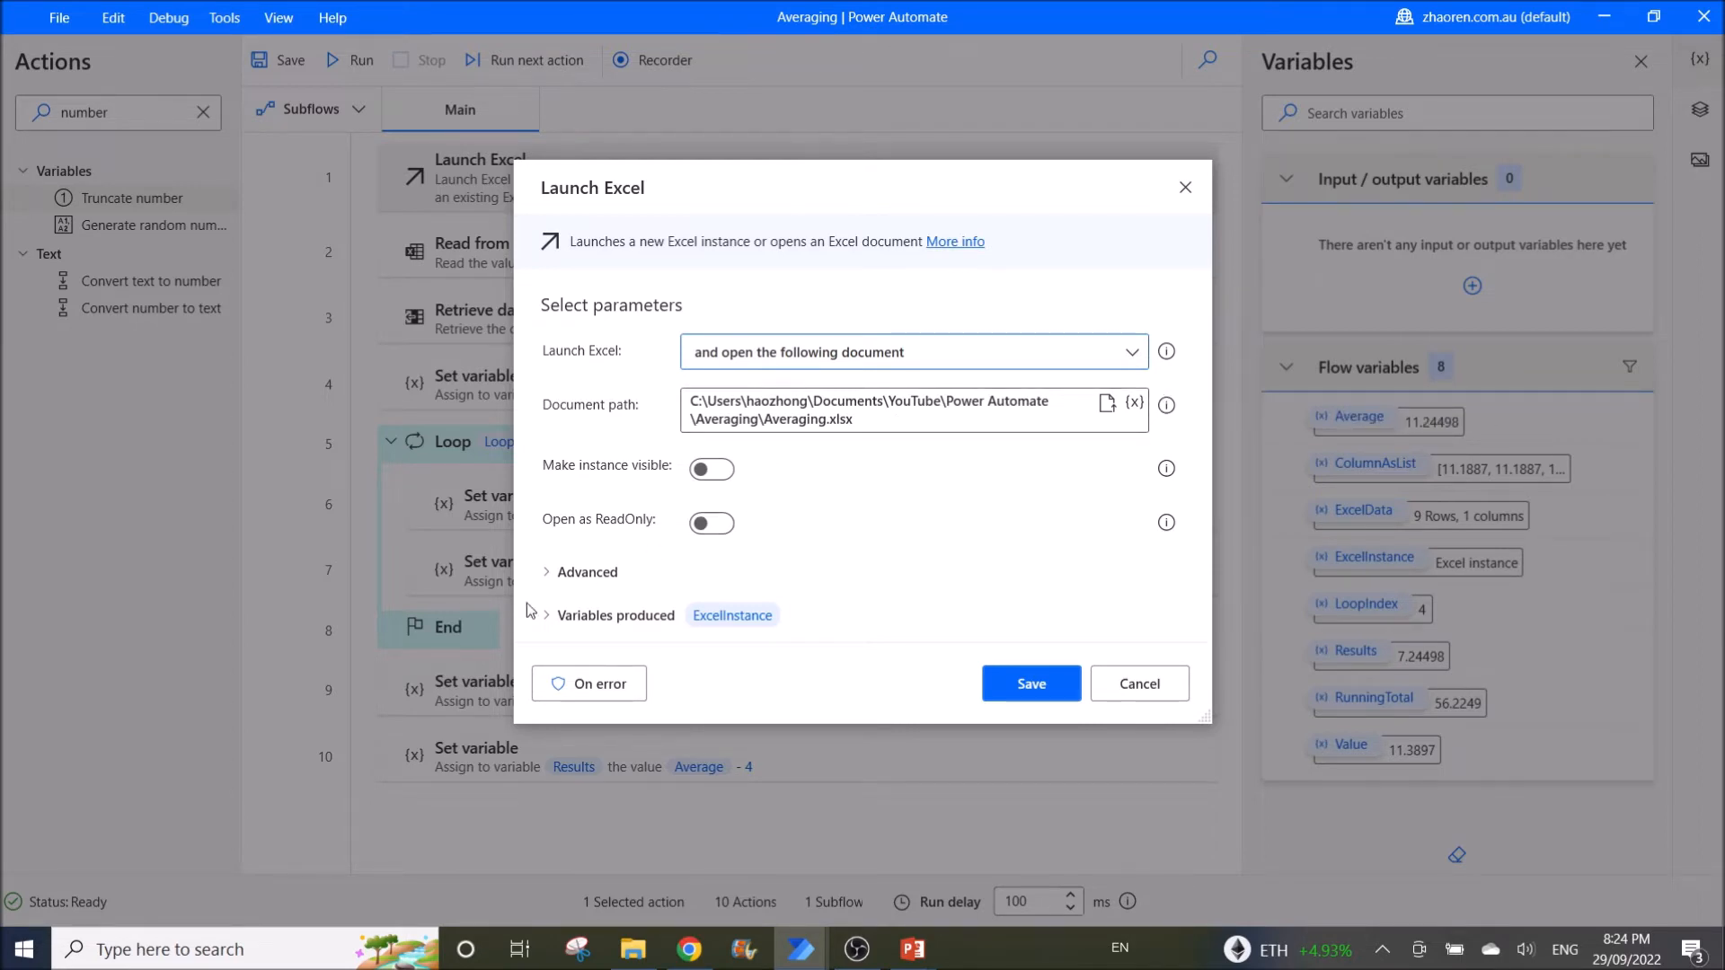
left_click(582, 571)
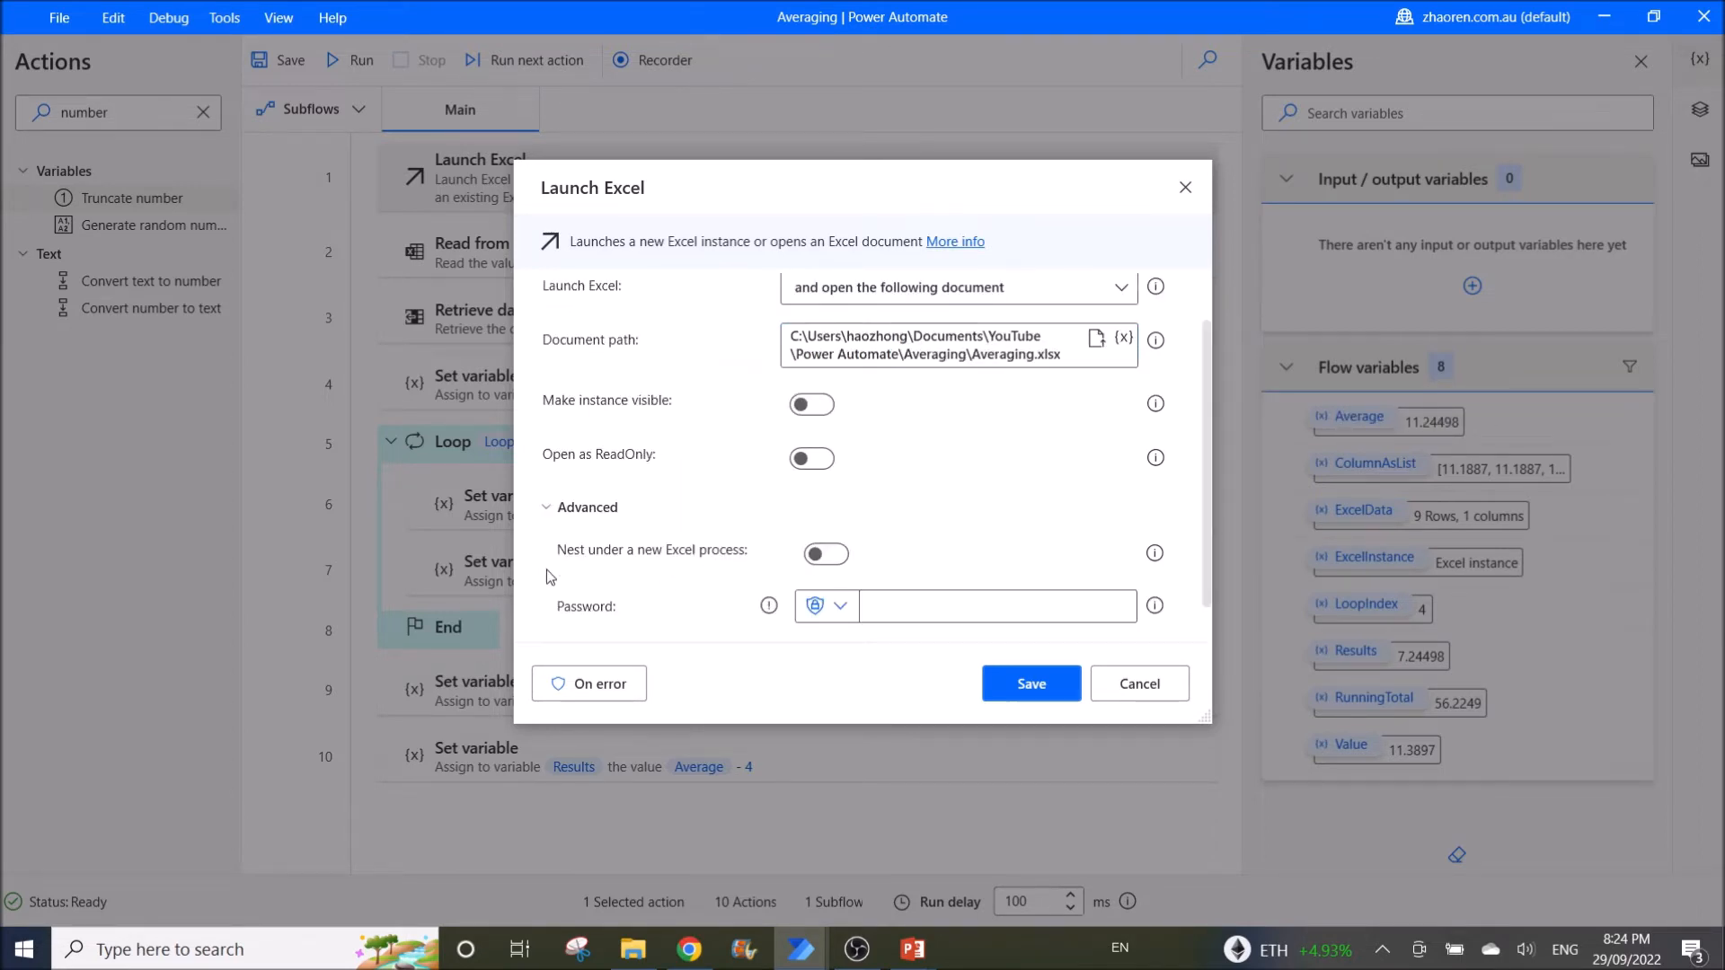
scroll("down", 3)
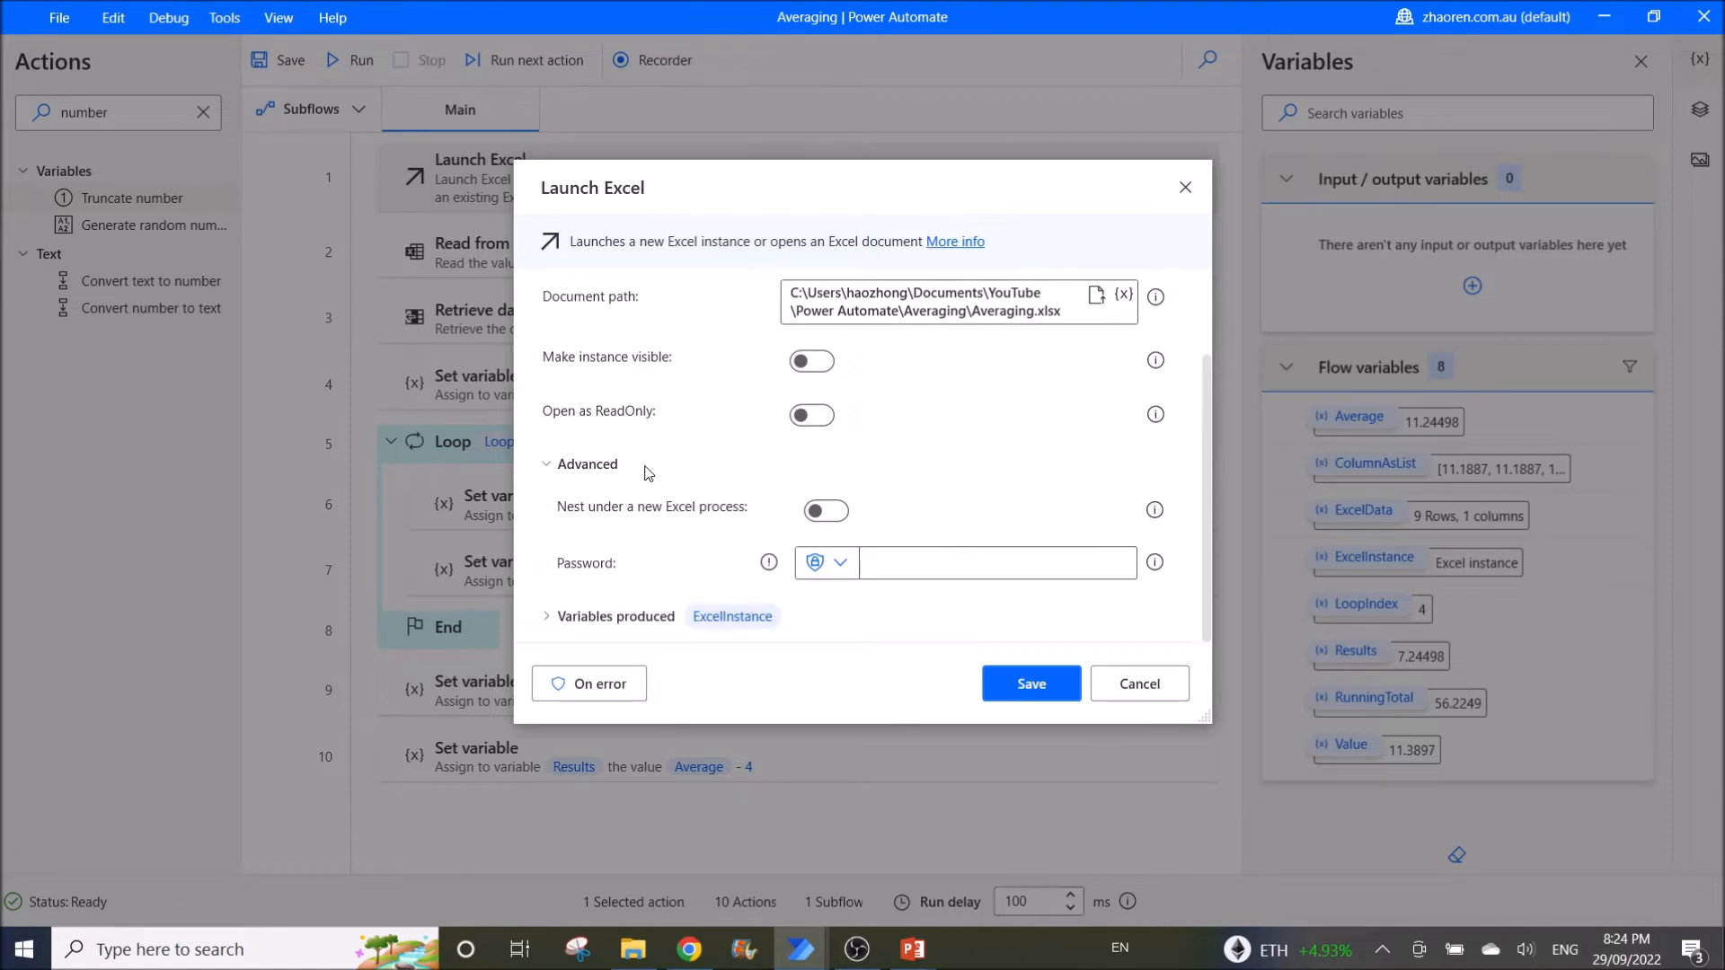
mouse_move(1139, 683)
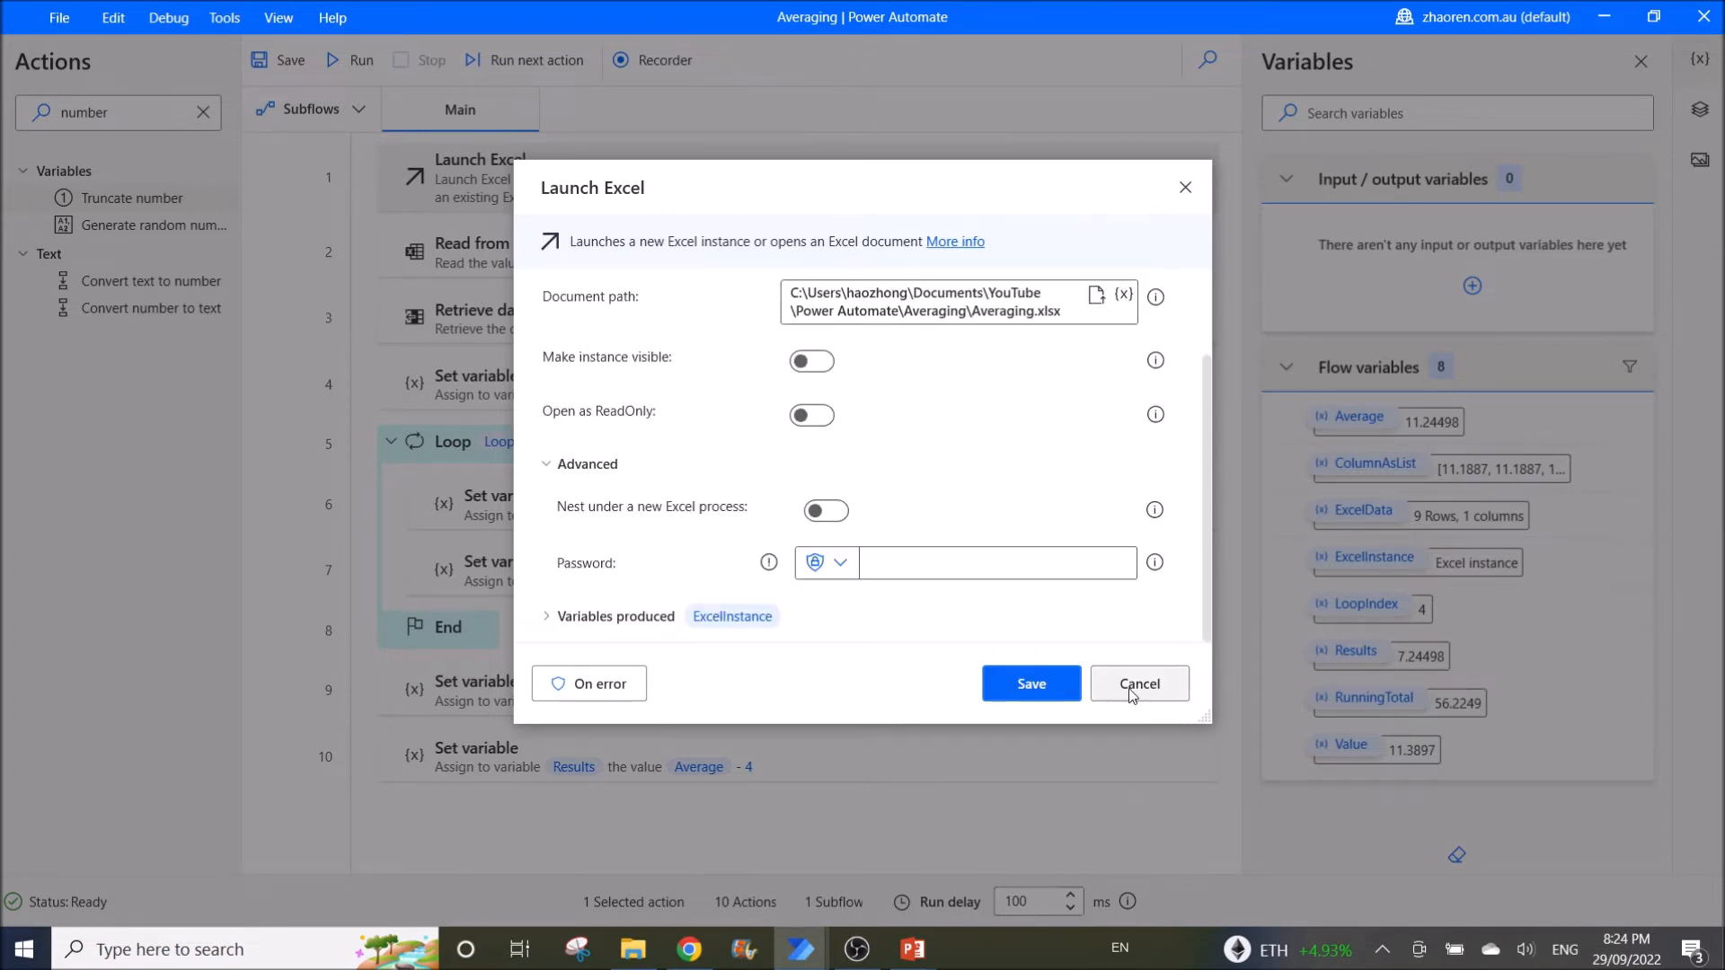
Cancel Launch Excel and review the Read from Excel worksheet action with Advanced expanded
left_click(1139, 683)
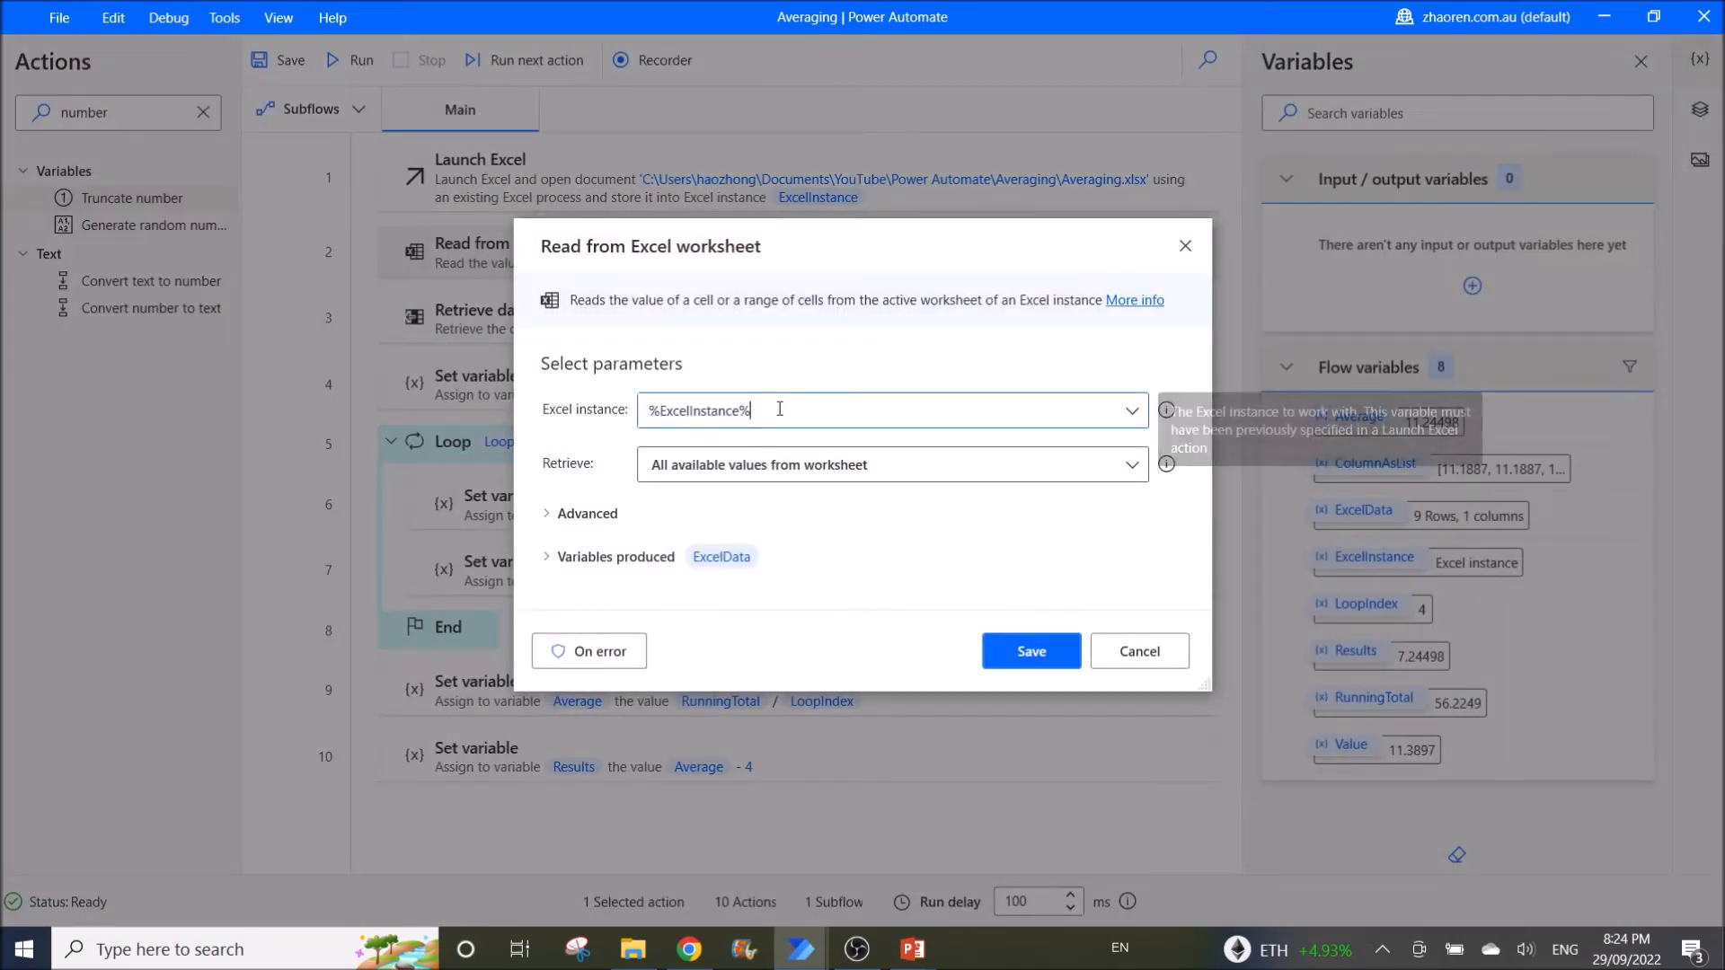
mouse_move(649, 476)
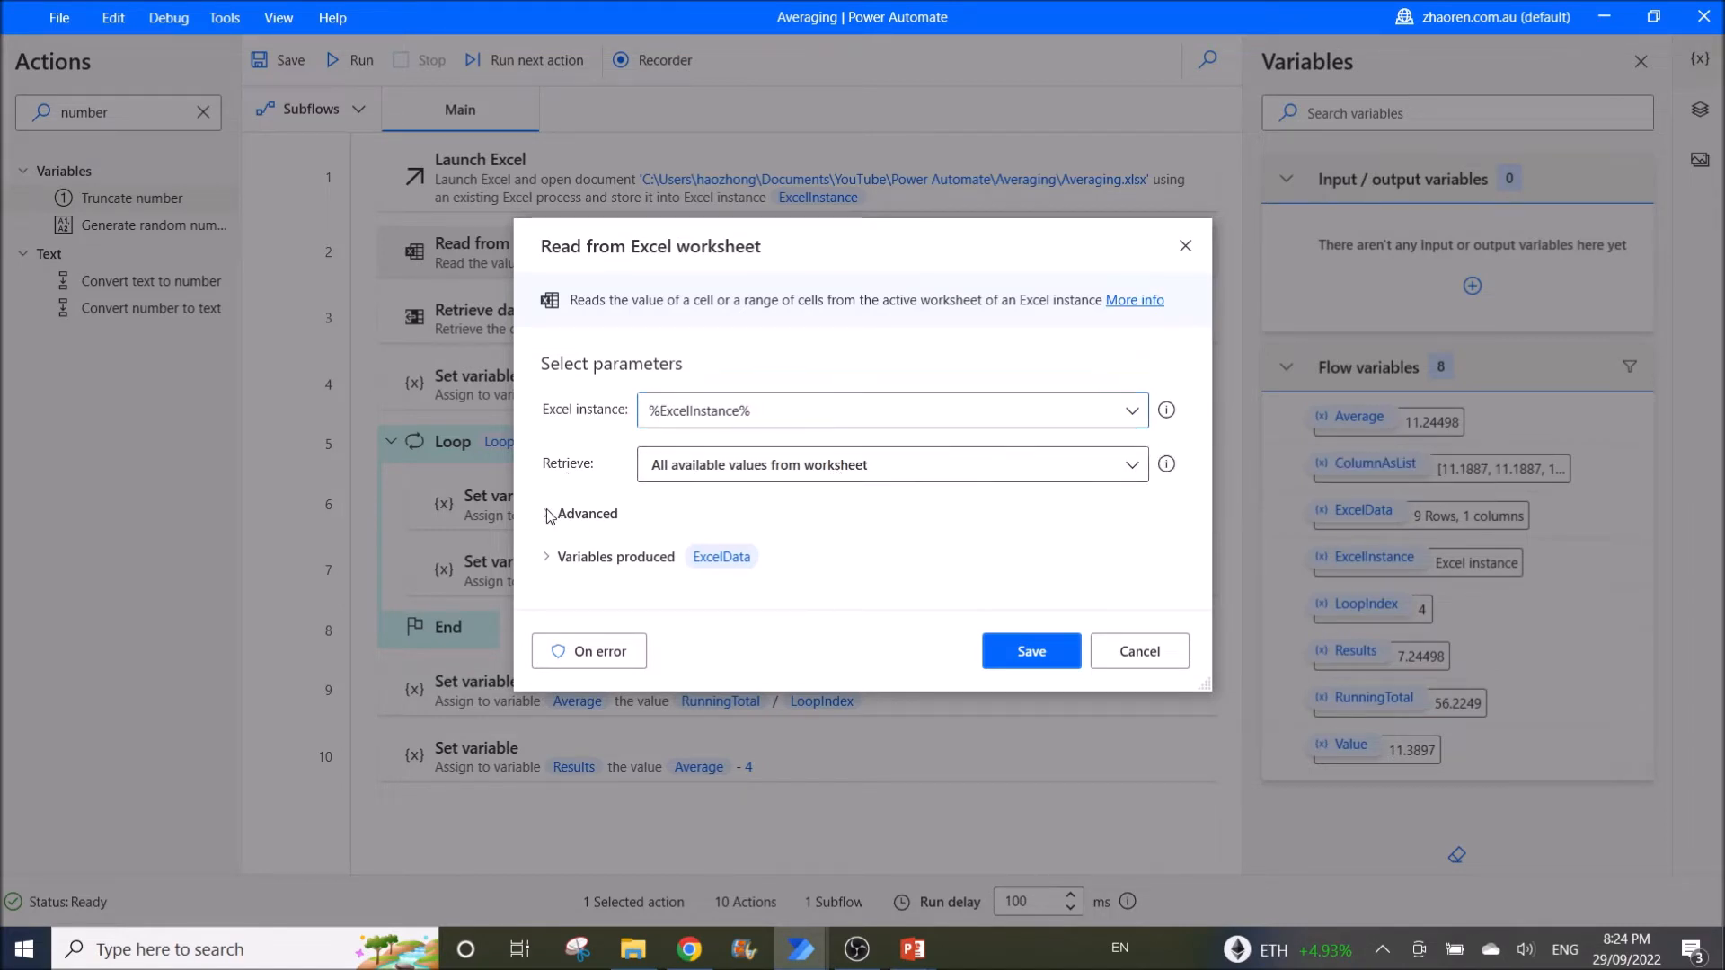
left_click(586, 514)
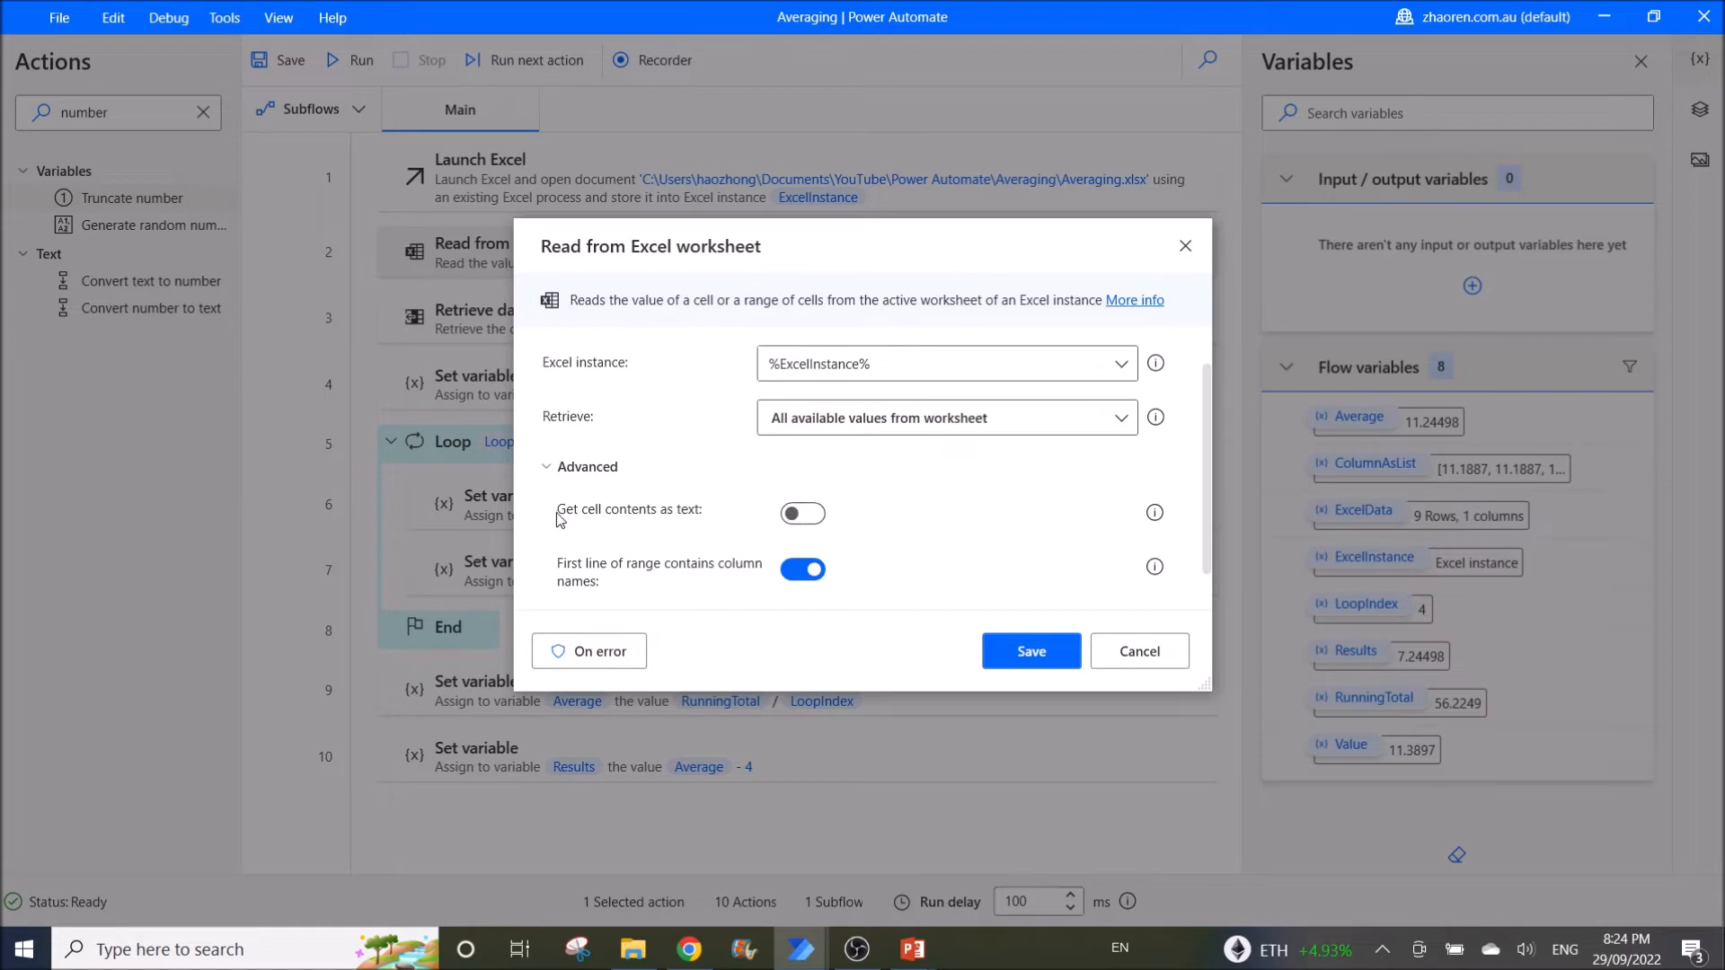
mouse_move(790, 512)
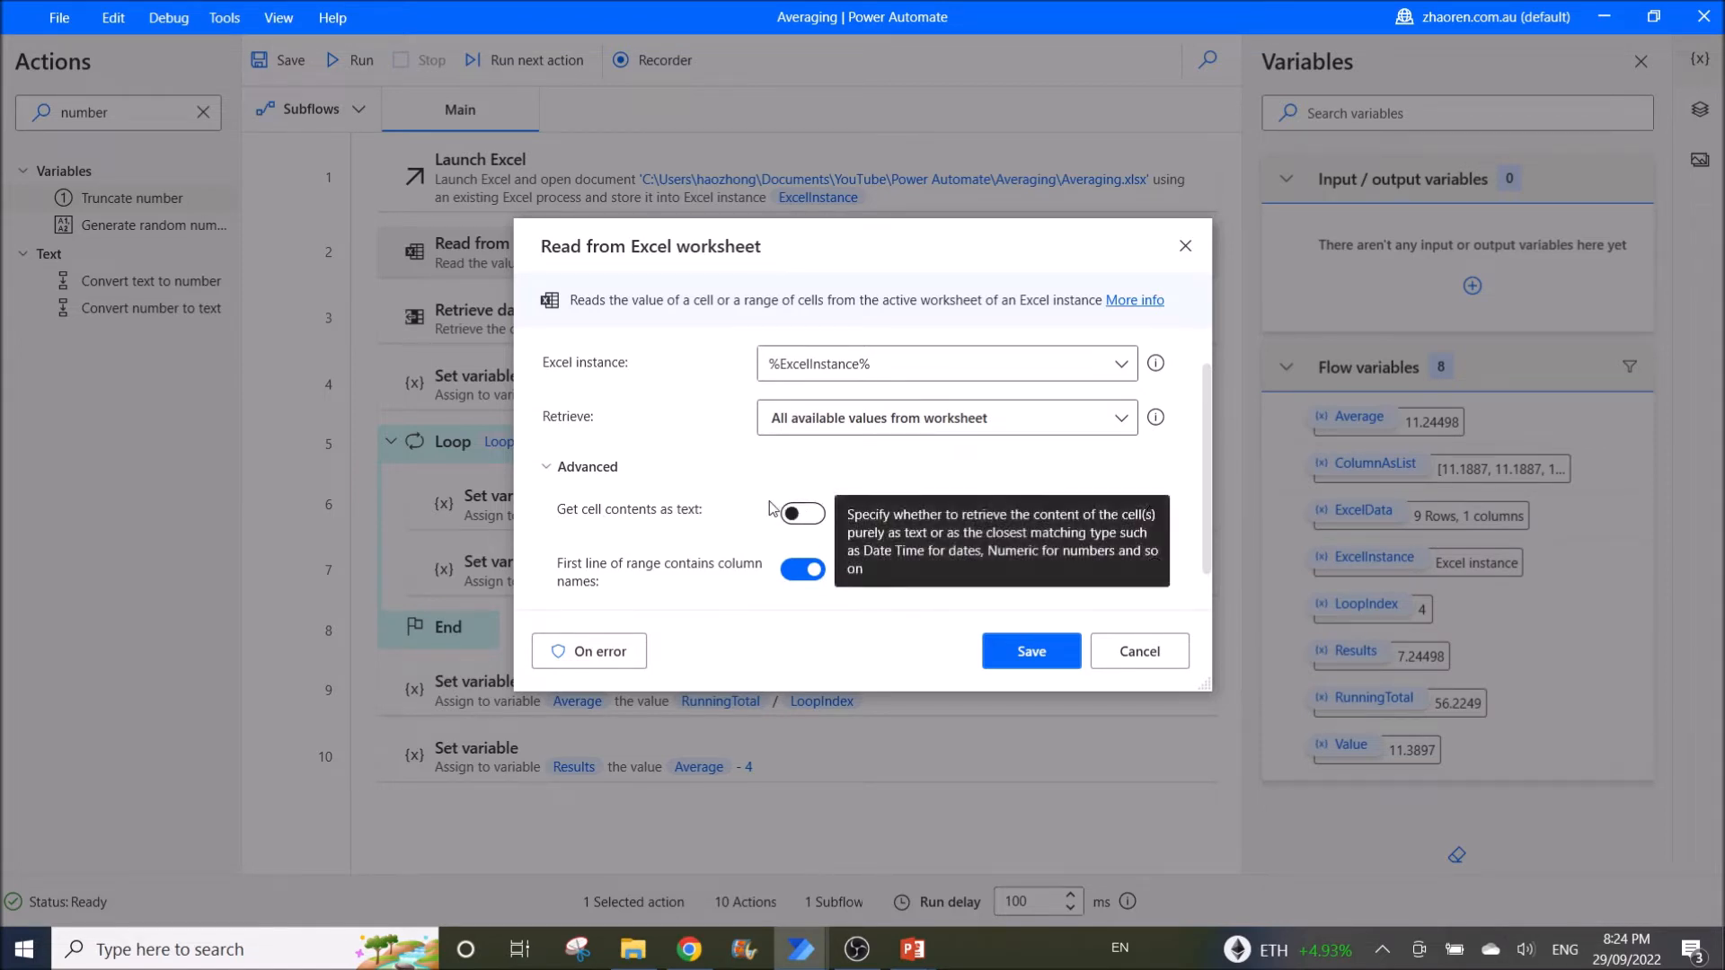
mouse_move(577, 582)
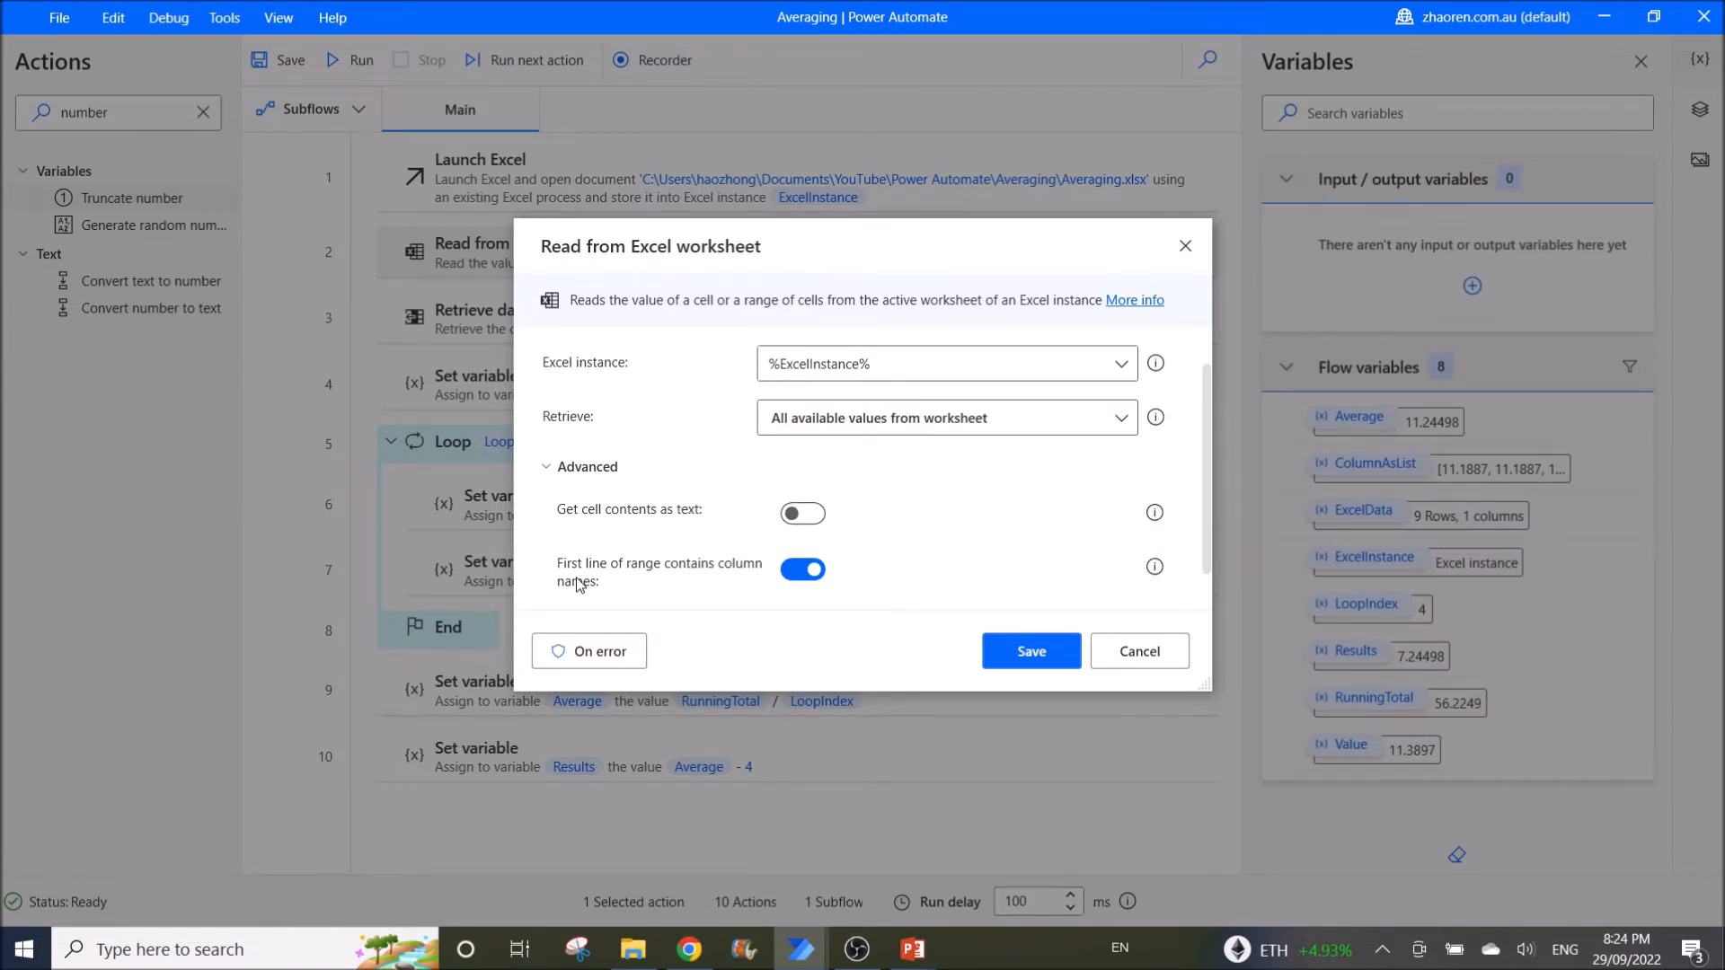
mouse_move(699, 581)
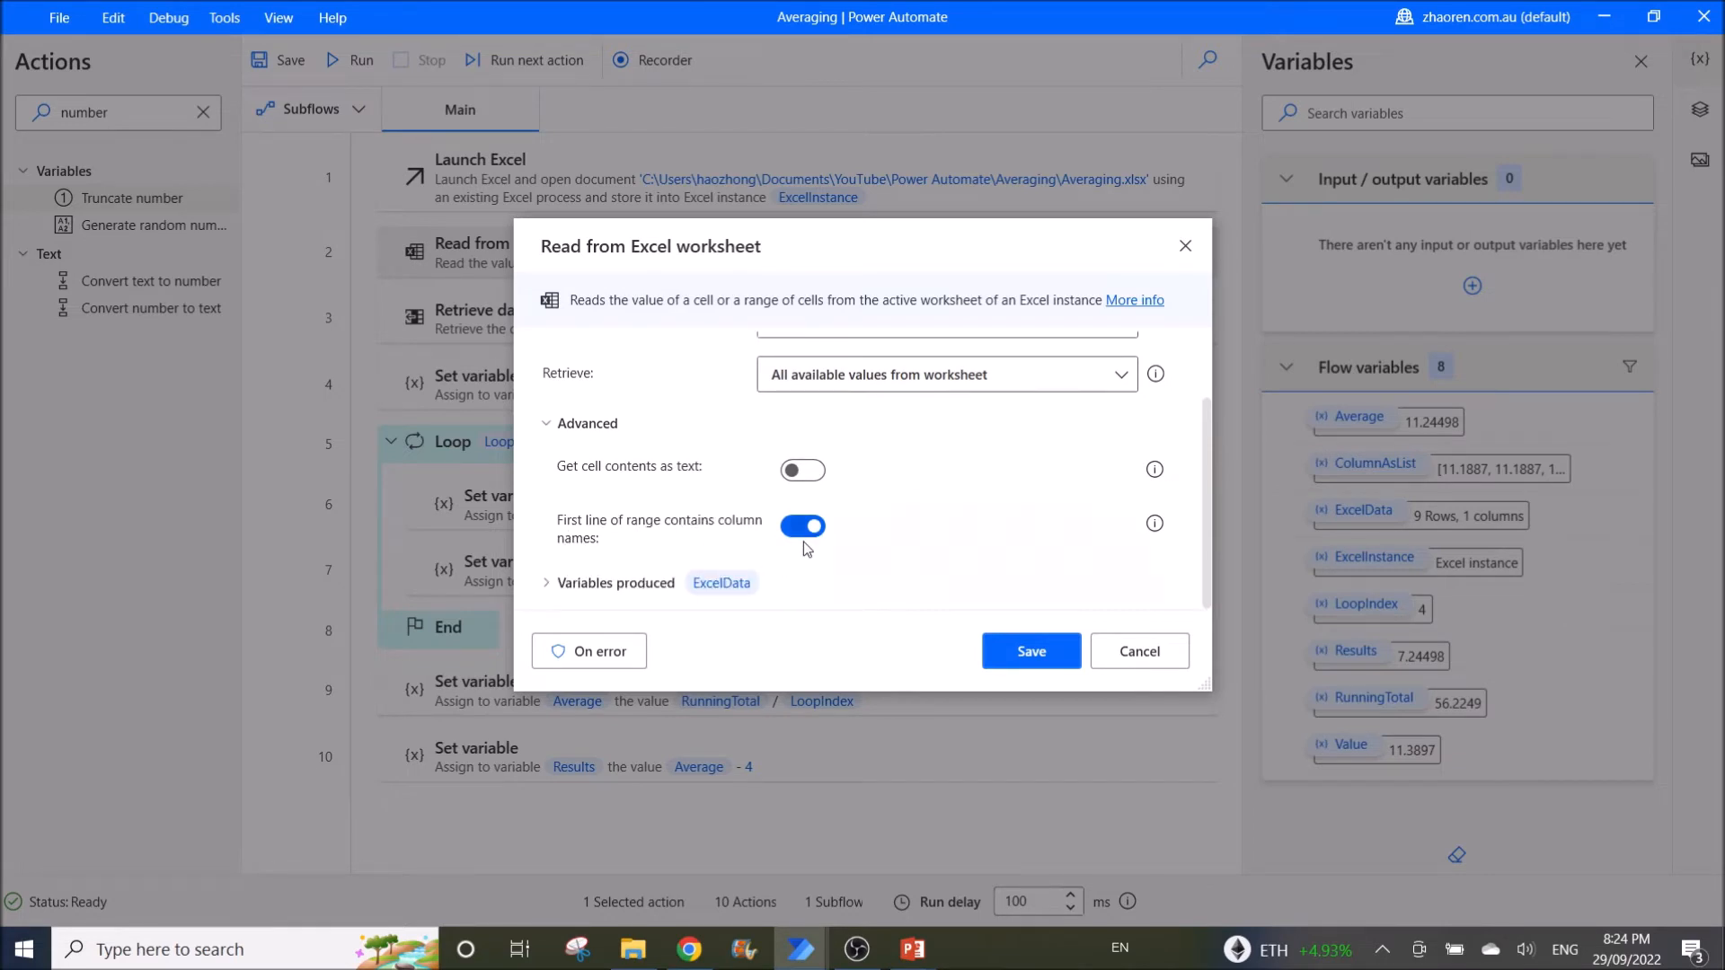
mouse_move(836, 580)
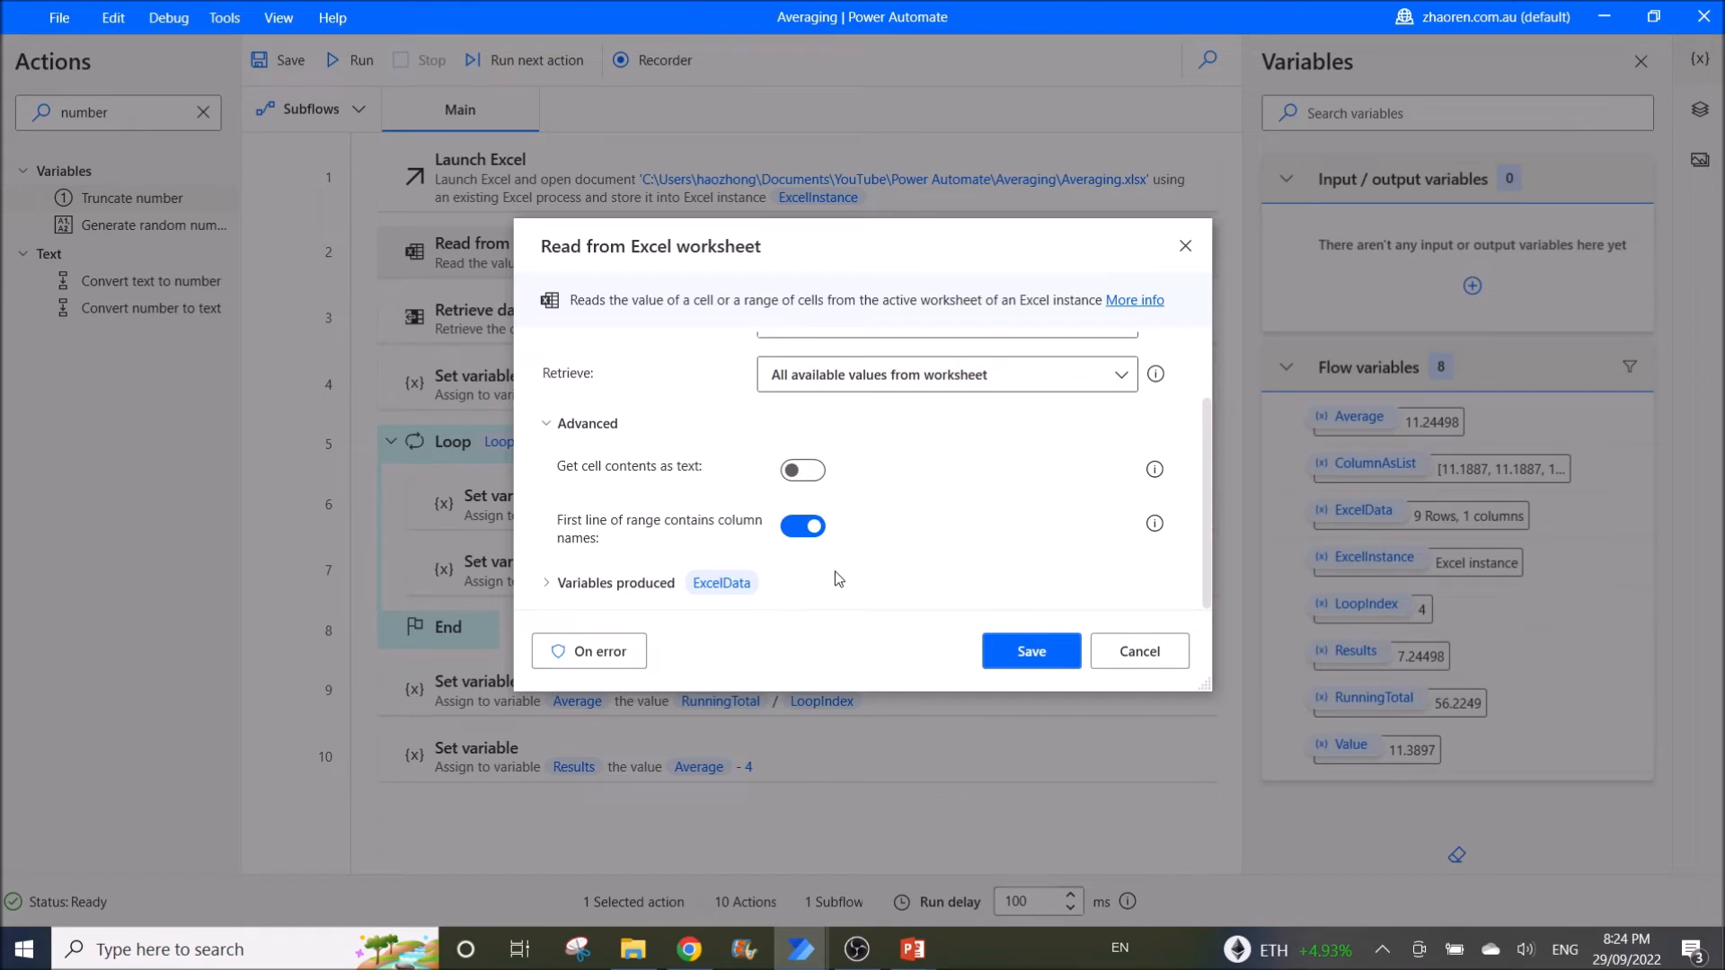
mouse_move(683, 596)
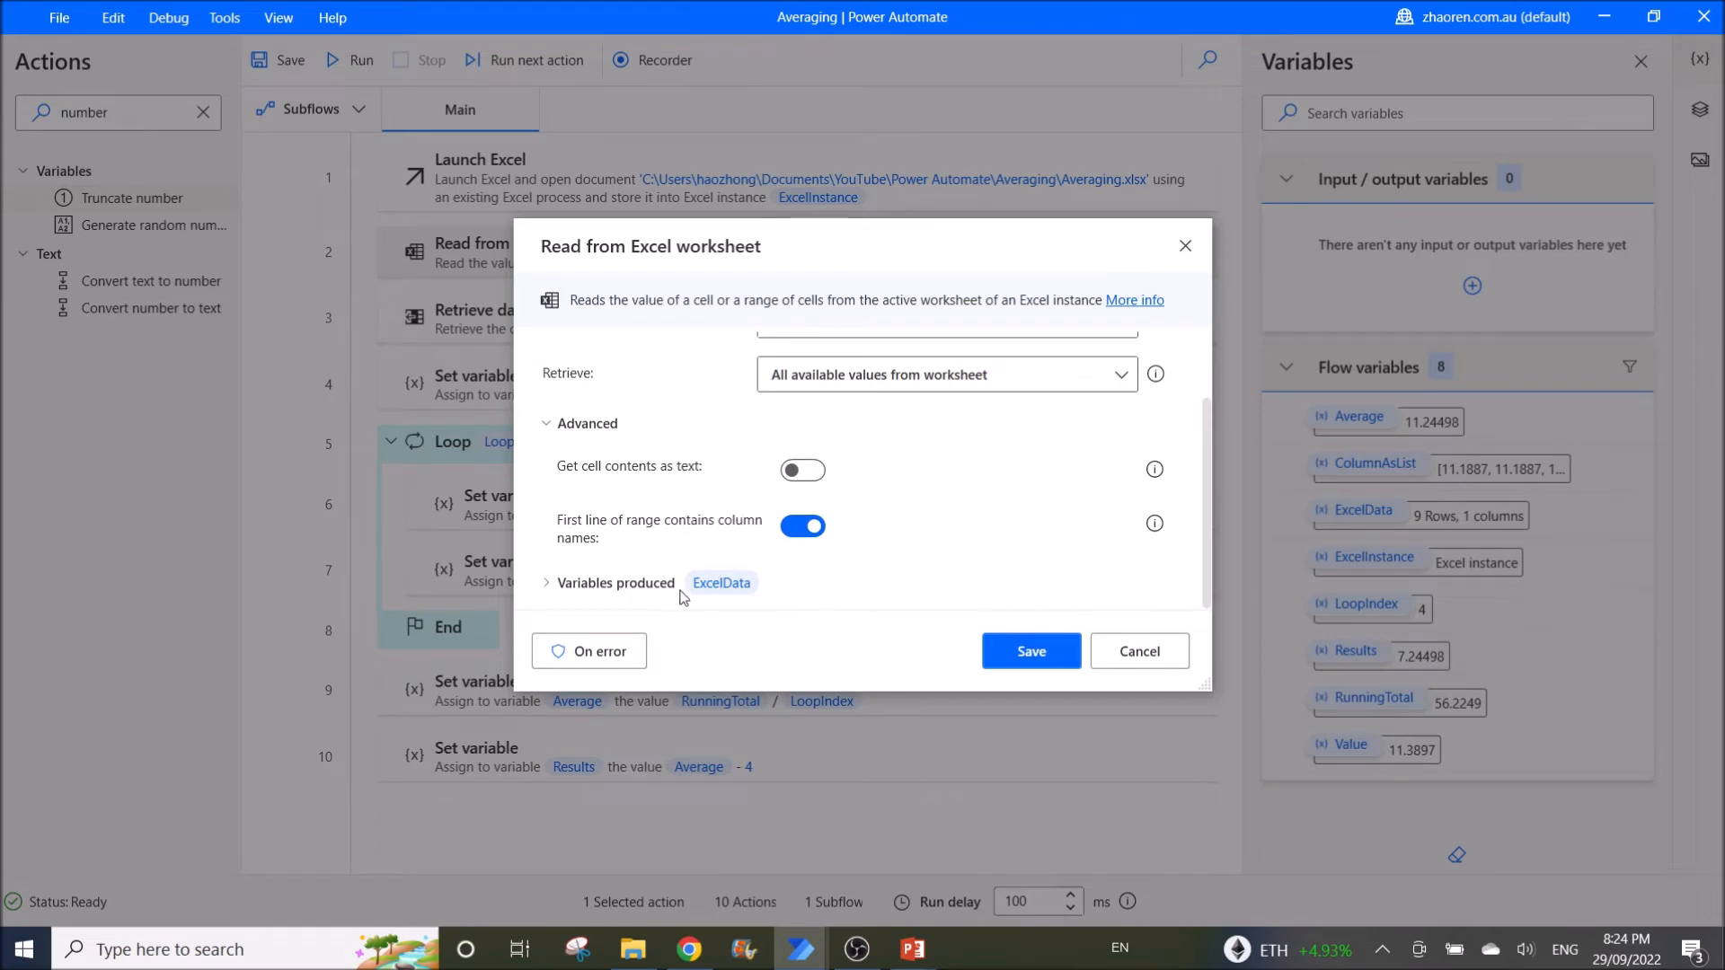
mouse_move(1139, 650)
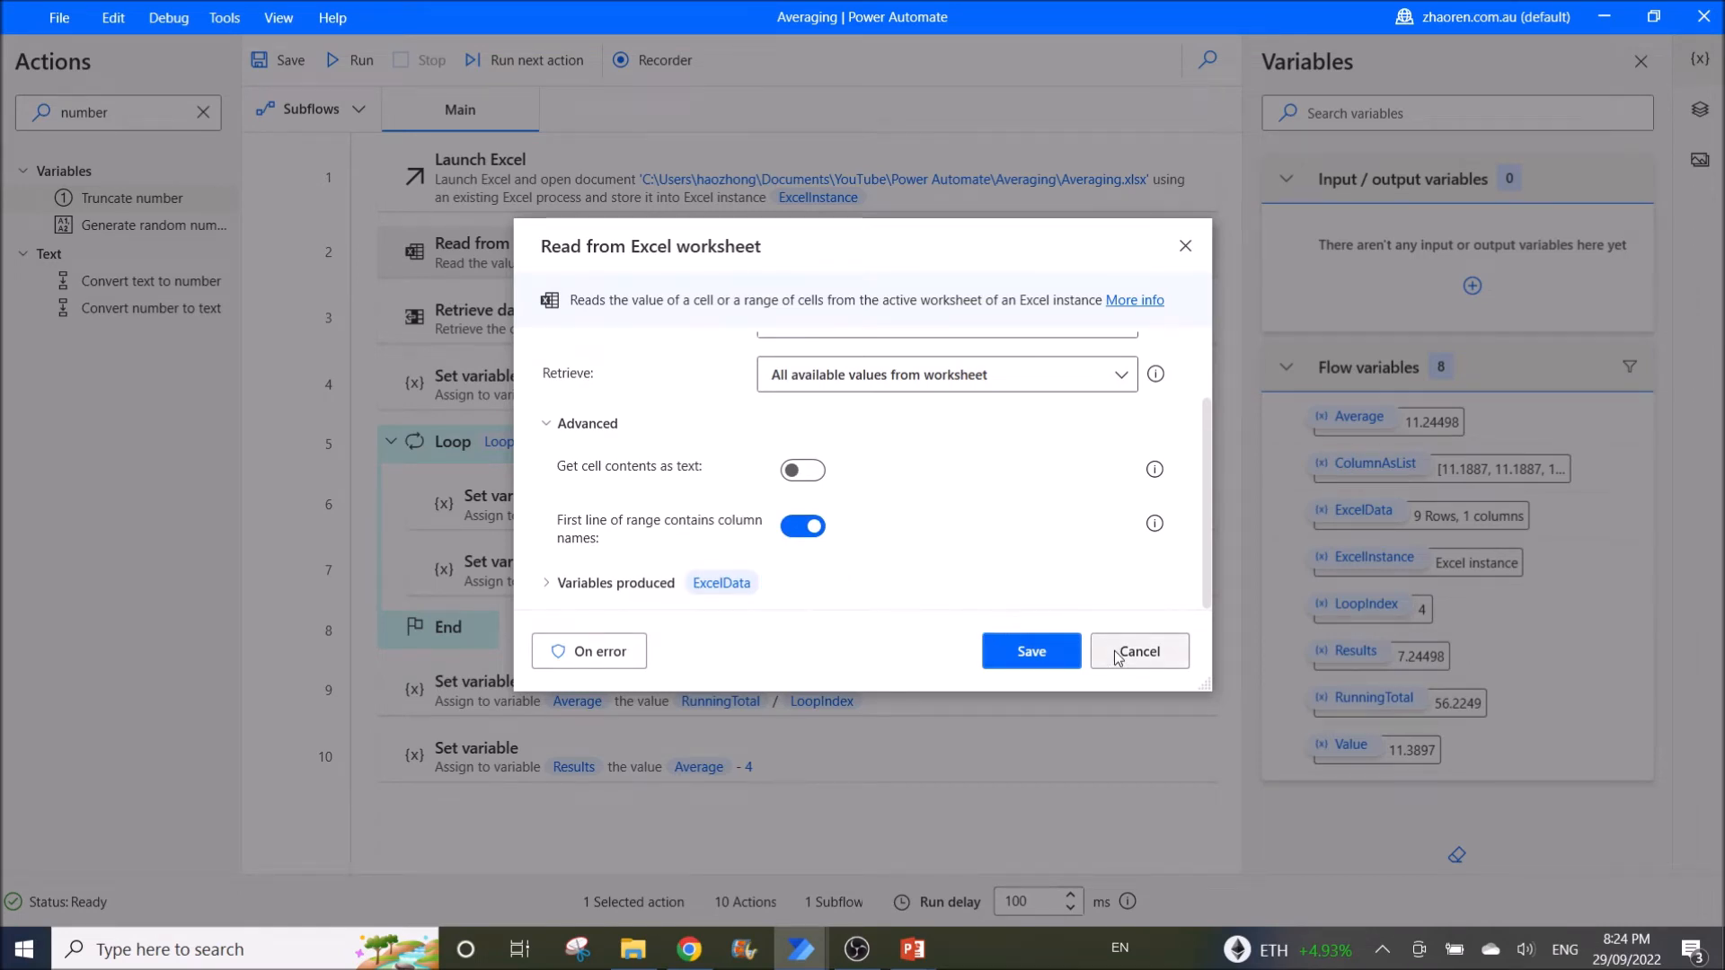
Cancel the worksheet dialog and inspect the column-to-list action's %ExcelData% table and column 0
left_click(1137, 651)
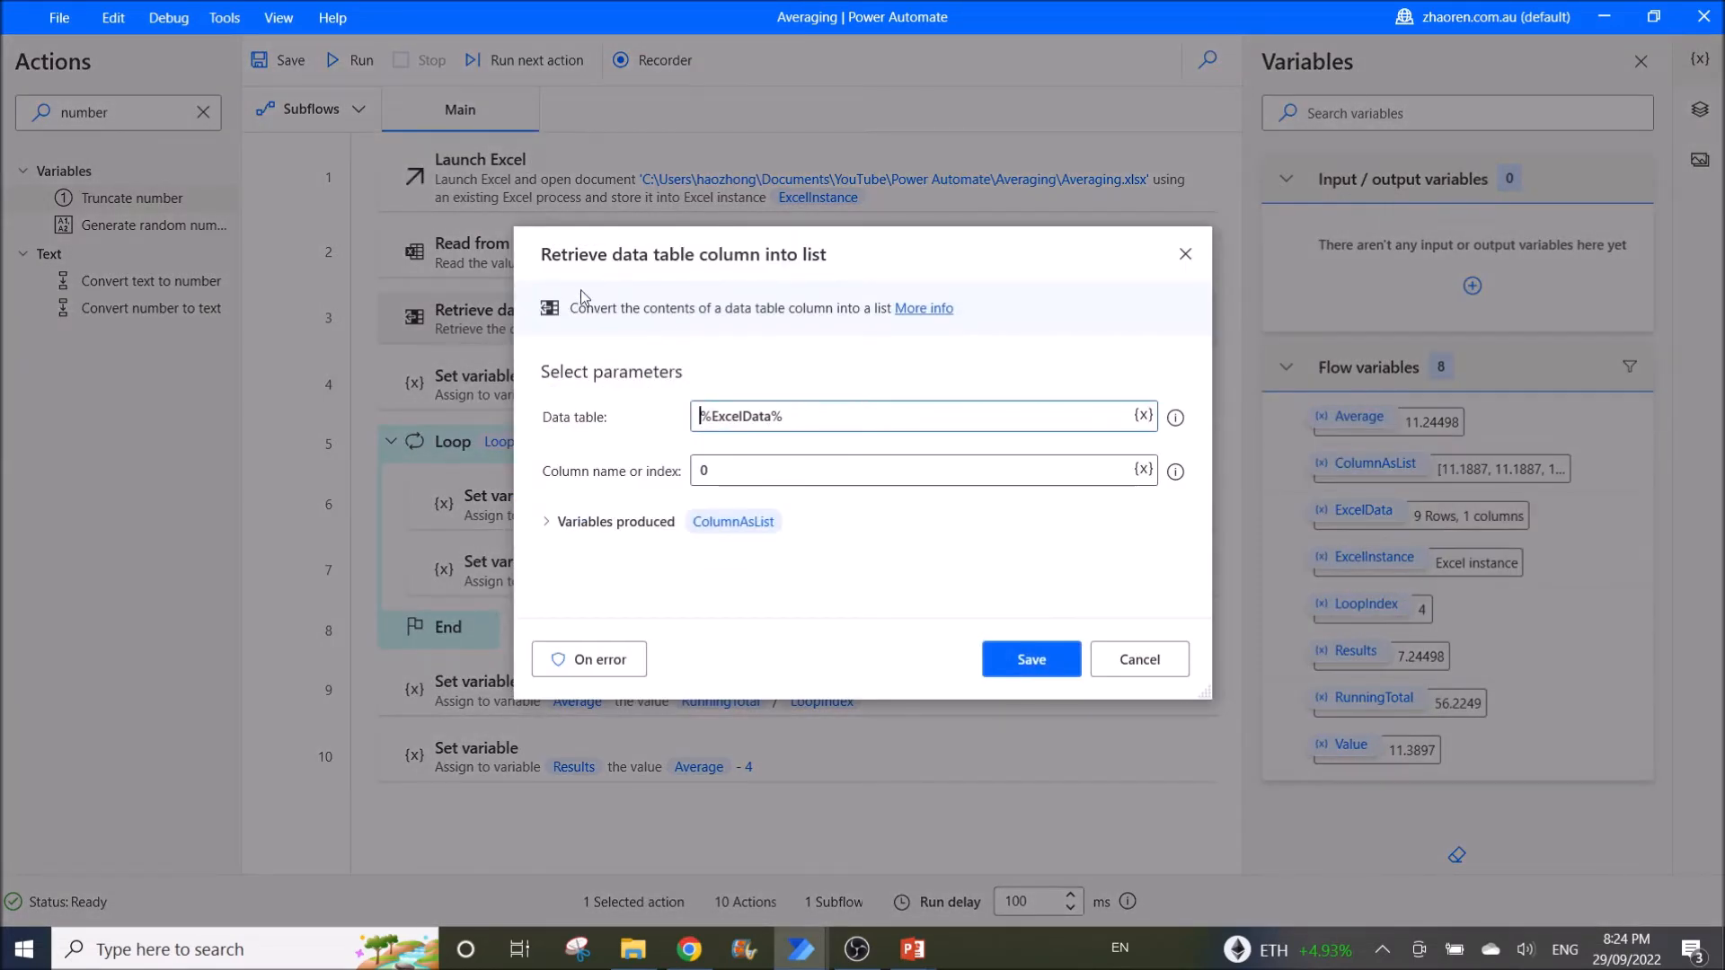
mouse_move(739, 273)
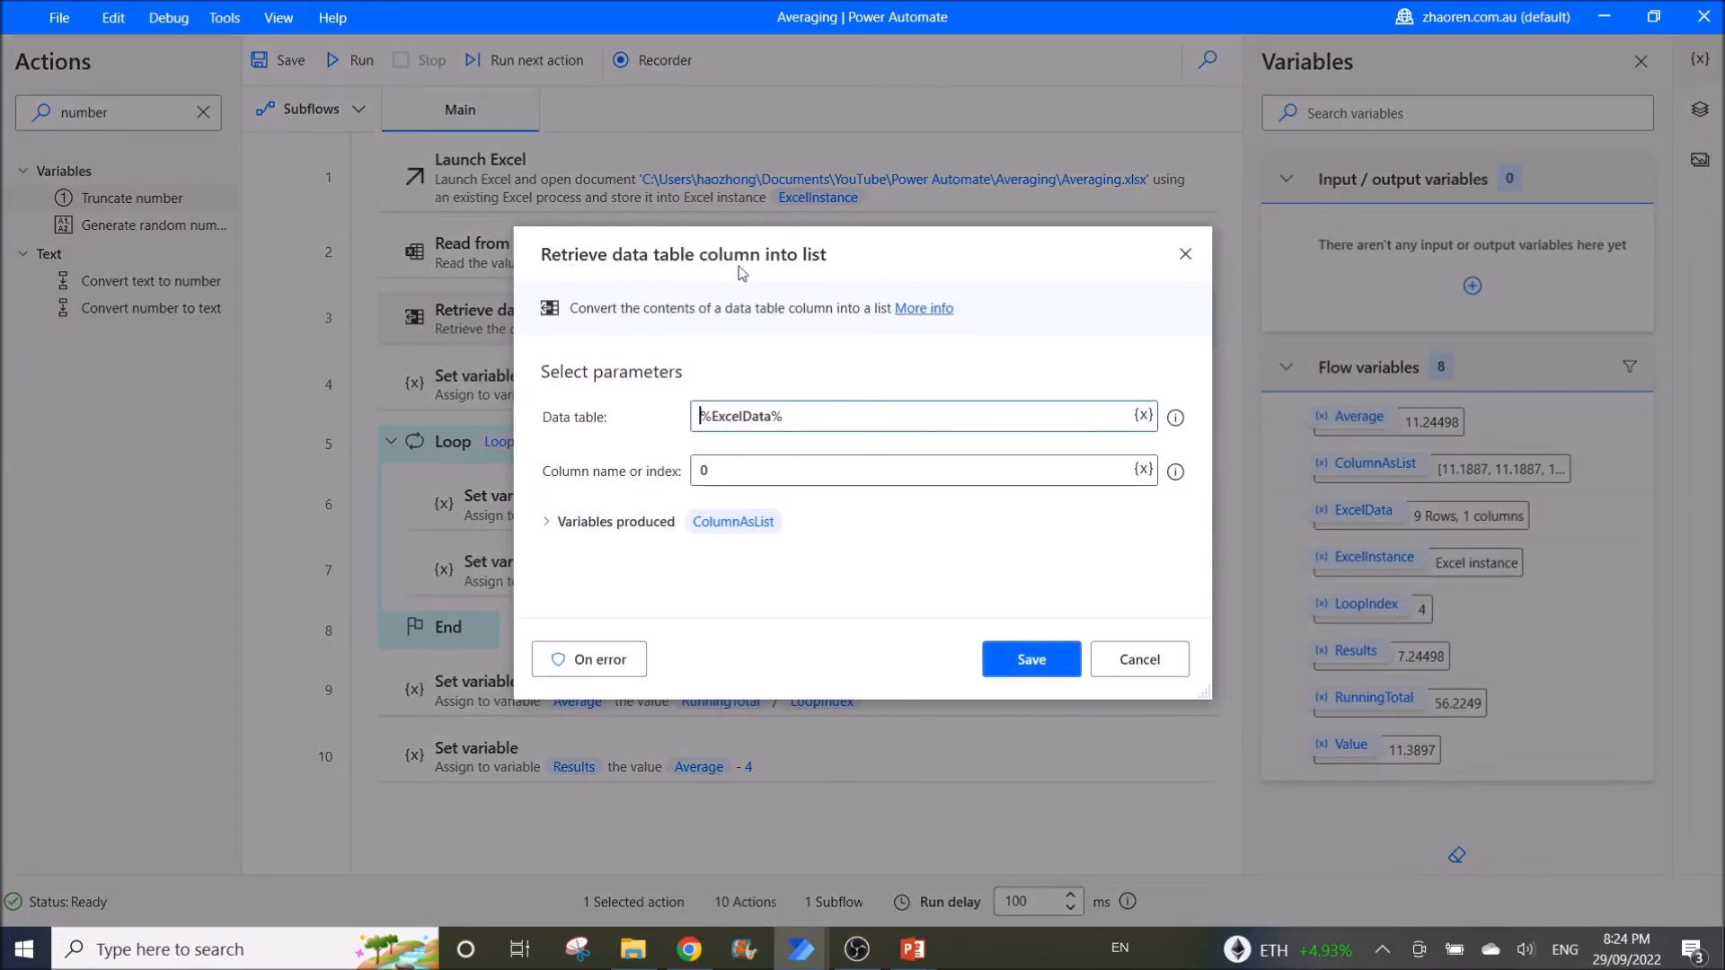
mouse_move(570, 430)
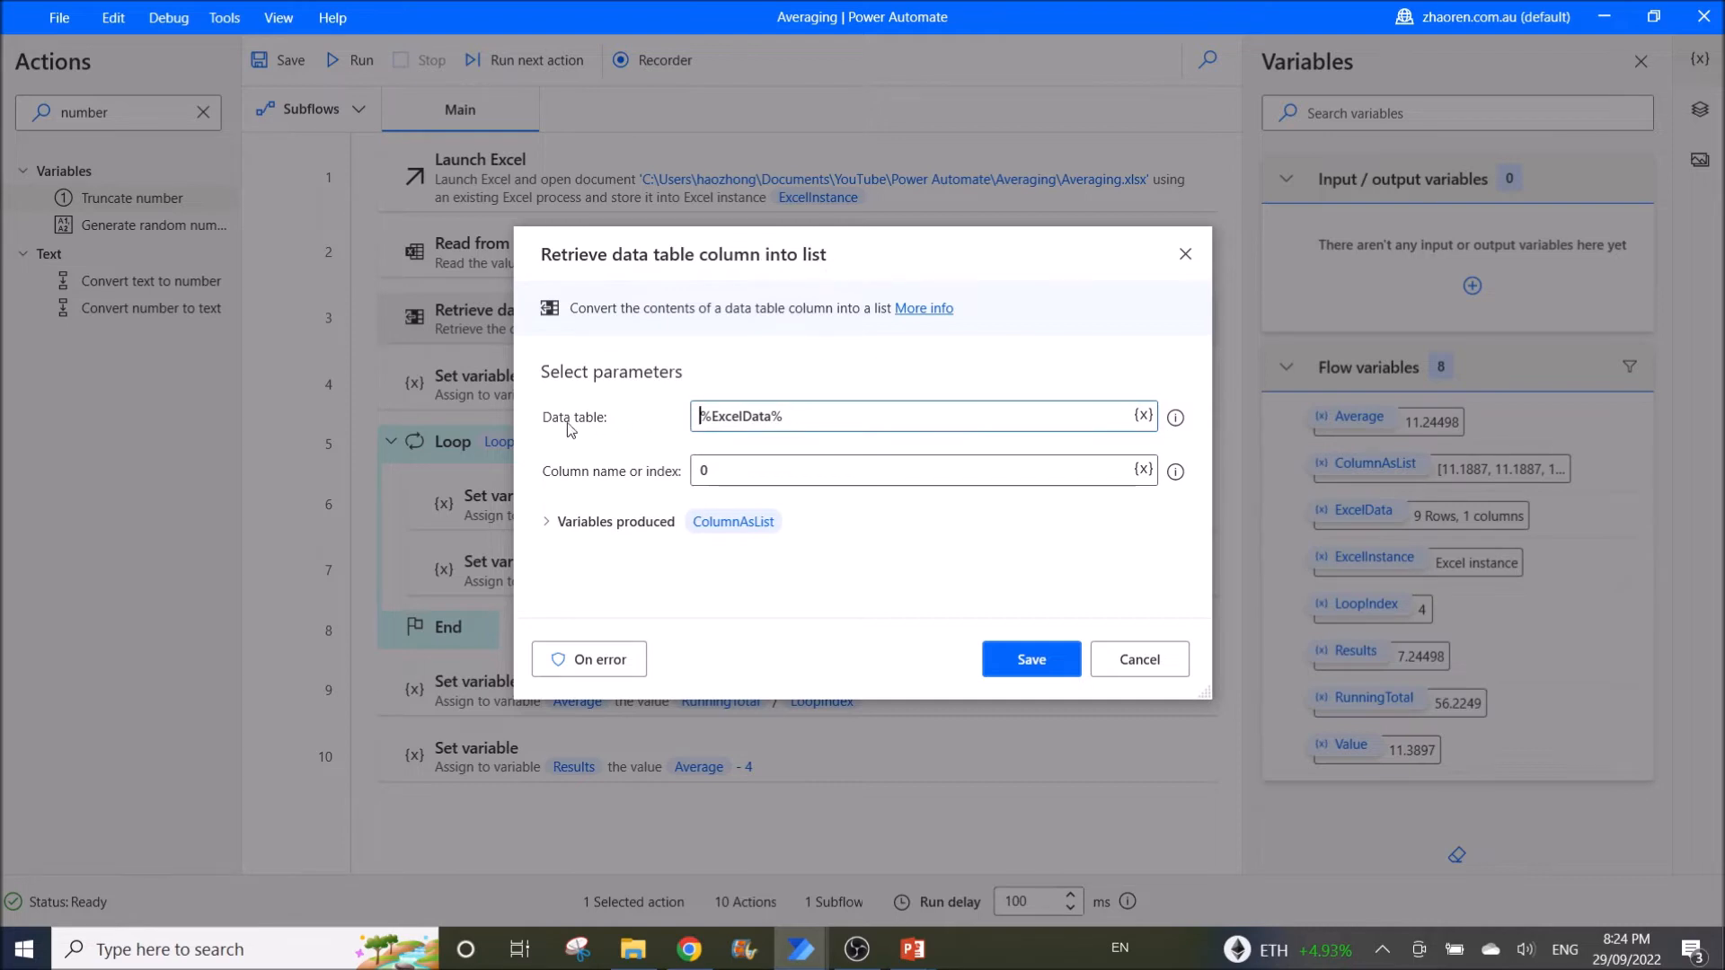
triple_click(922, 415)
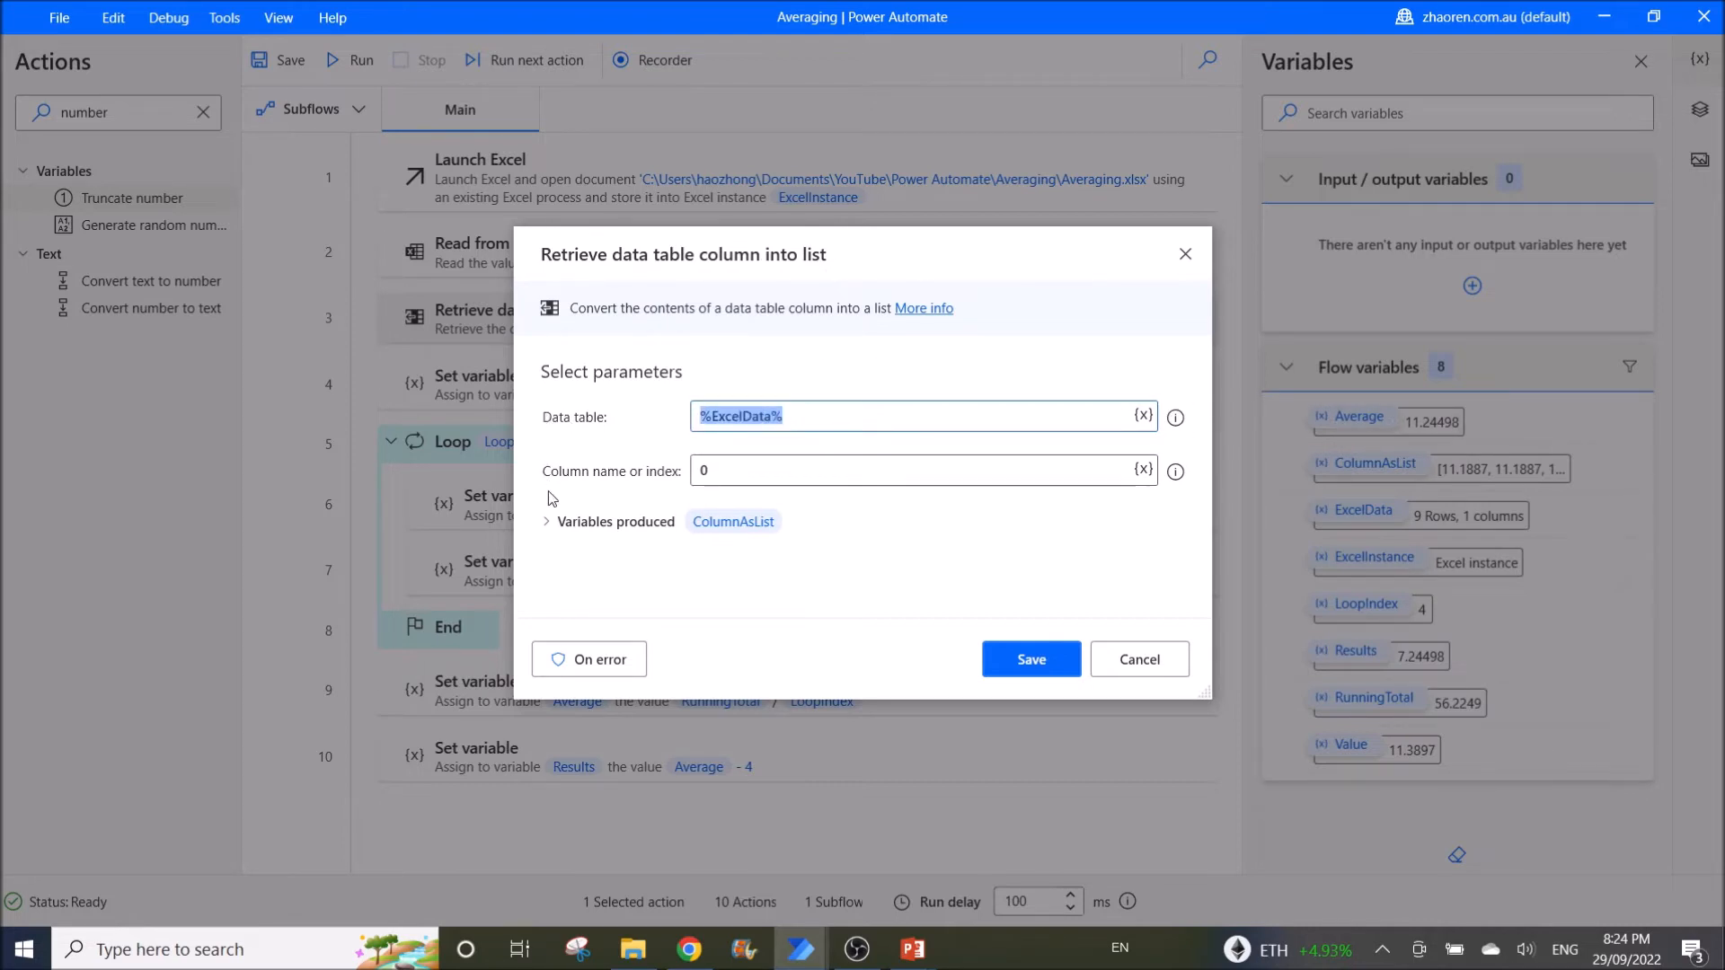
left_click(922, 469)
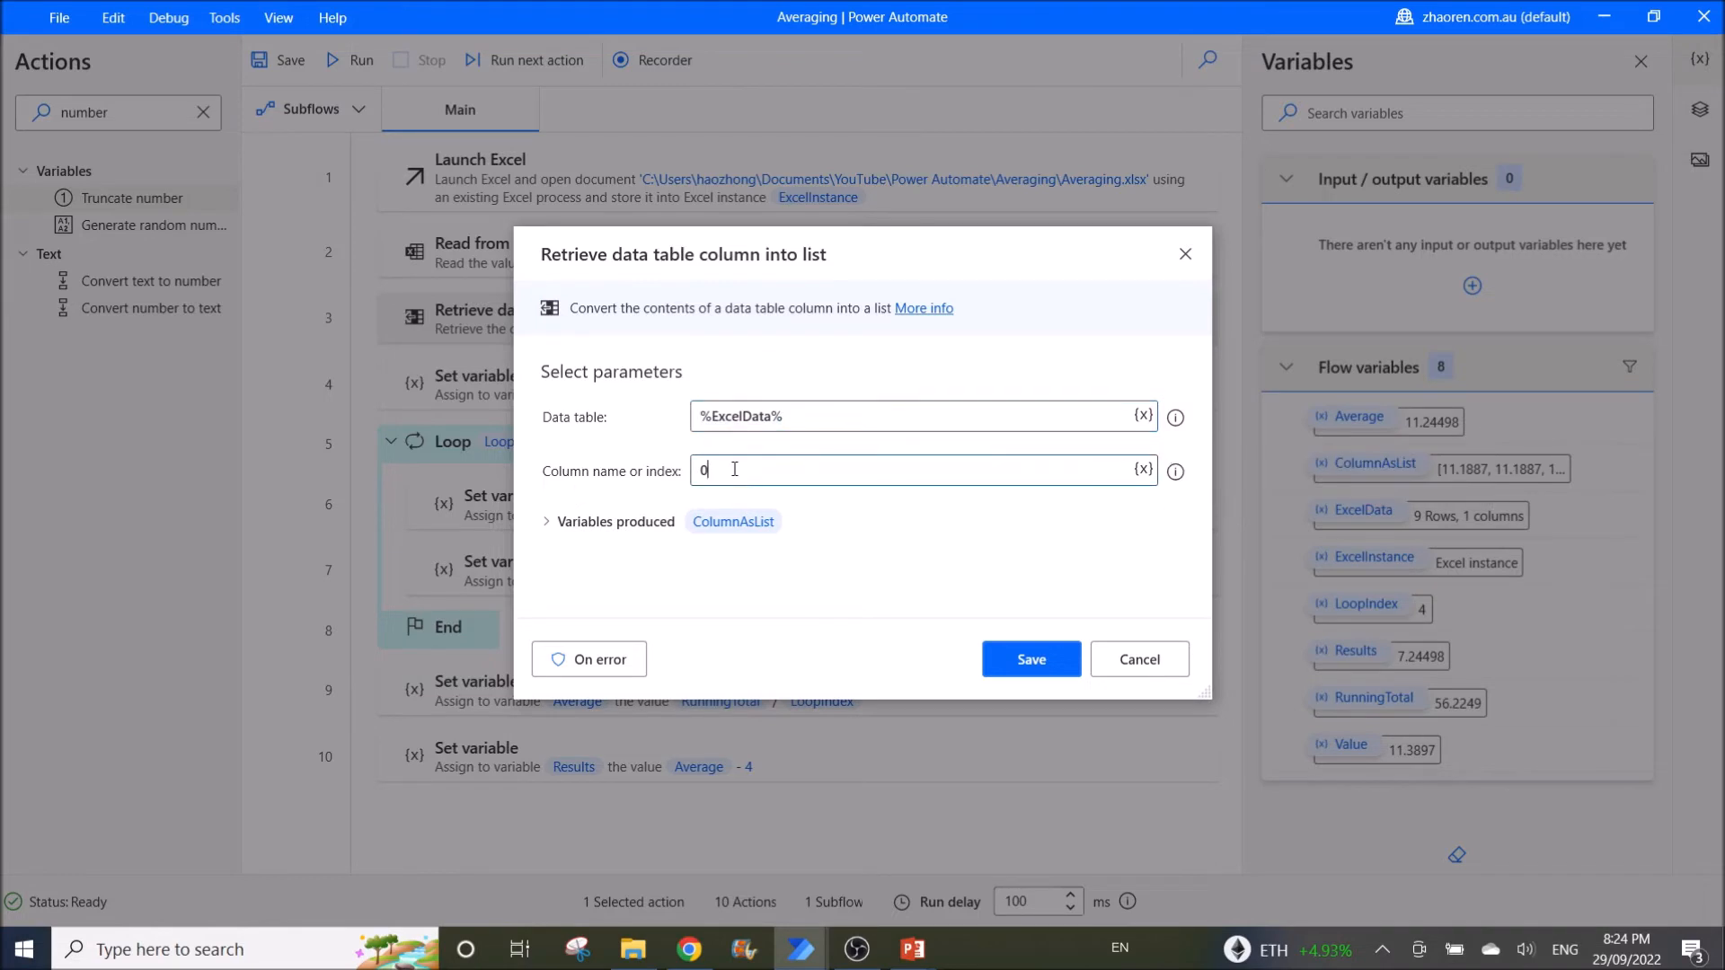
mouse_move(733, 521)
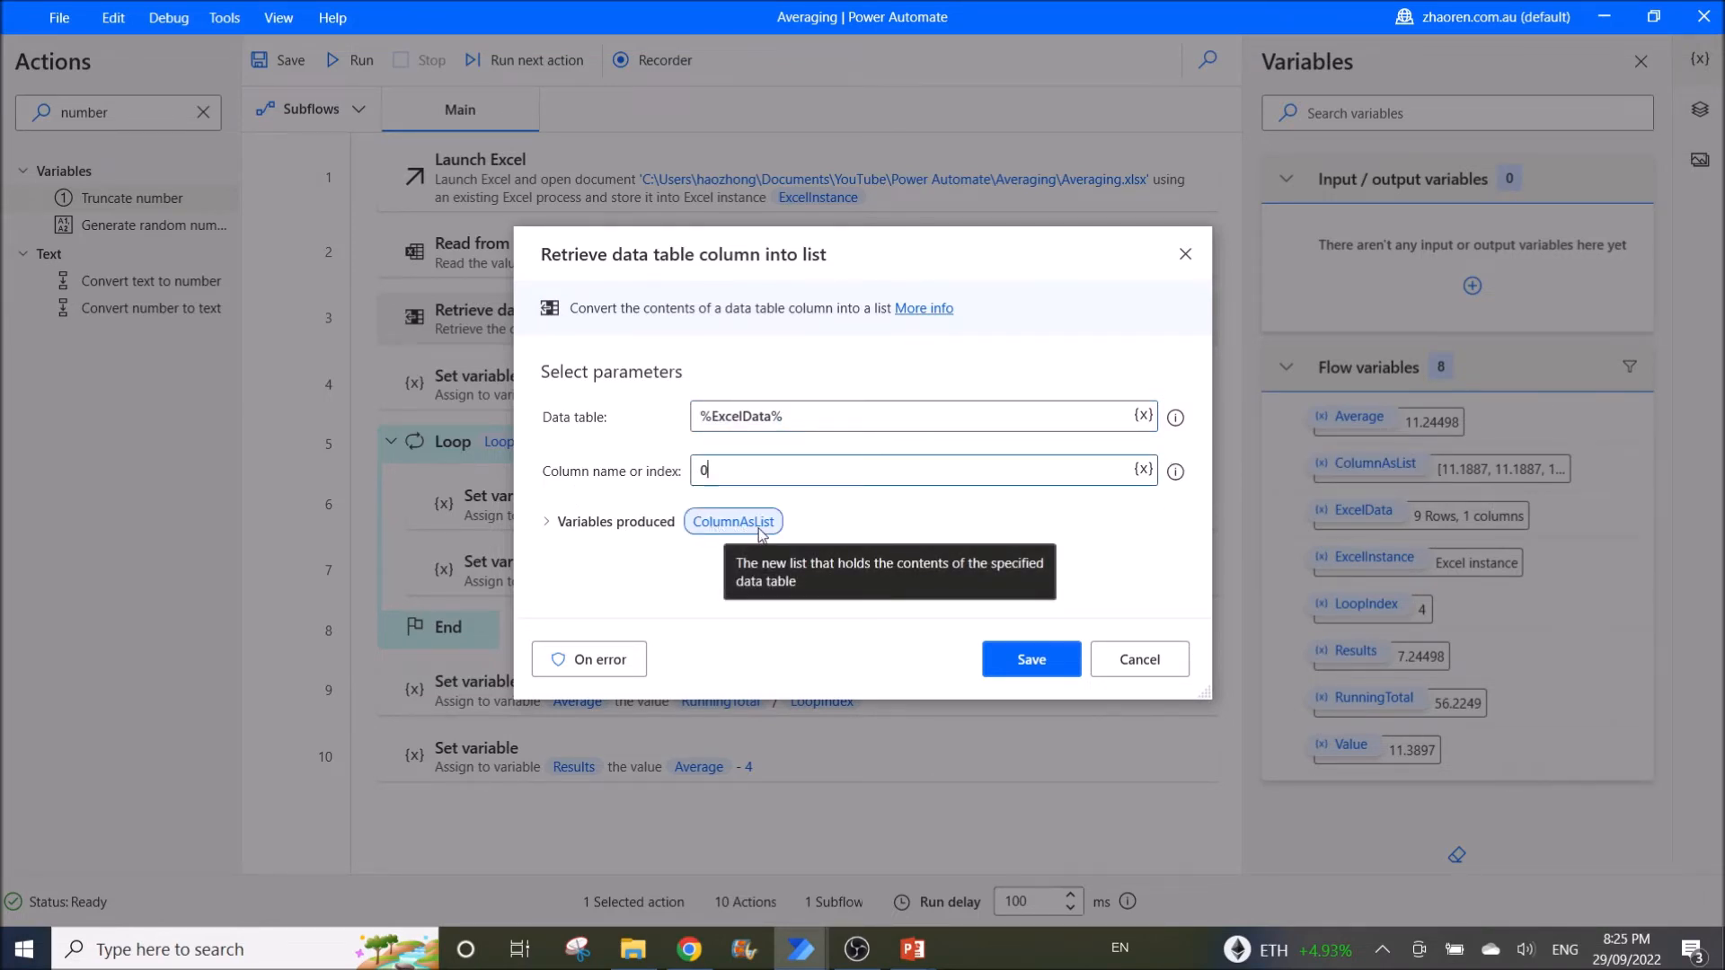
mouse_move(521, 482)
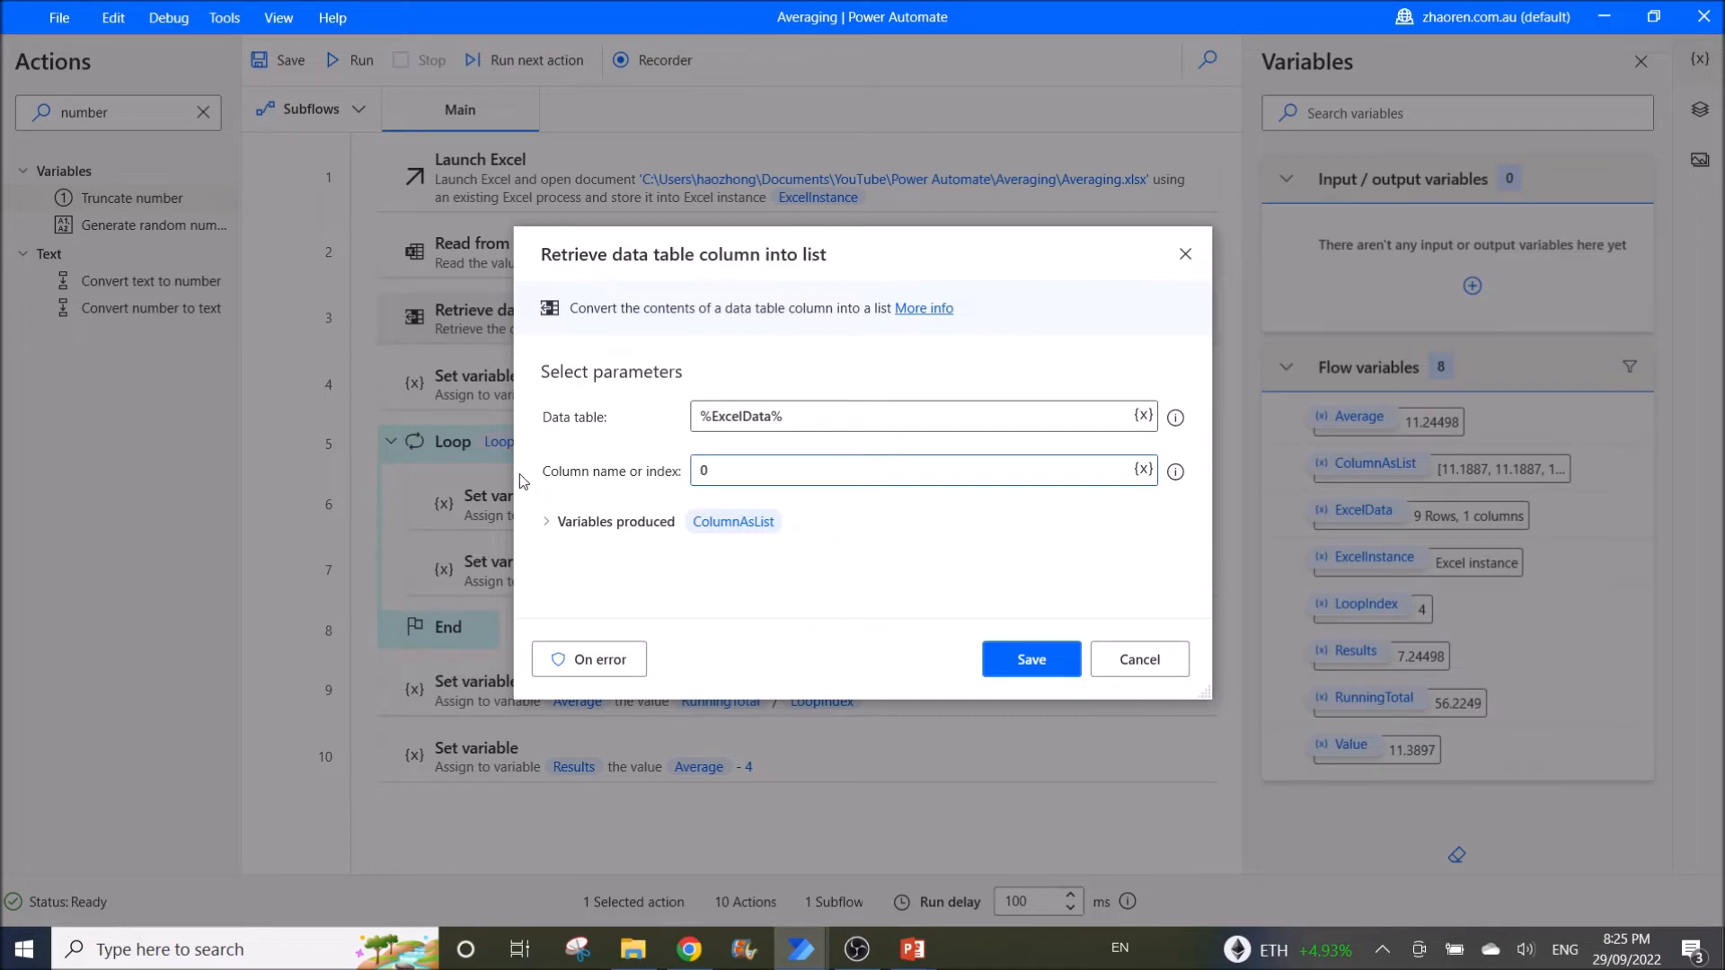
mouse_move(789, 498)
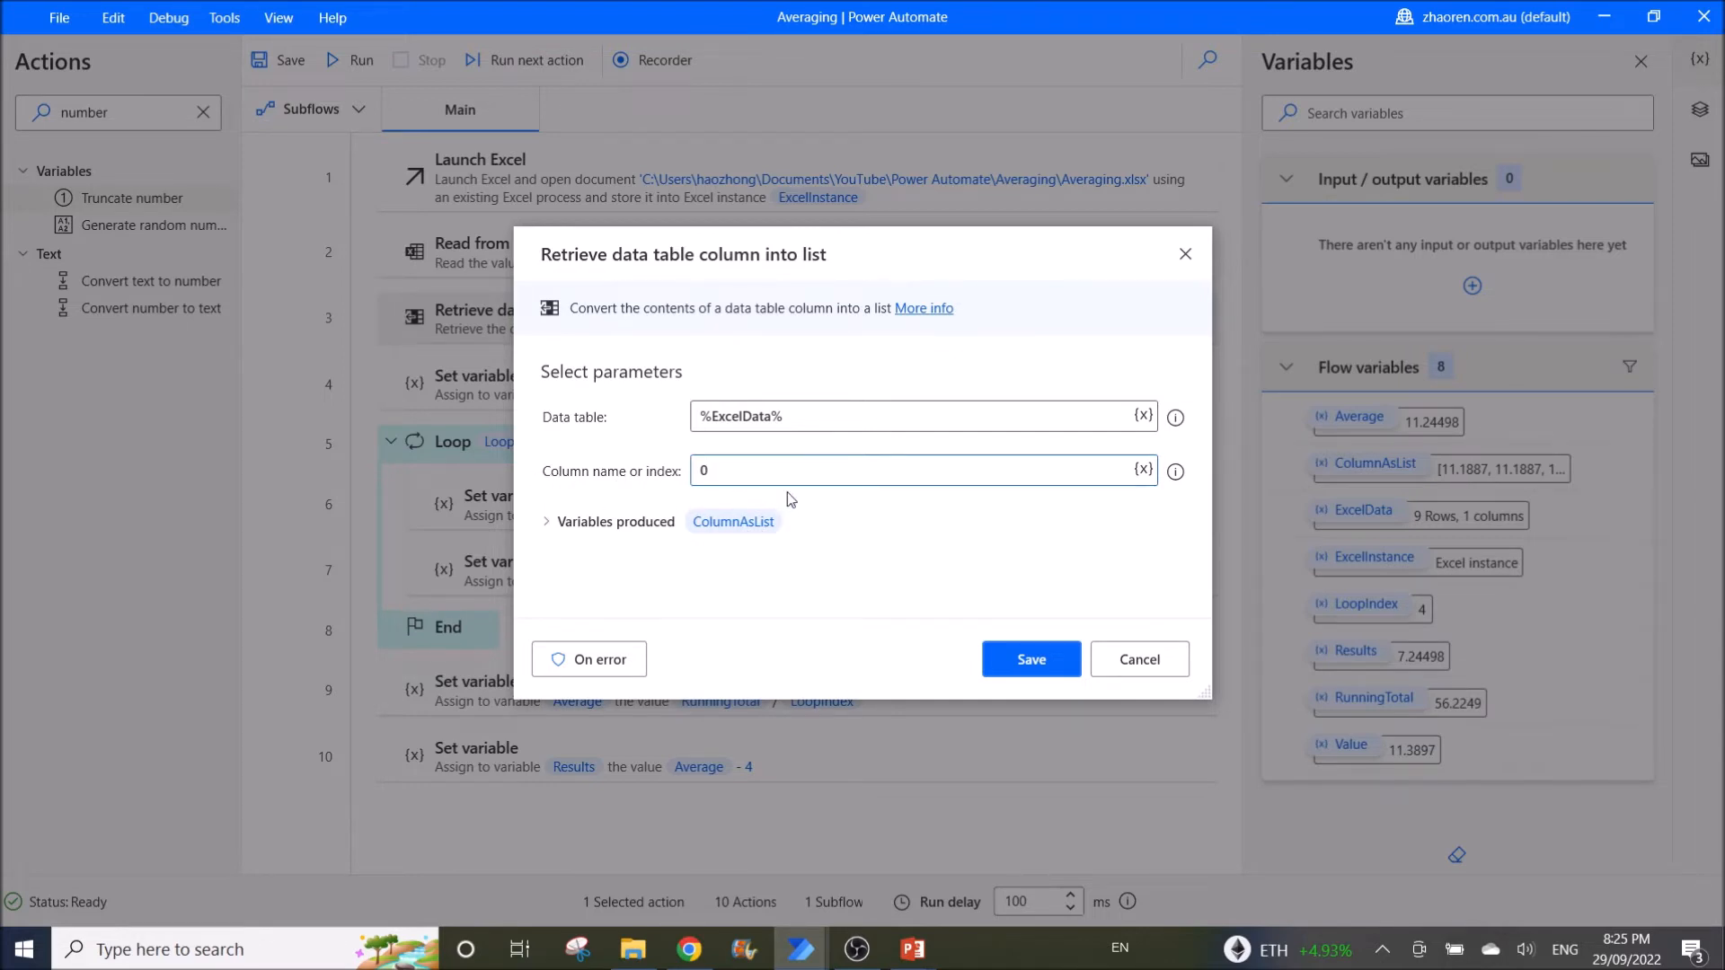
Cancel the column-to-list dialog and view ExcelData's nine Results values from Flow variables
left_click(1029, 659)
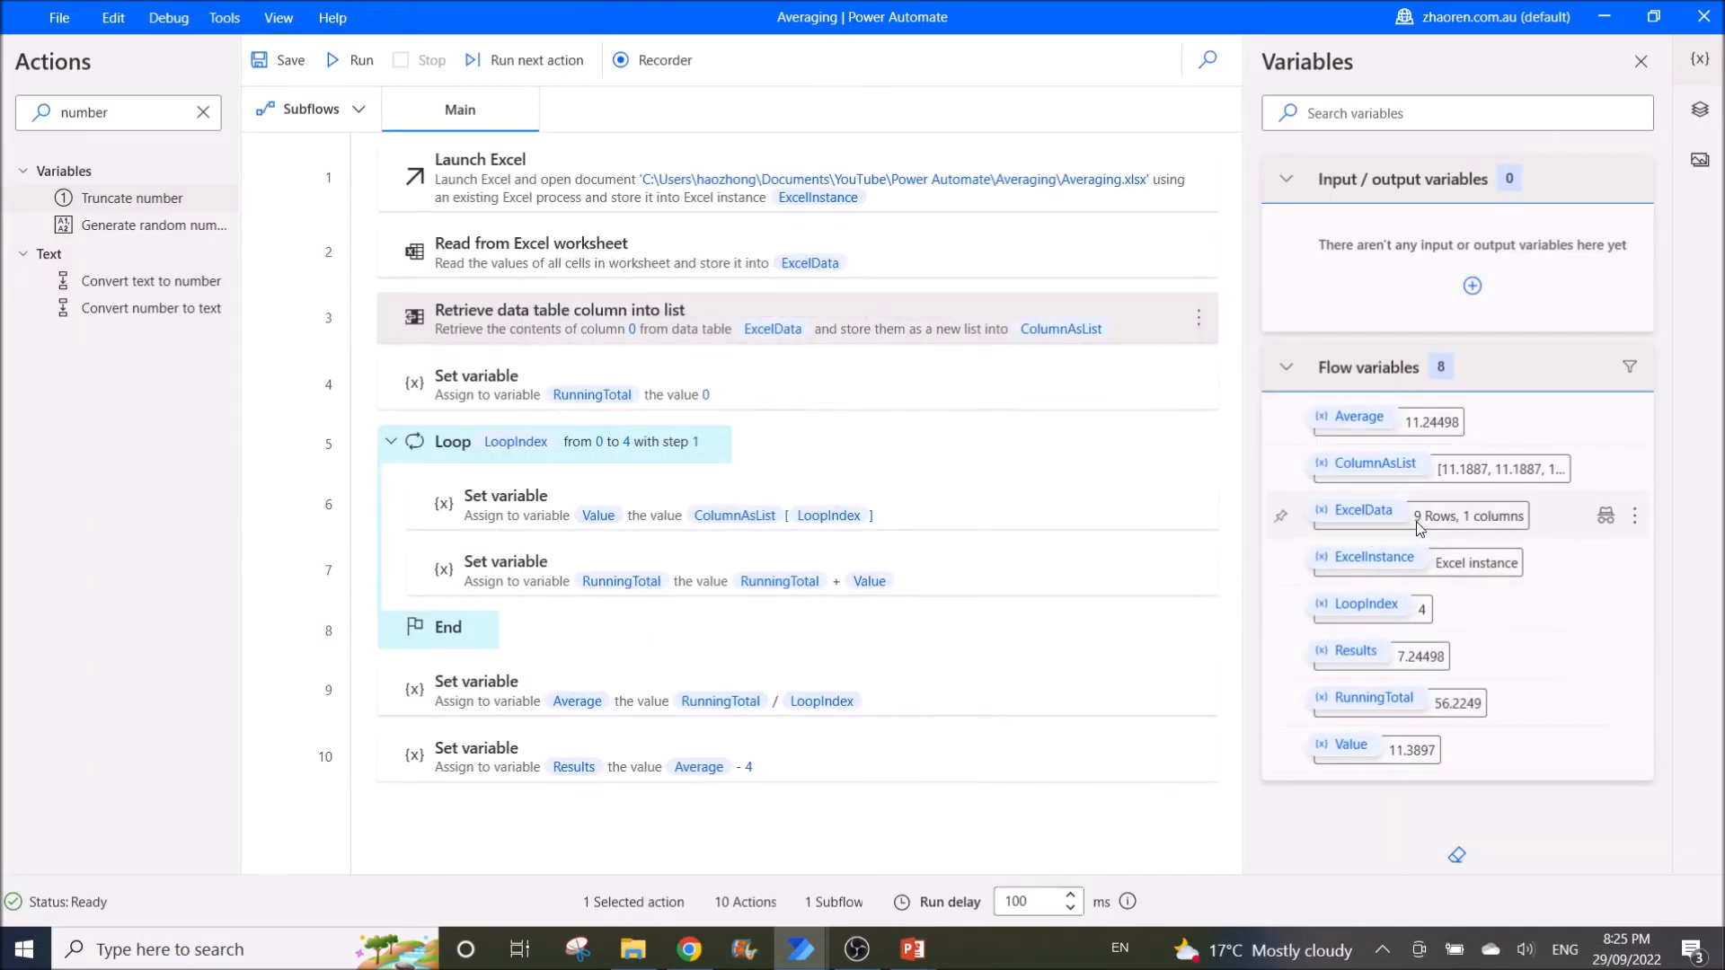
left_click(1633, 516)
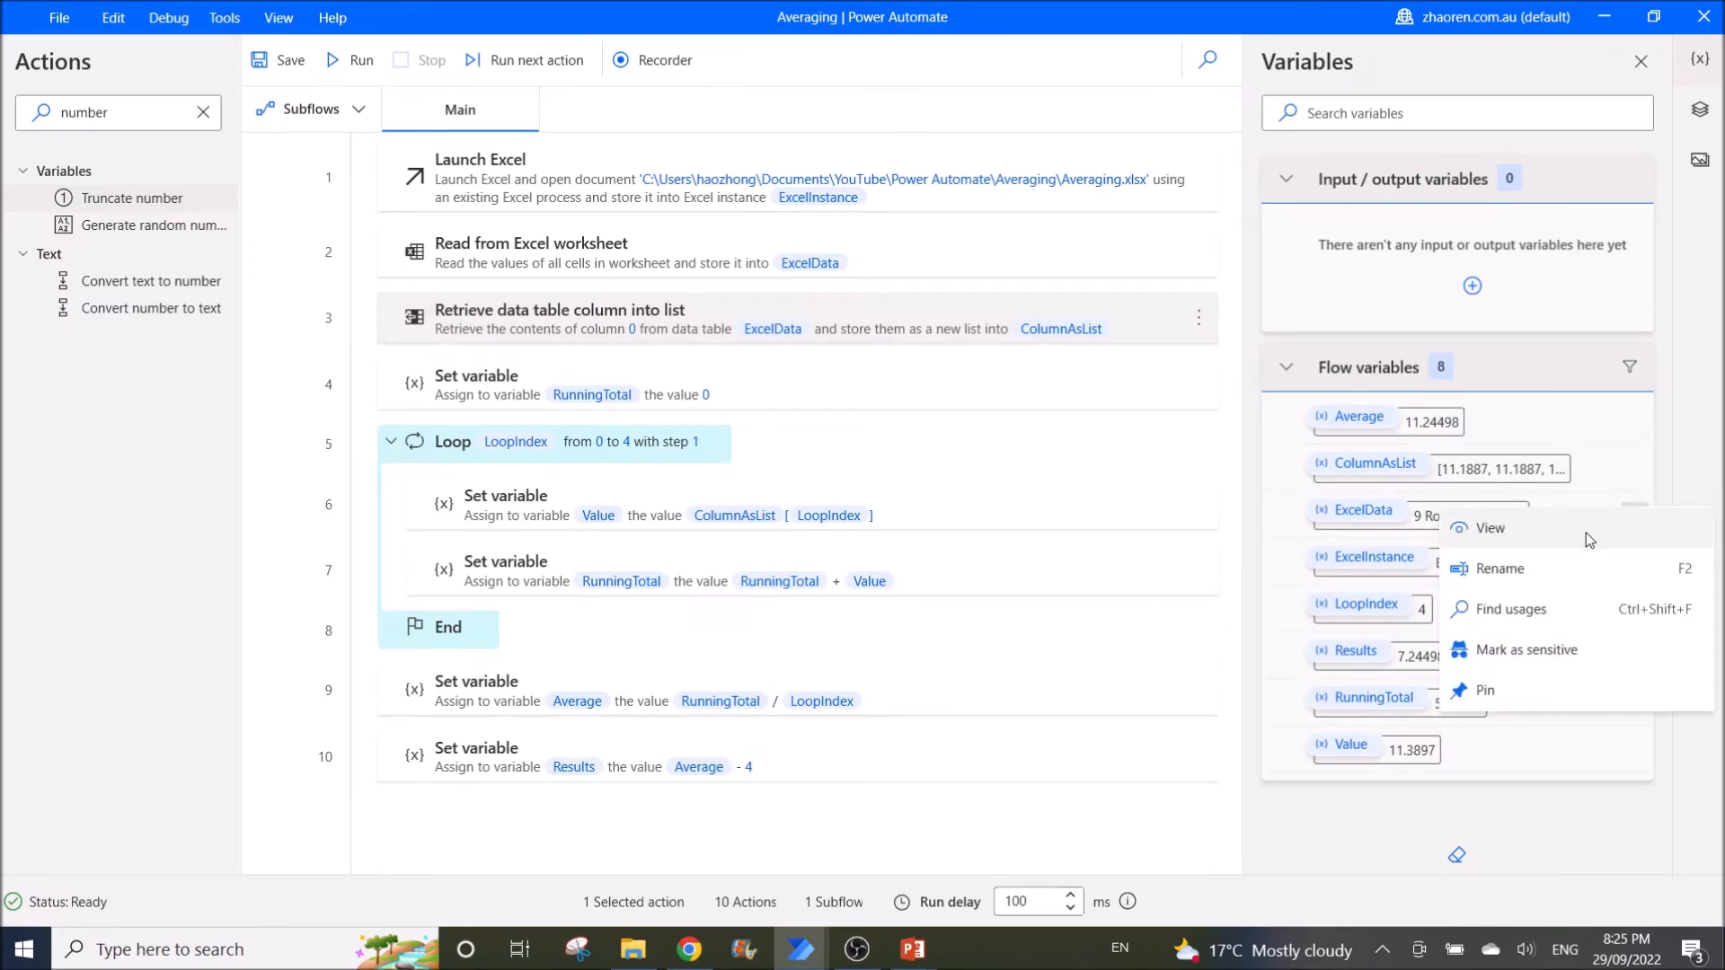
left_click(1491, 528)
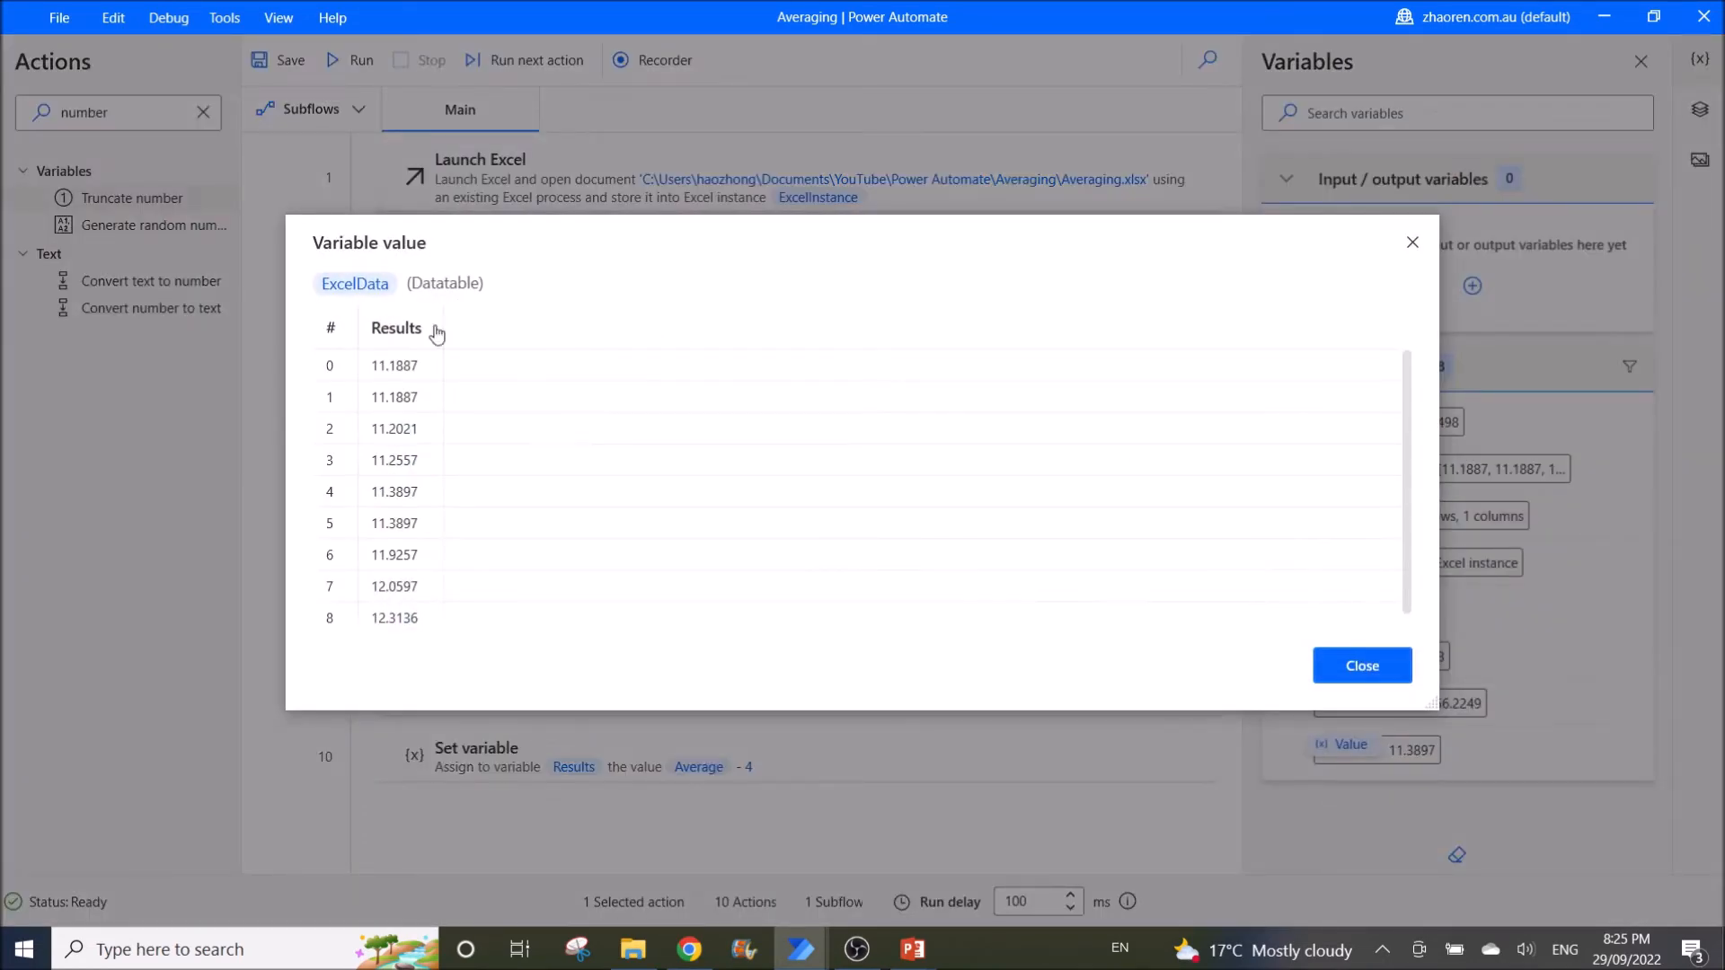
mouse_move(399, 660)
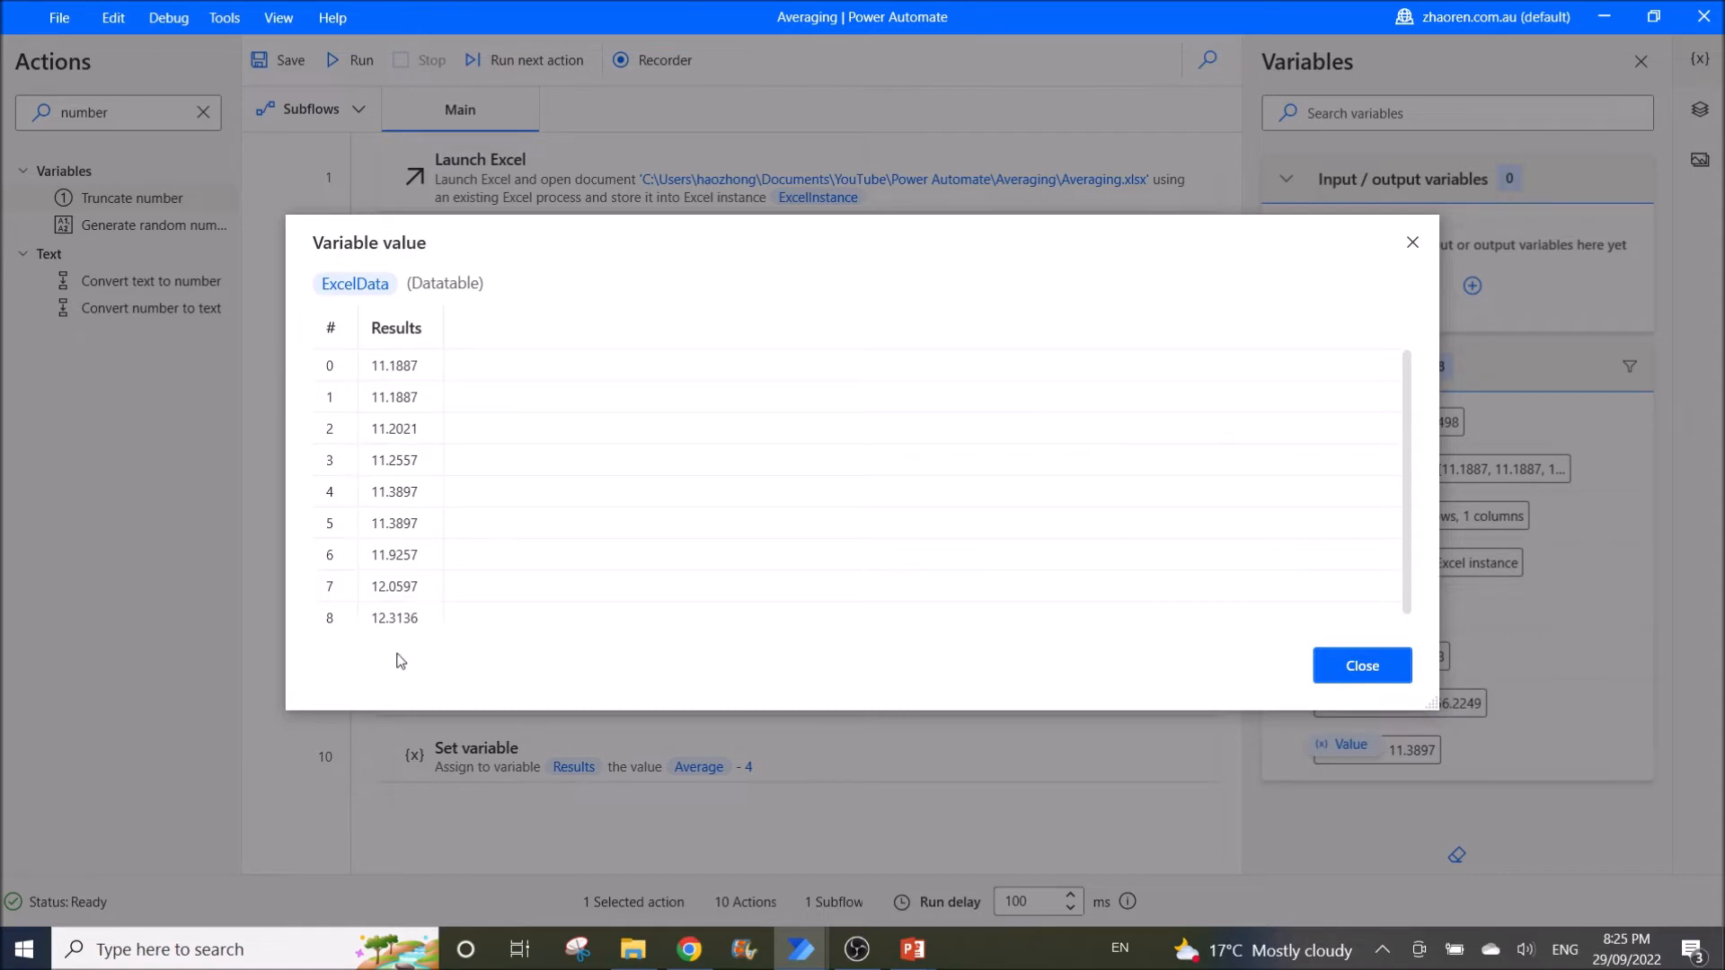
mouse_move(401, 331)
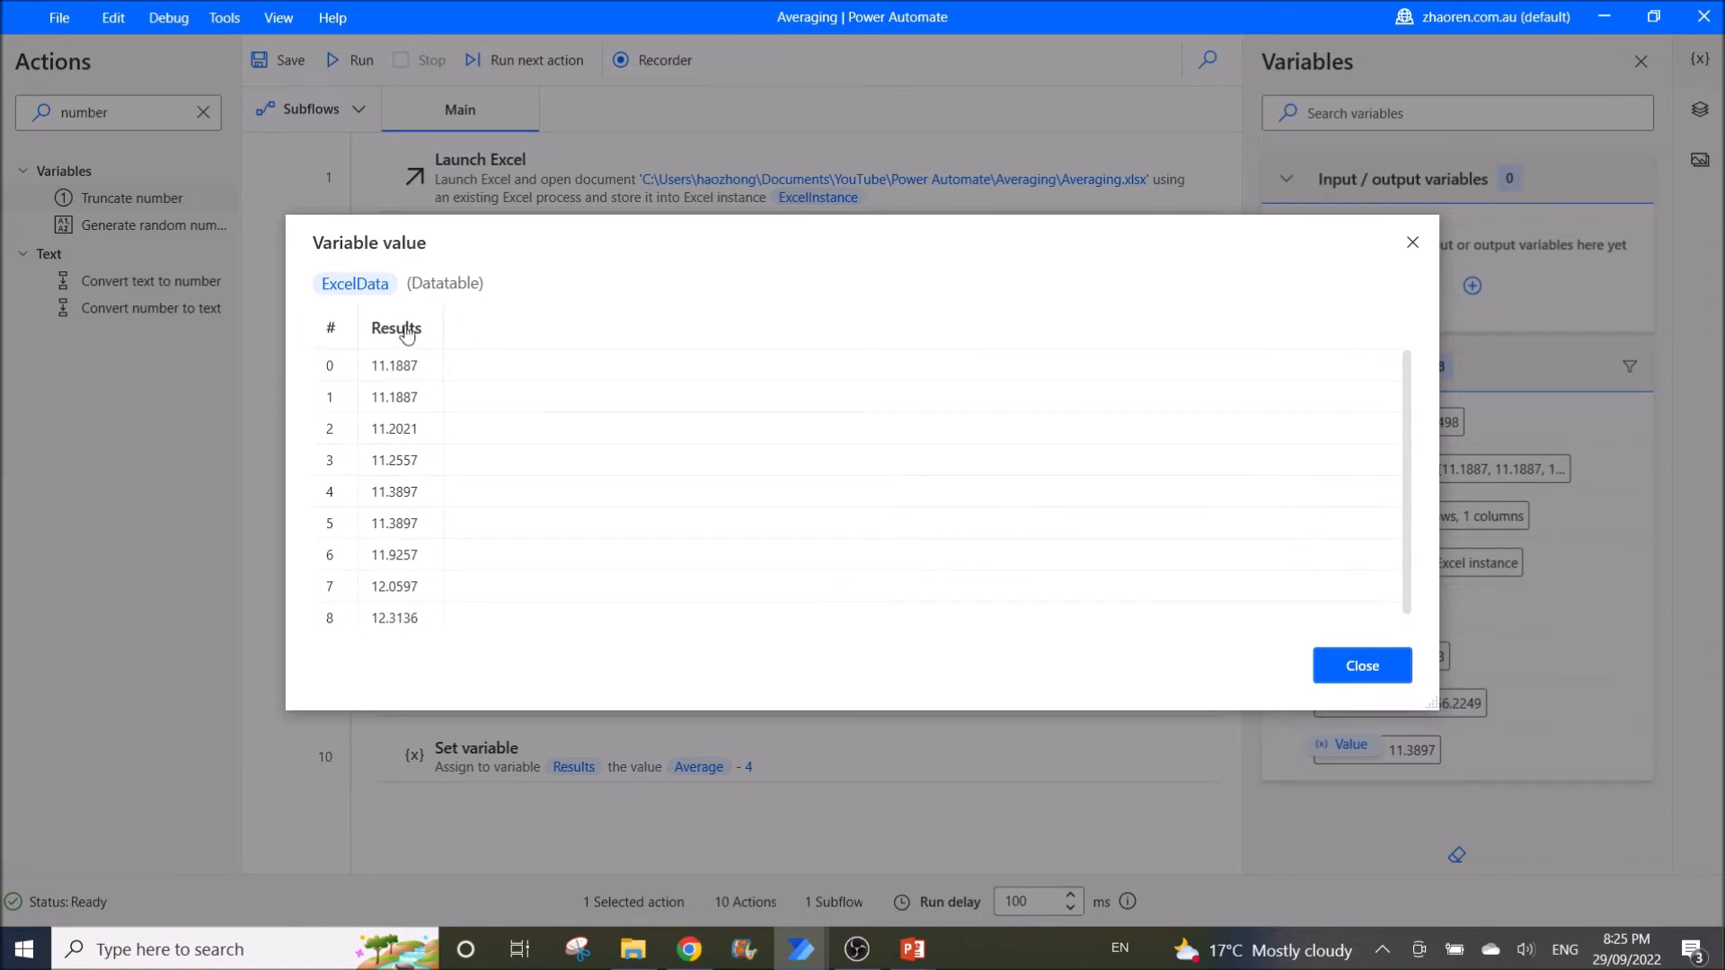
left_click(1360, 665)
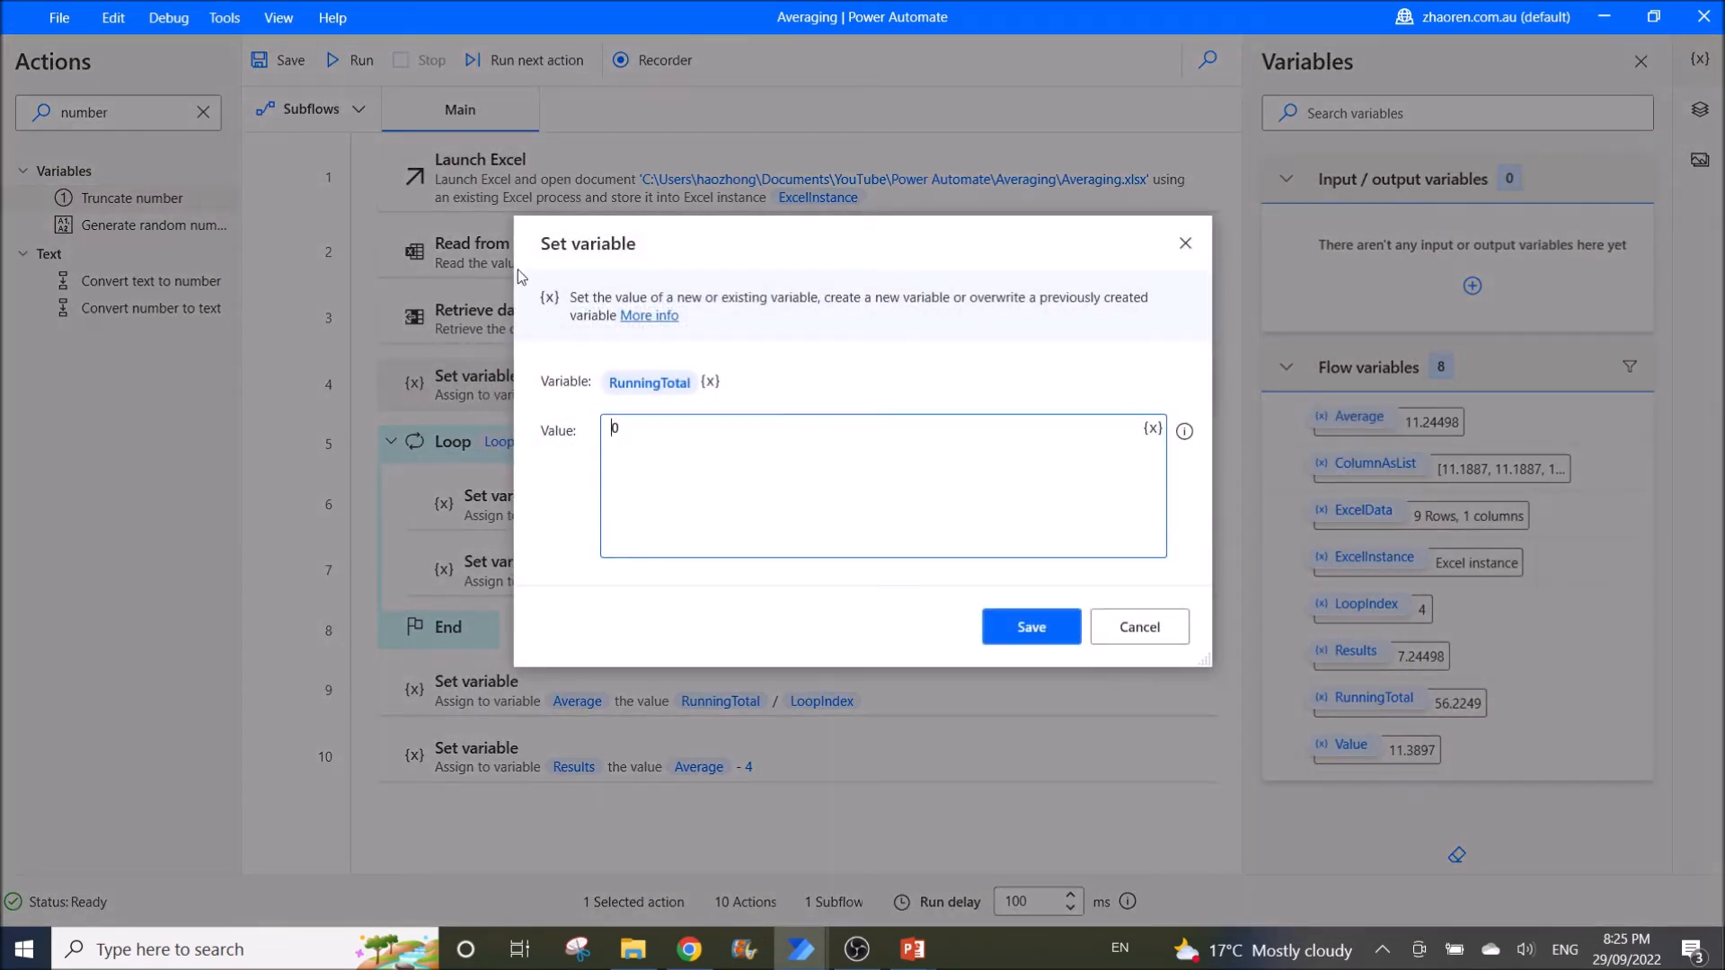
mouse_move(604, 410)
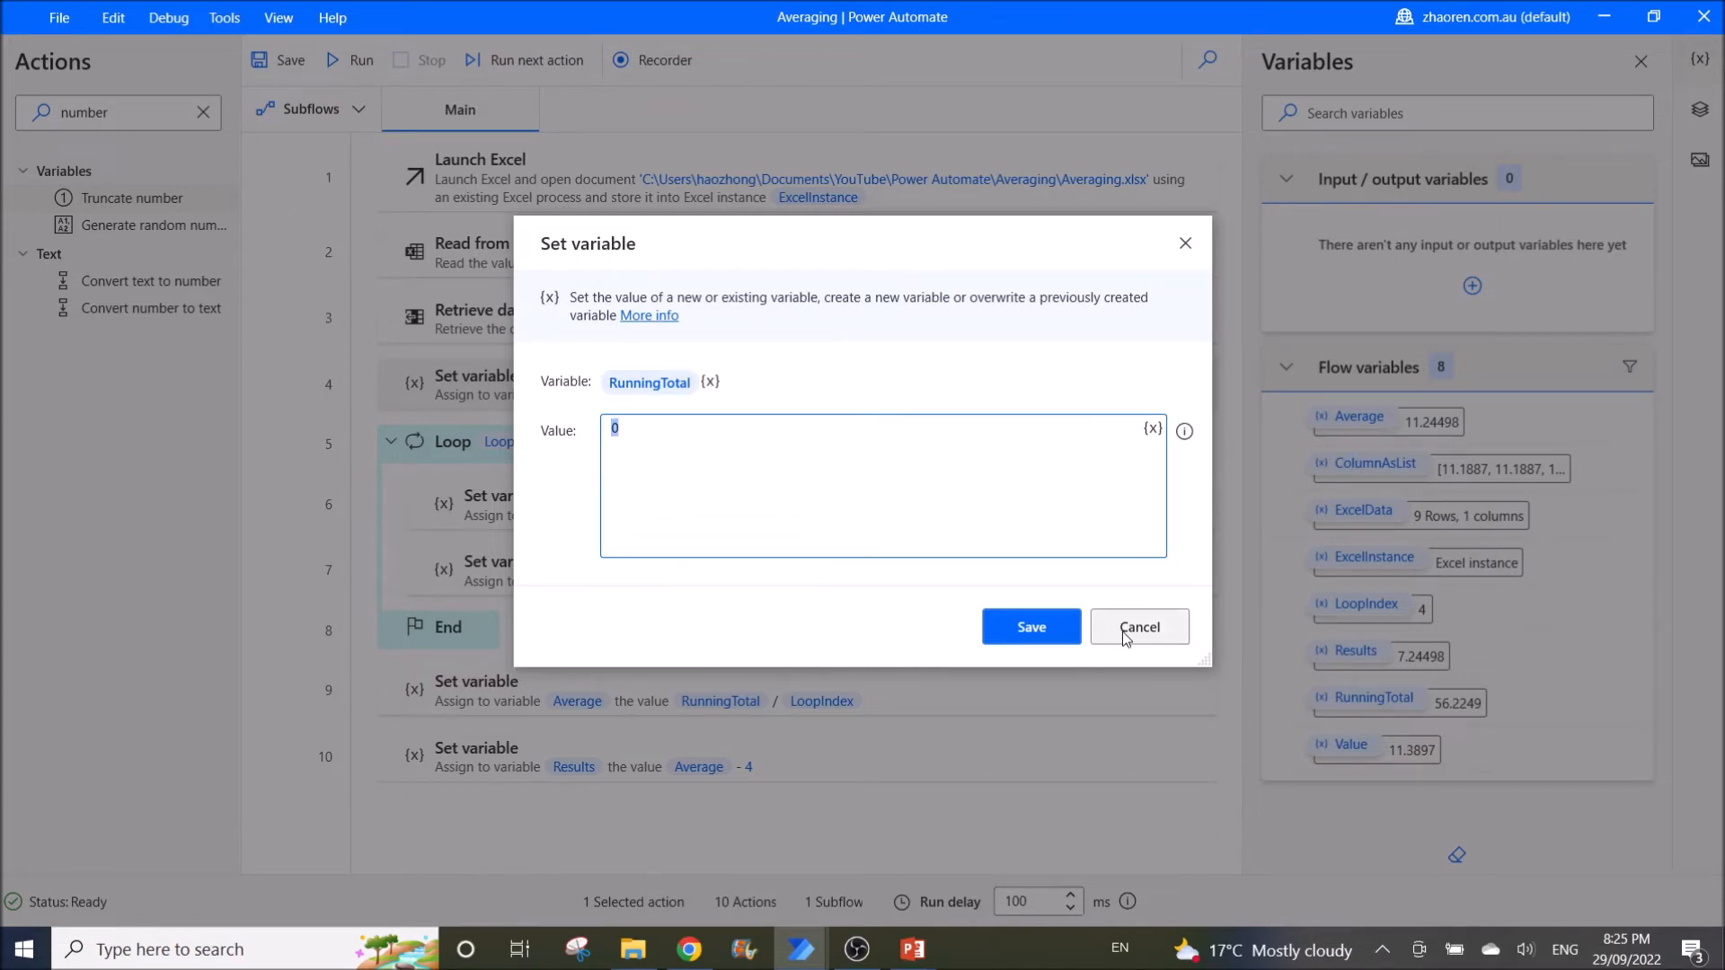
left_click(1138, 625)
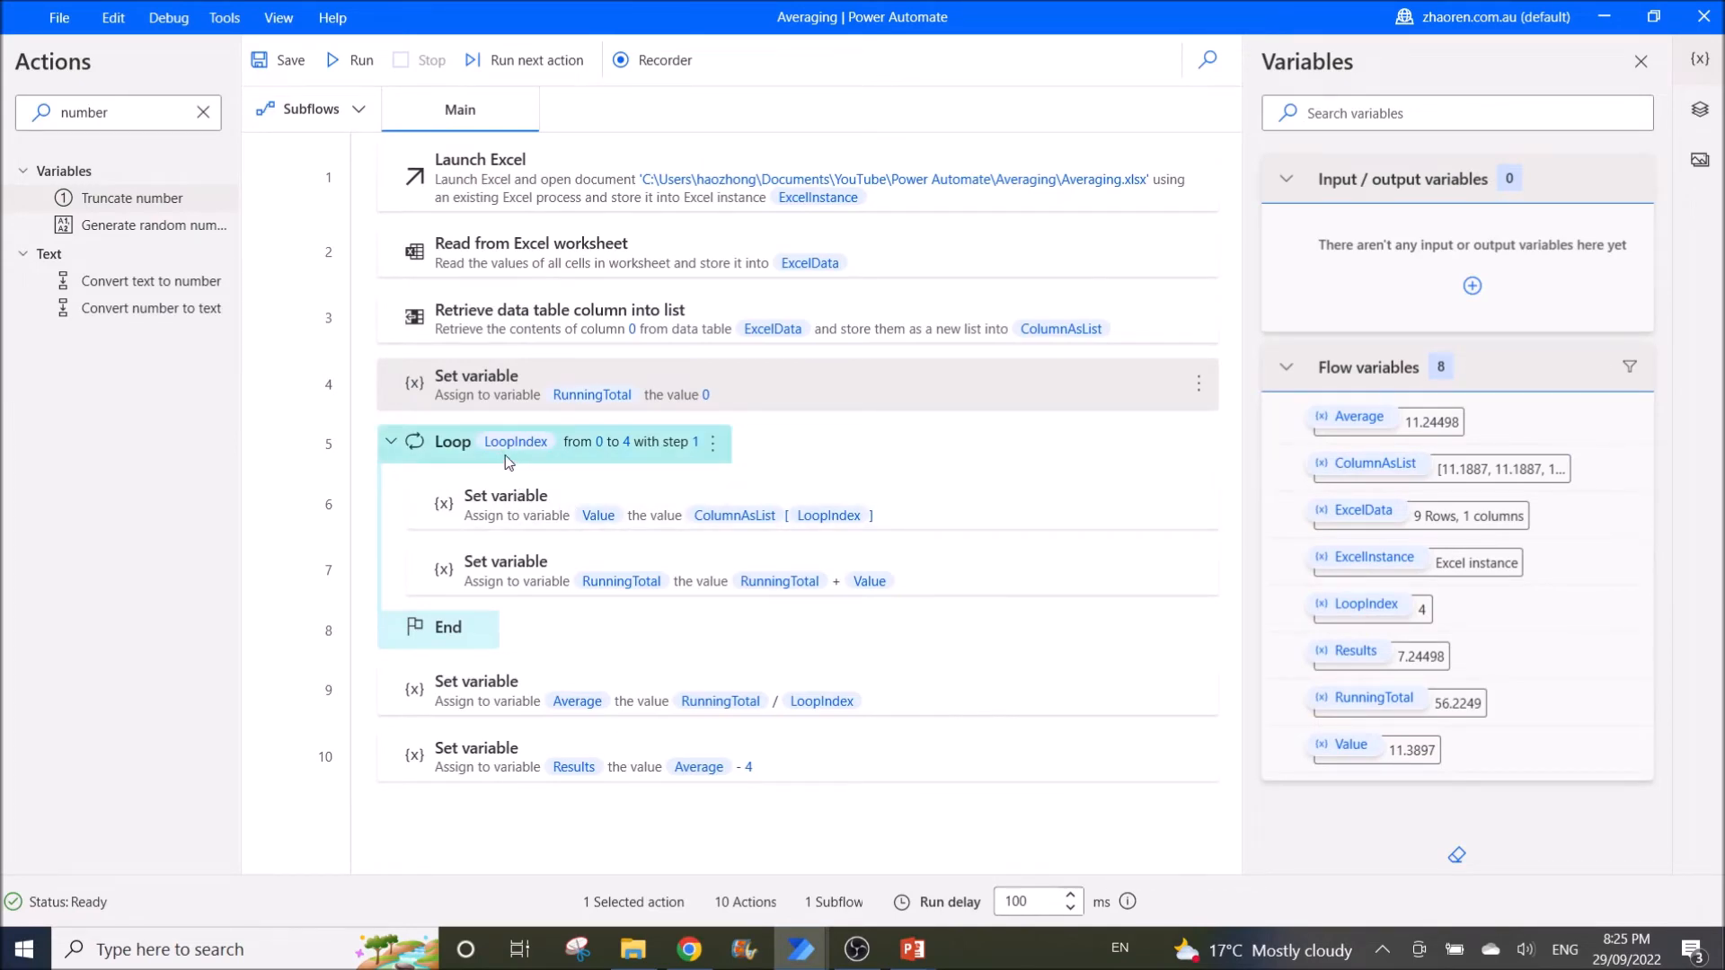
double_click(451, 442)
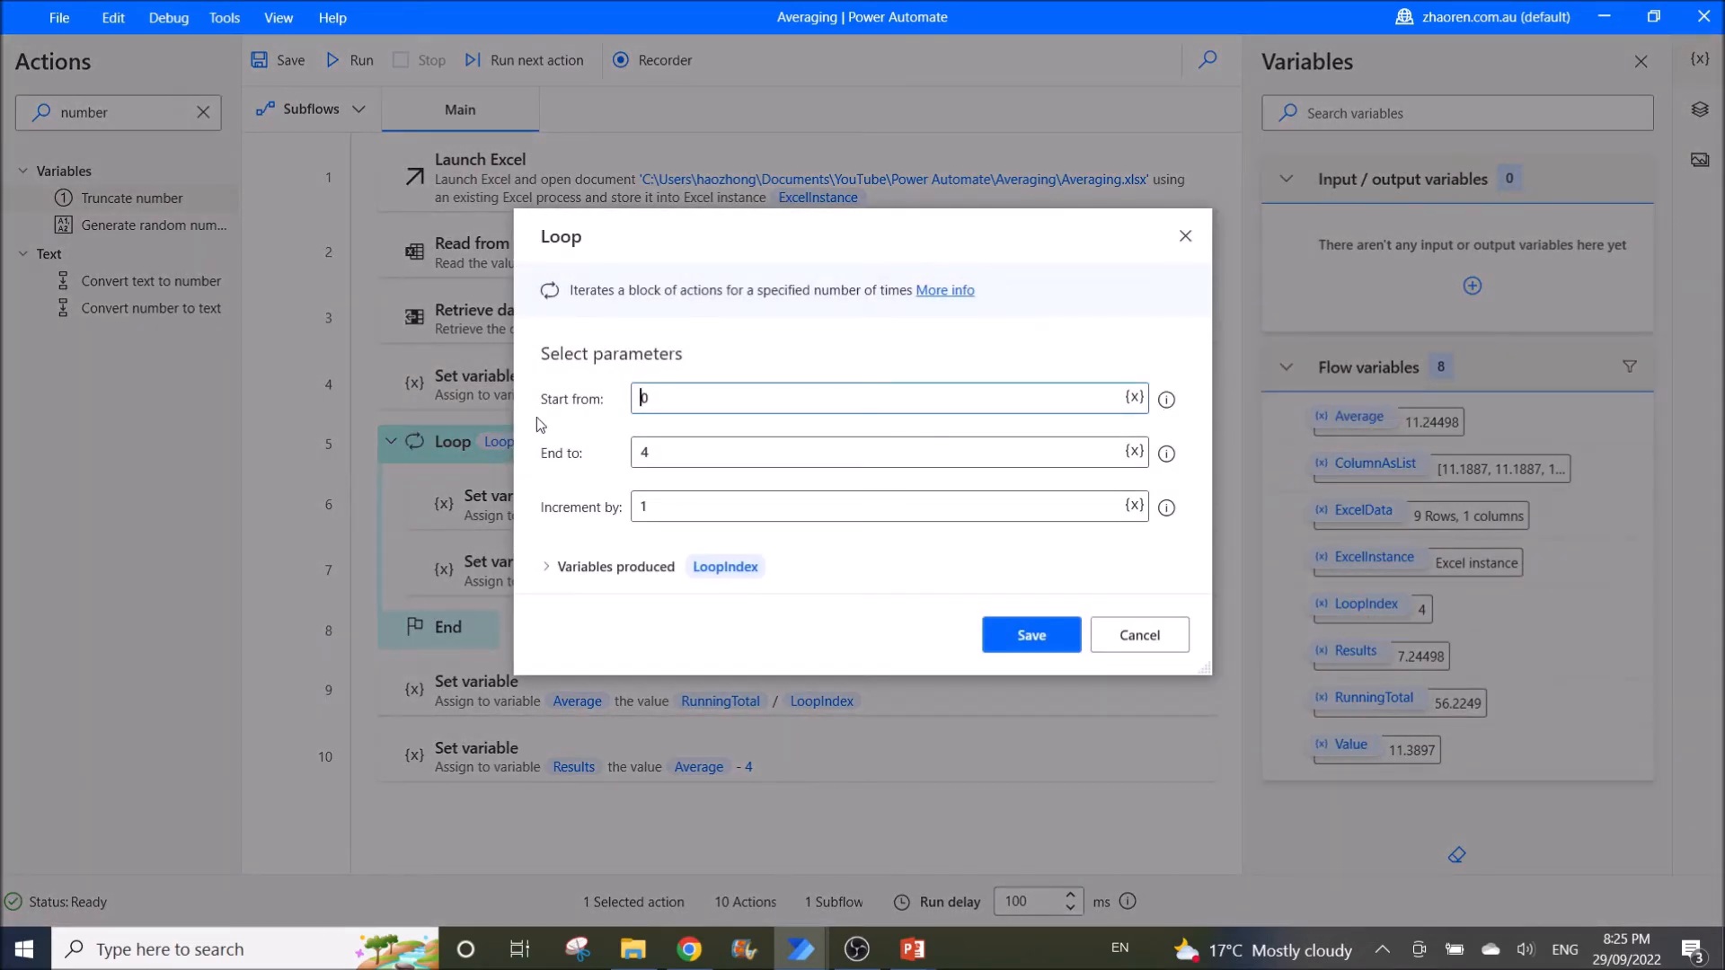
mouse_move(554, 474)
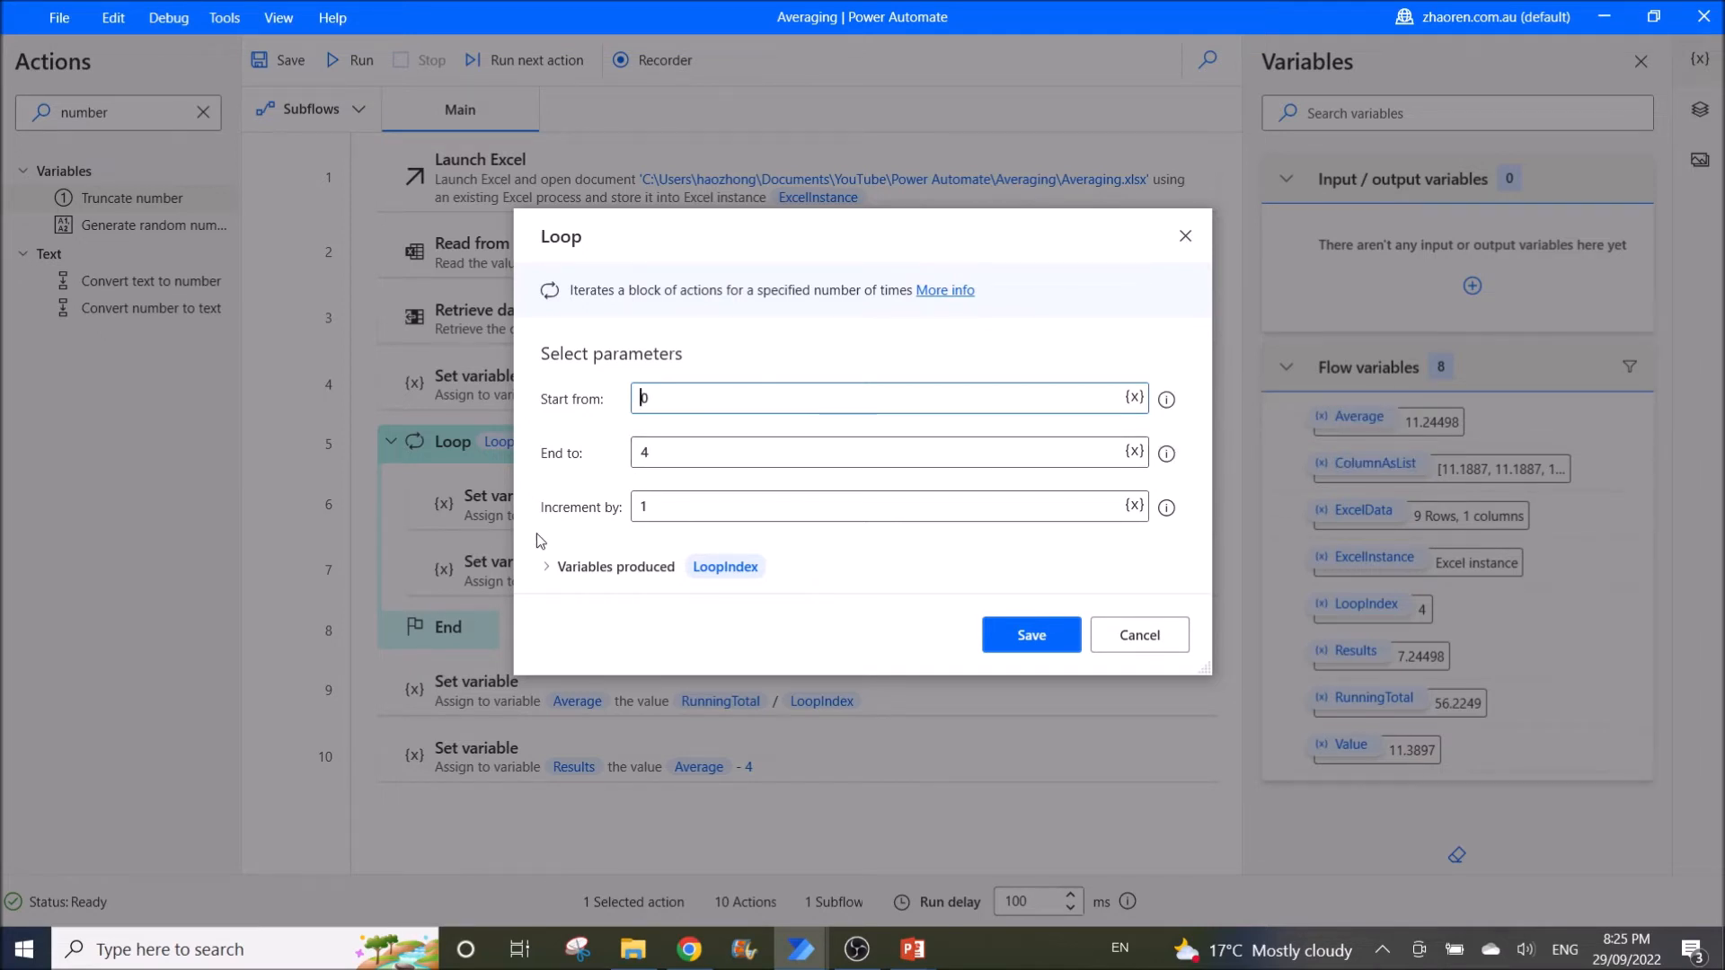
type("0")
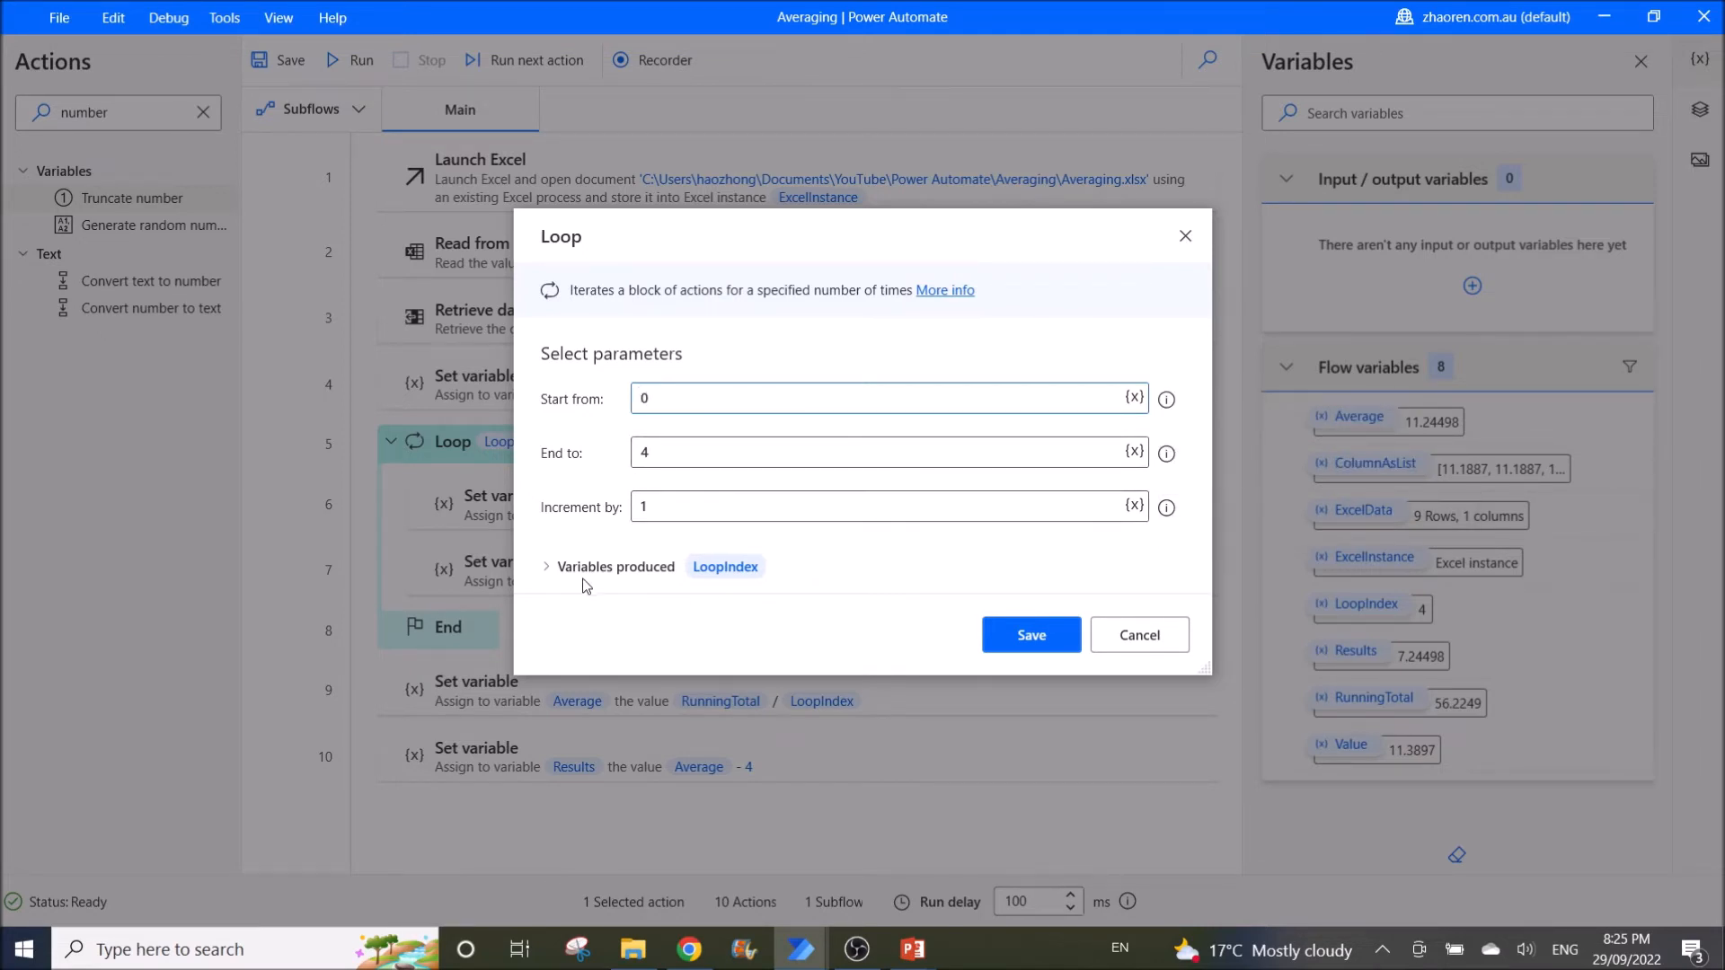
left_click(1139, 635)
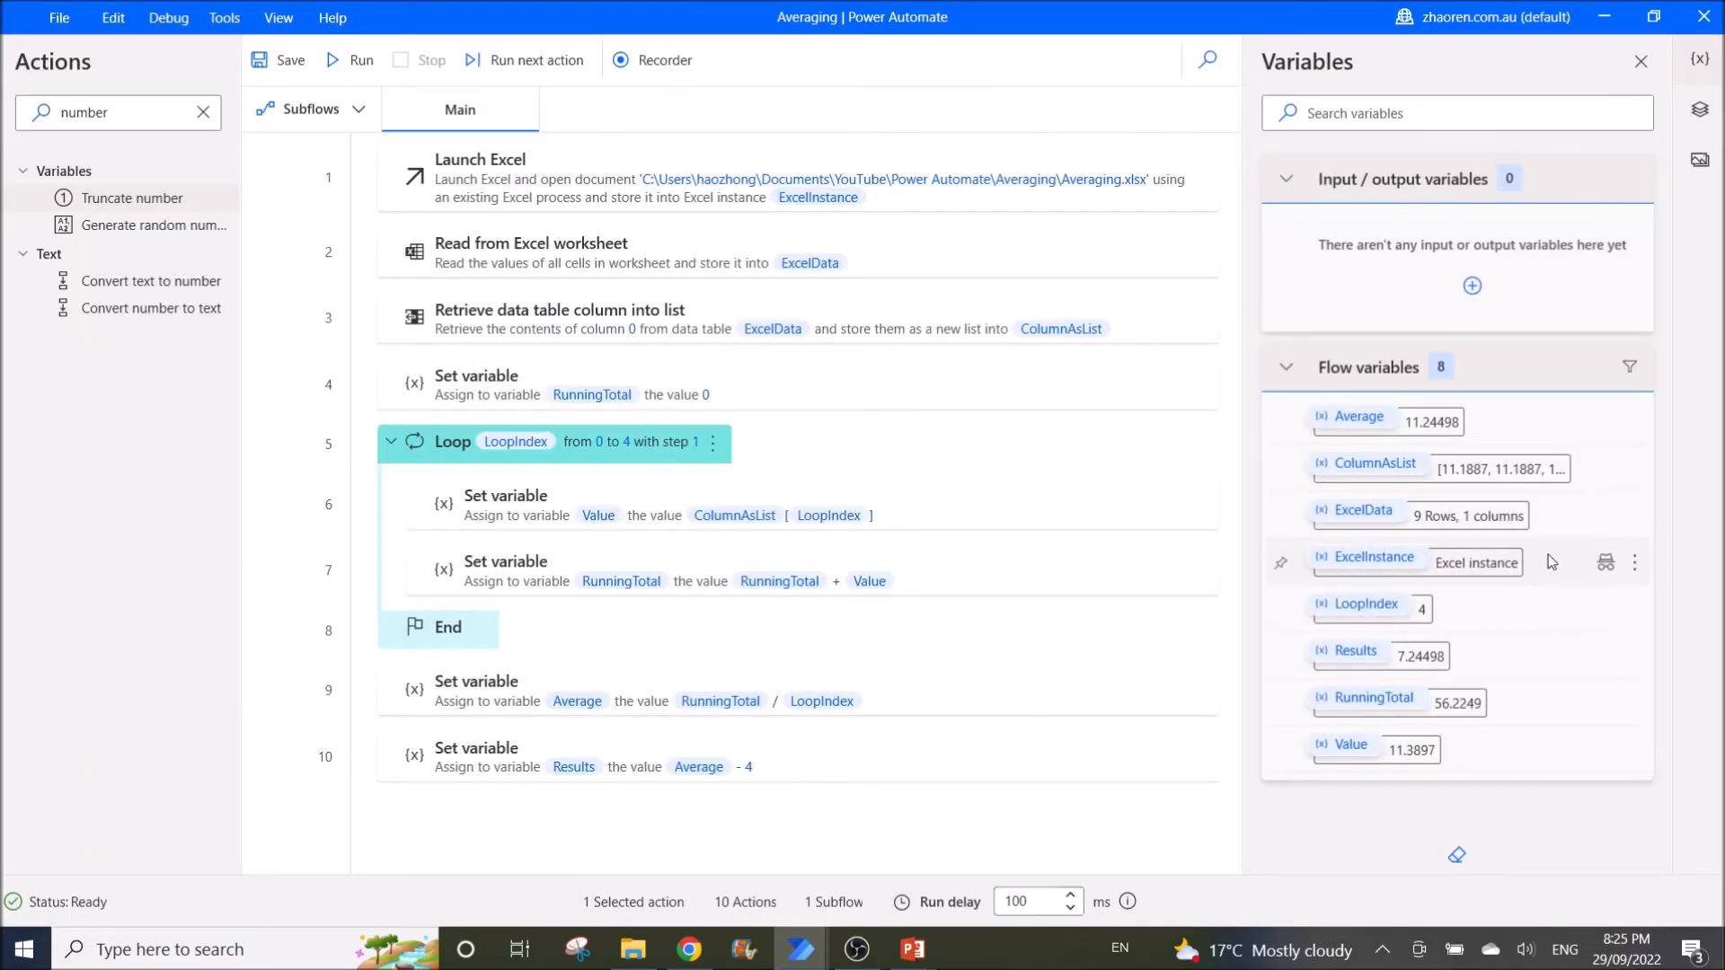
mouse_move(1634, 469)
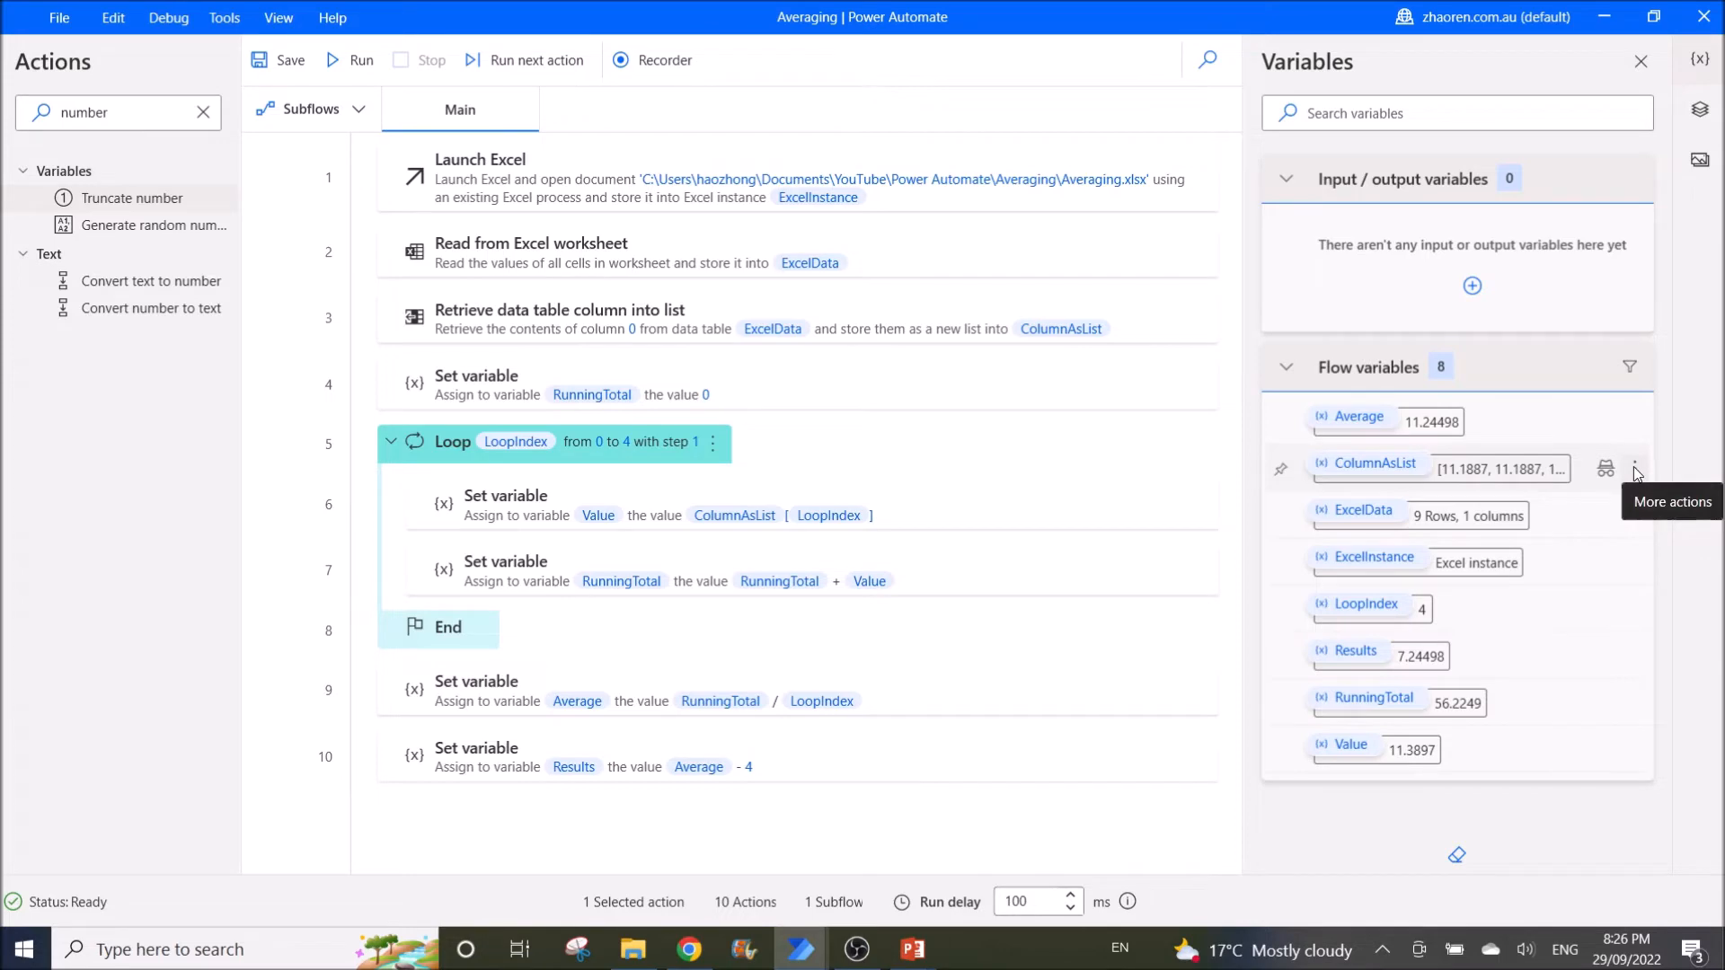
left_click(1606, 469)
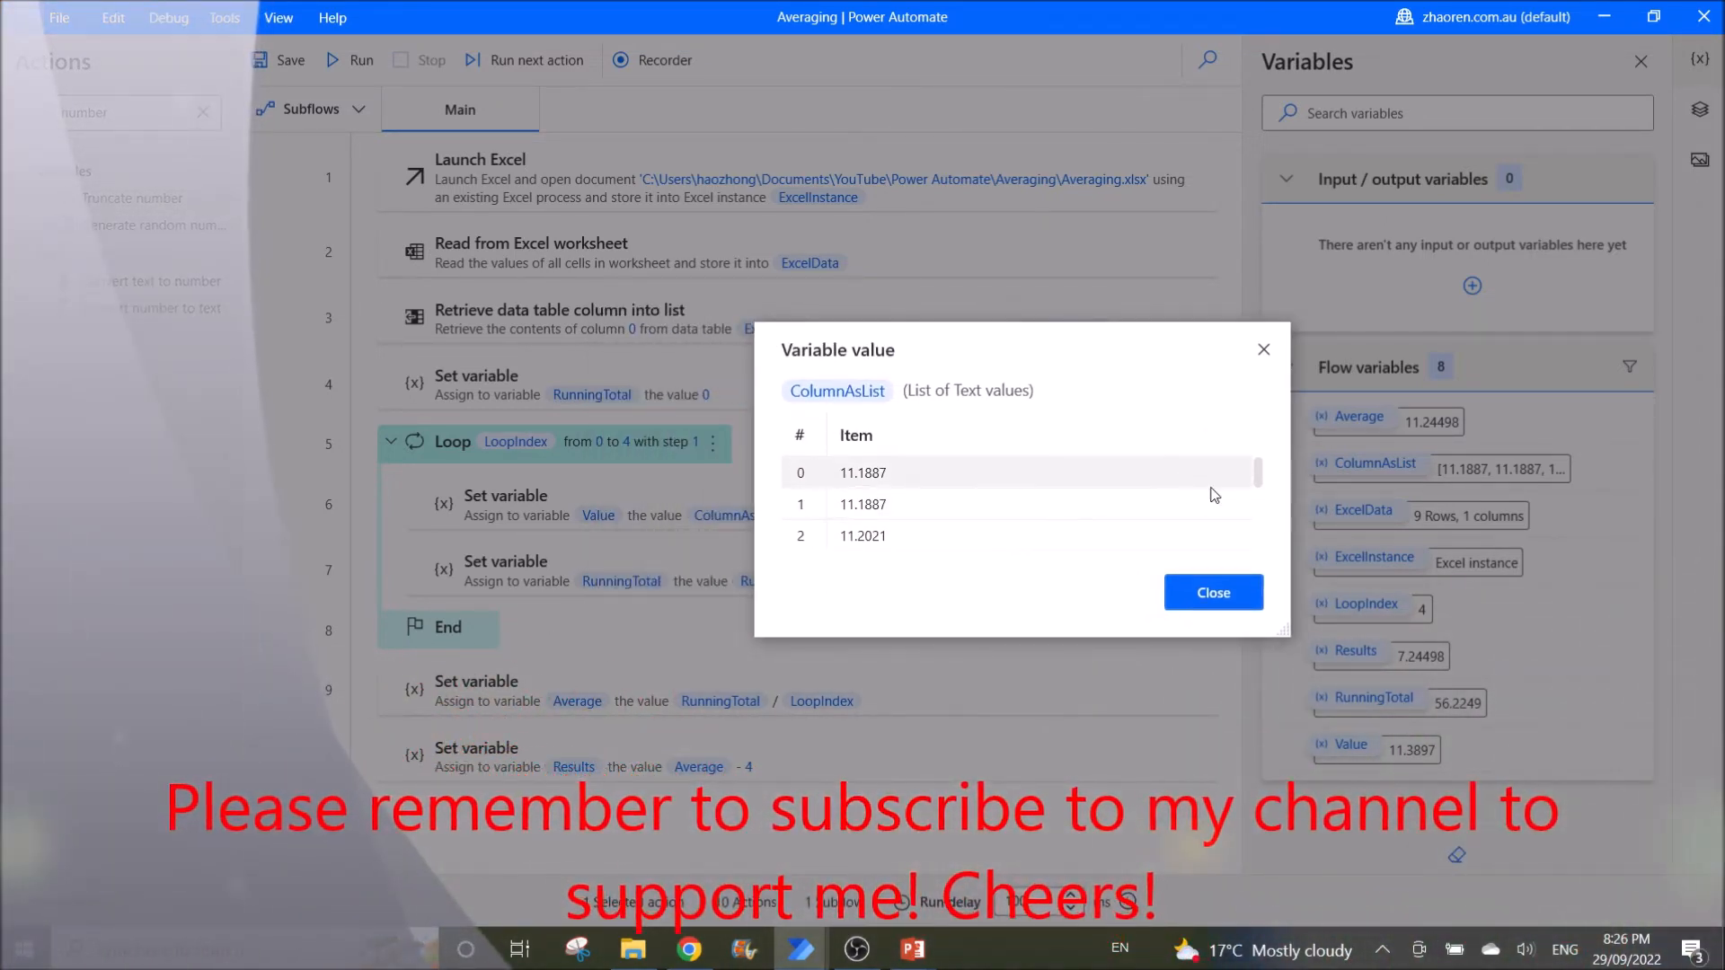
scroll("down", 3)
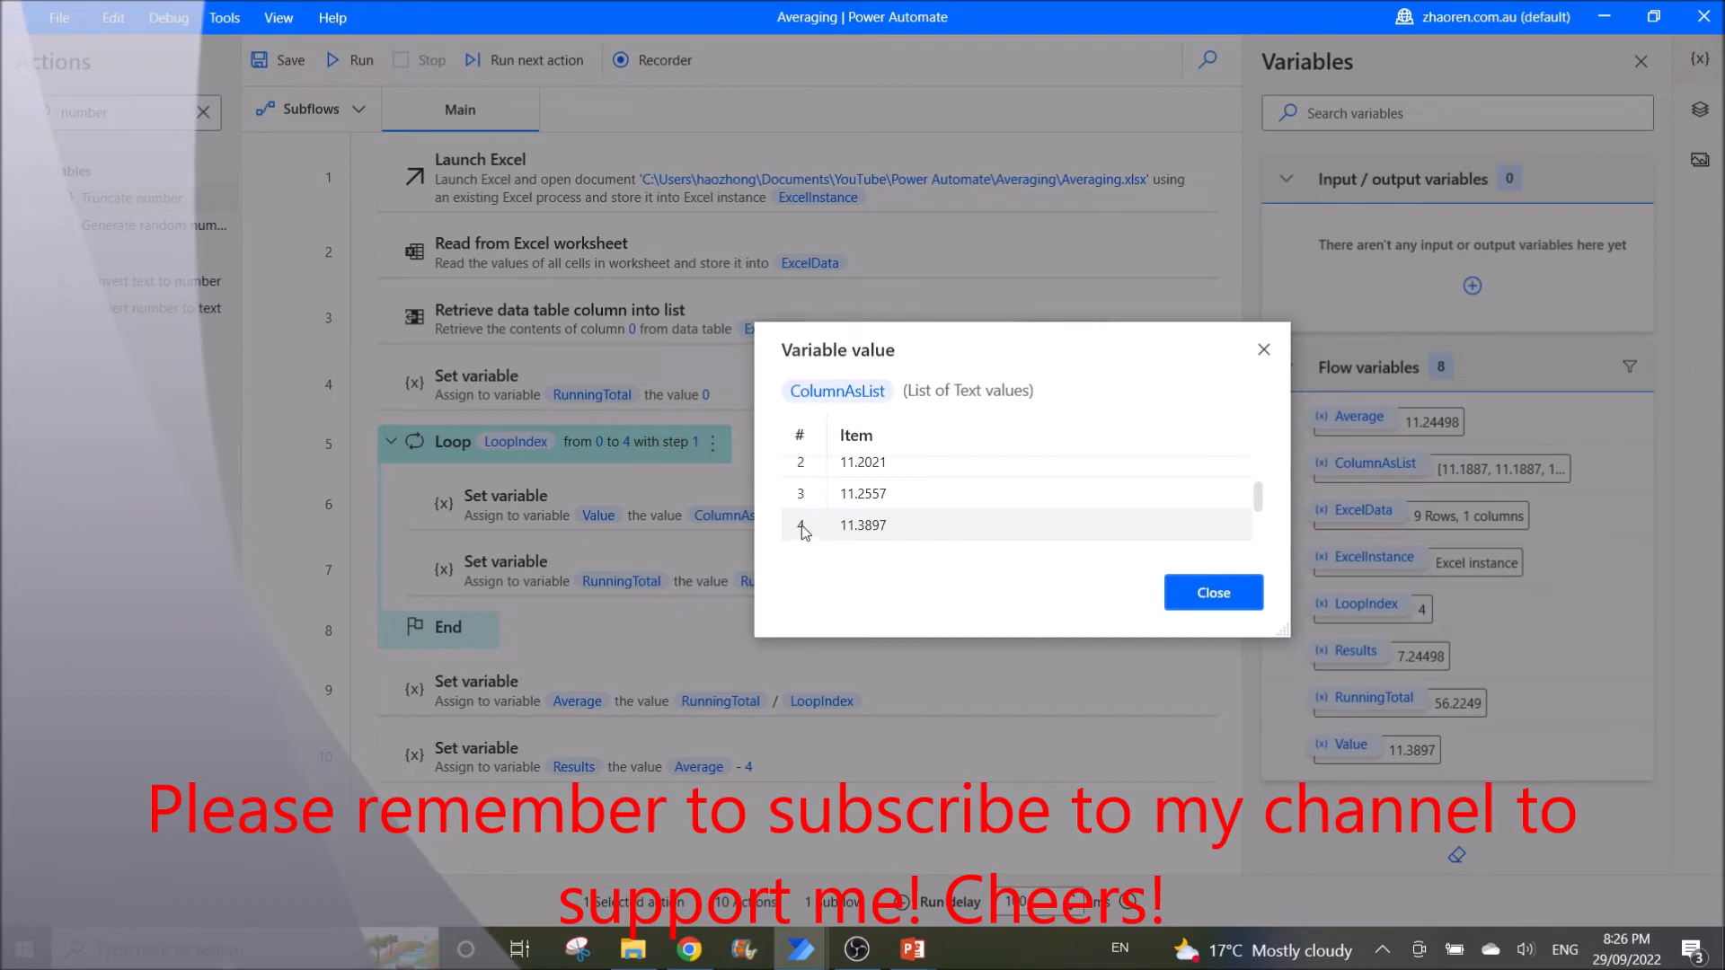
mouse_move(859, 532)
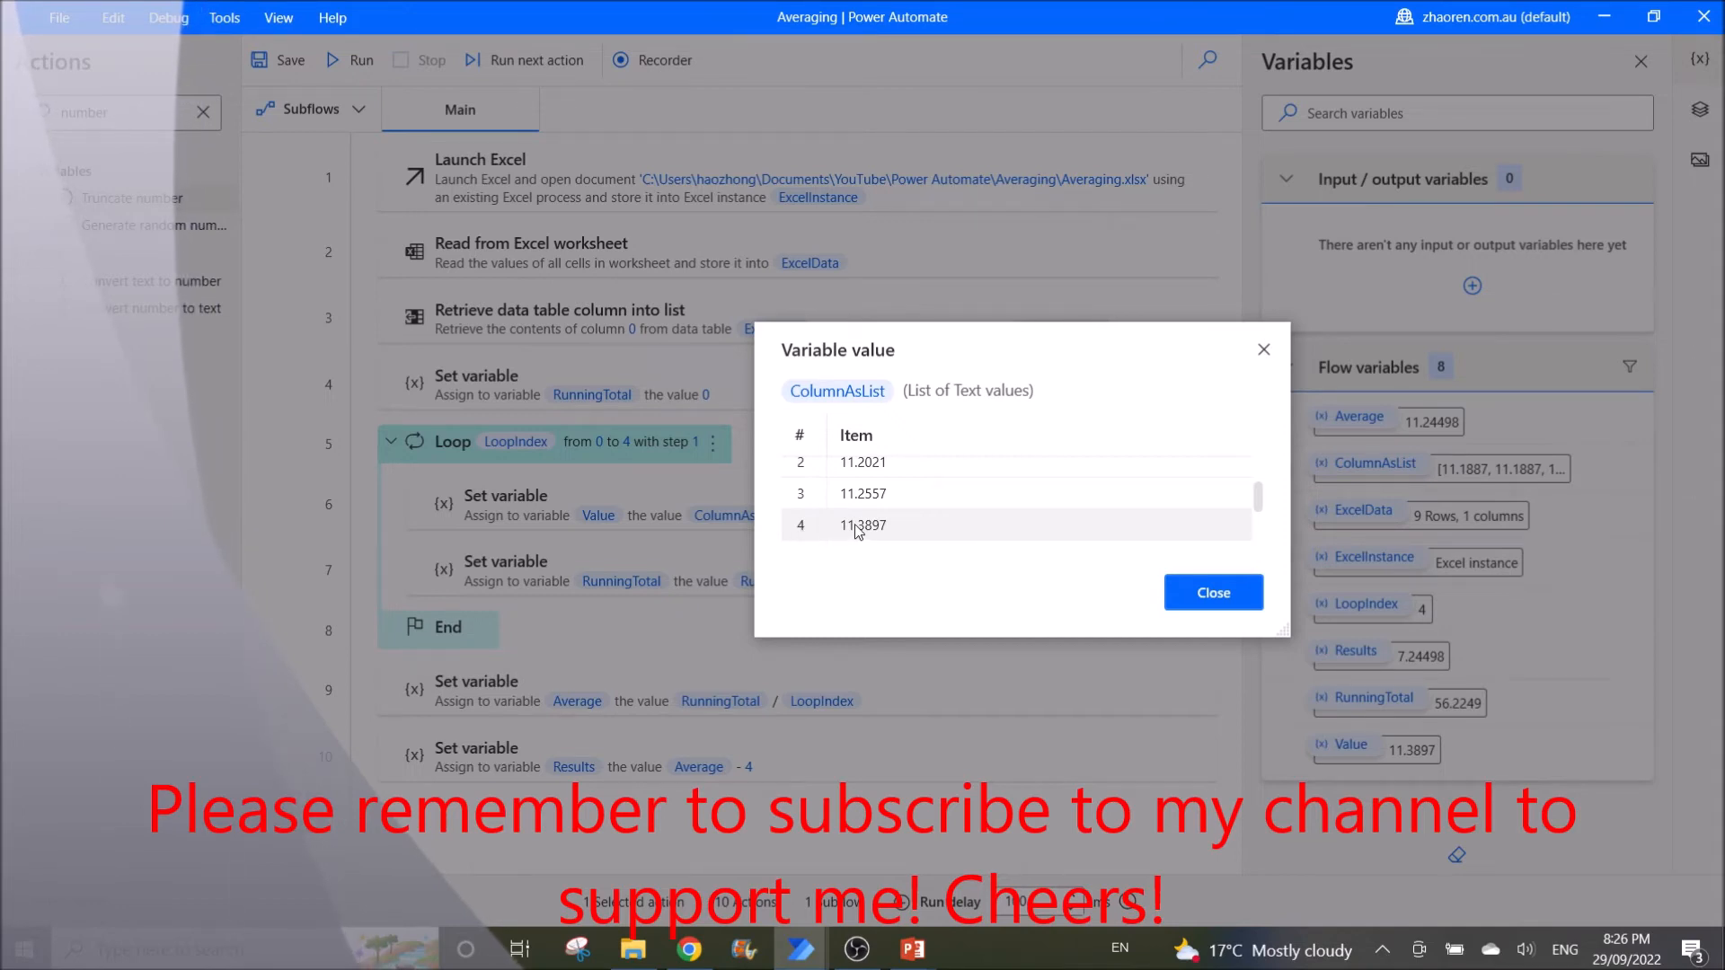
scroll("up", 3)
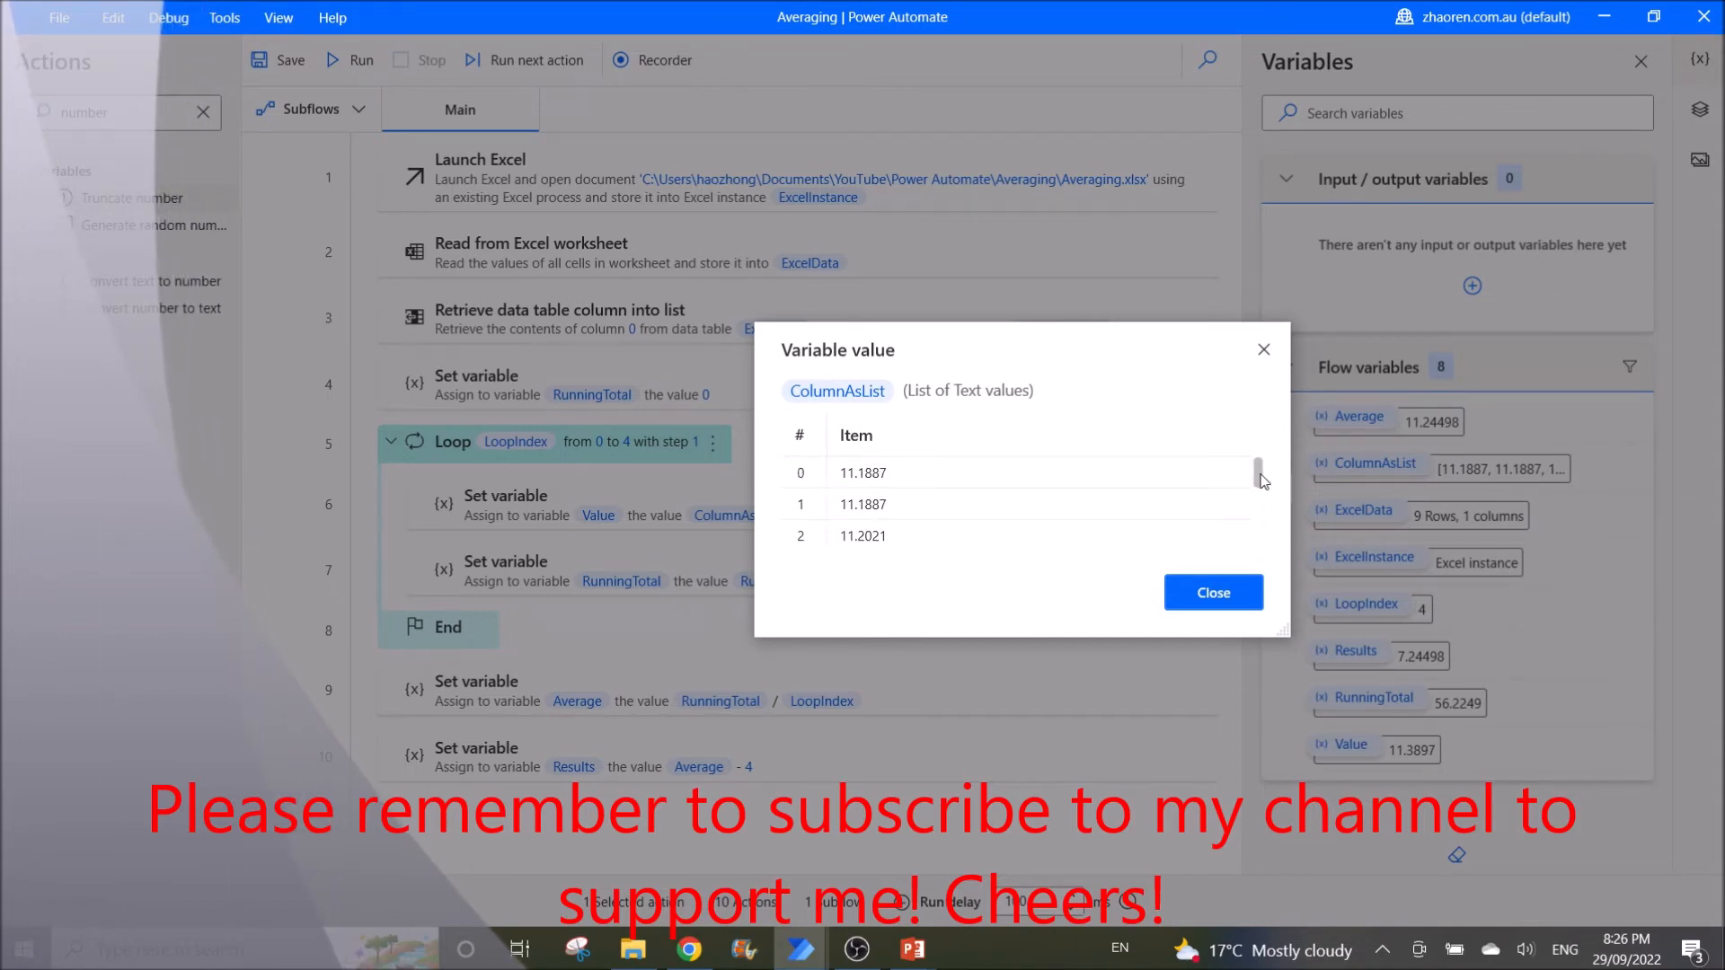
left_click(1211, 591)
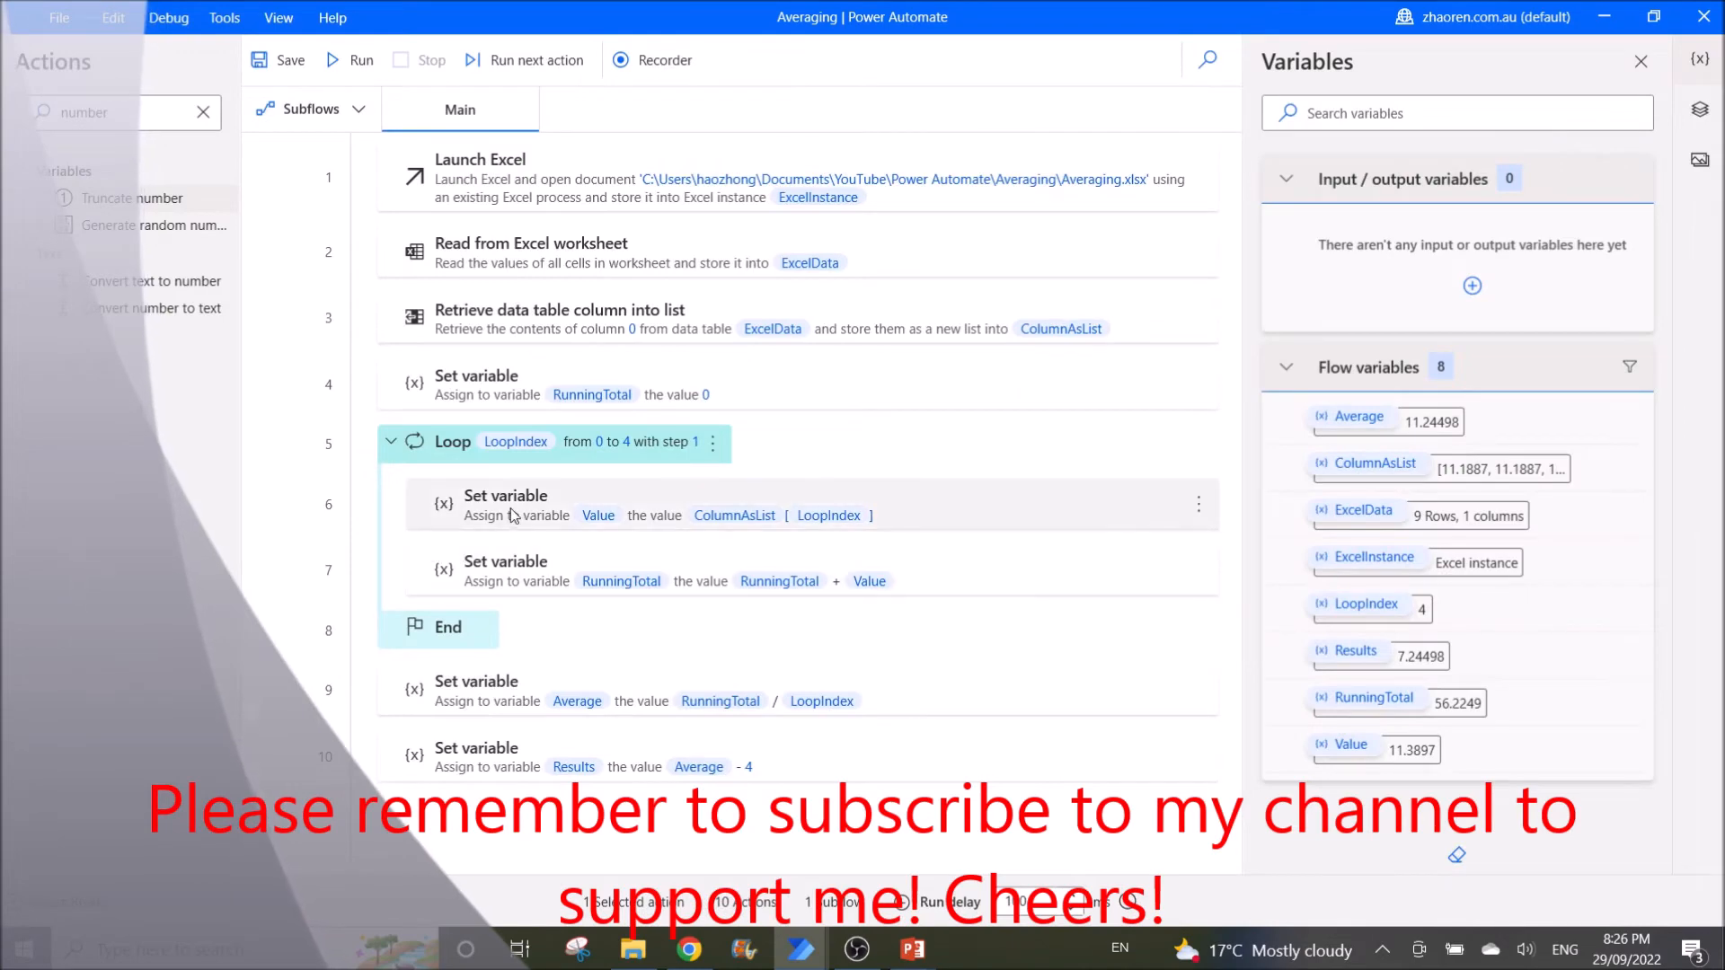
double_click(505, 503)
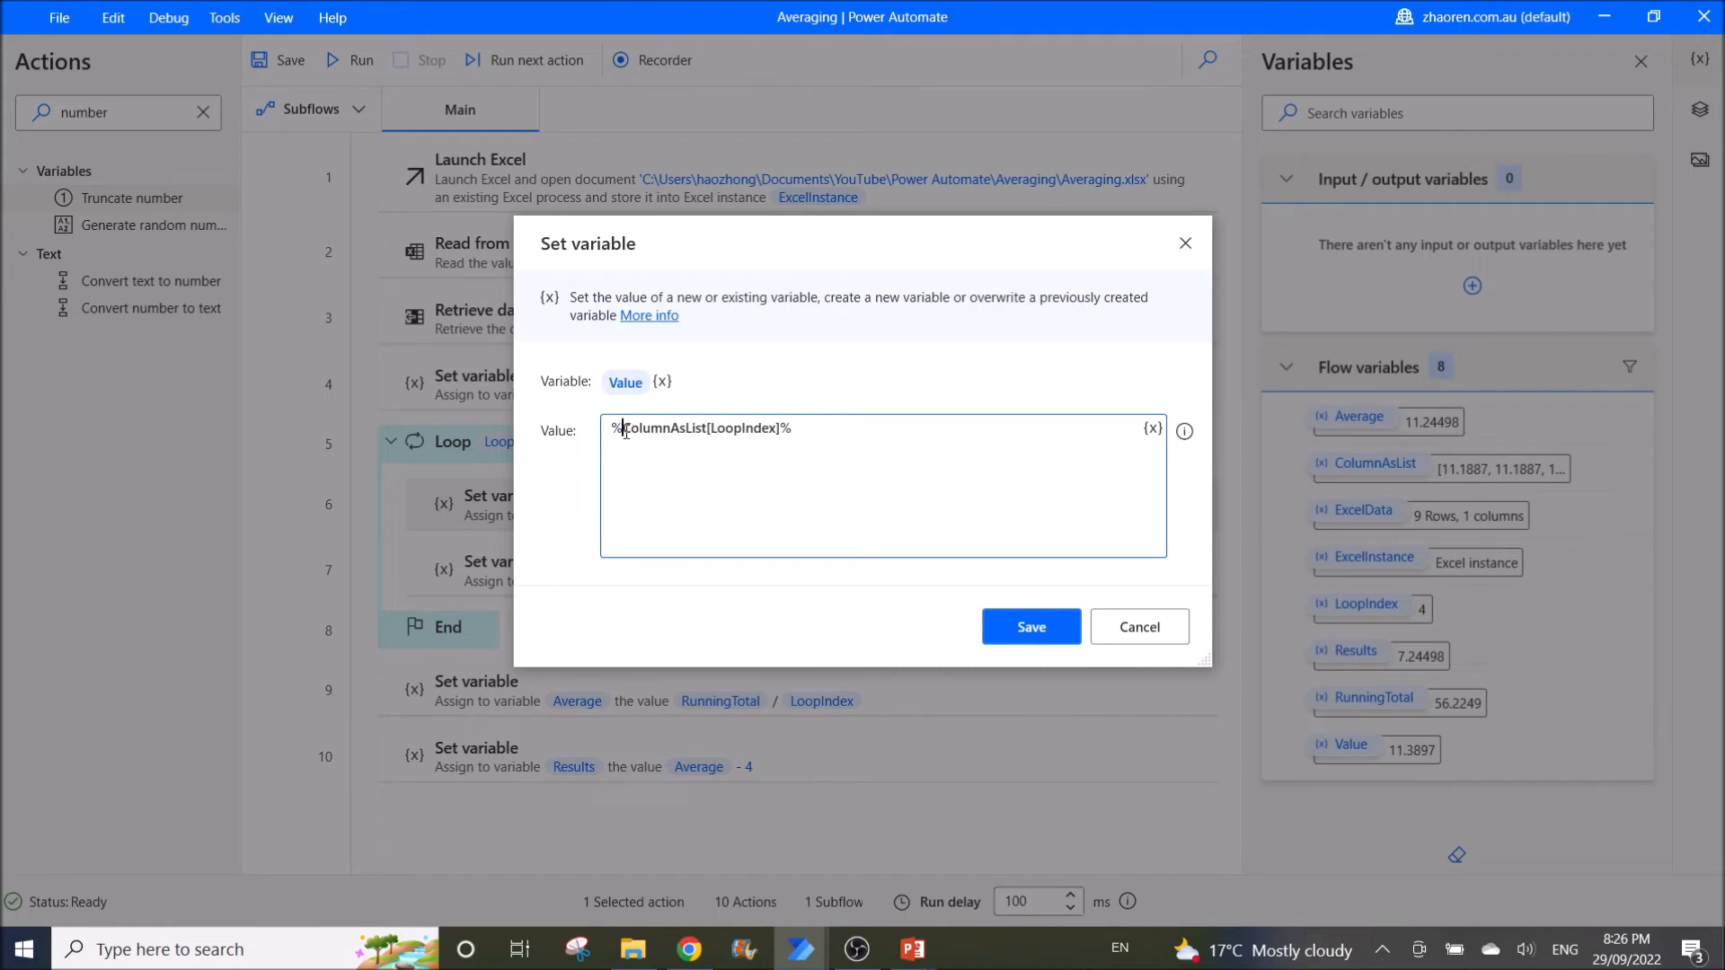
double_click(665, 428)
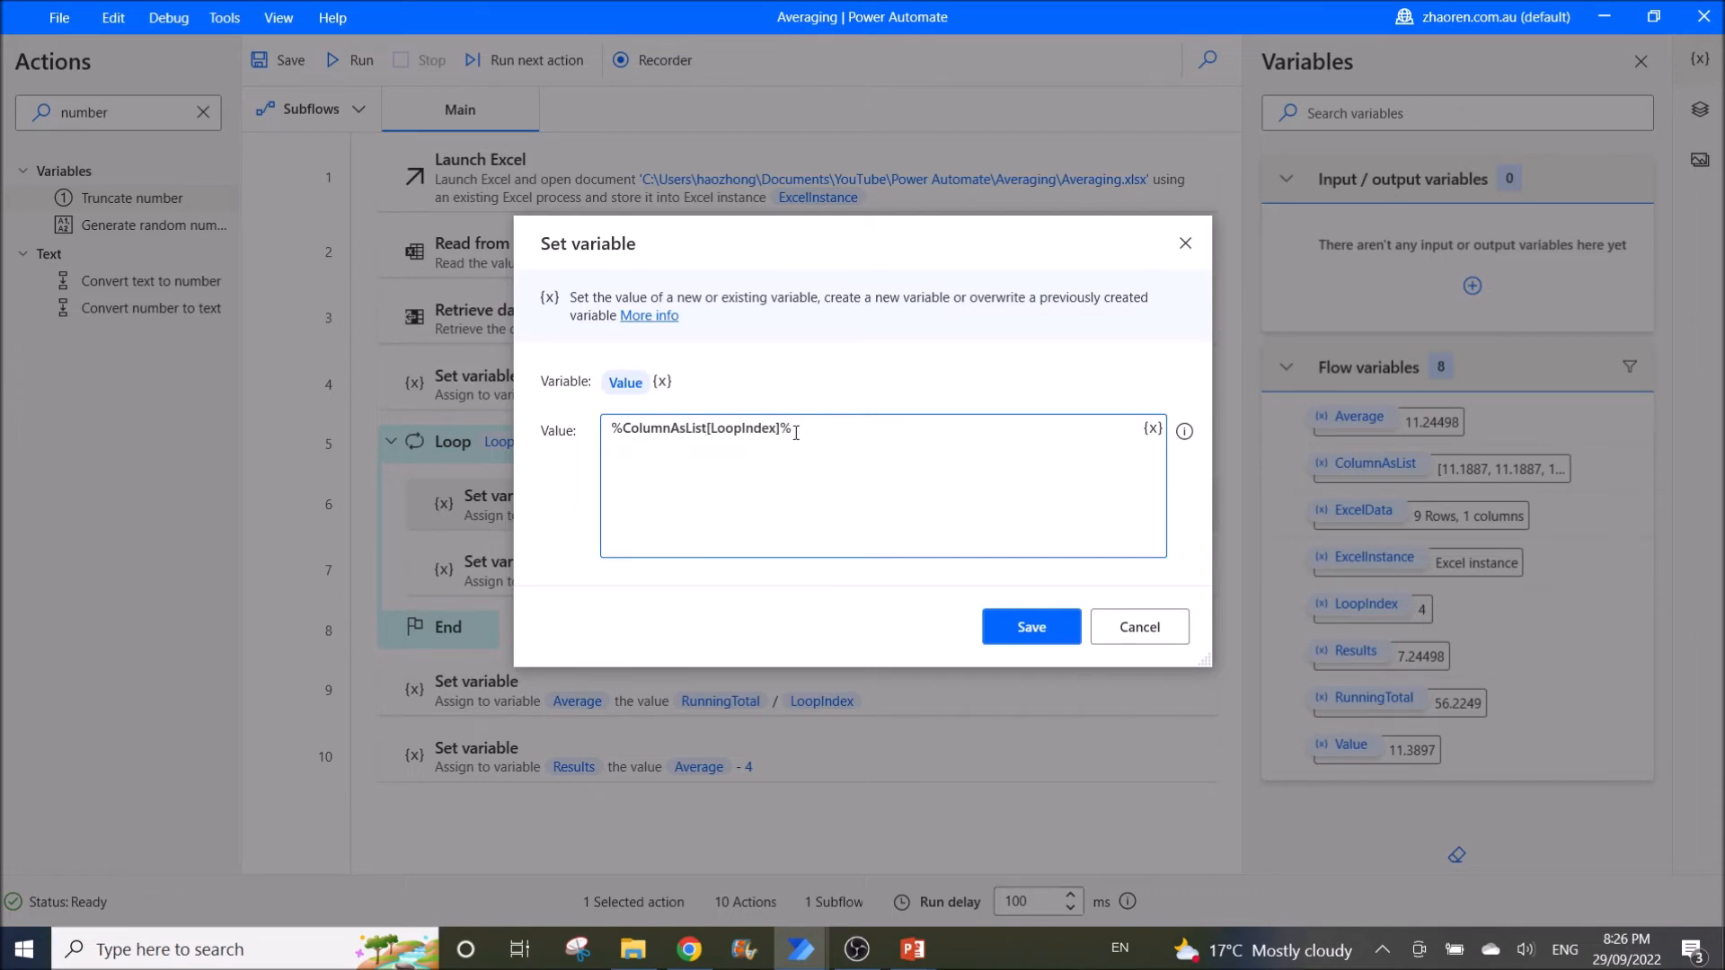
left_click(1028, 626)
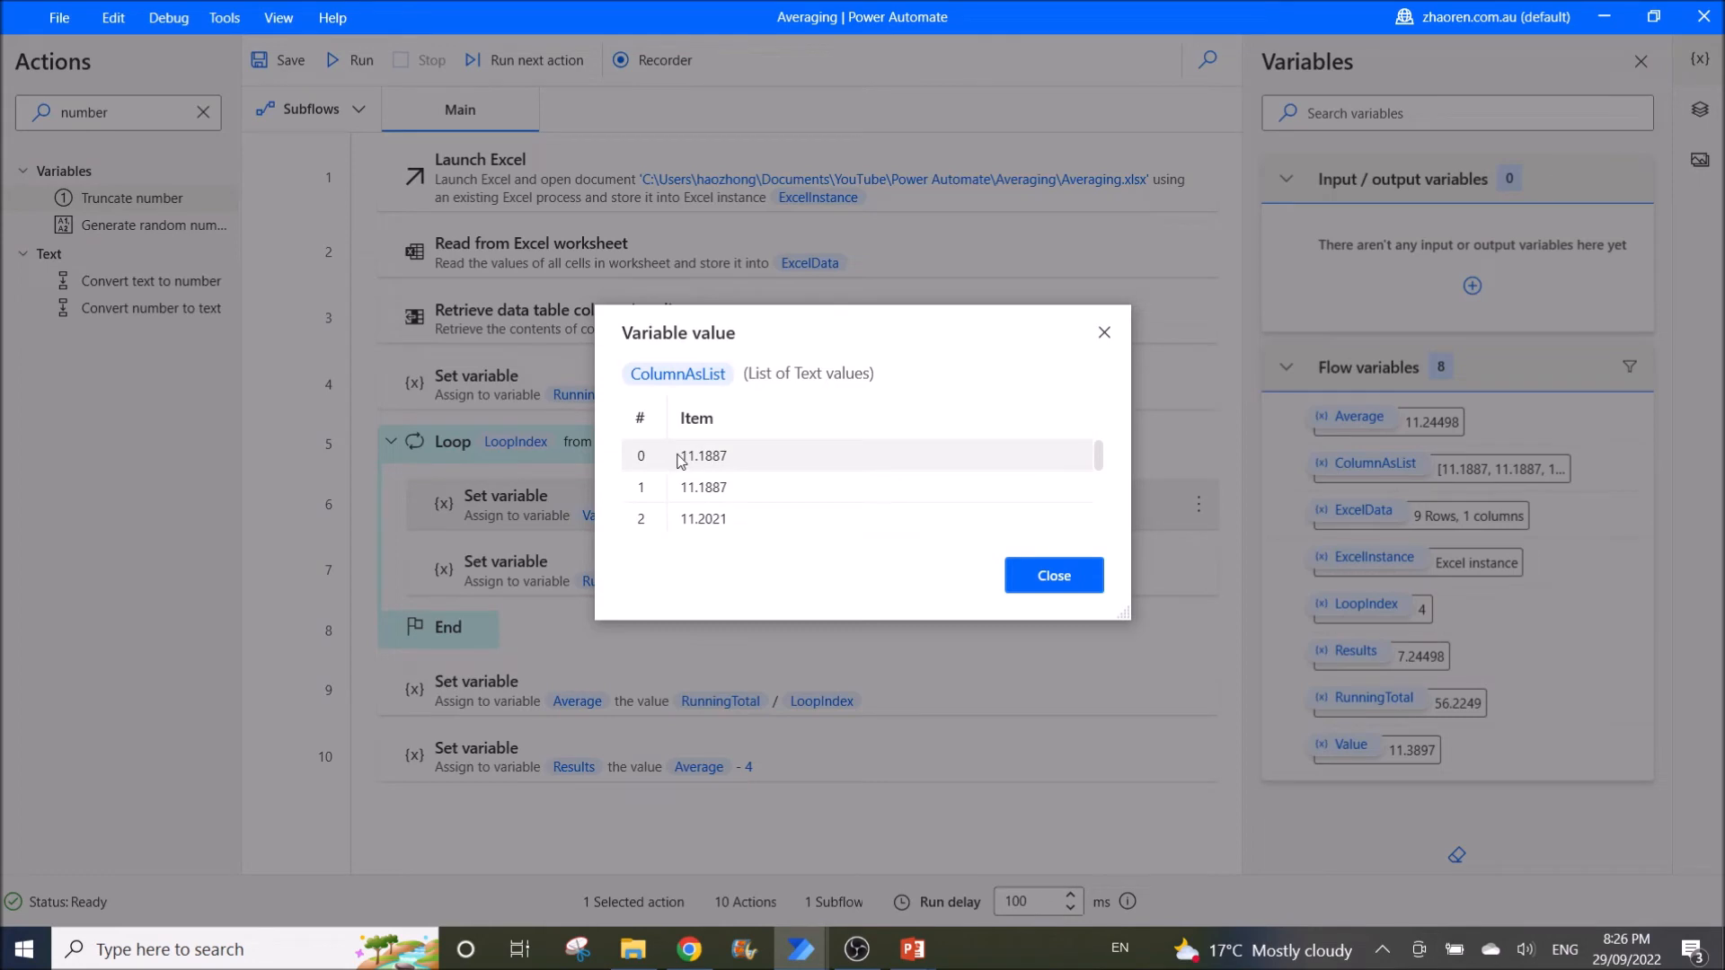
left_click(1051, 575)
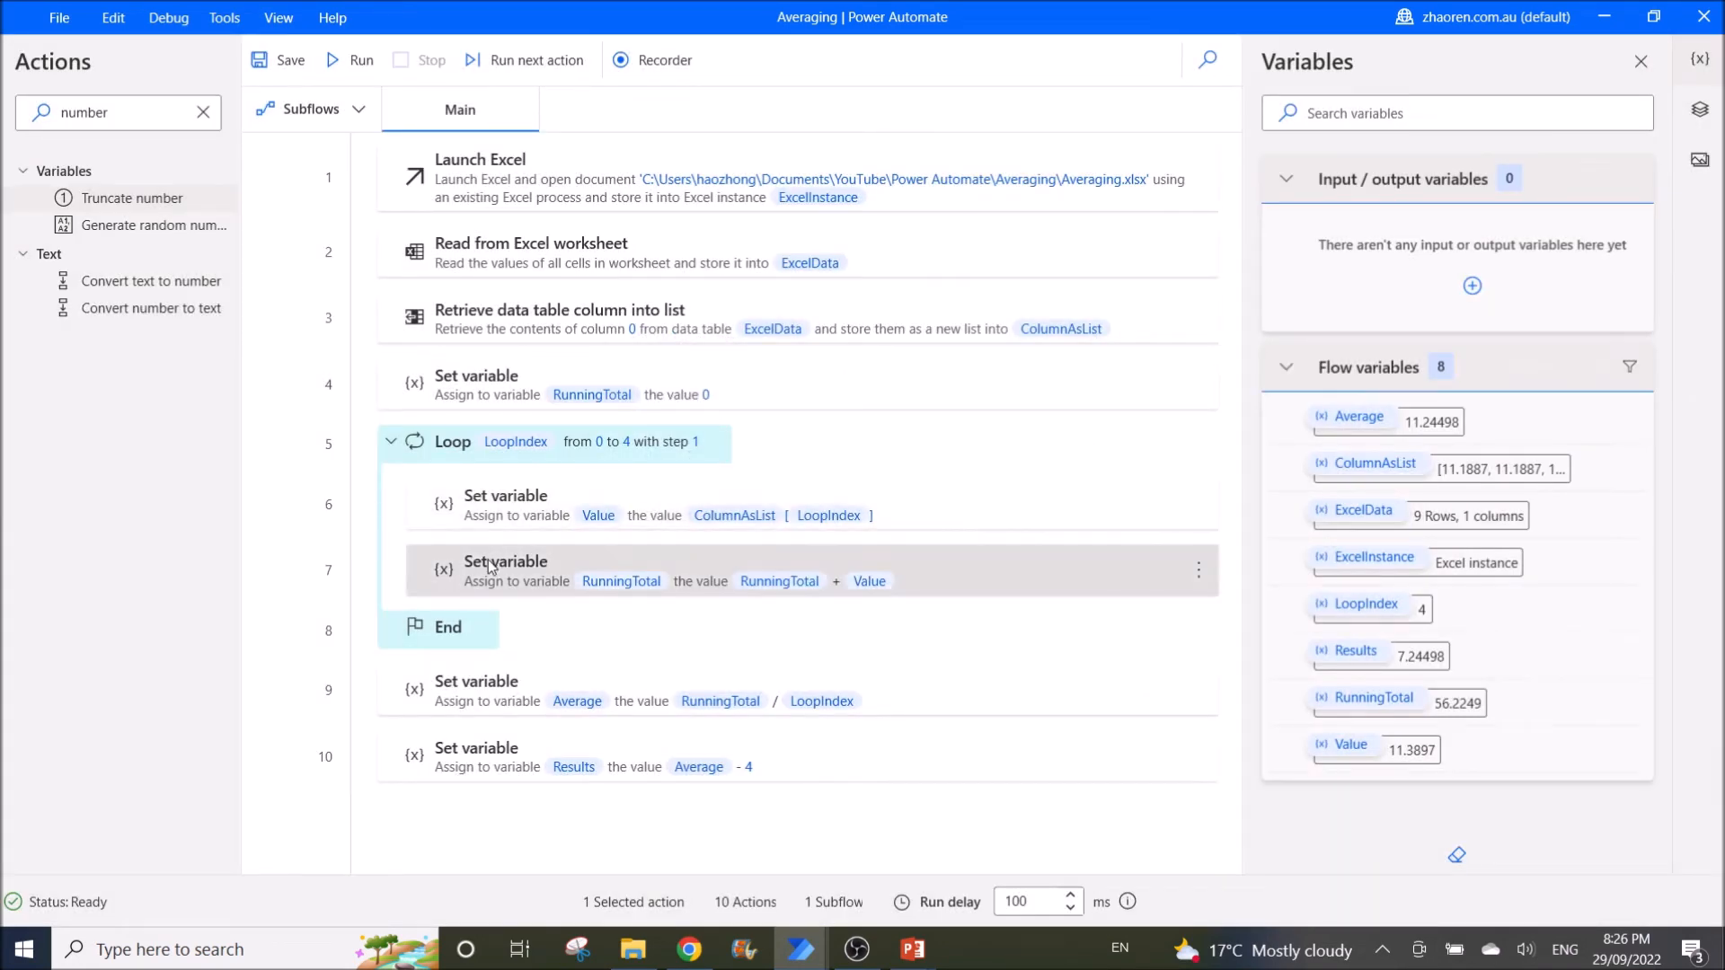
mouse_move(493, 584)
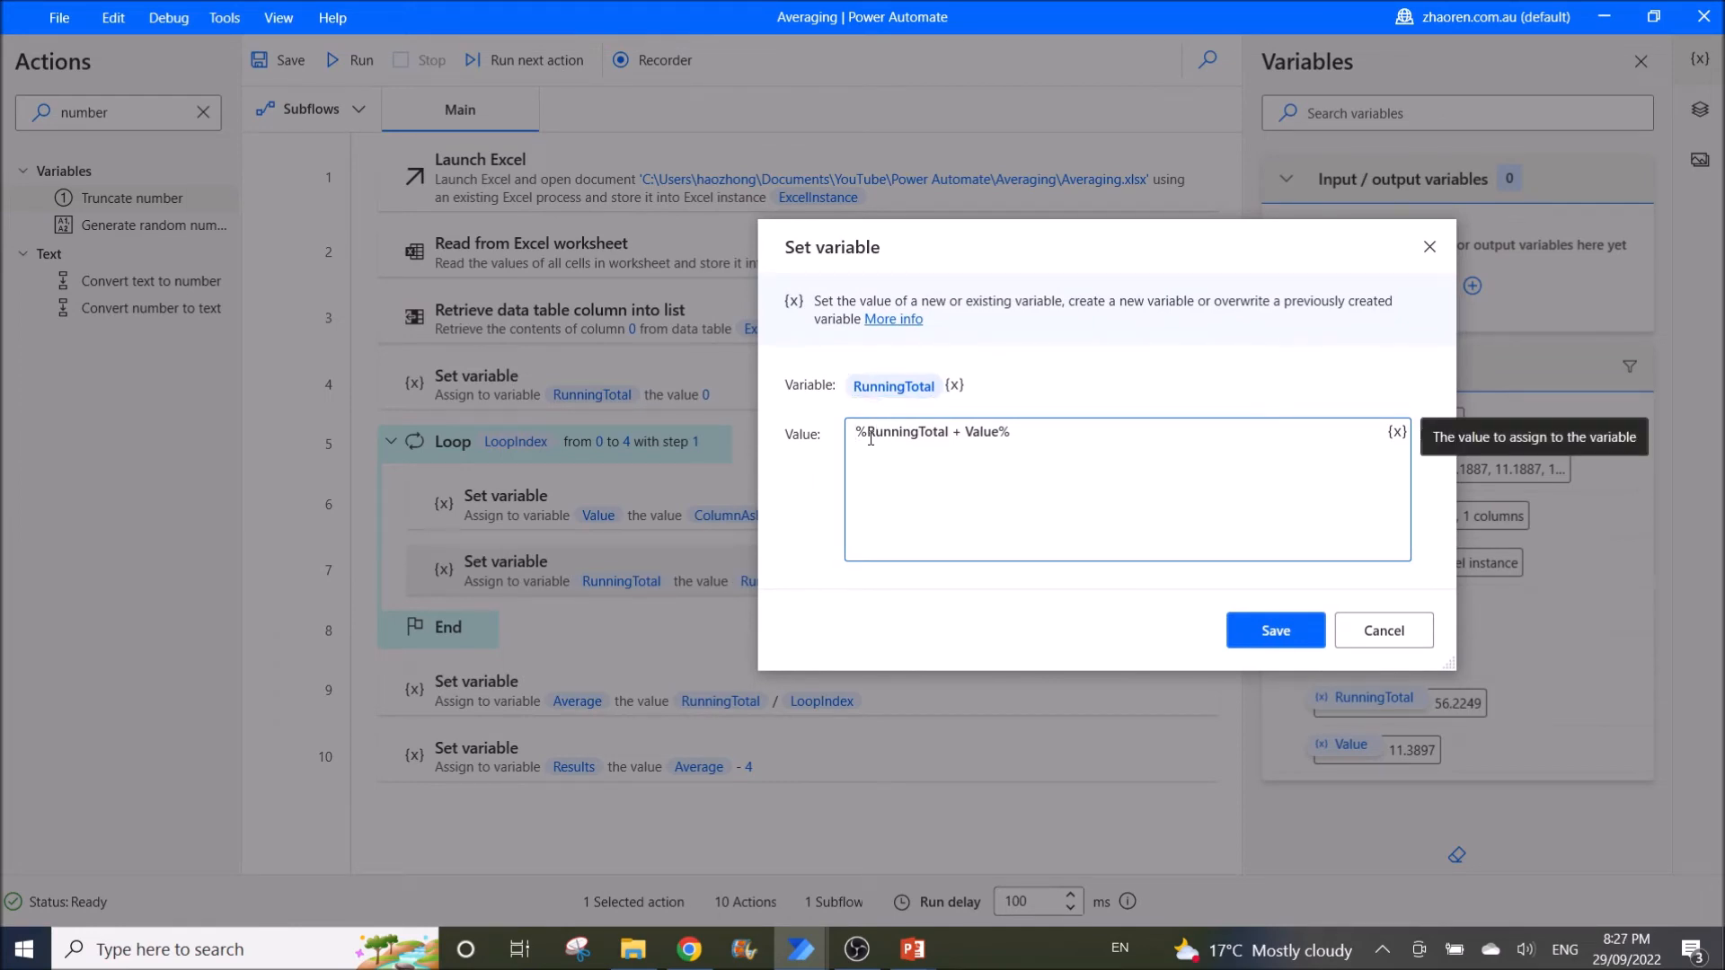
double_click(905, 431)
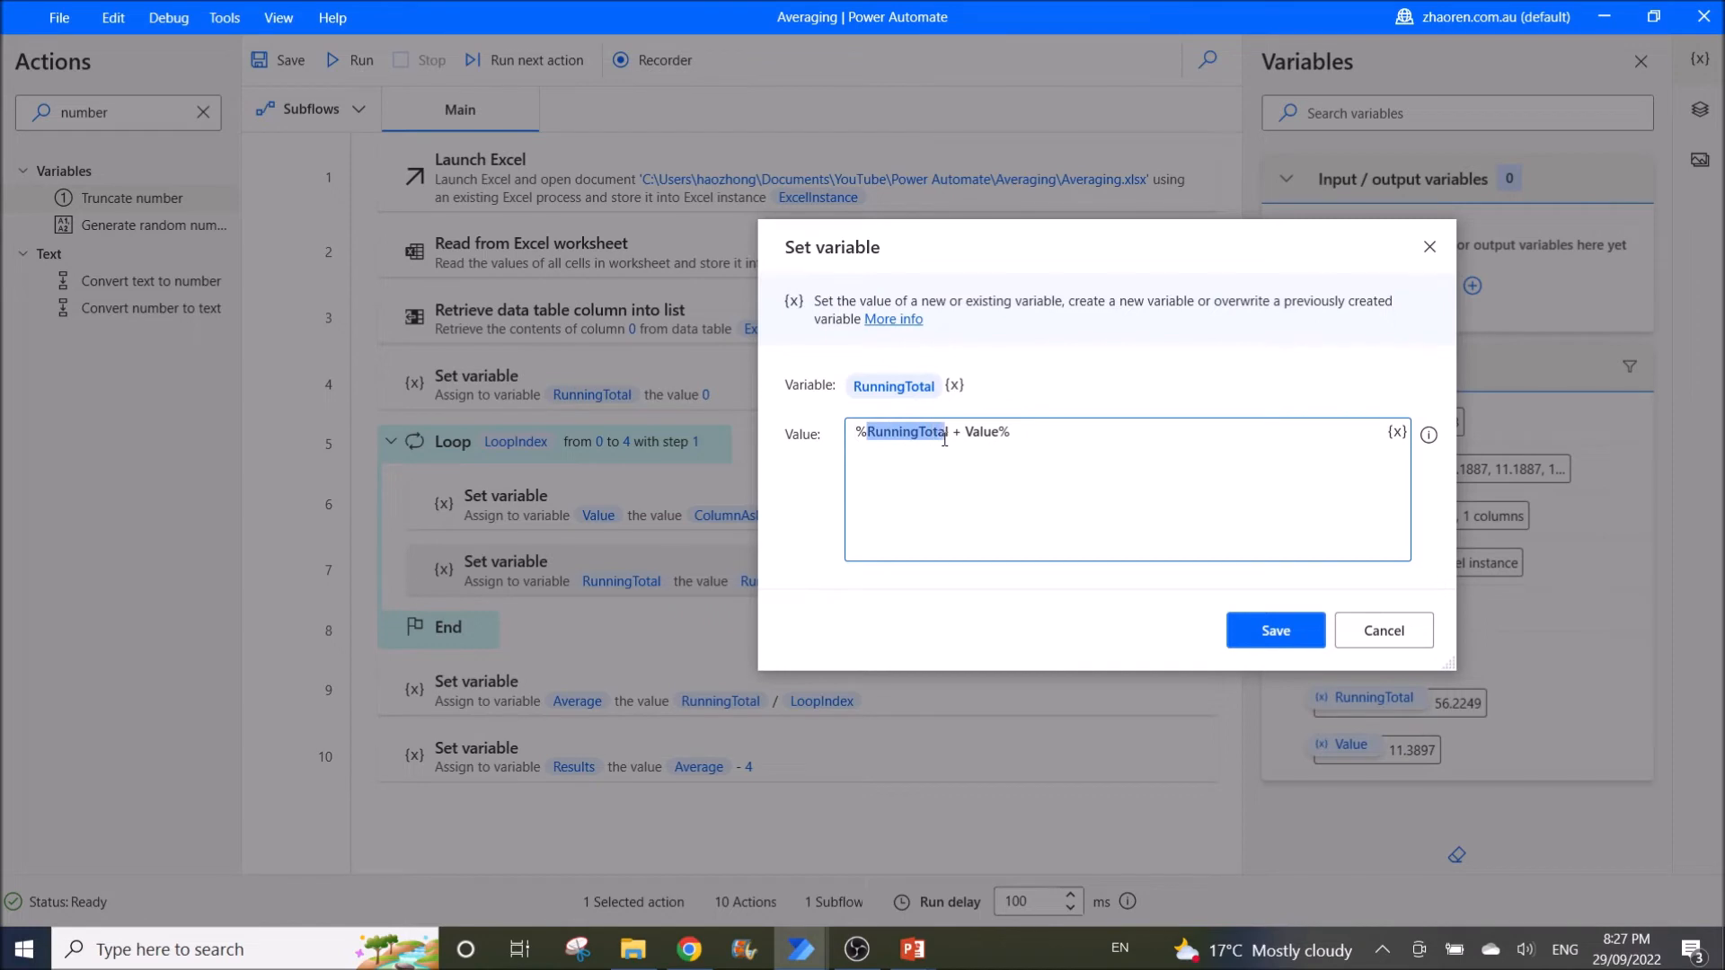
mouse_move(650, 399)
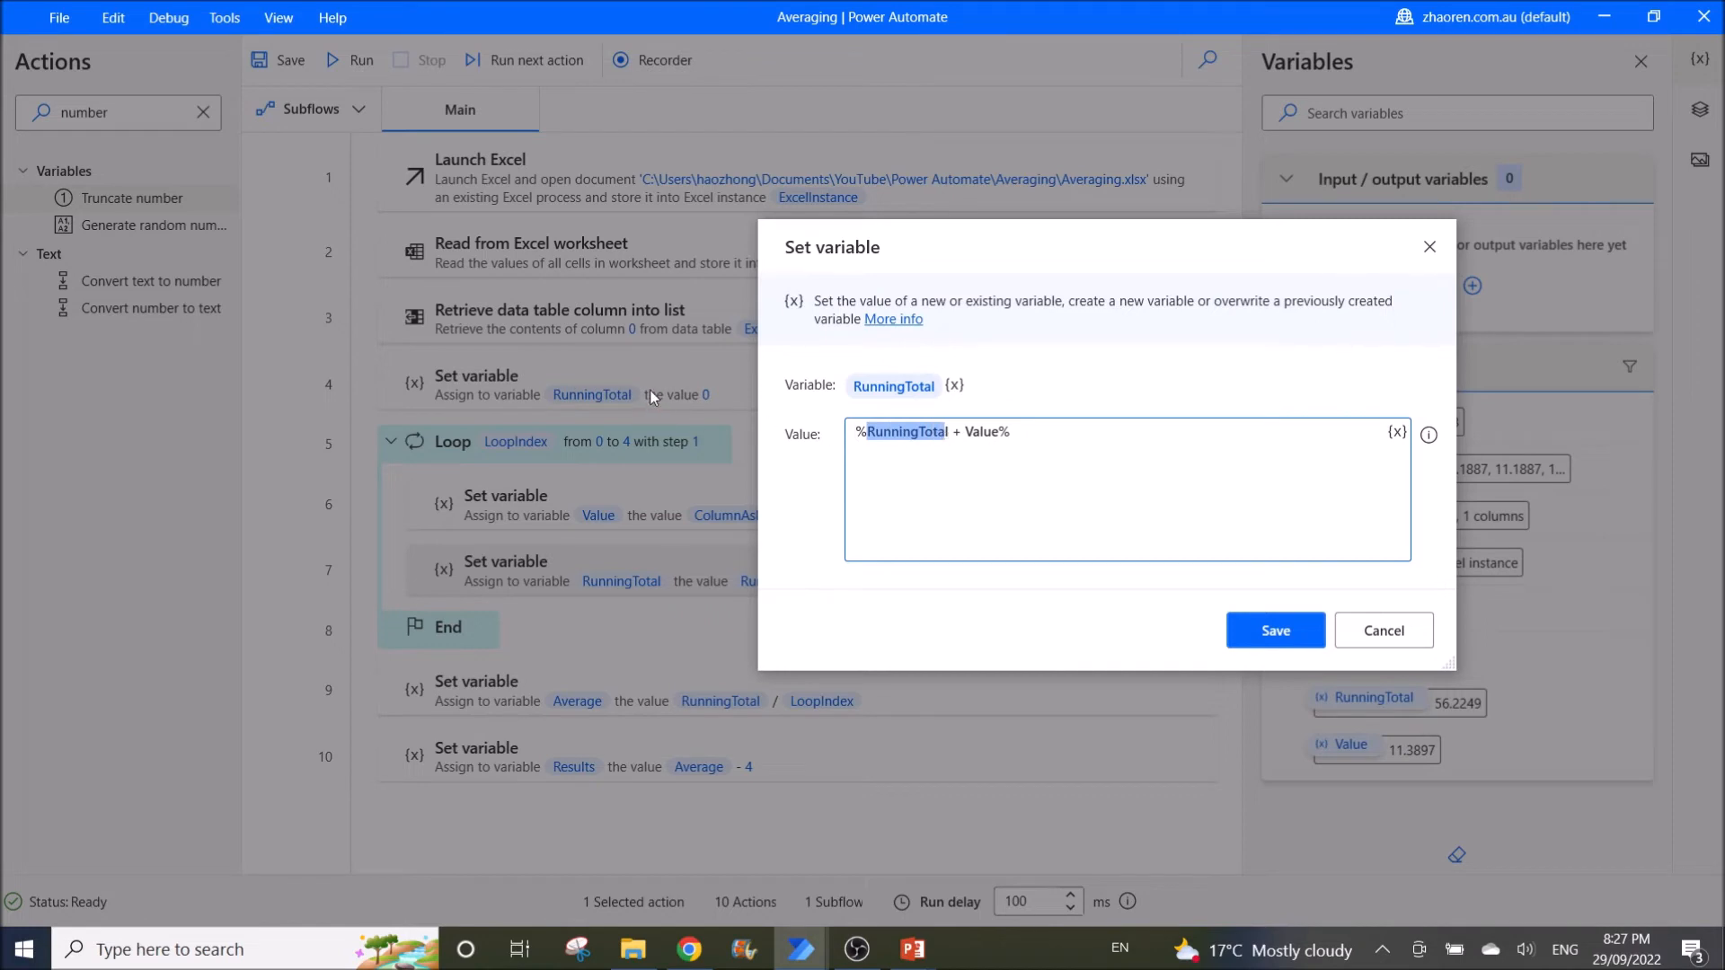
mouse_move(963, 446)
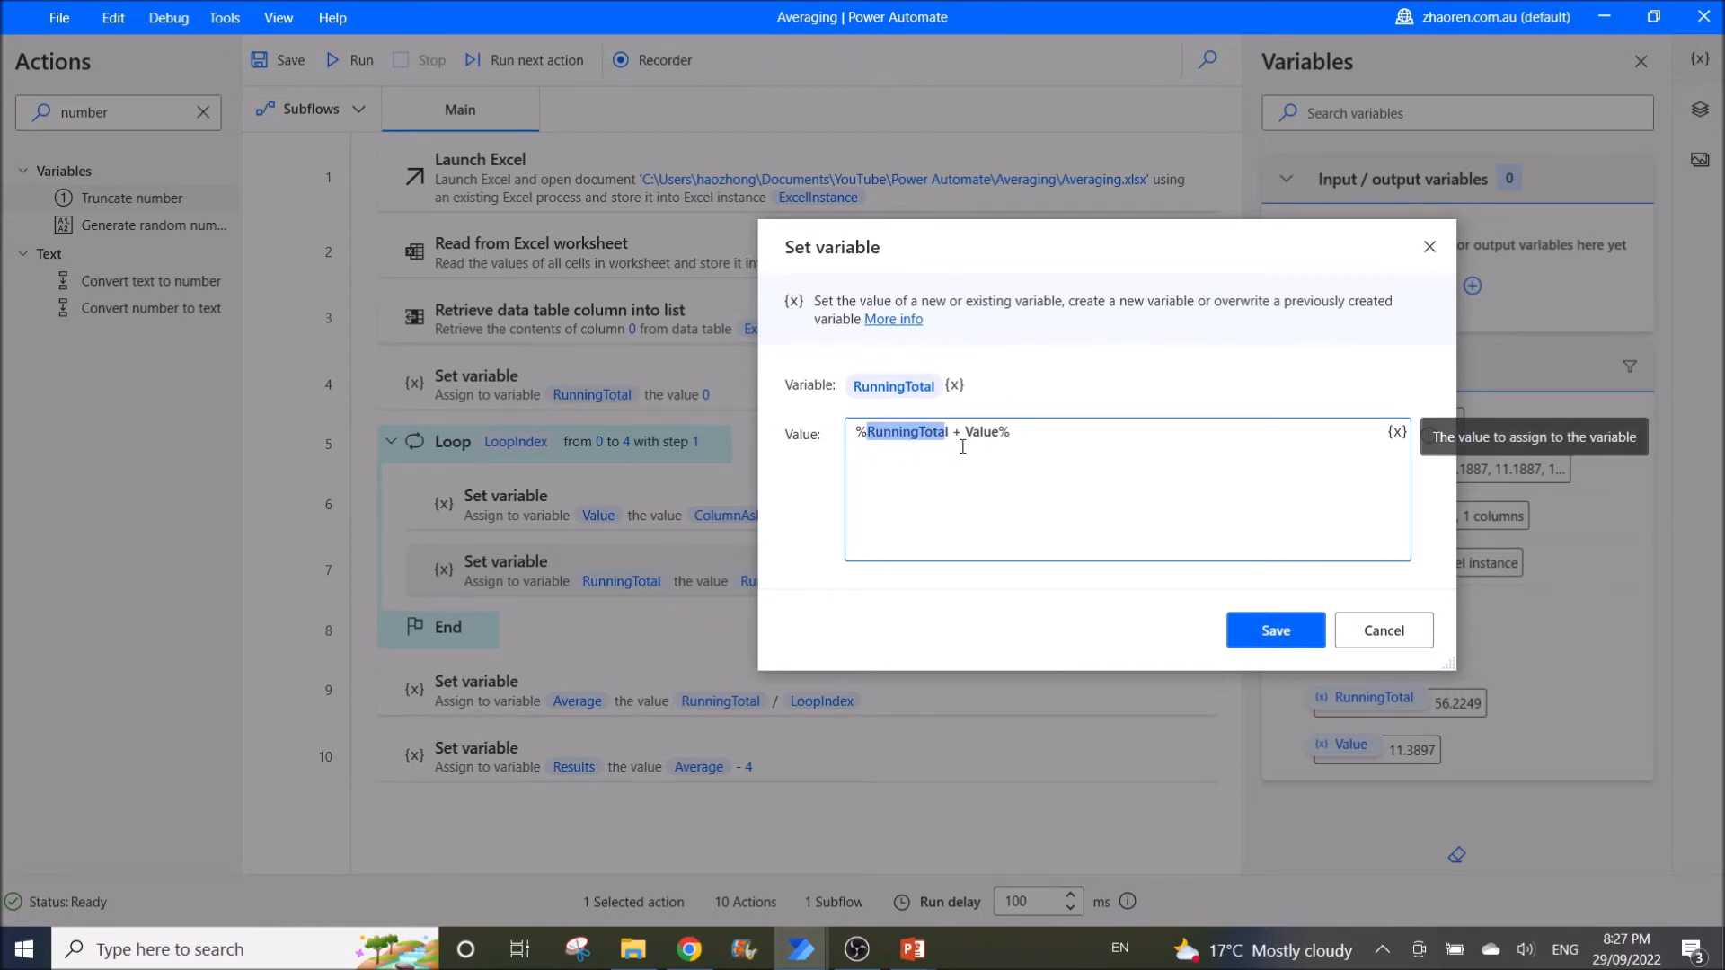
double_click(983, 431)
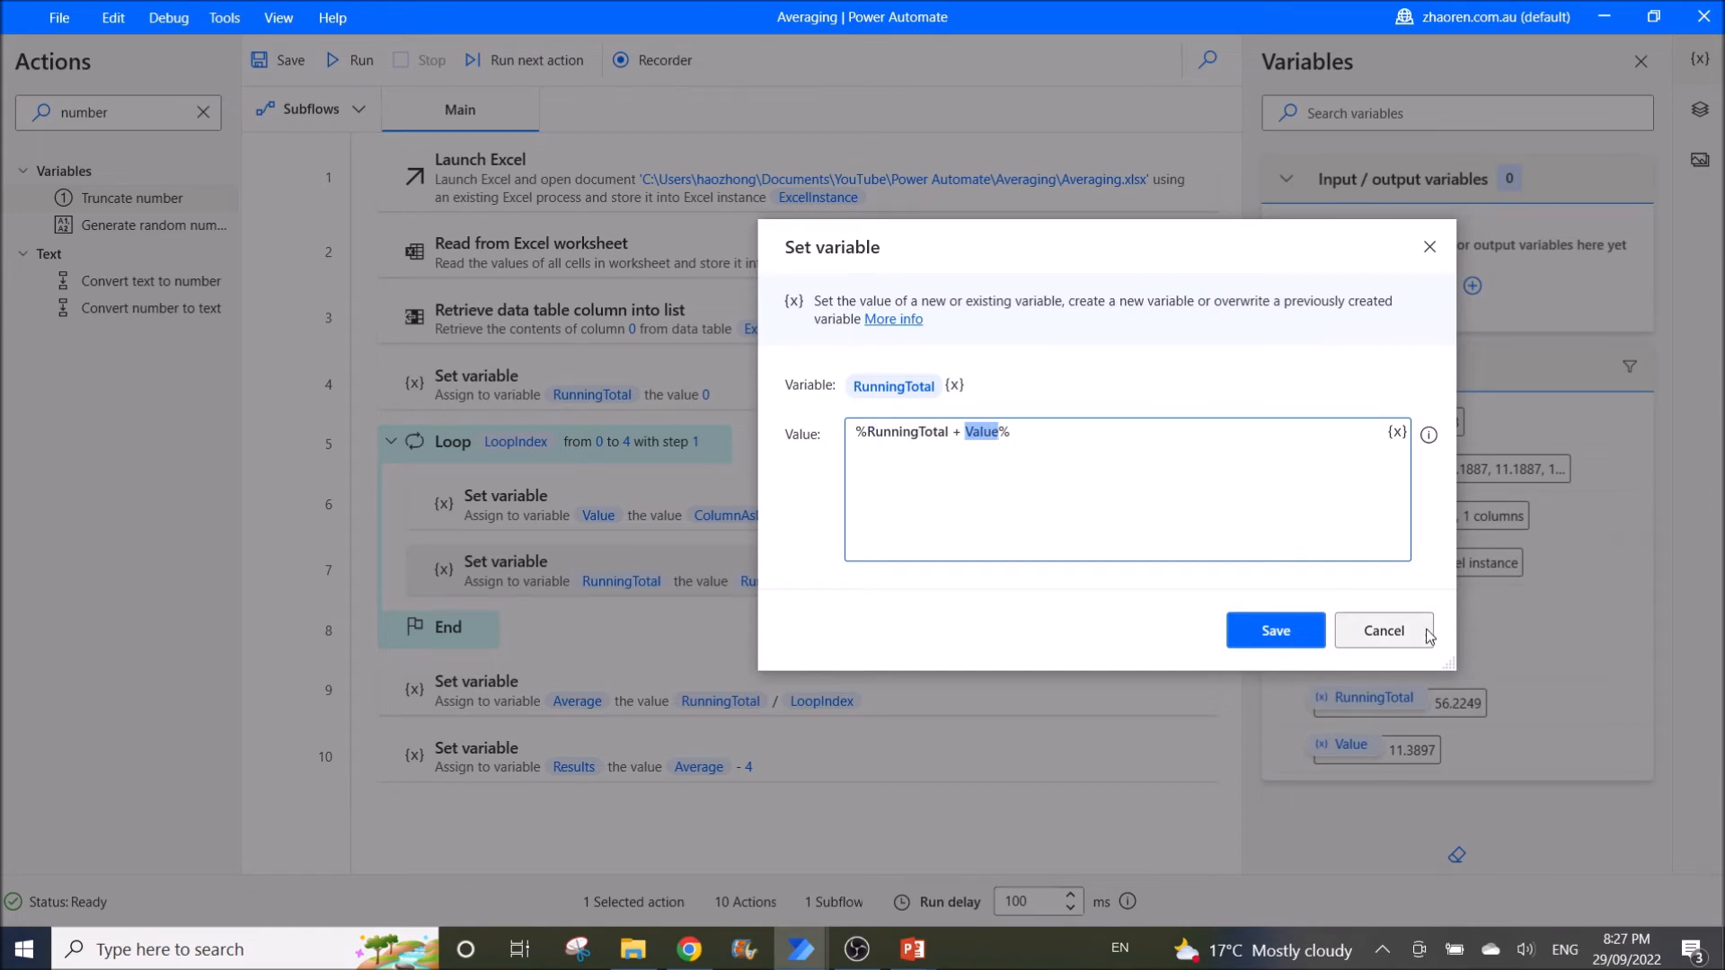
left_click(1383, 631)
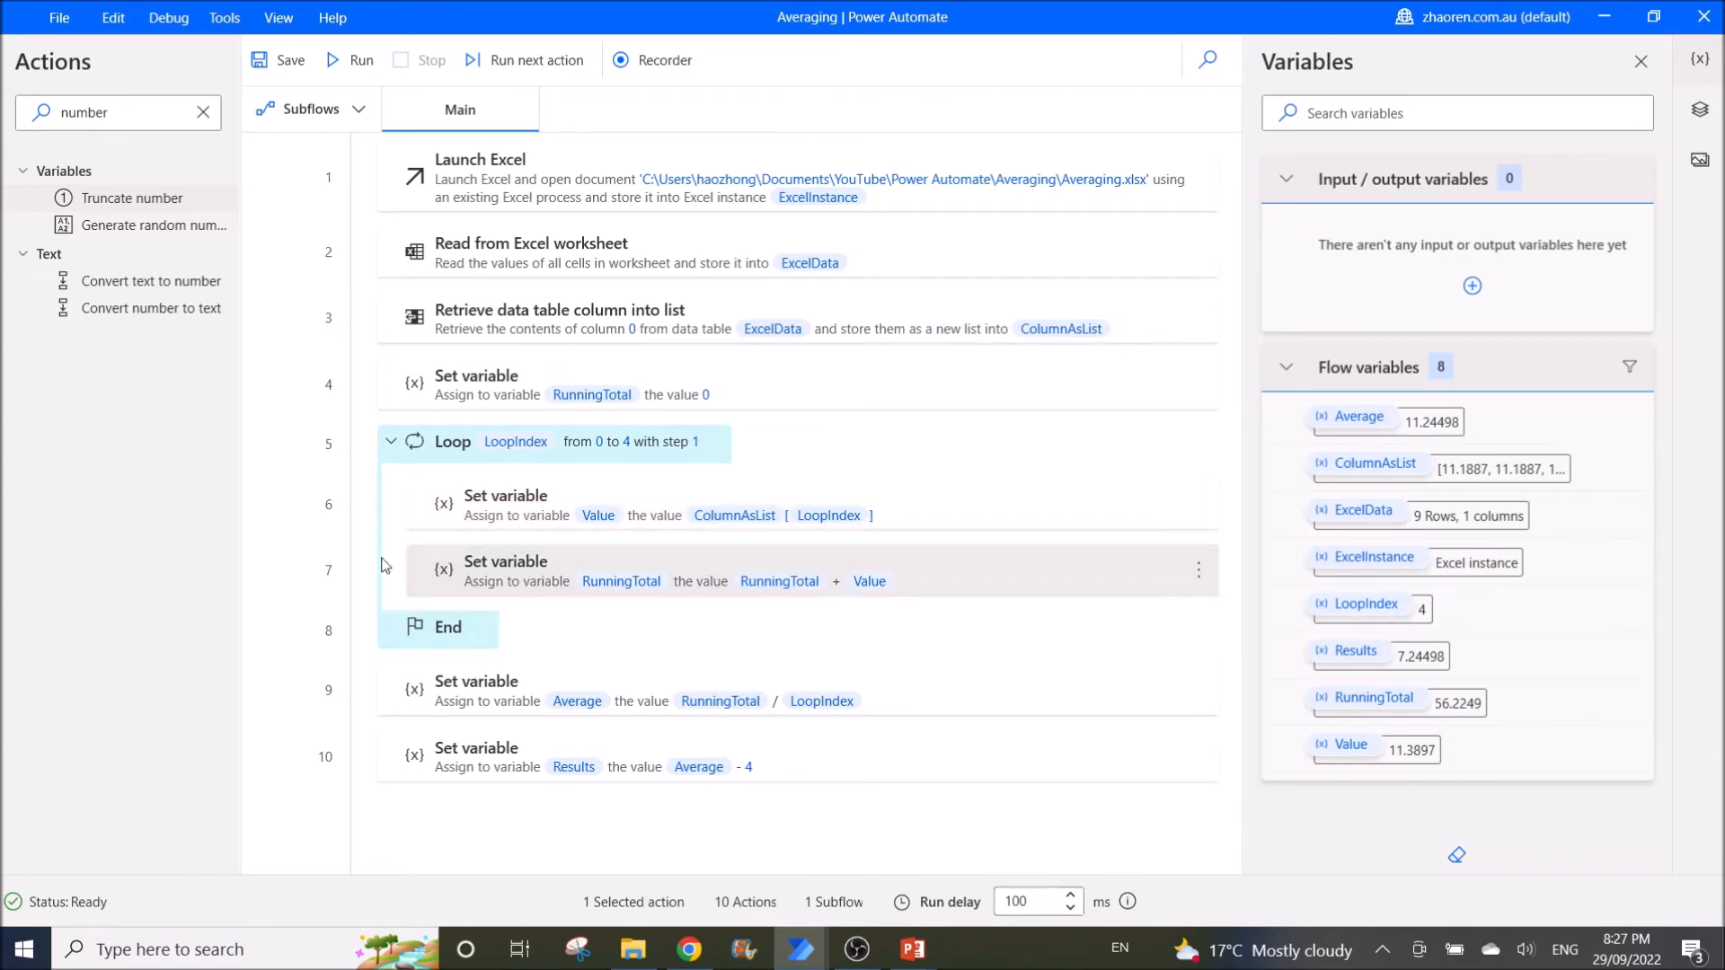
mouse_move(641, 595)
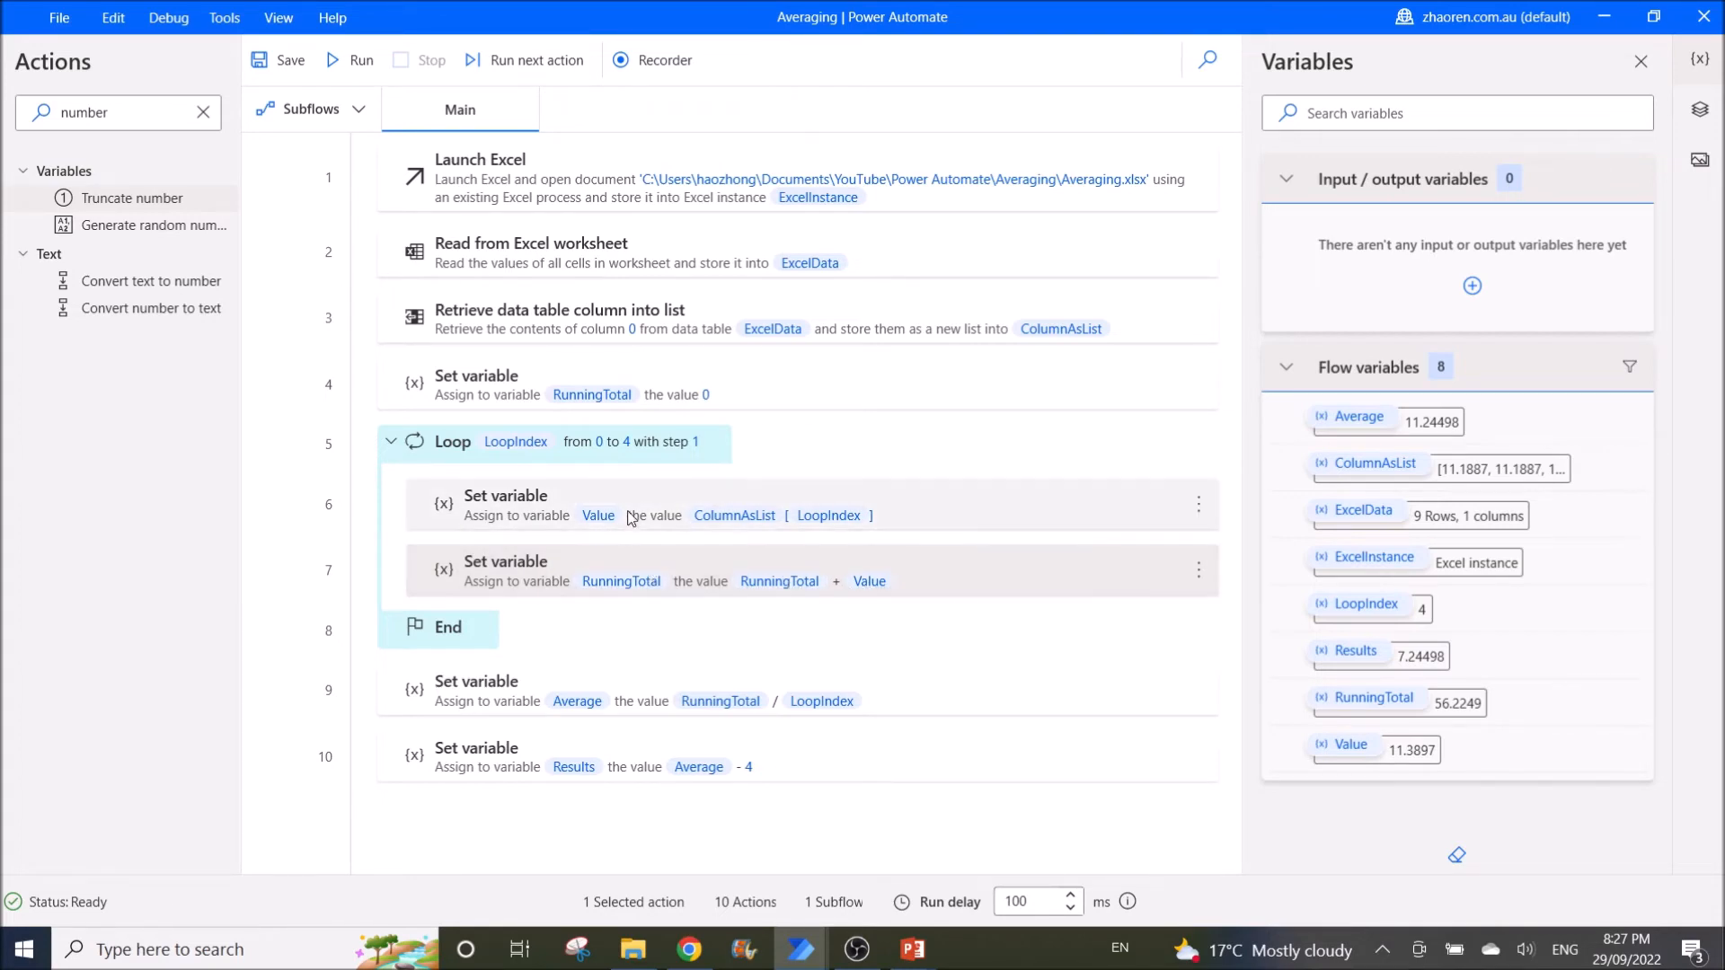
mouse_move(636, 508)
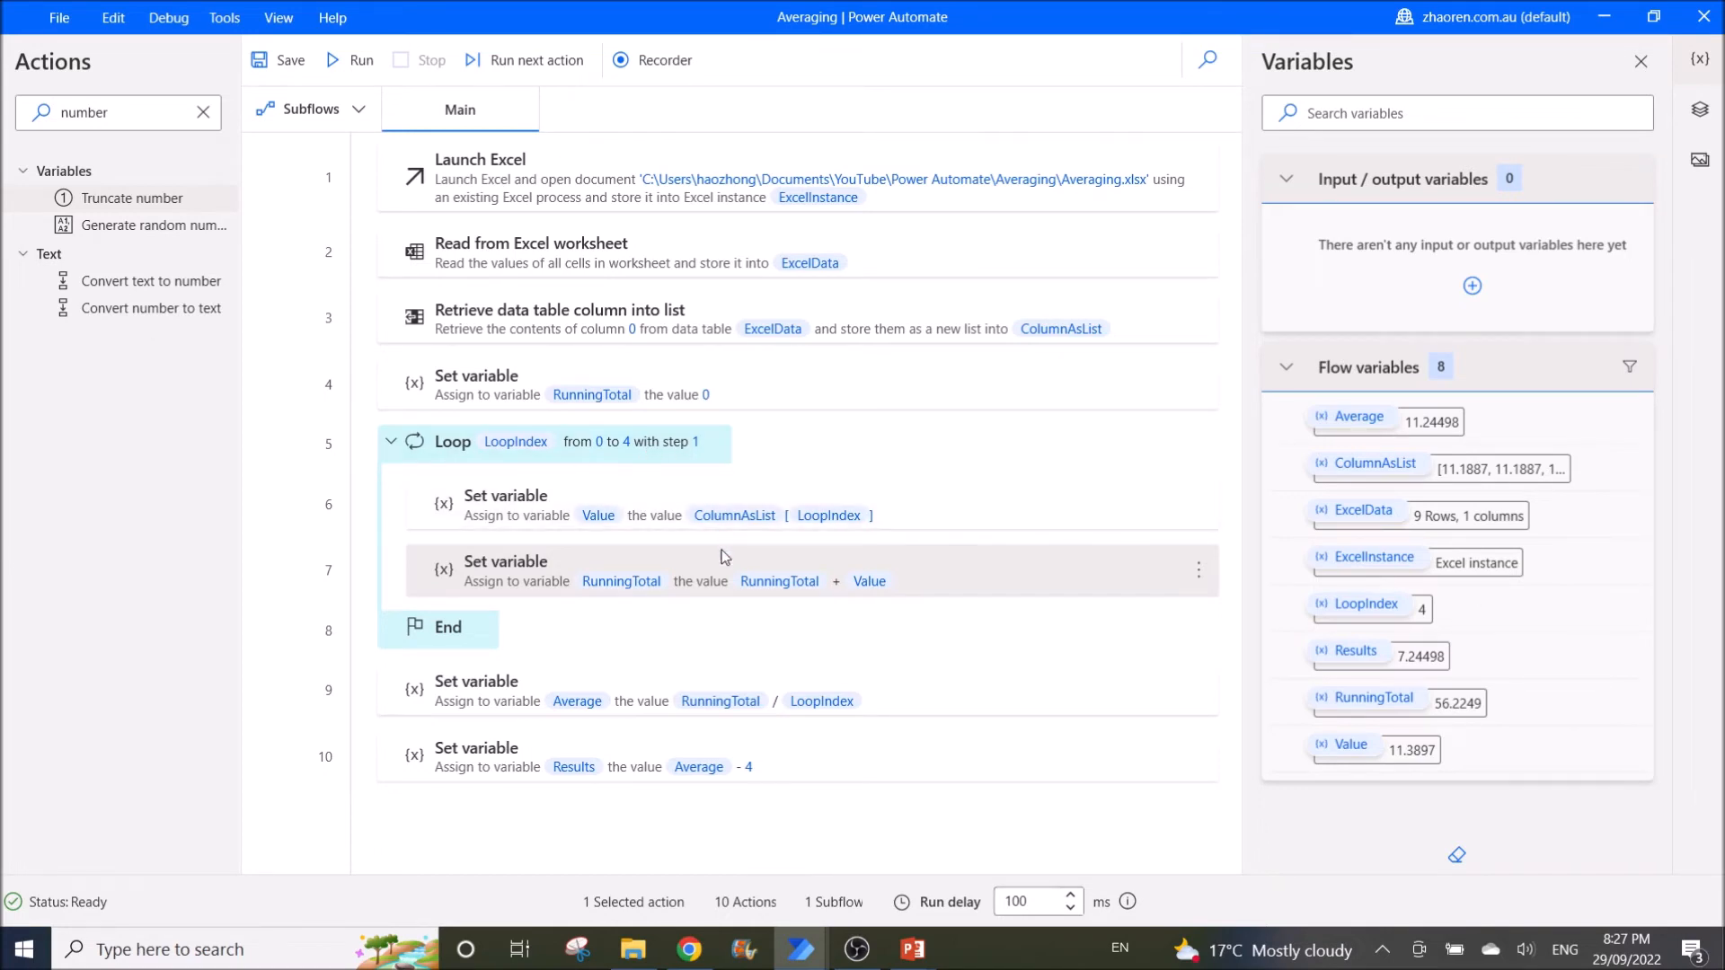
mouse_move(702, 606)
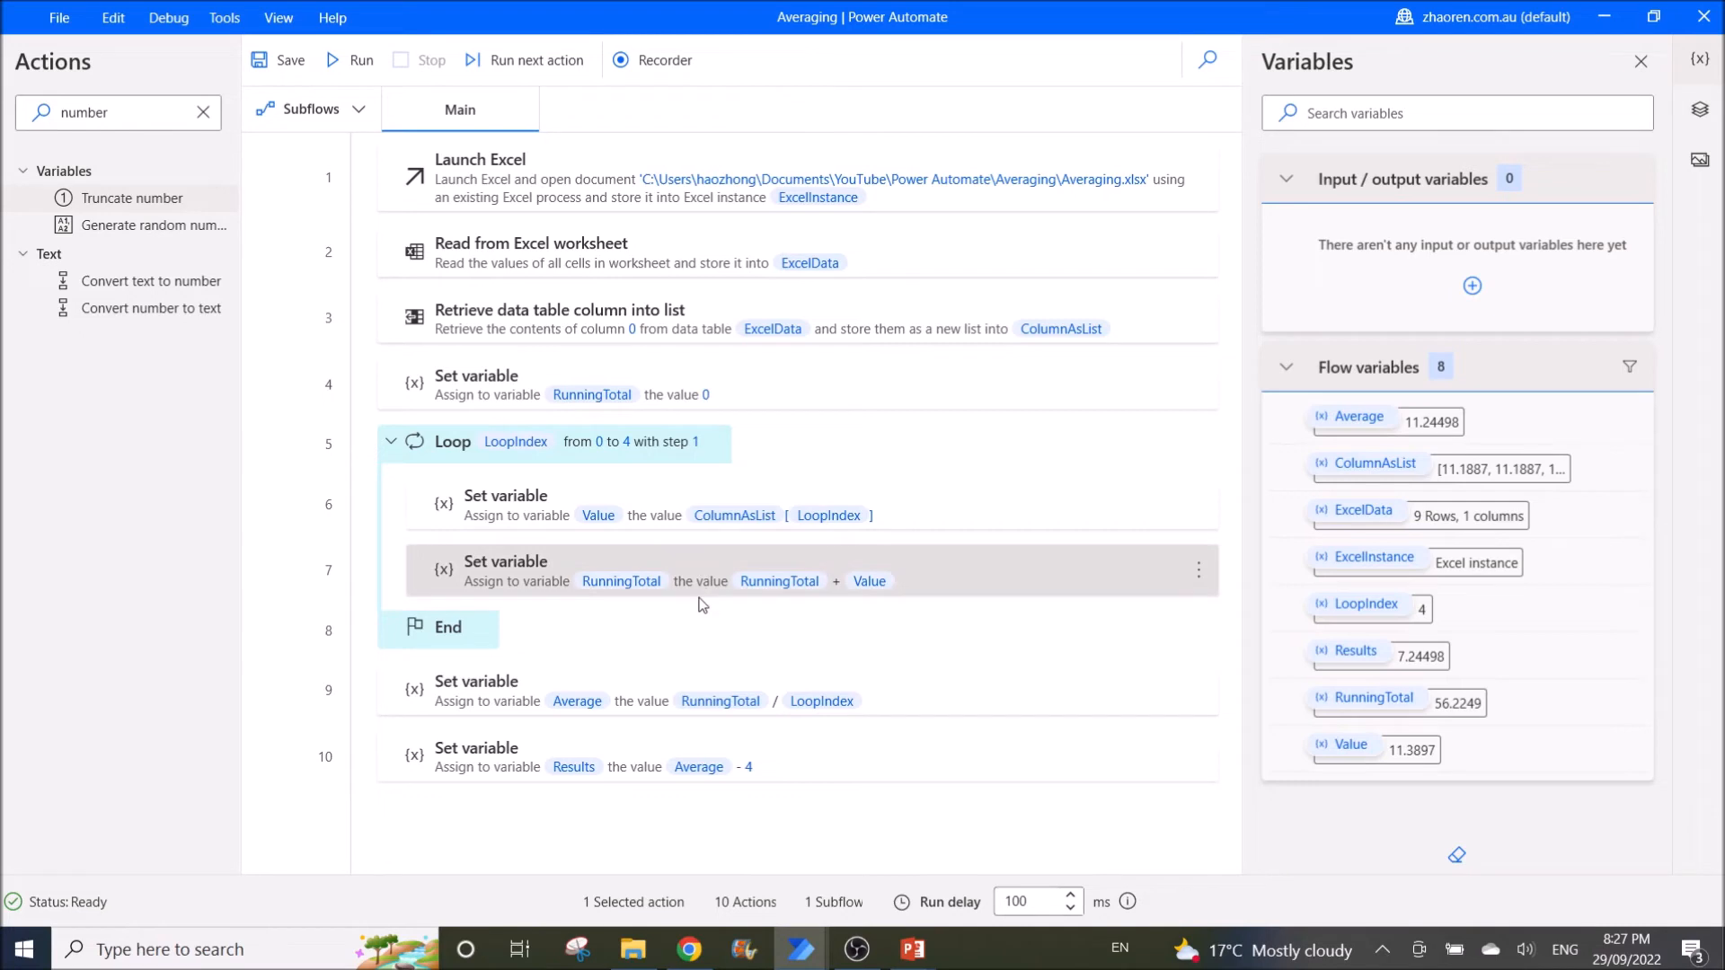
mouse_move(527, 503)
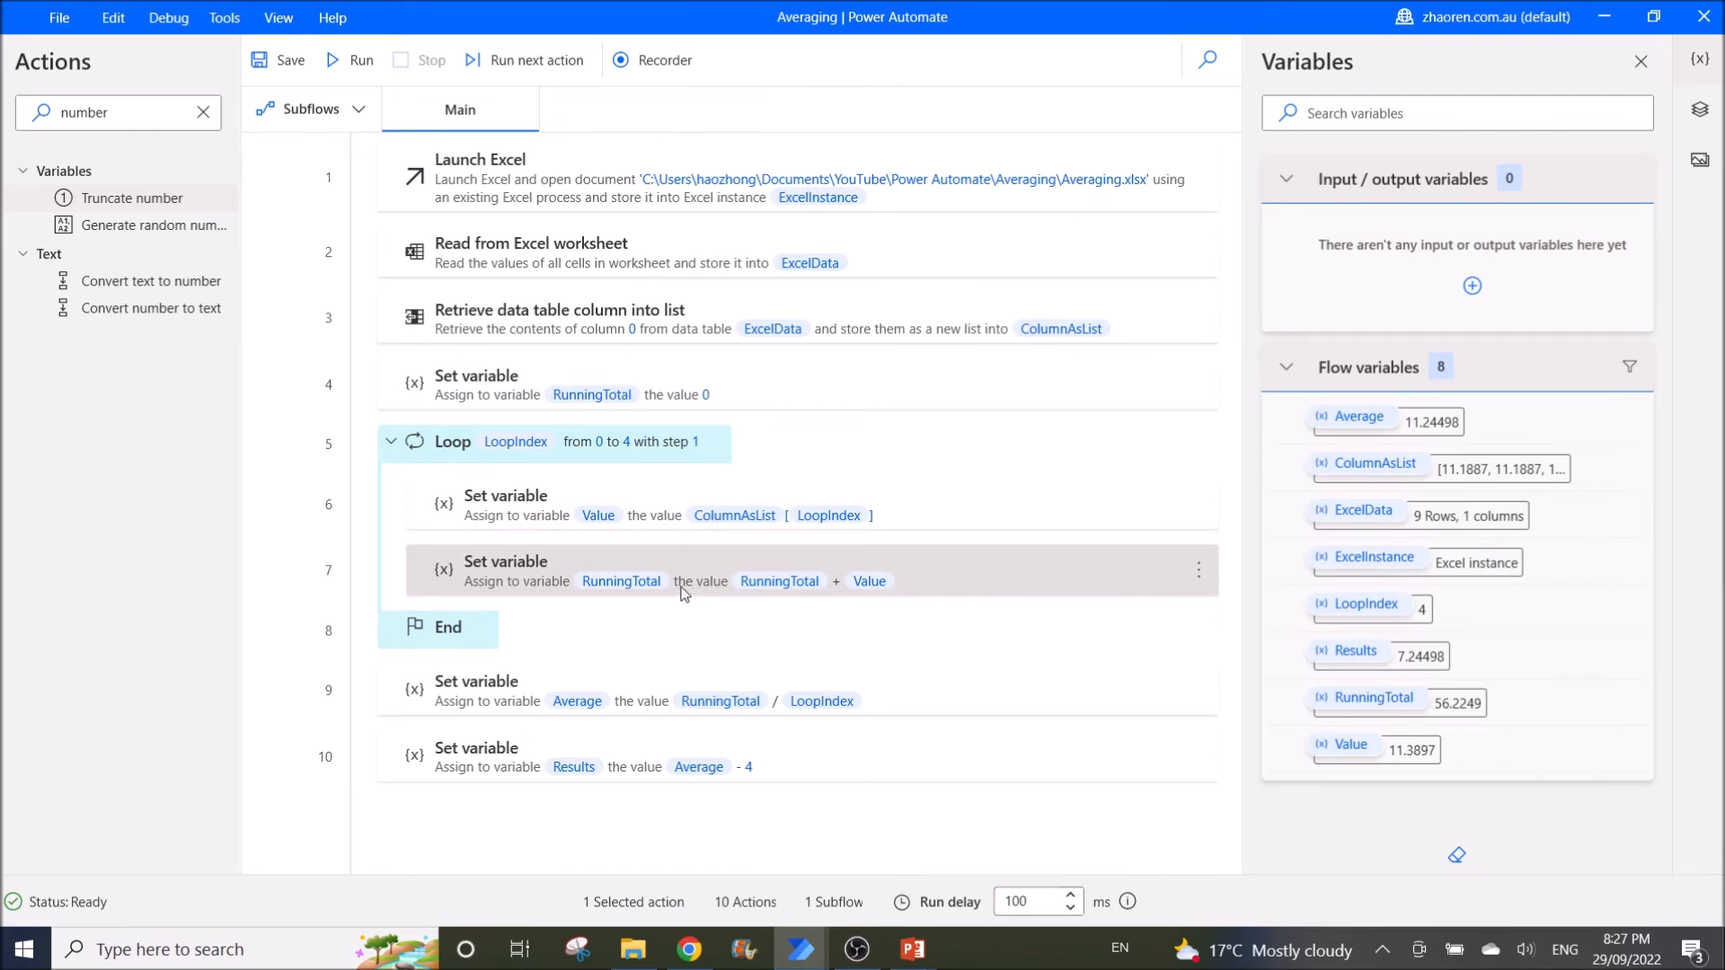
mouse_move(726, 614)
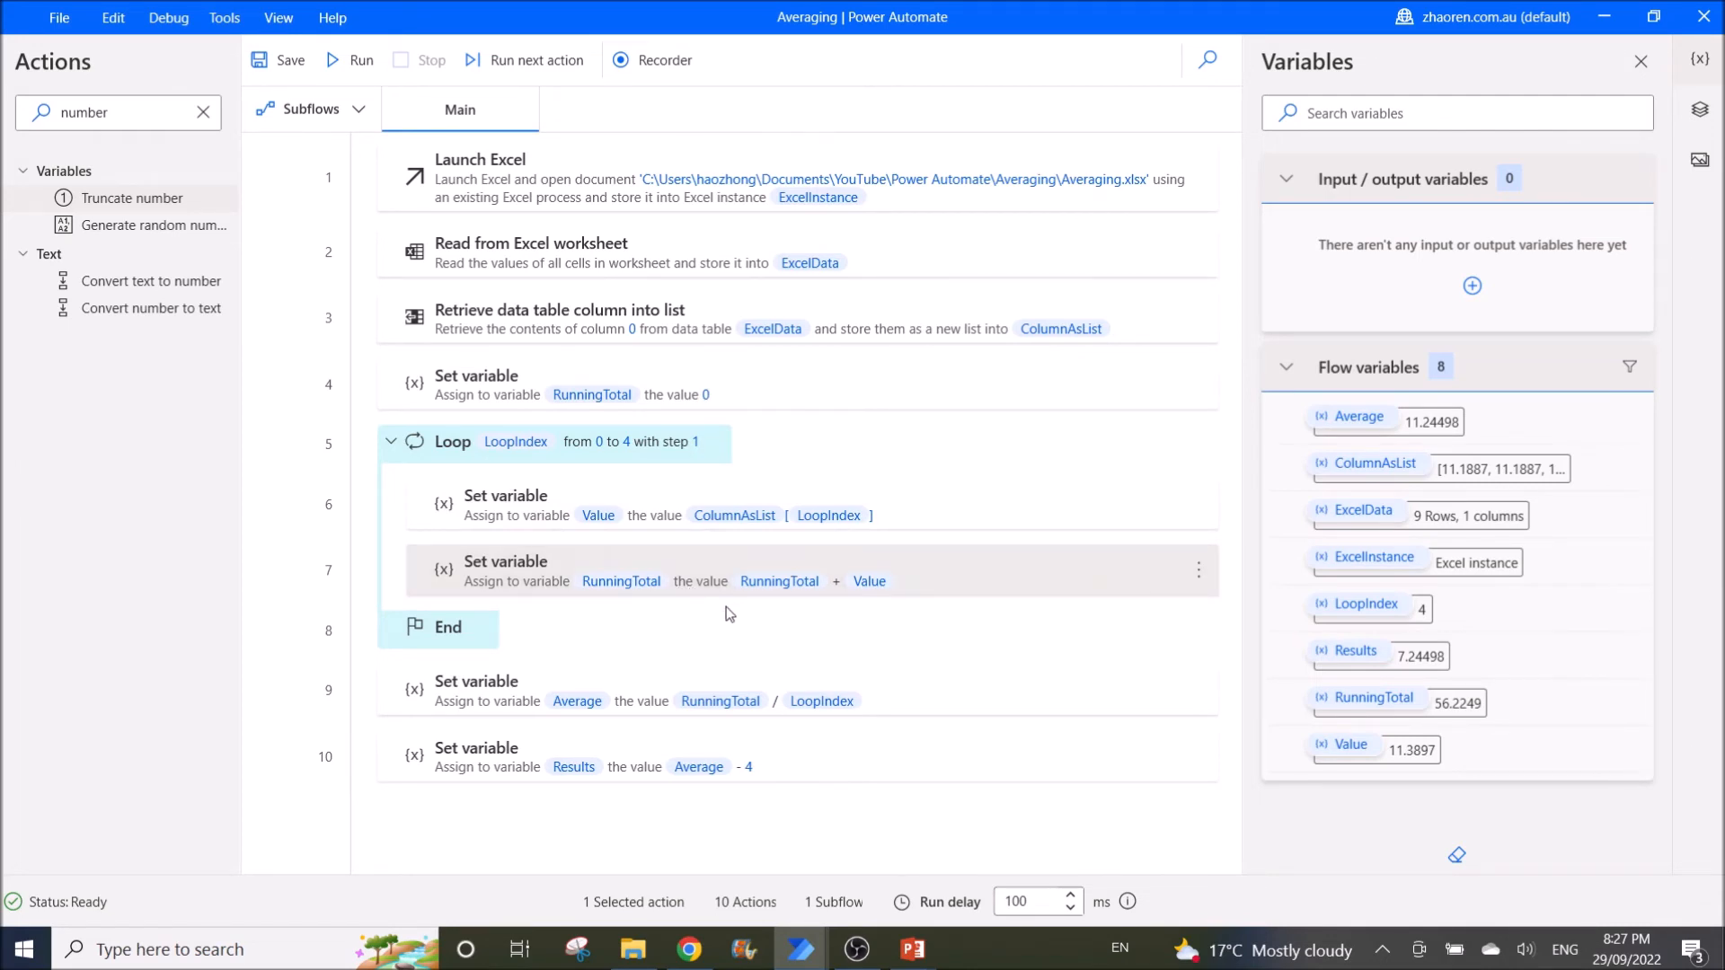
mouse_move(627, 464)
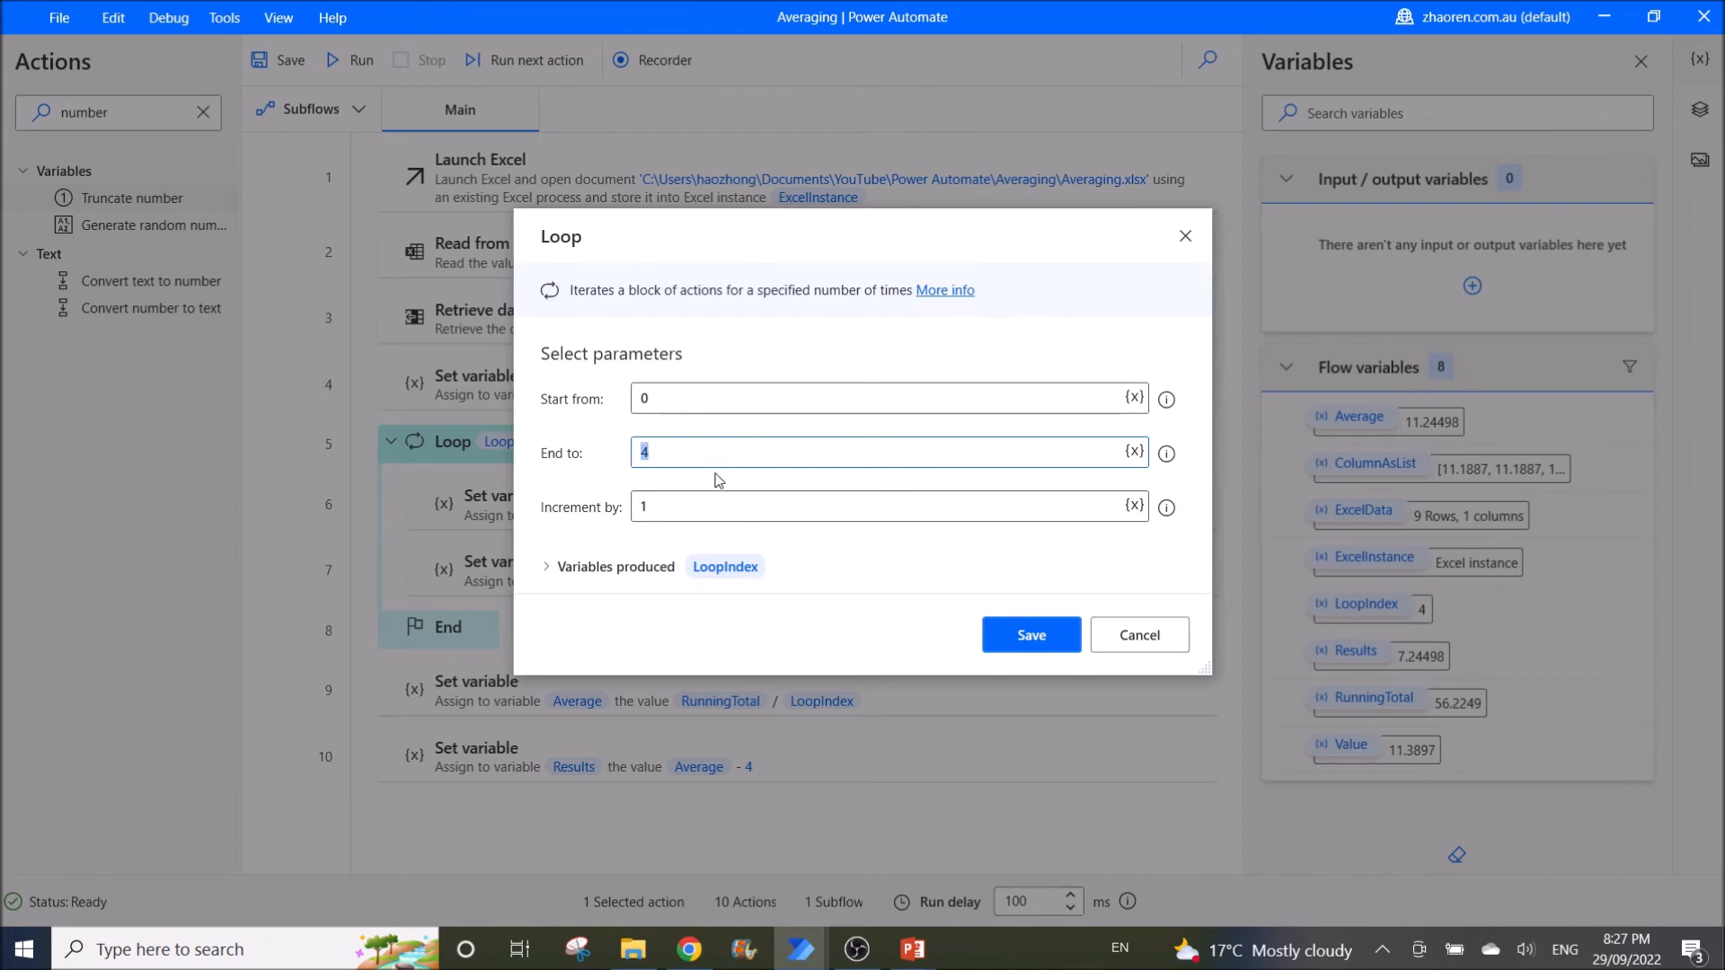
Try 9 as the loop's End to value, then cancel so the loop stays 0 to 4
type("9")
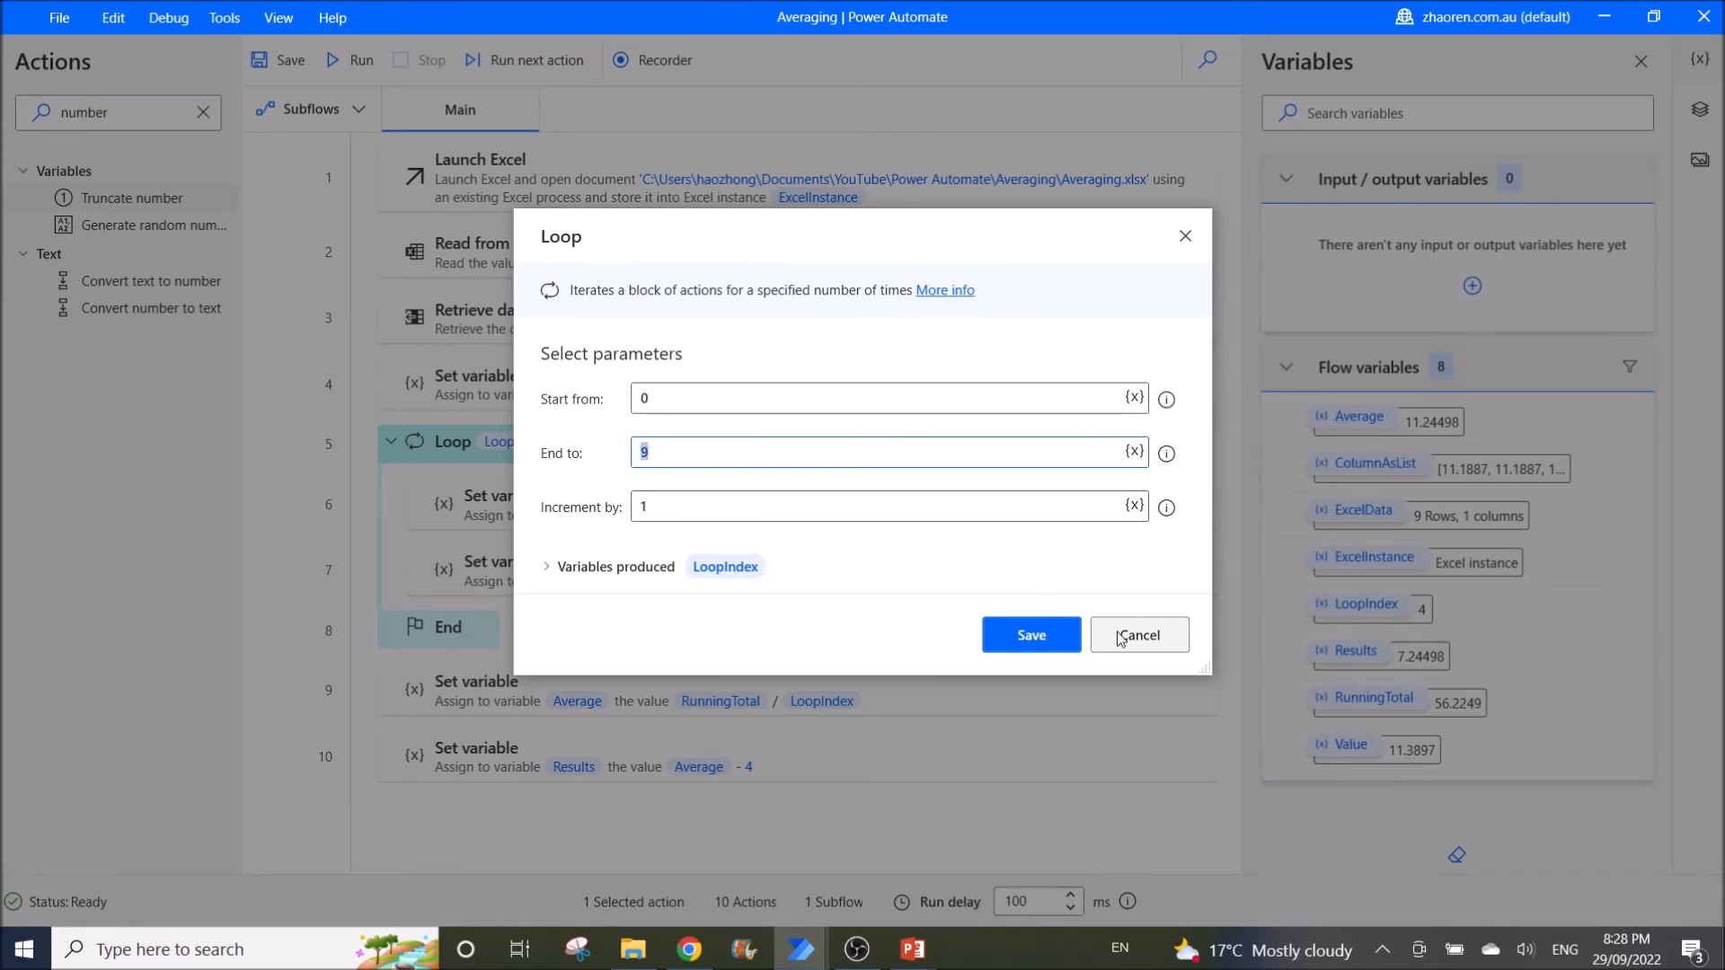
left_click(1137, 634)
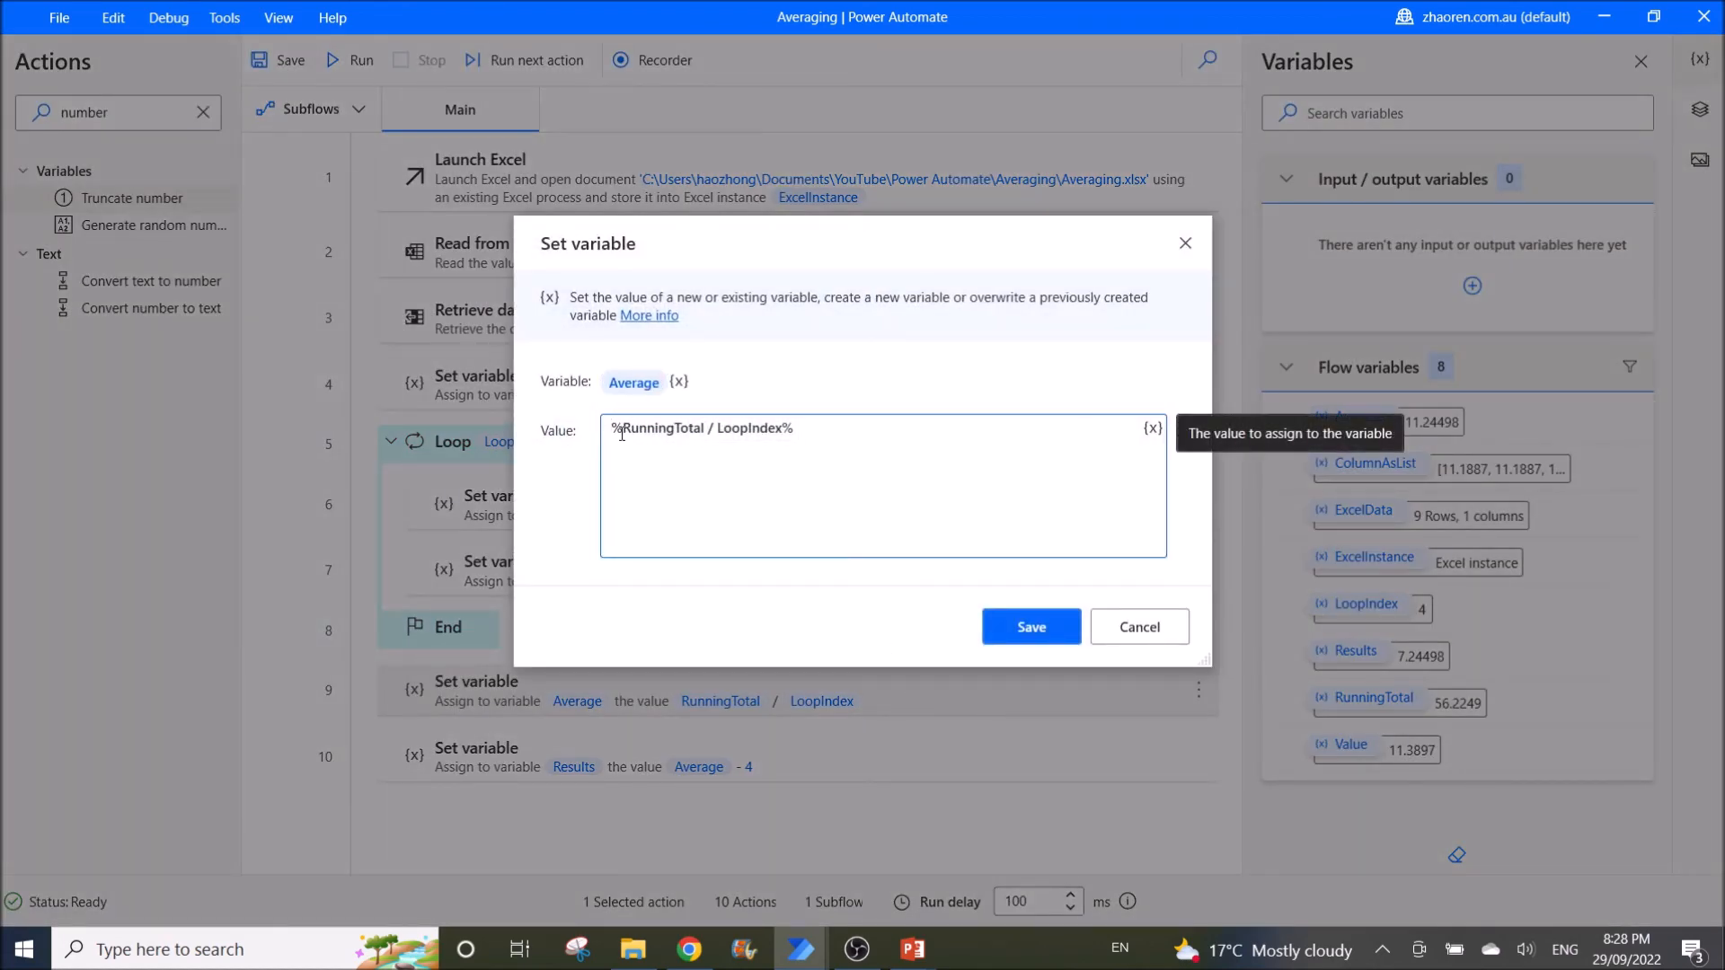
Inspect RunningTotal and LoopIndex in the Average formula, then cancel without saving
double_click(660, 428)
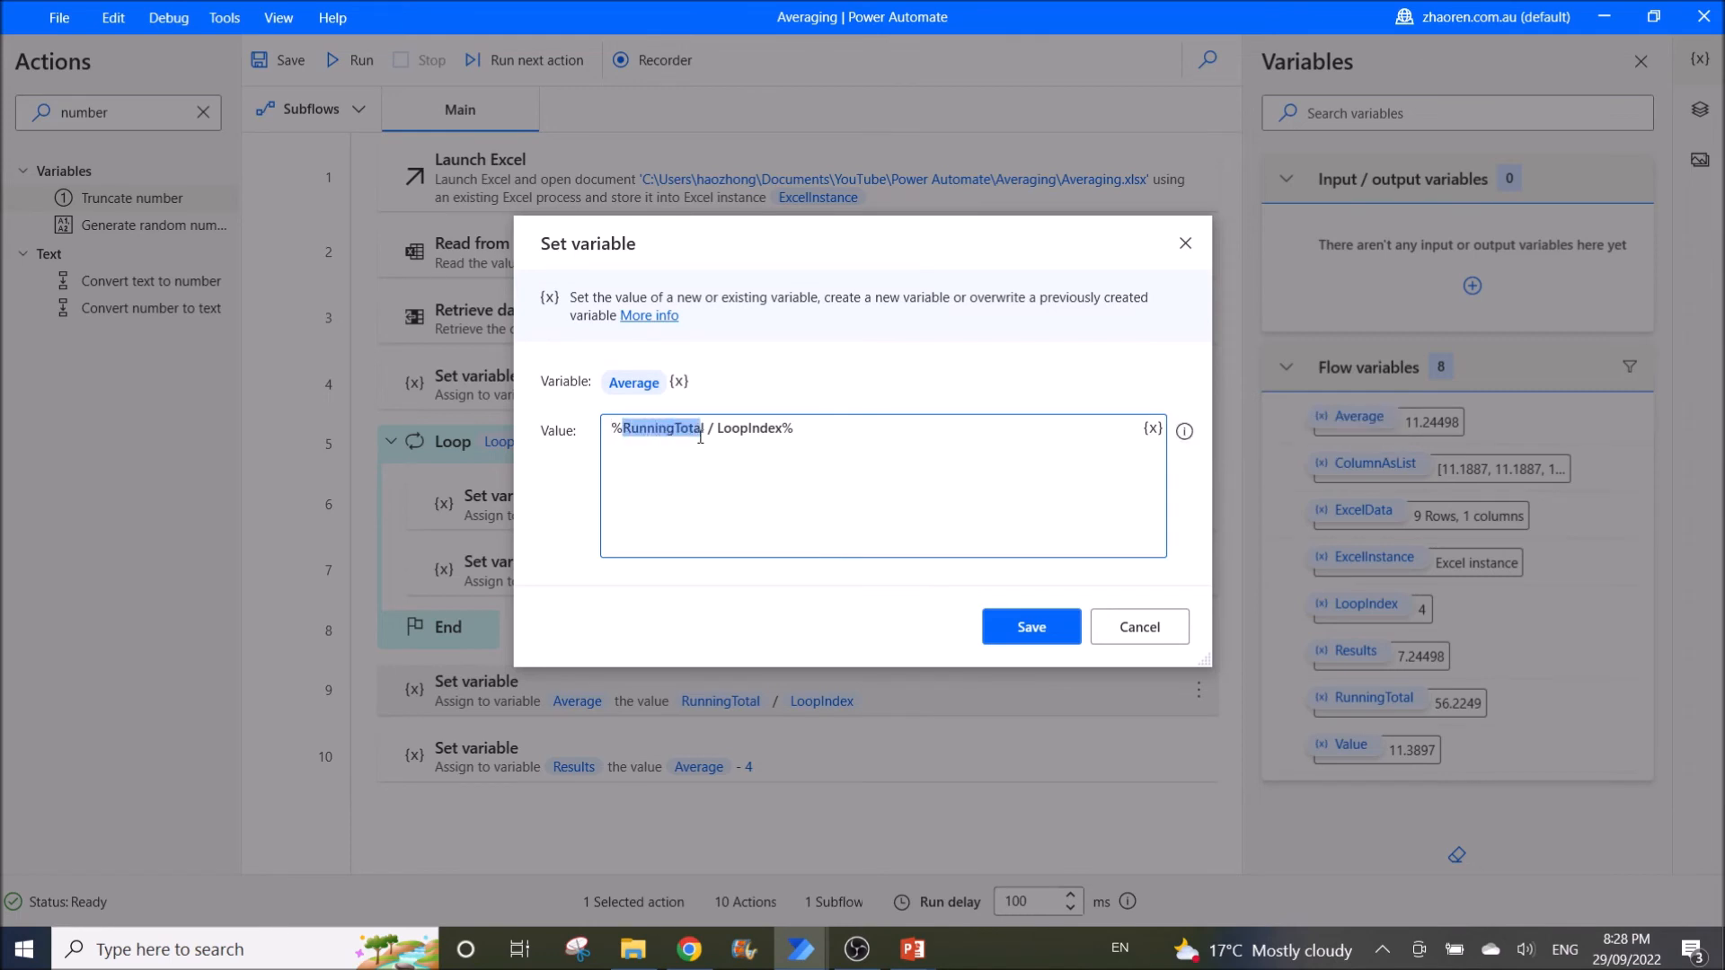
mouse_move(722, 435)
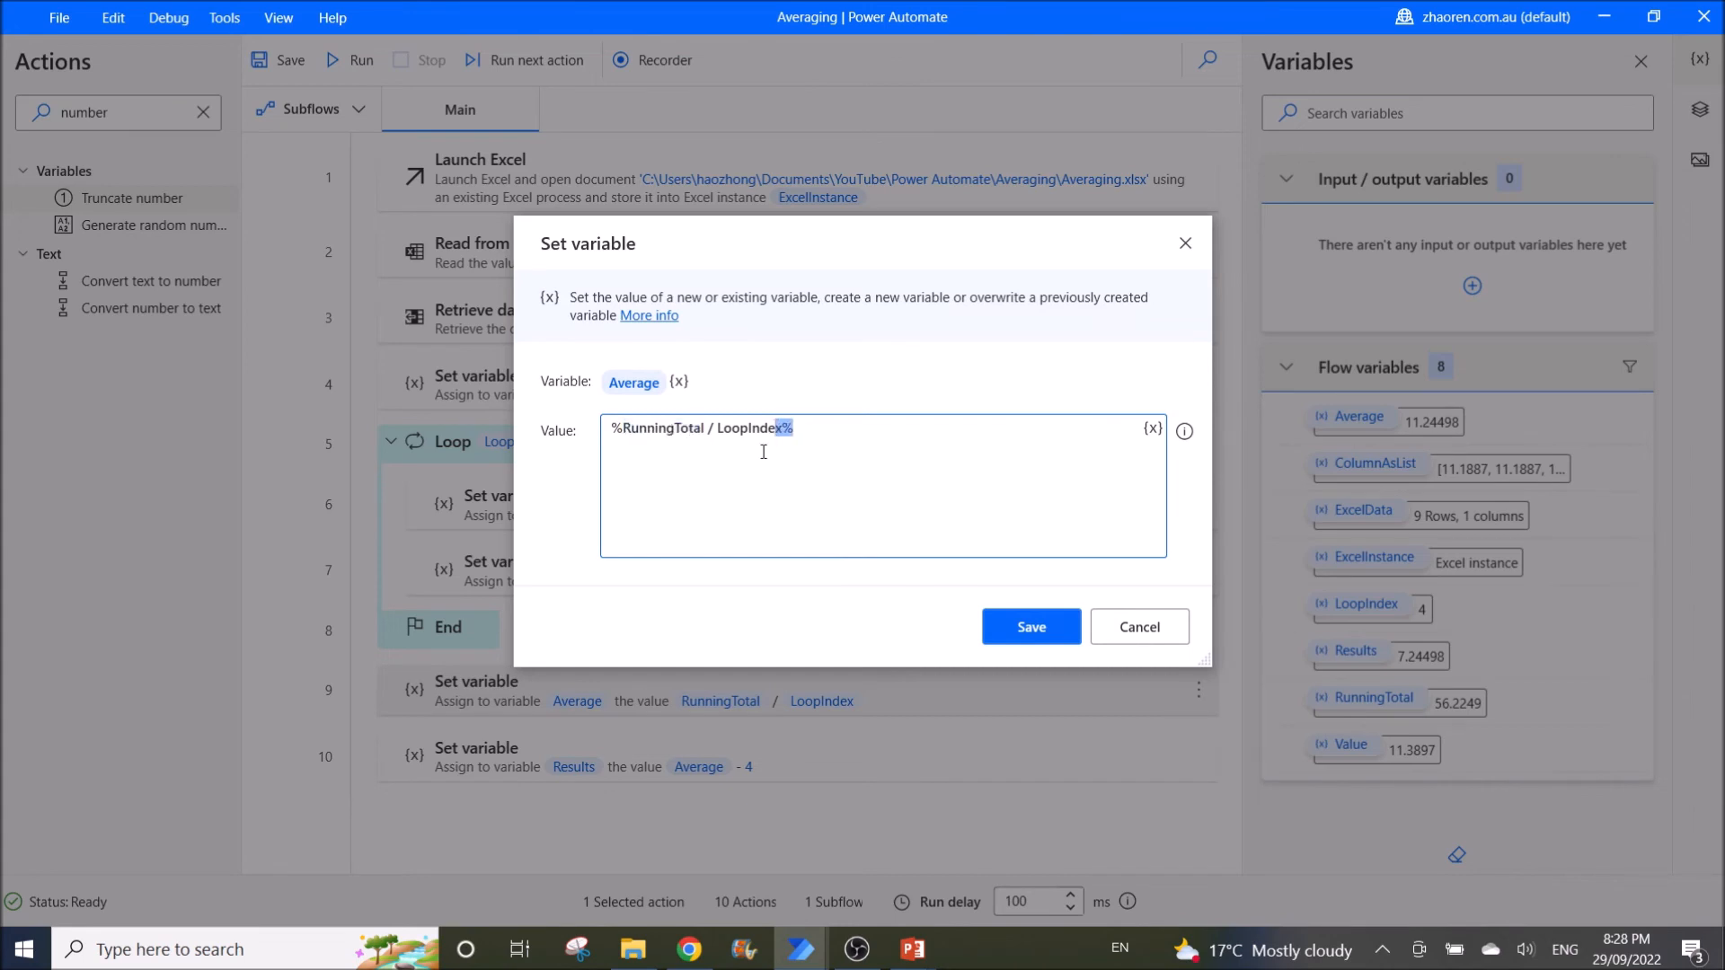
left_click(726, 428)
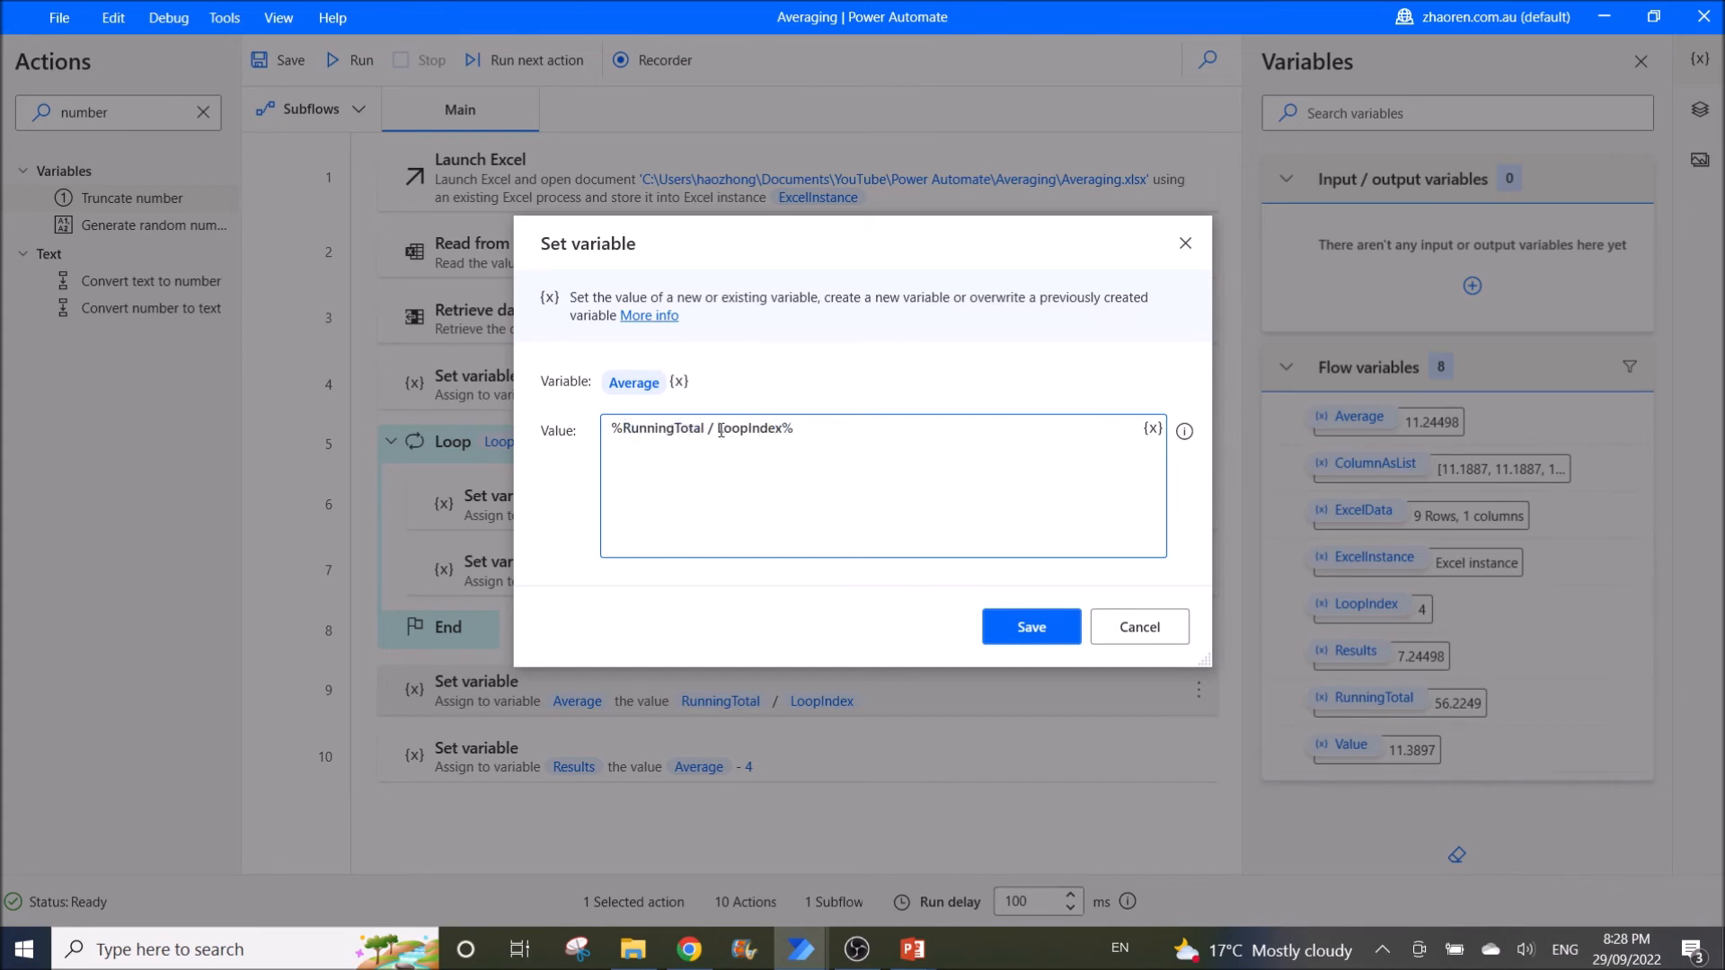
key("Backspace")
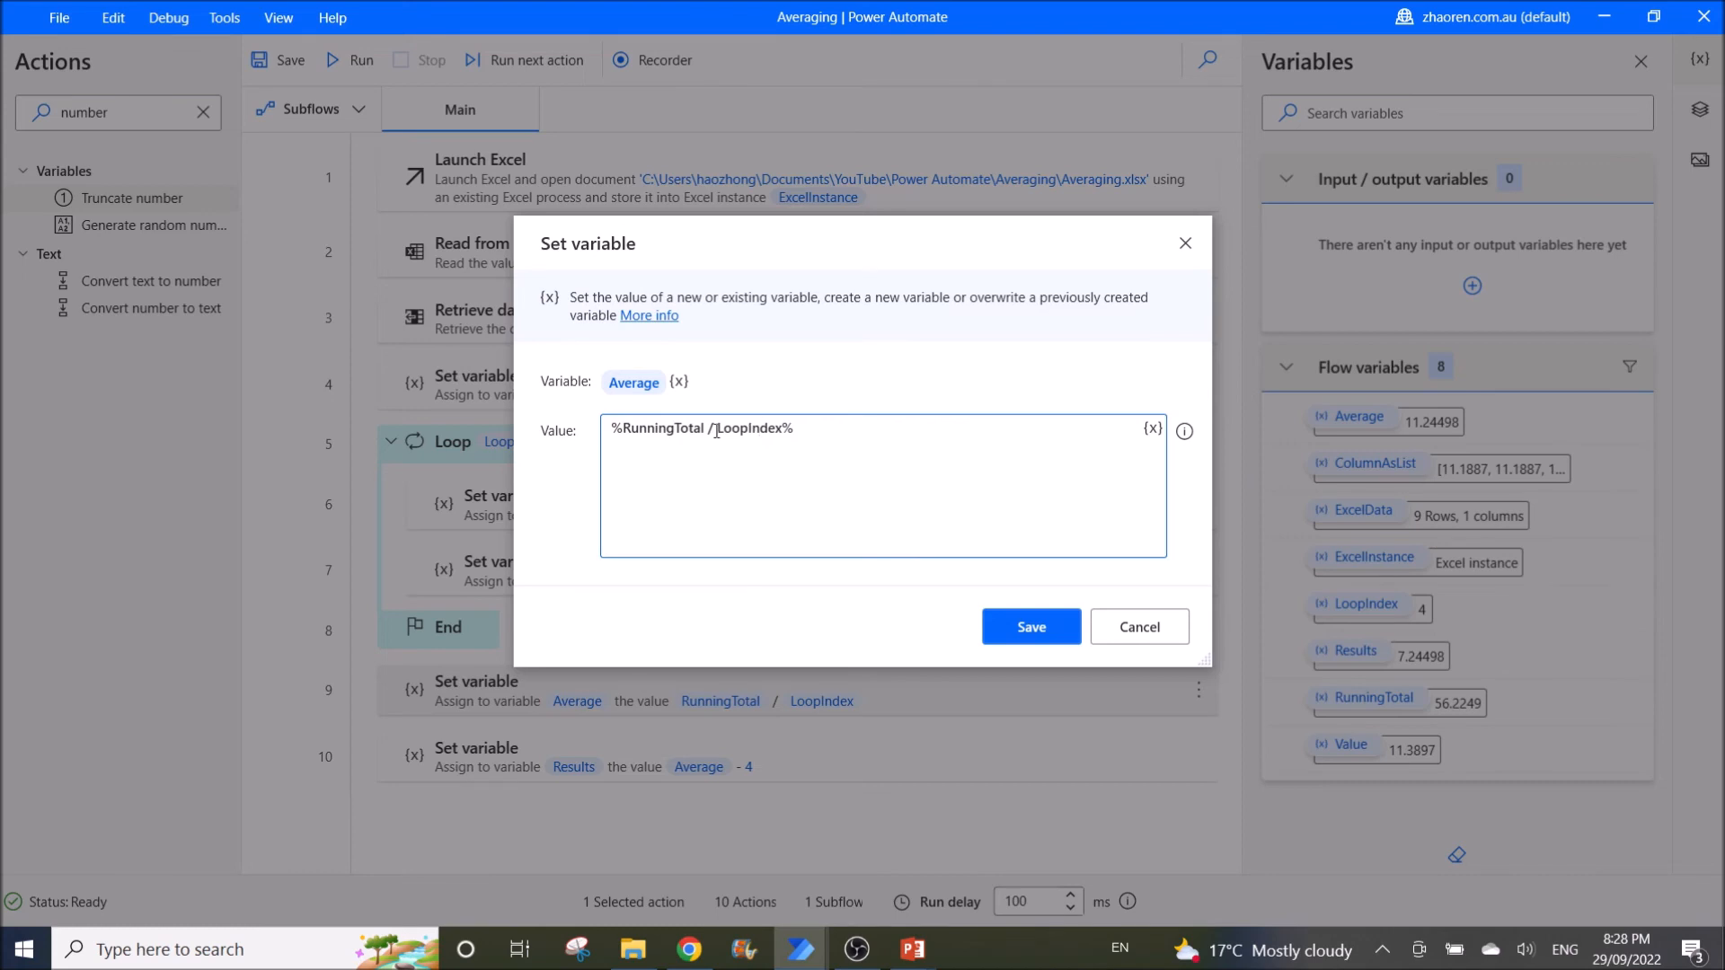
double_click(751, 427)
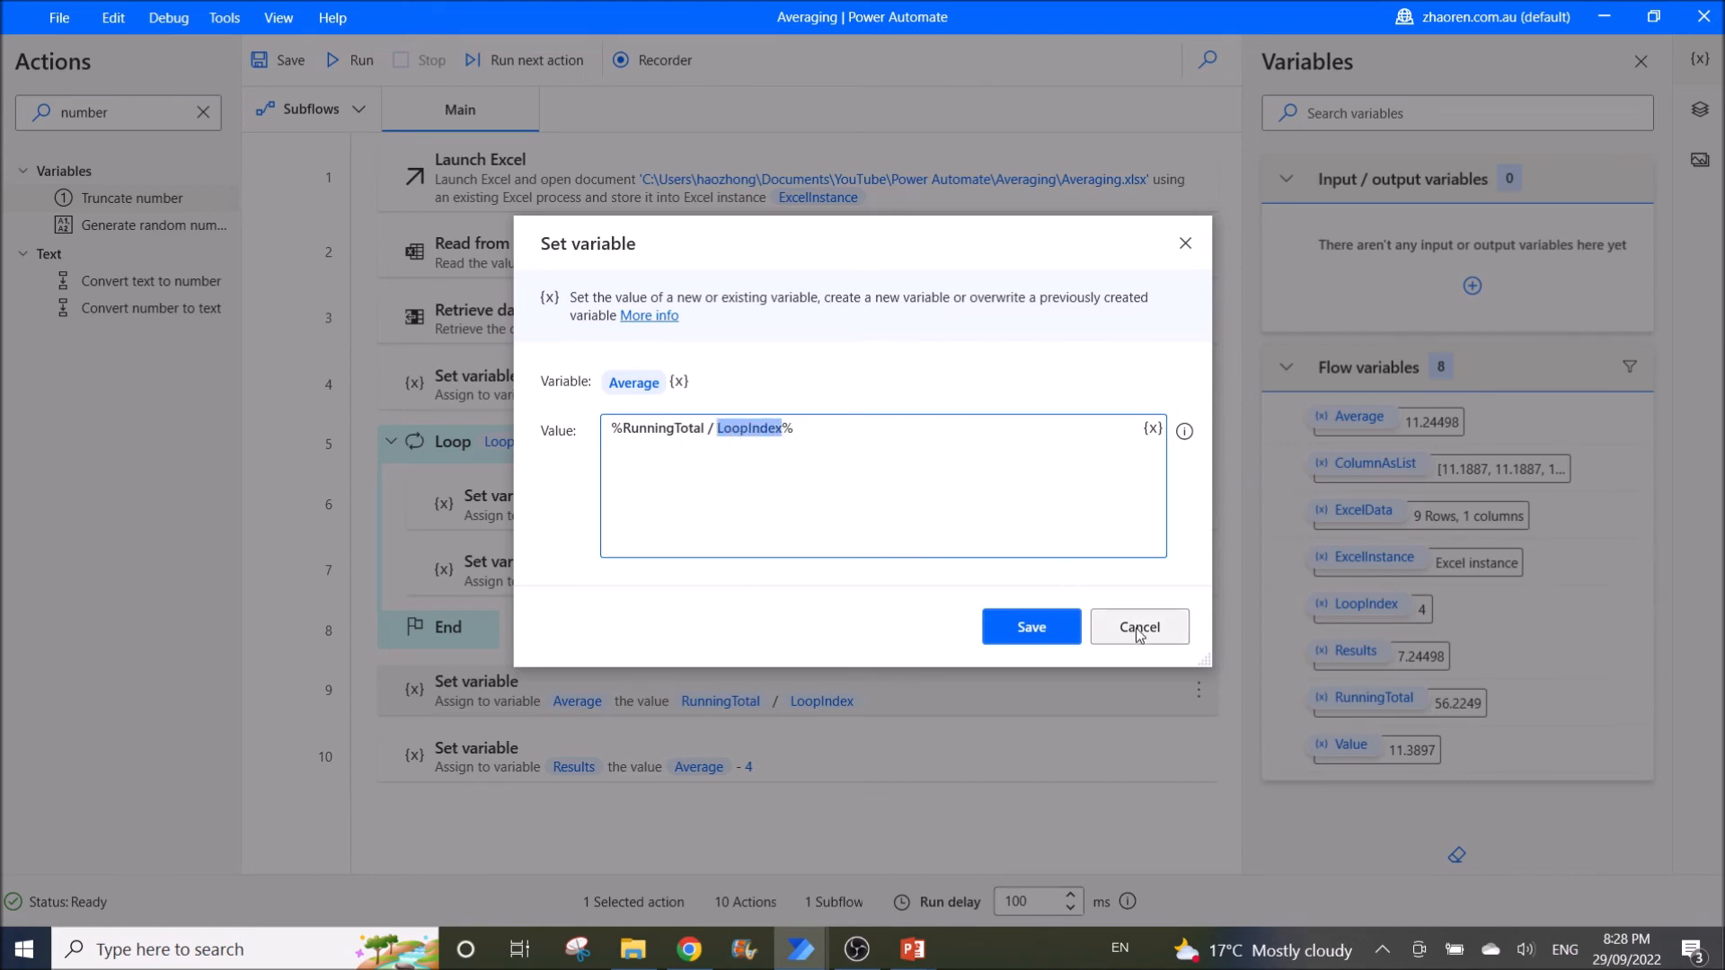
left_click(1137, 626)
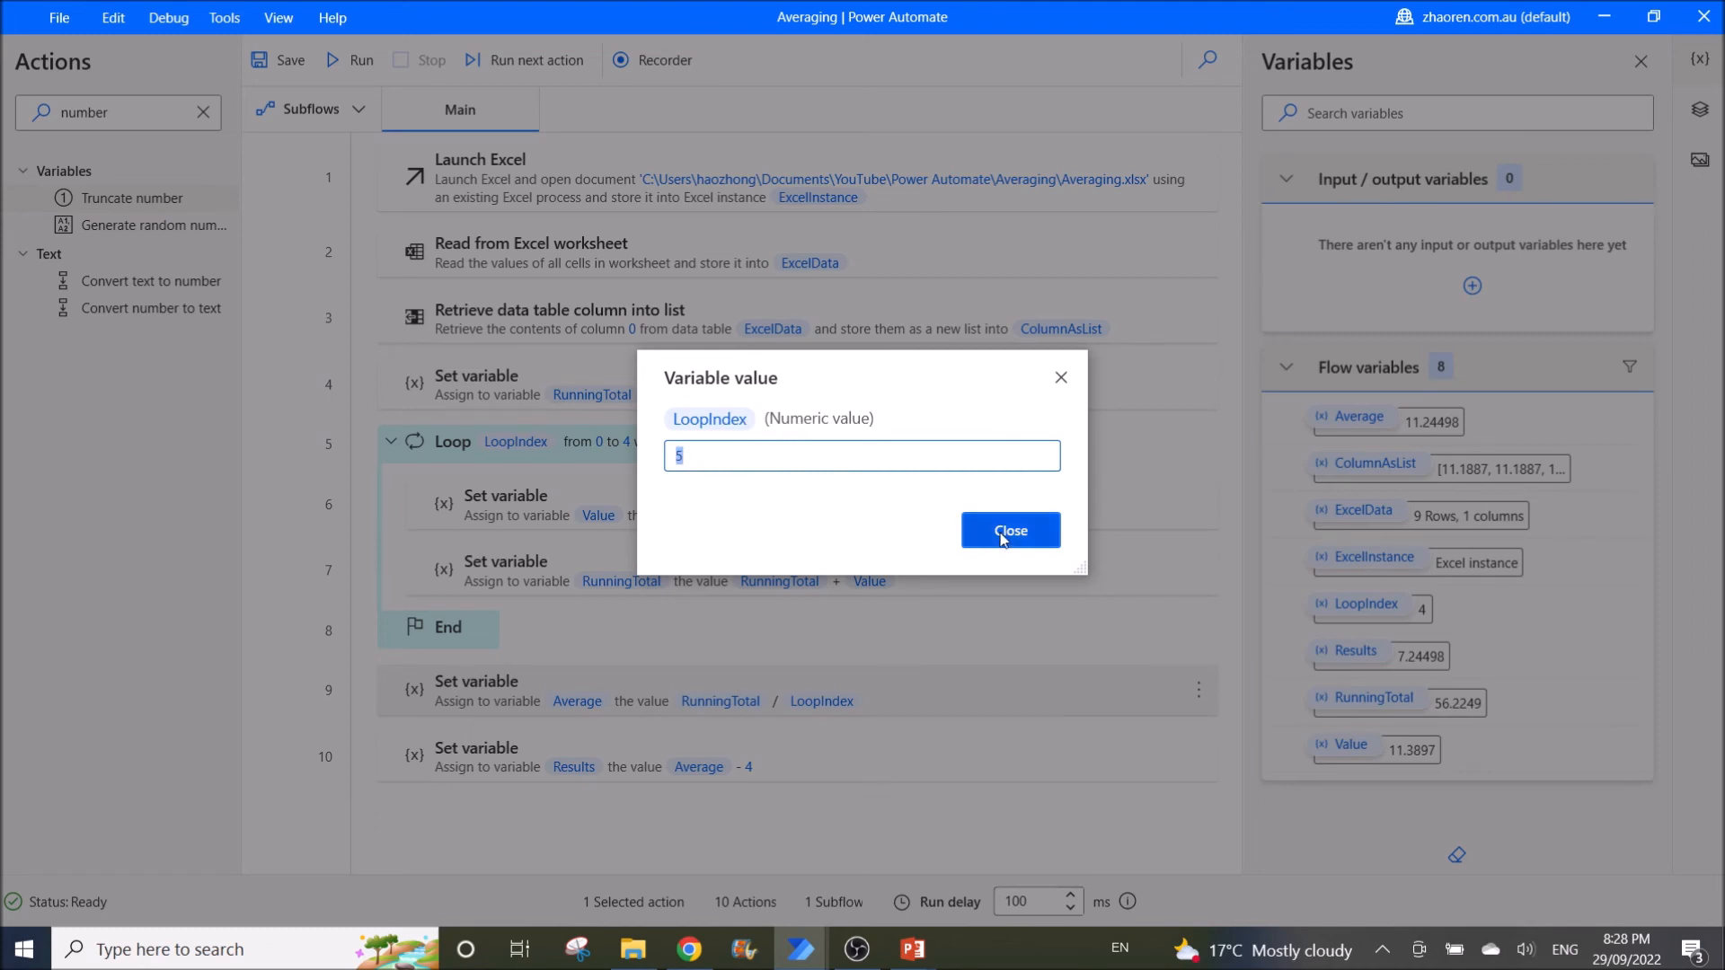
Close the LoopIndex value dialog to return to the ten-step flow
left_click(1008, 530)
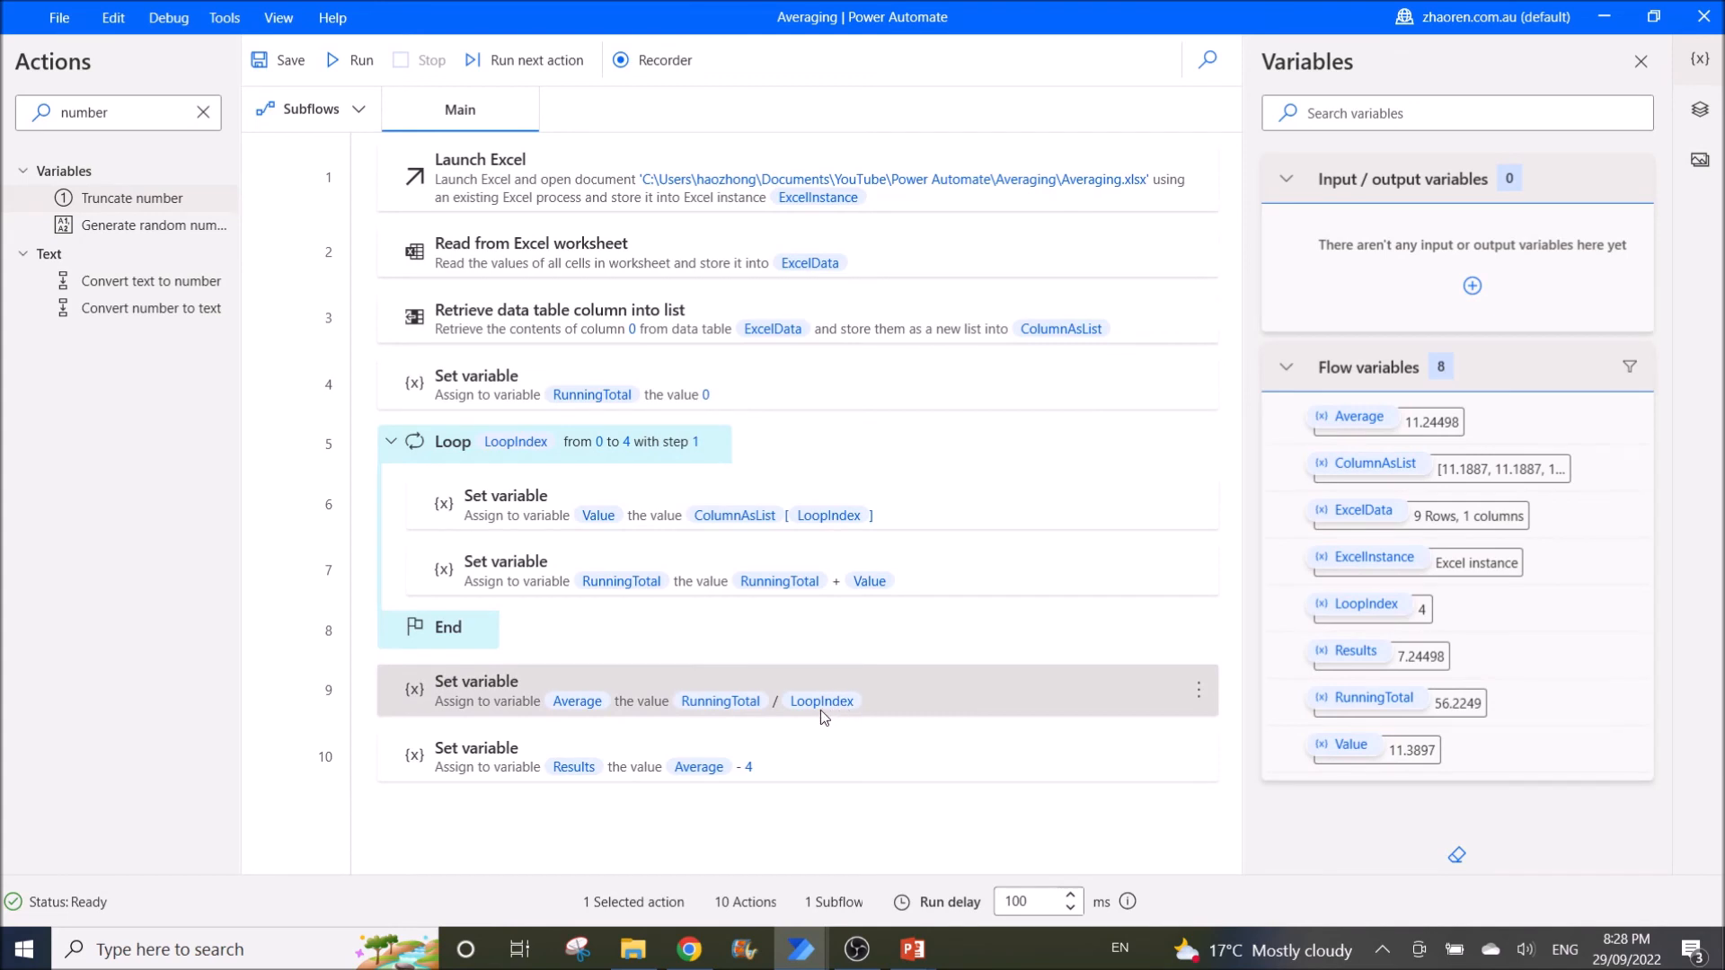
mouse_move(803, 717)
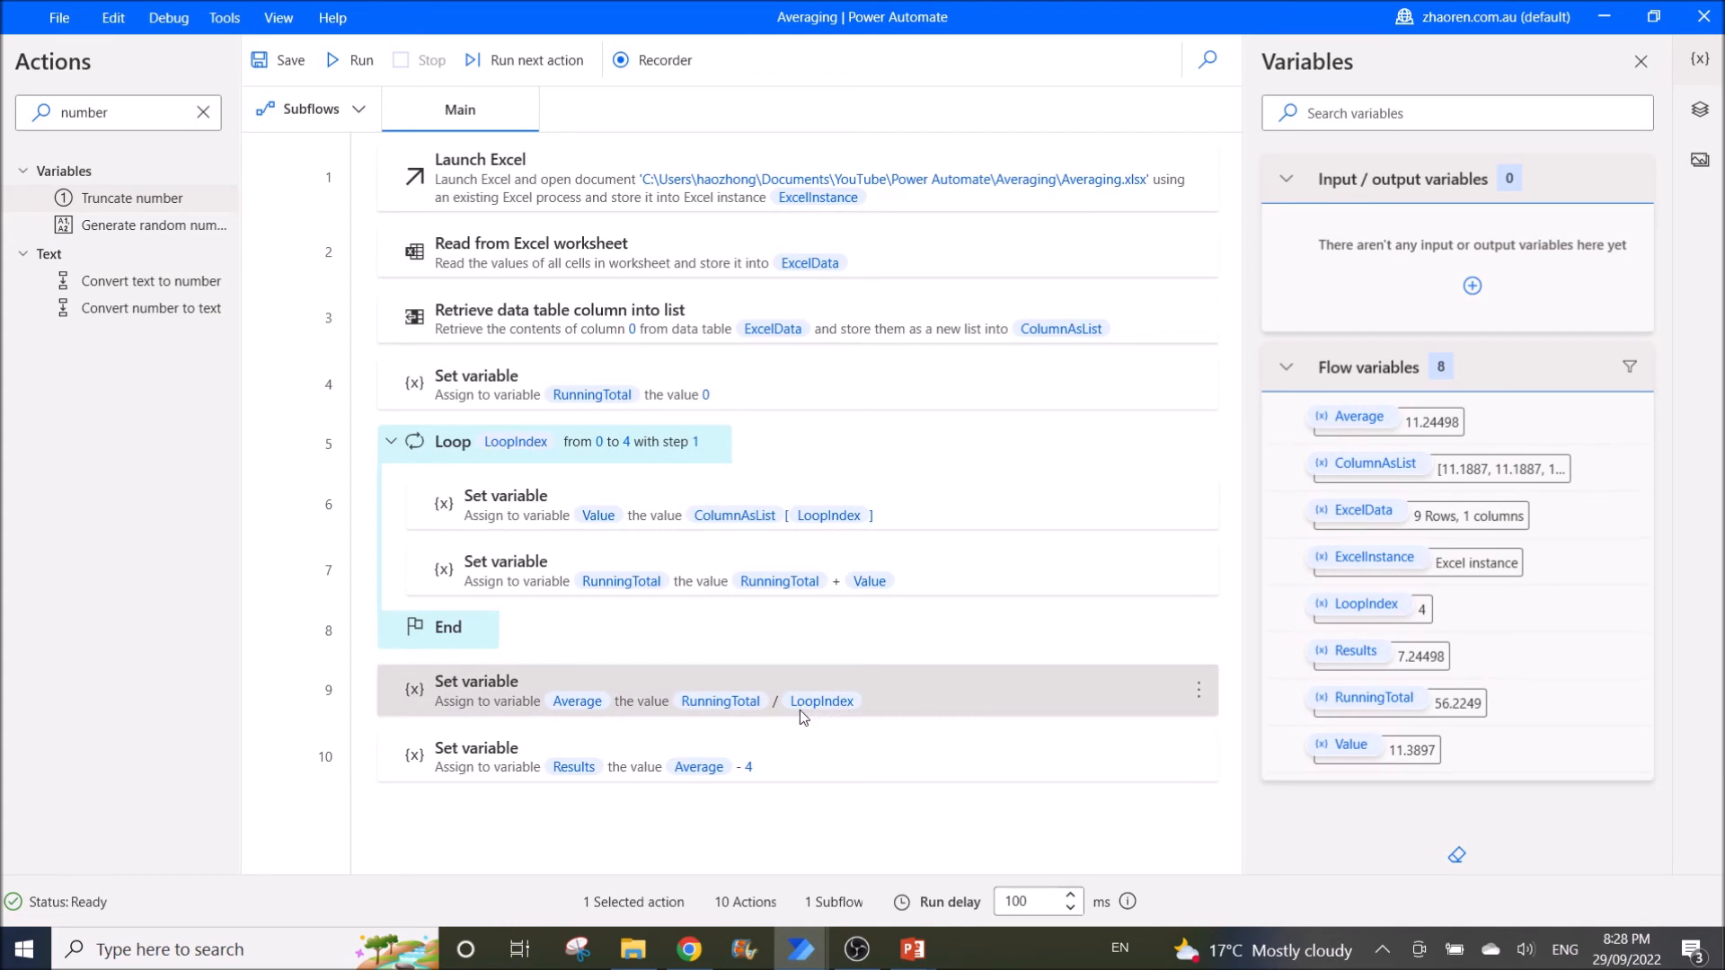
mouse_move(846, 679)
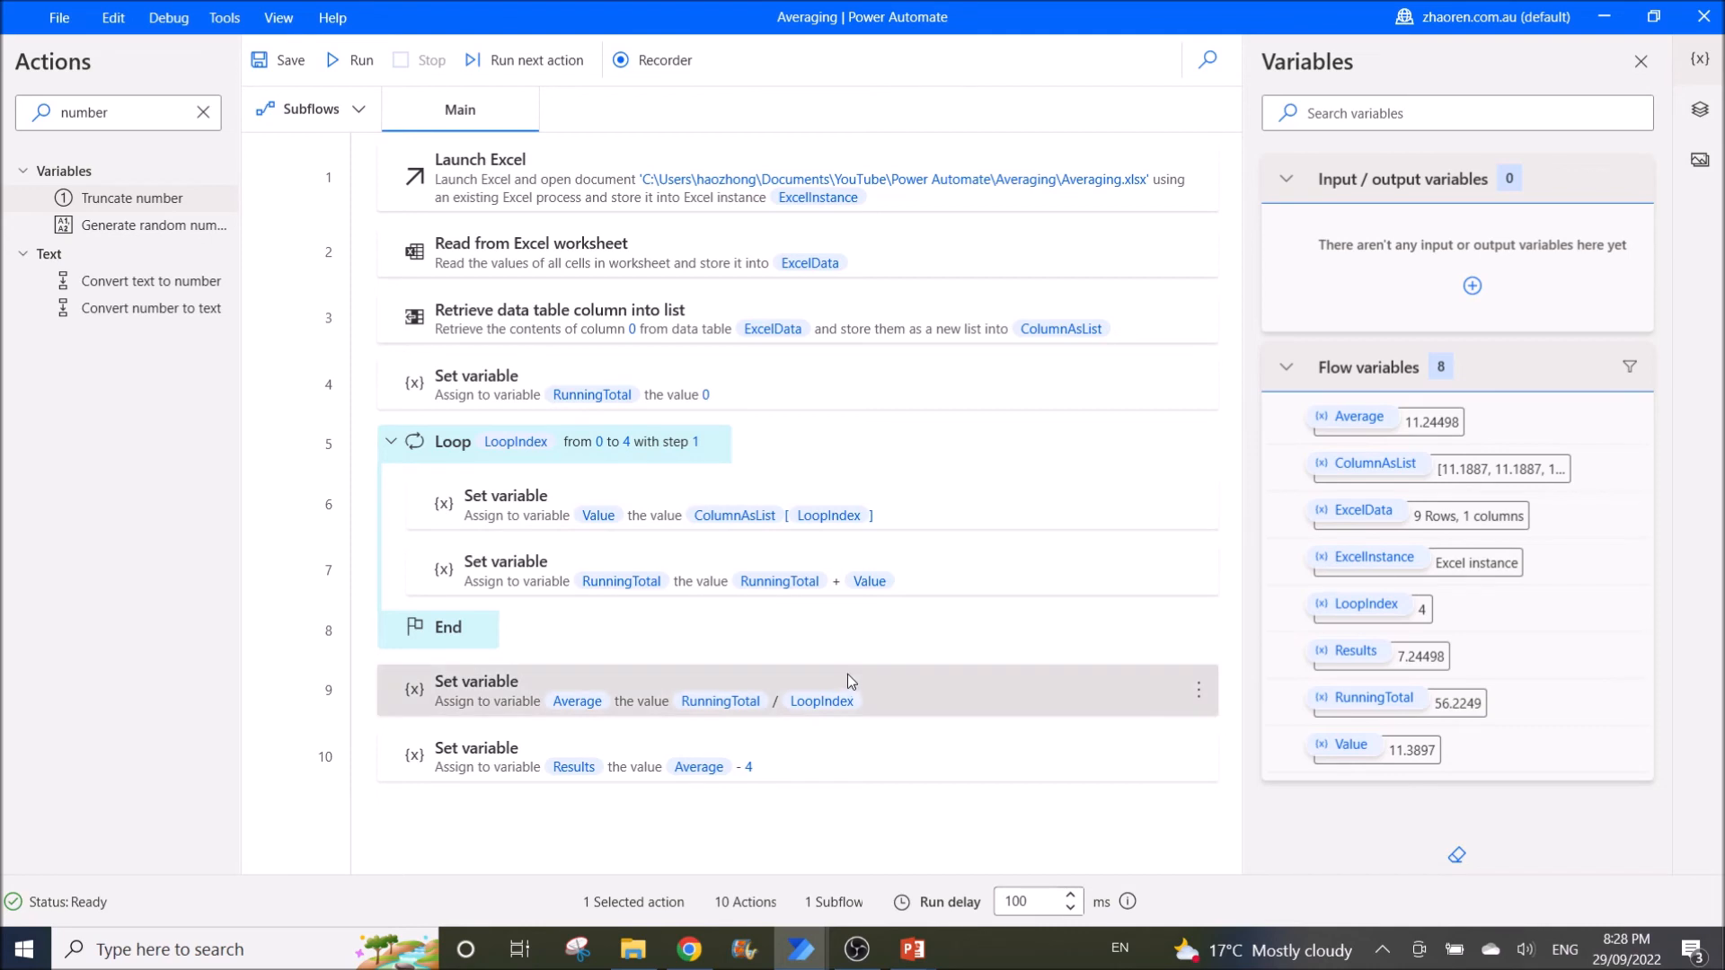
mouse_move(851, 711)
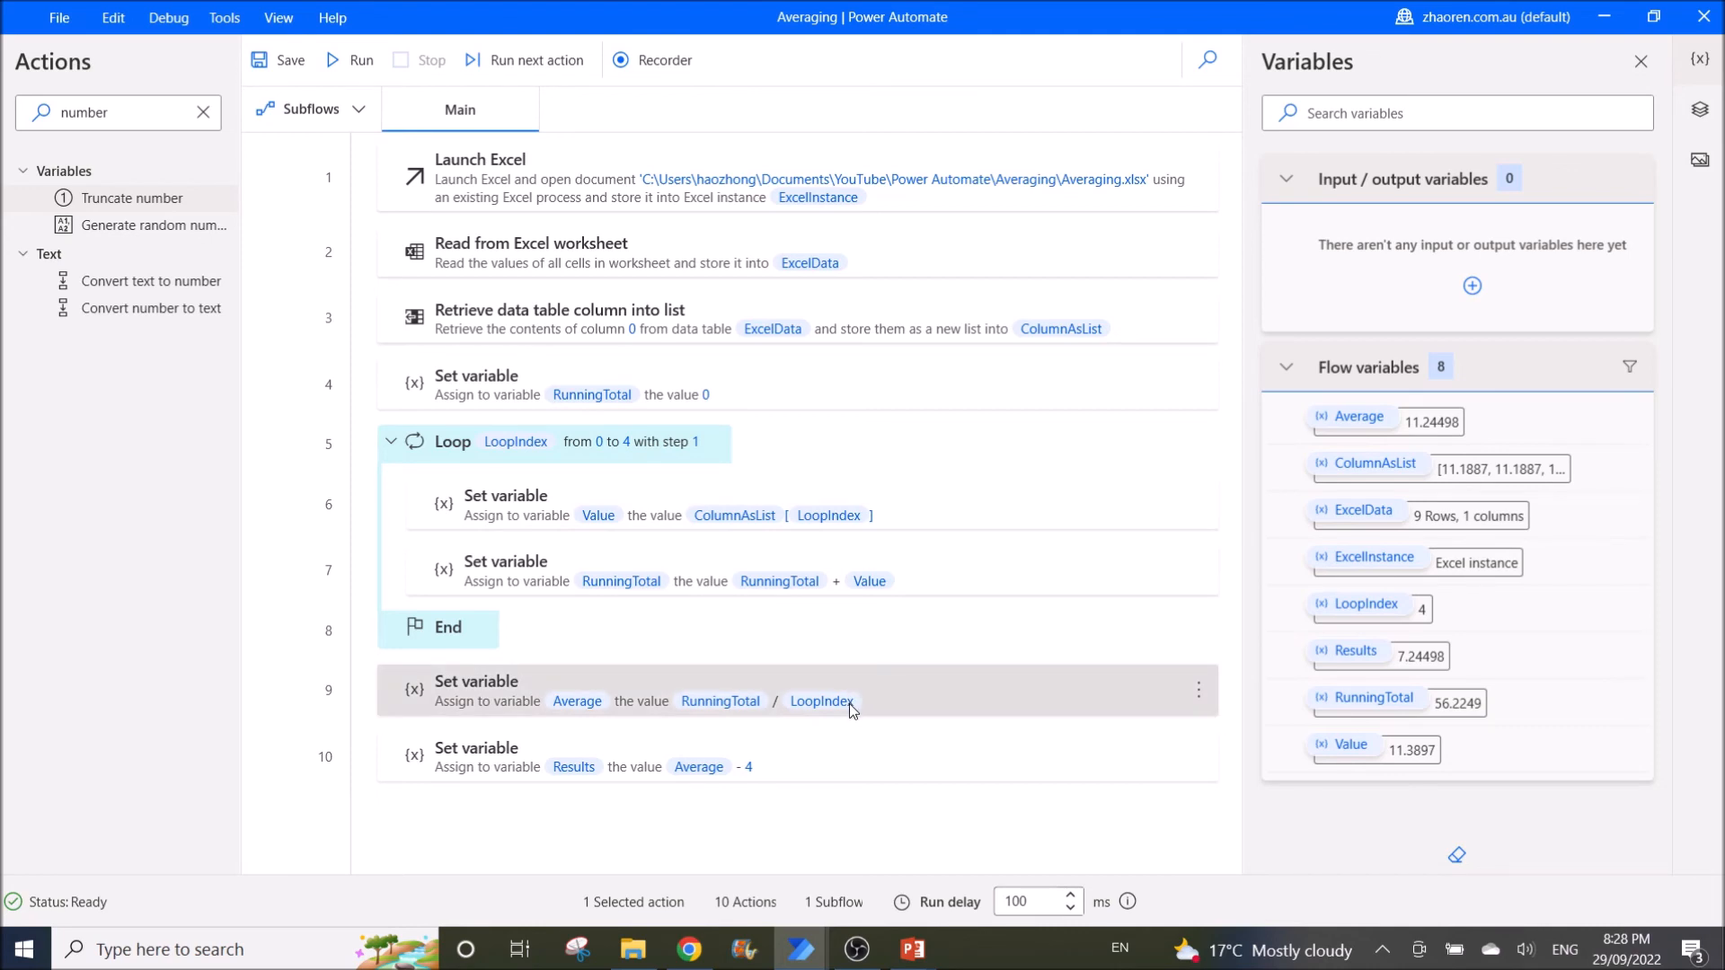
mouse_move(881, 710)
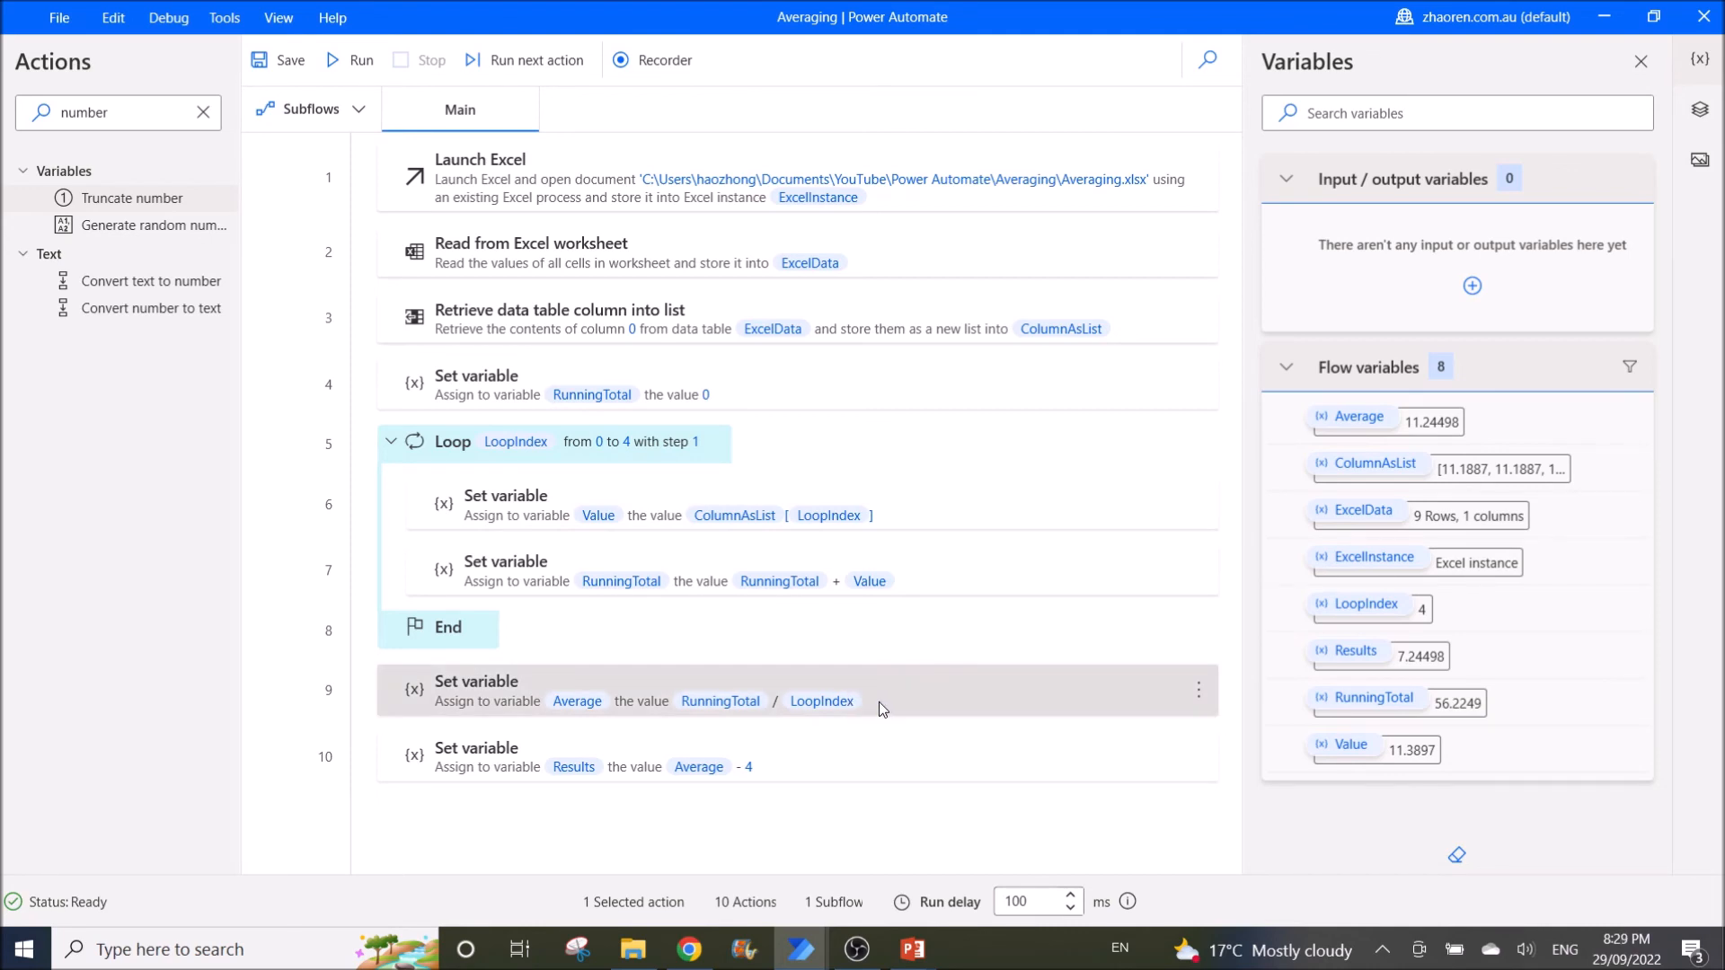
mouse_move(834, 714)
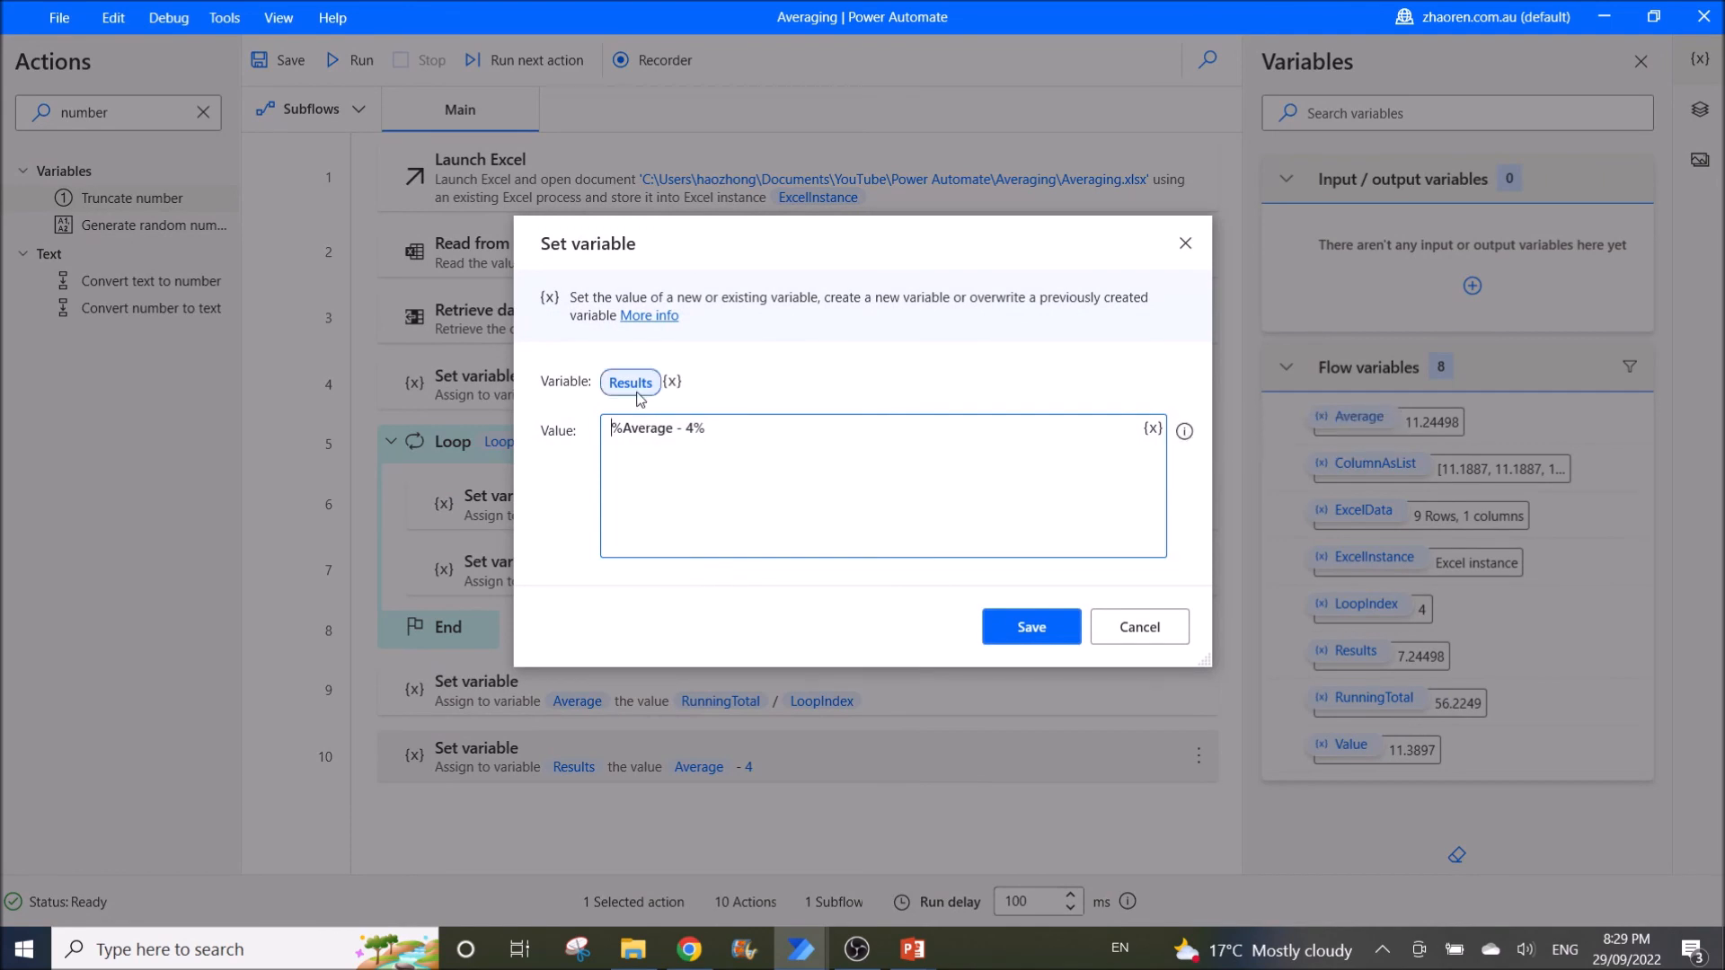
mouse_move(654, 446)
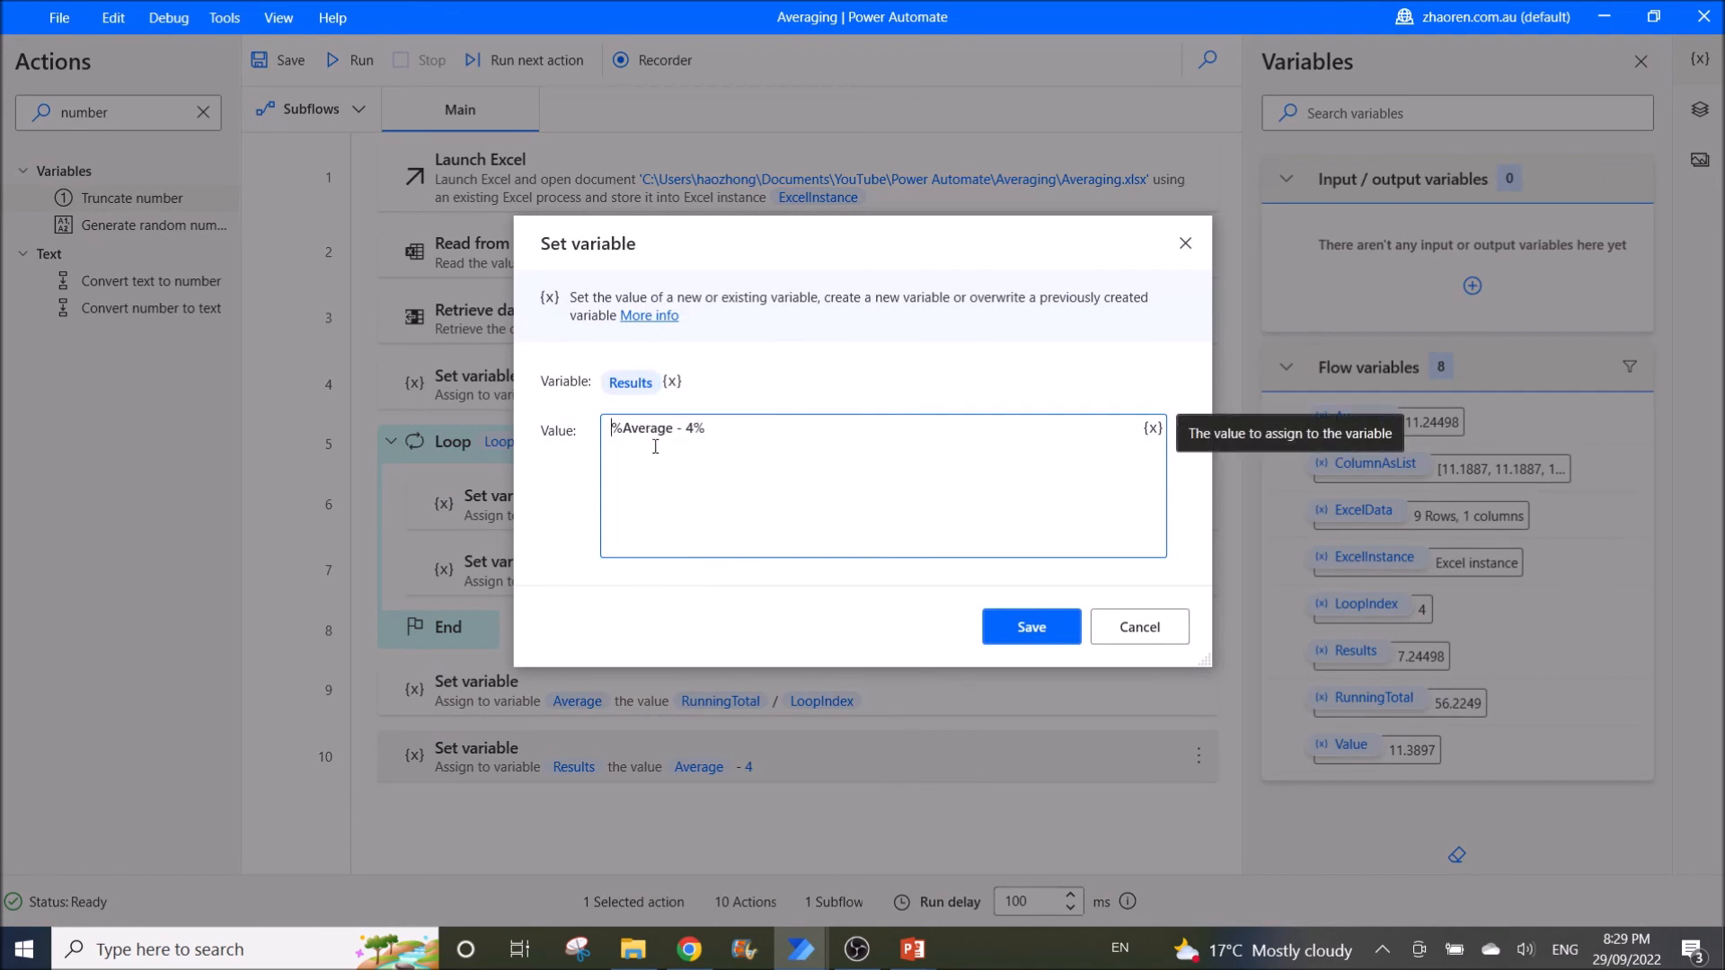
left_click(1137, 627)
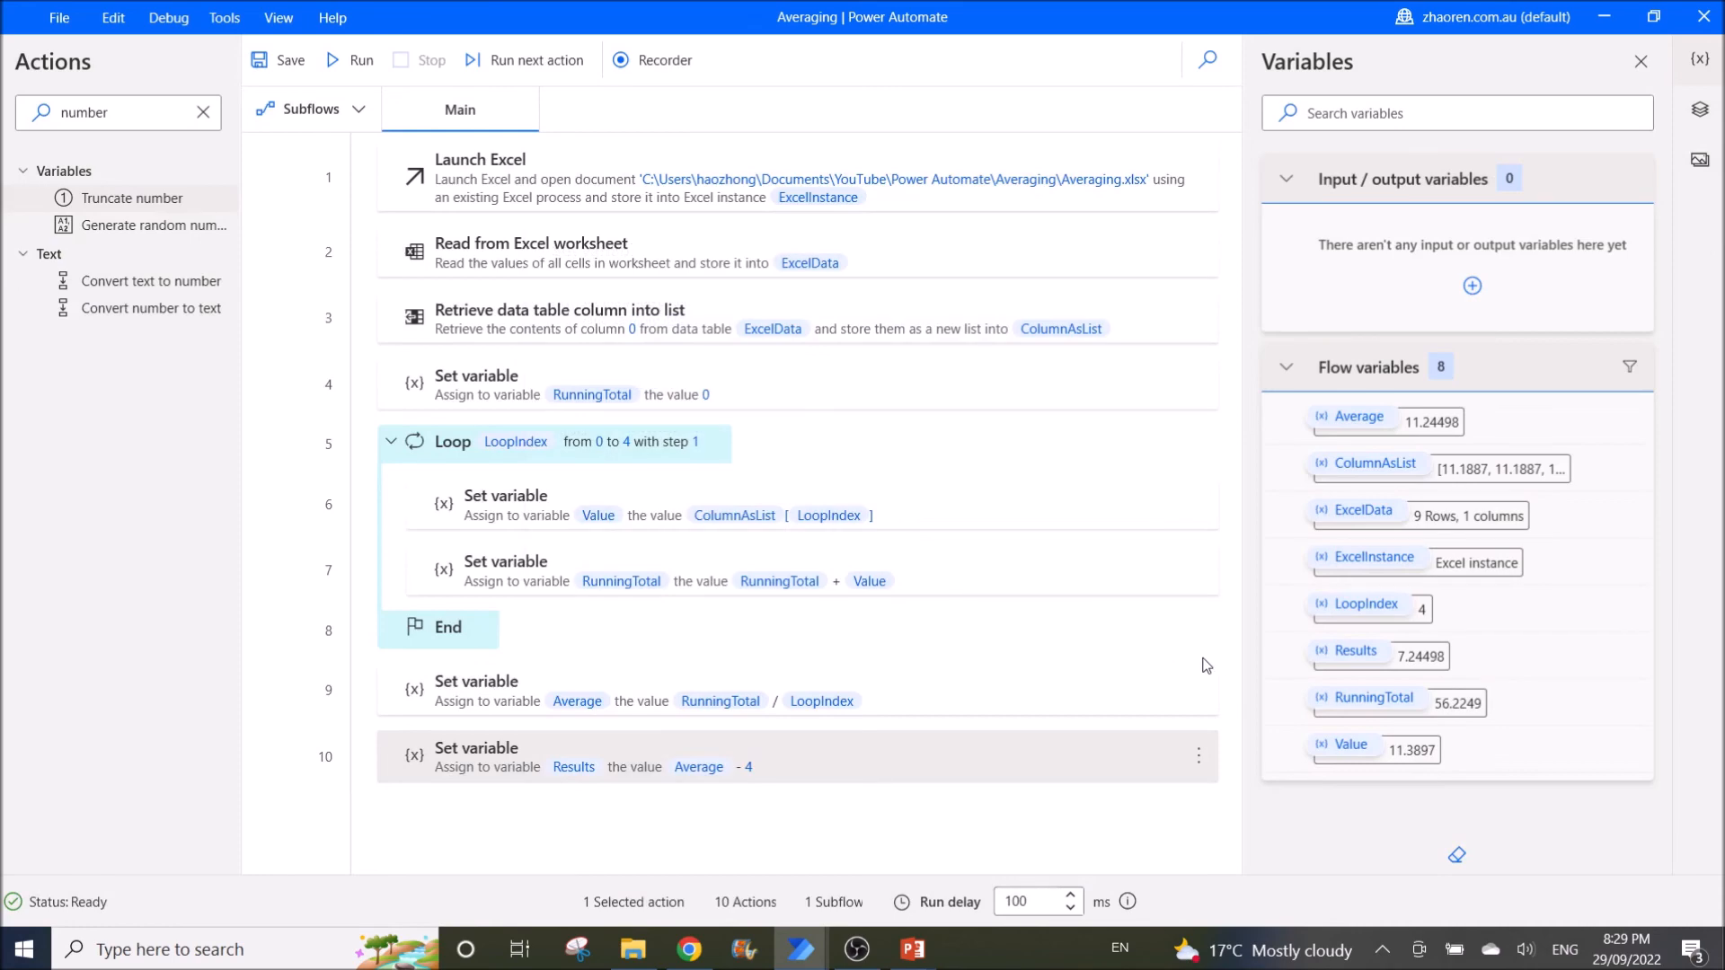
mouse_move(1414, 656)
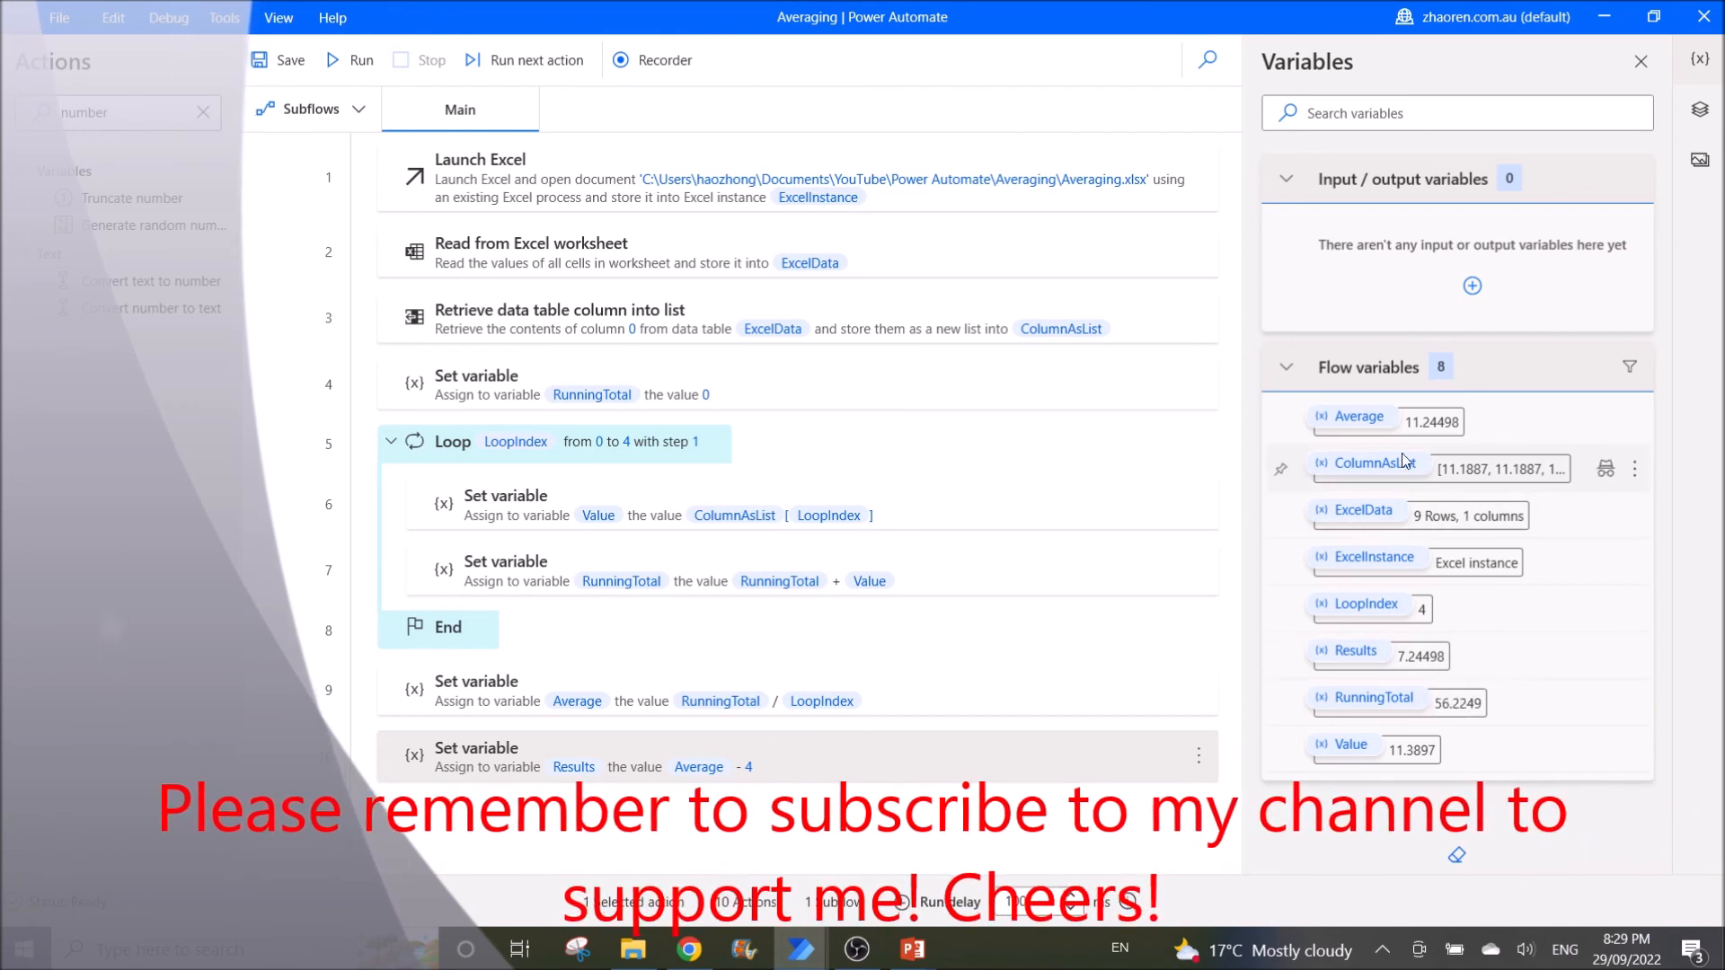
mouse_move(1418, 679)
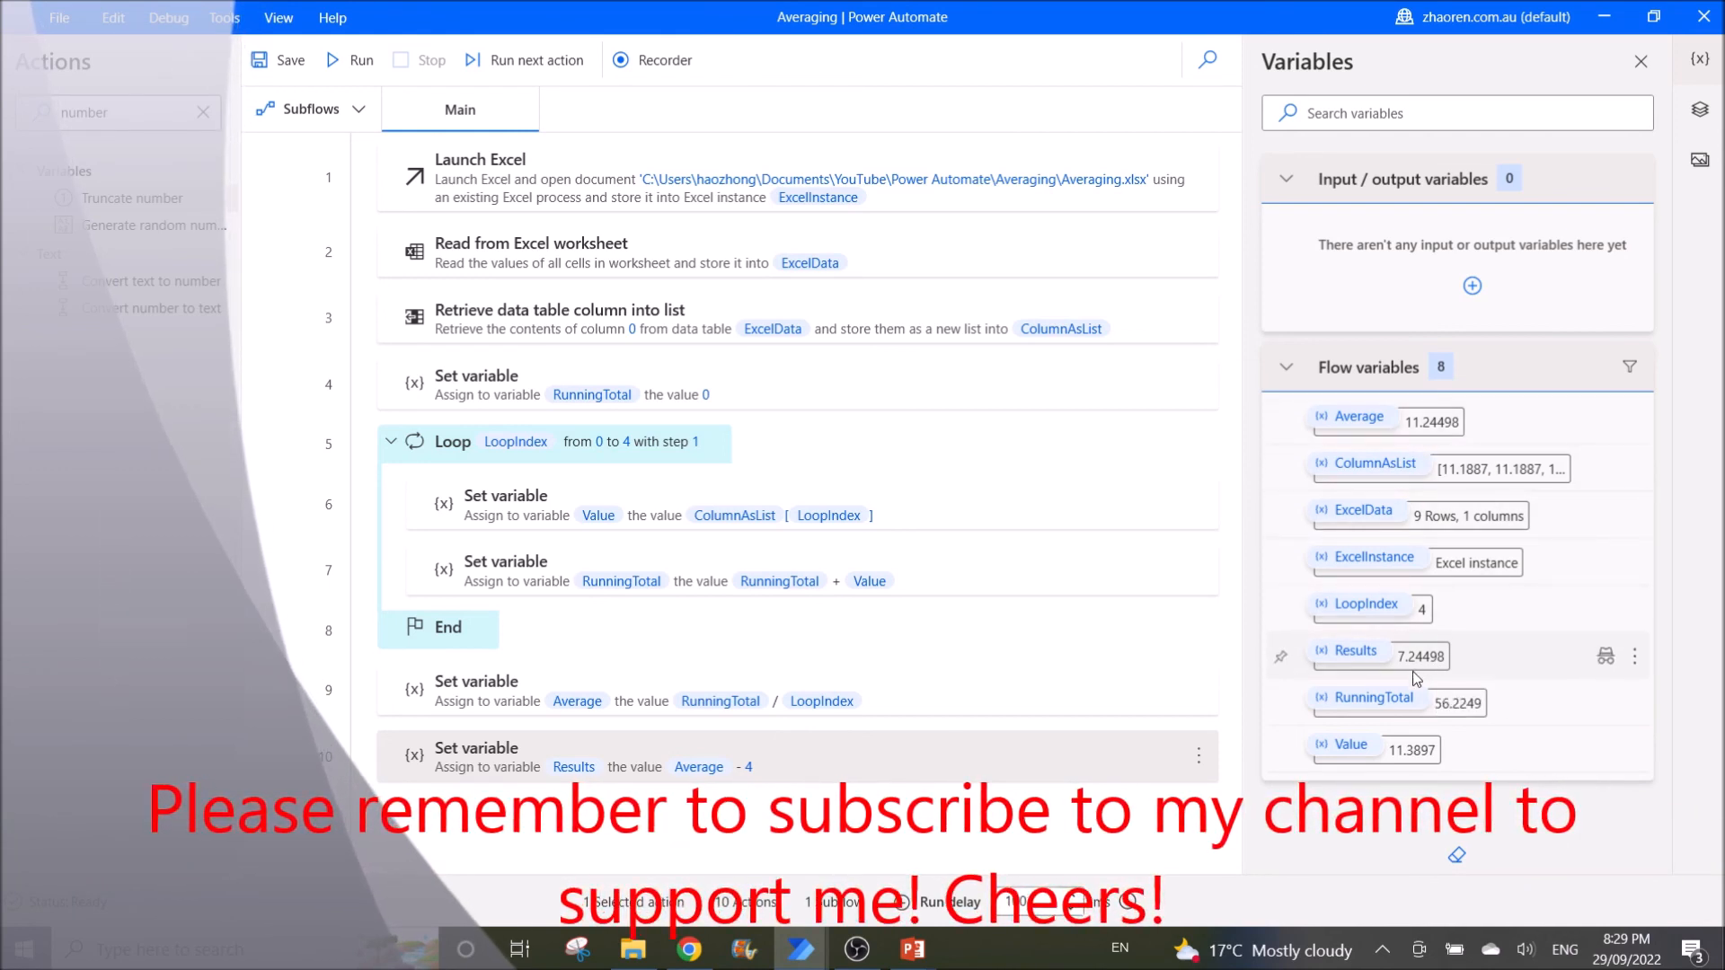
mouse_move(1437, 679)
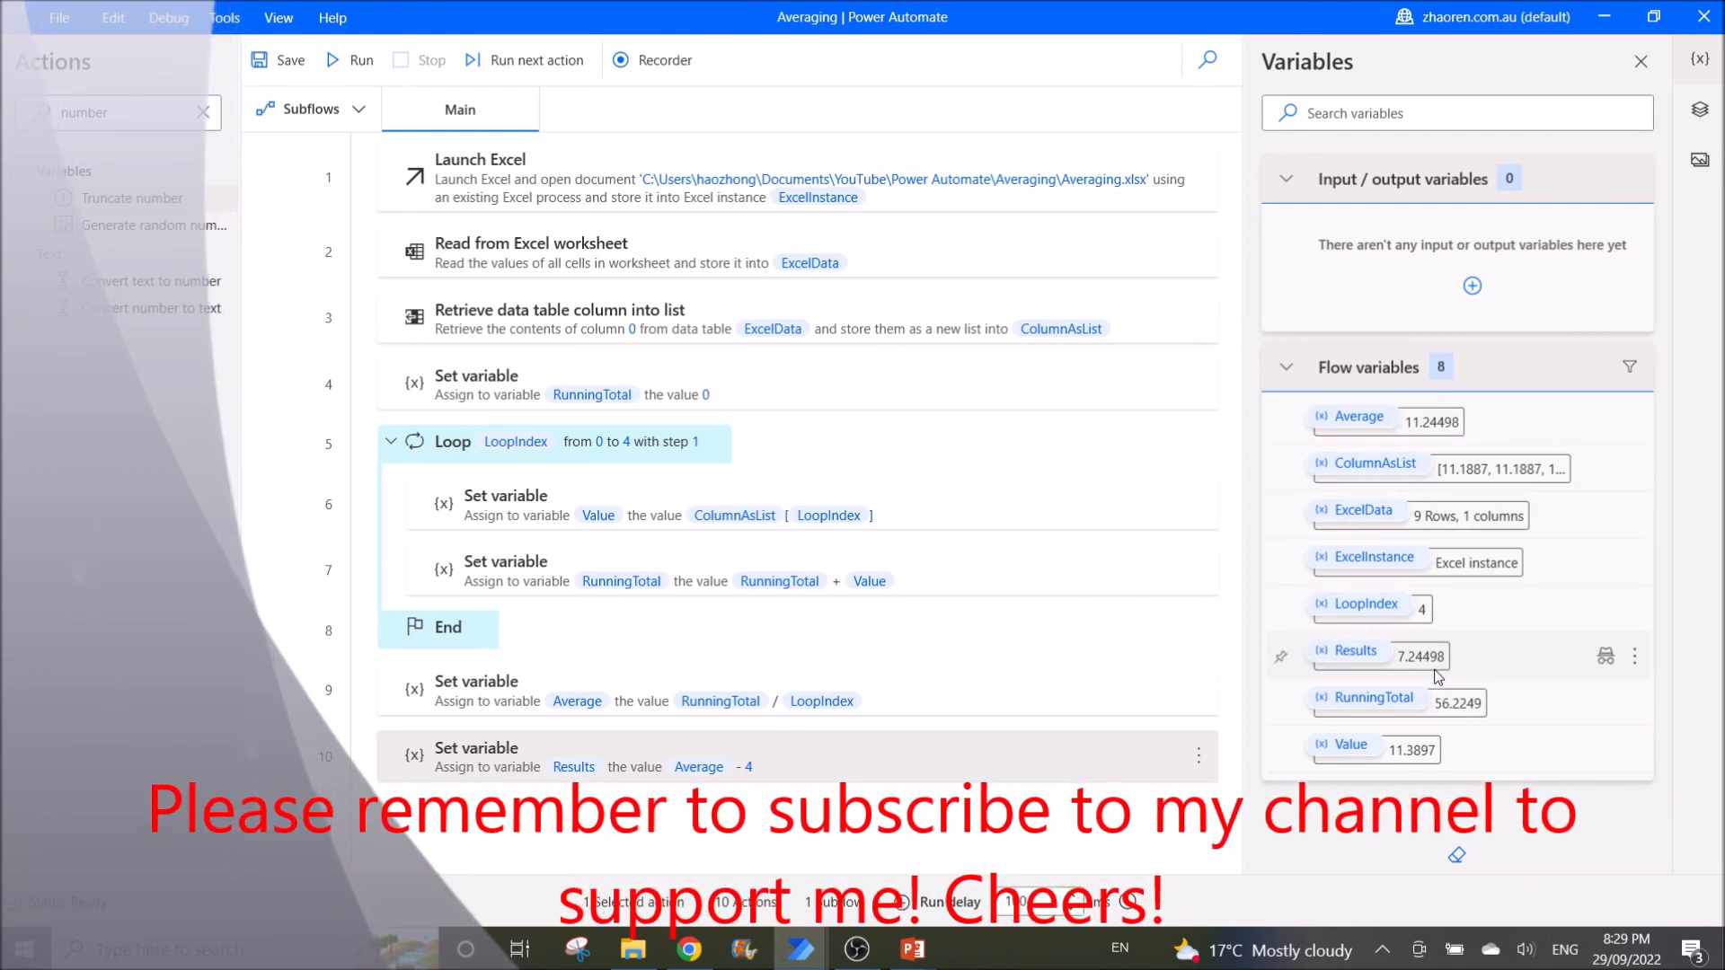
mouse_move(924, 859)
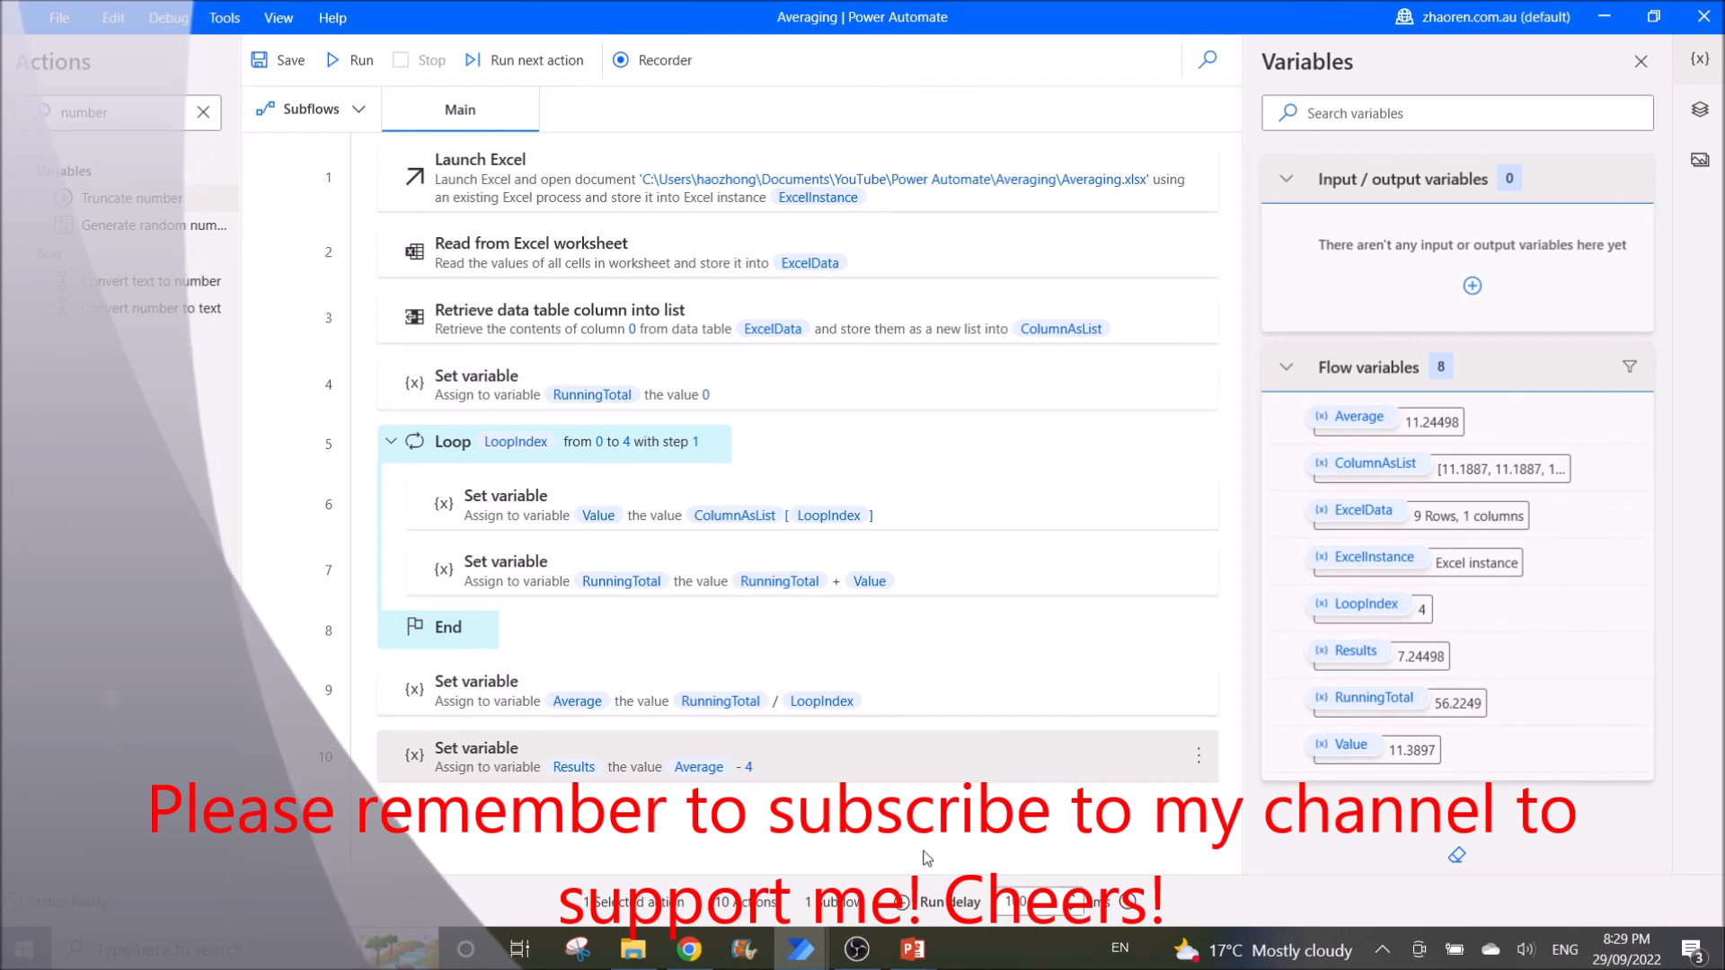